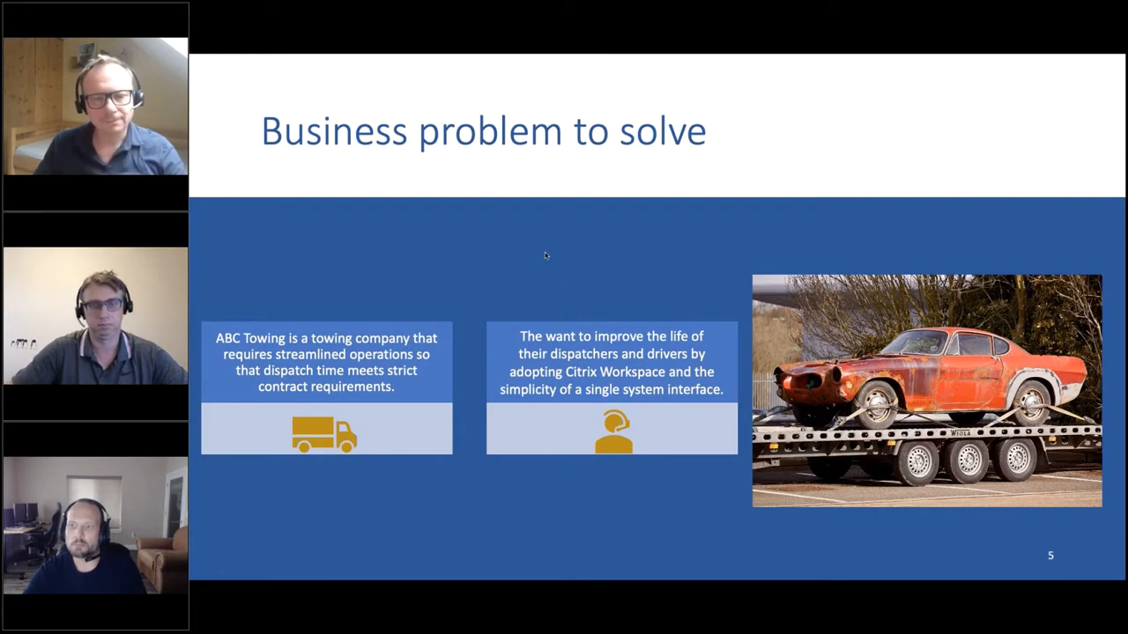
mouse_move(417, 265)
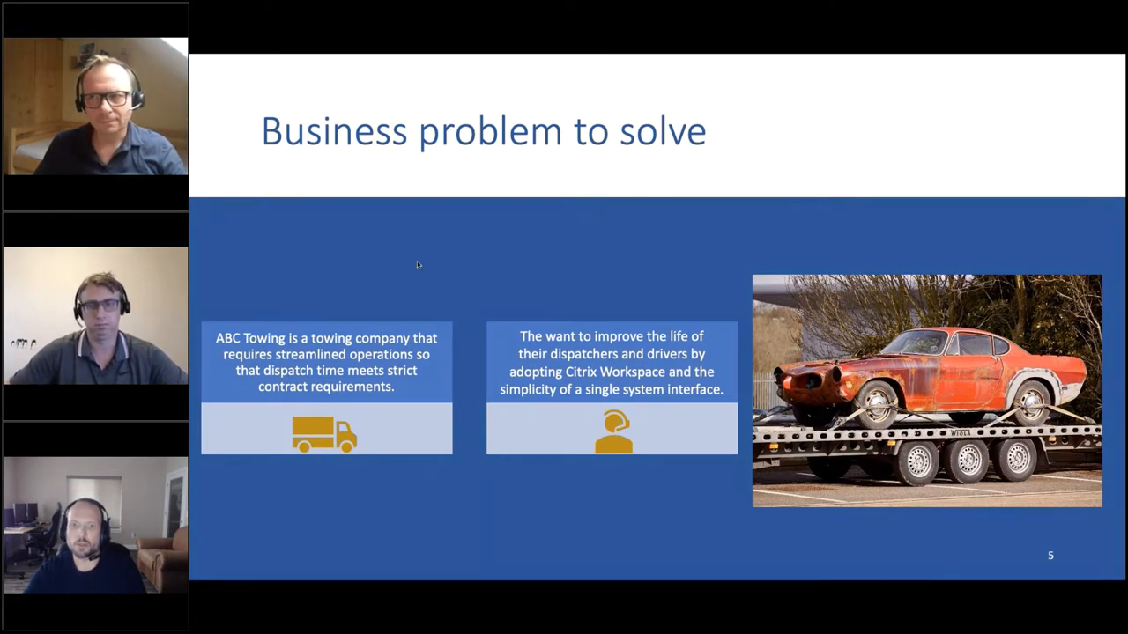
mouse_move(464, 269)
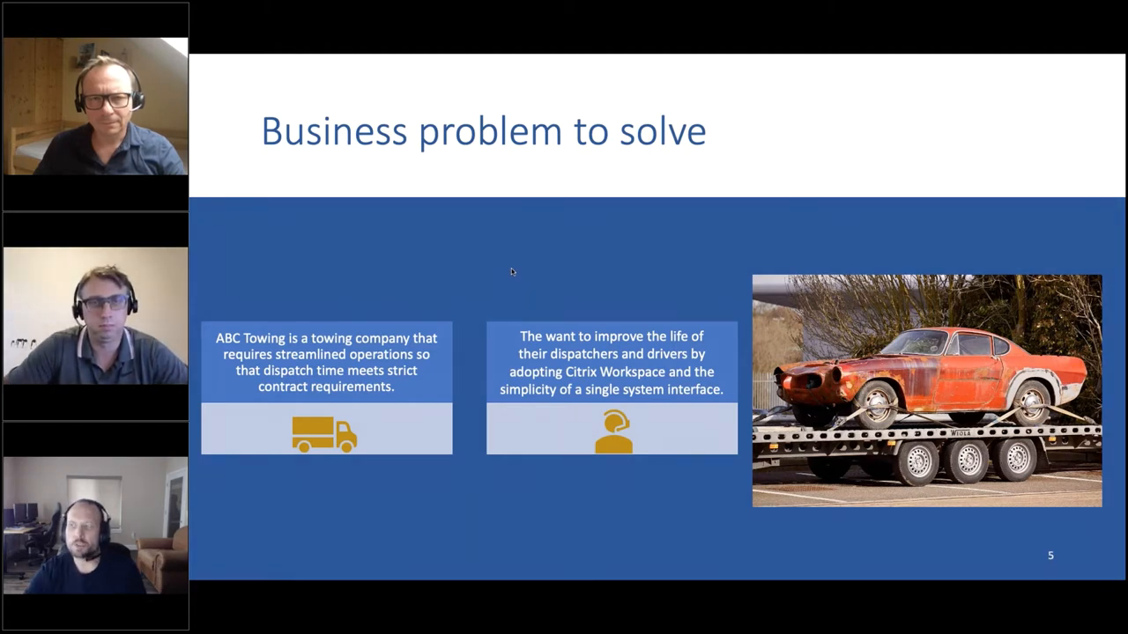
mouse_move(622, 309)
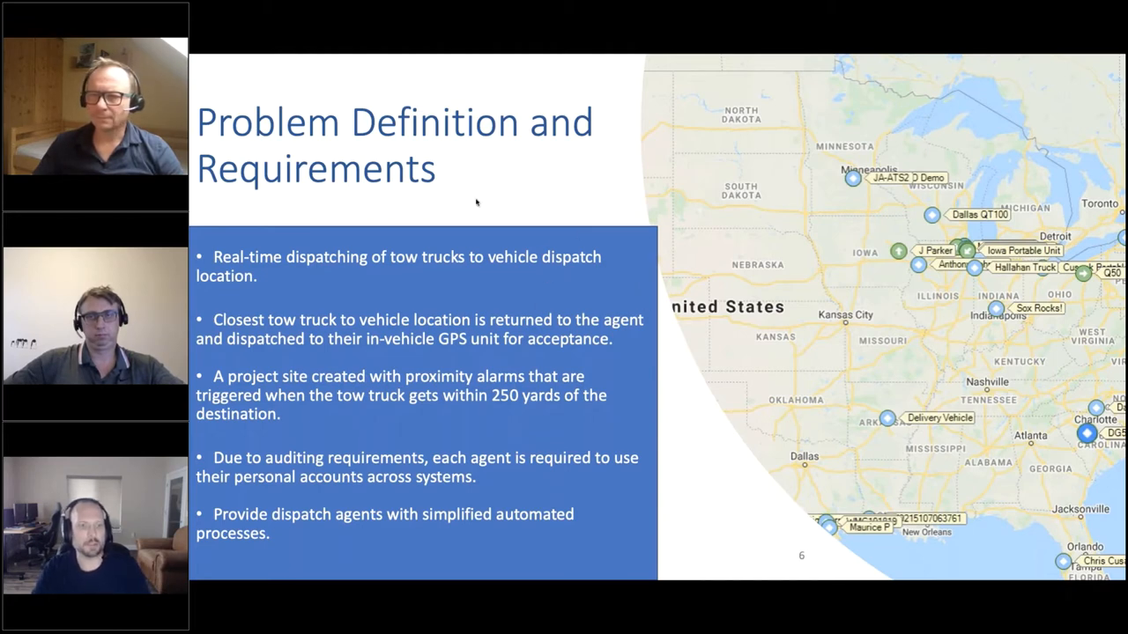
mouse_move(772, 269)
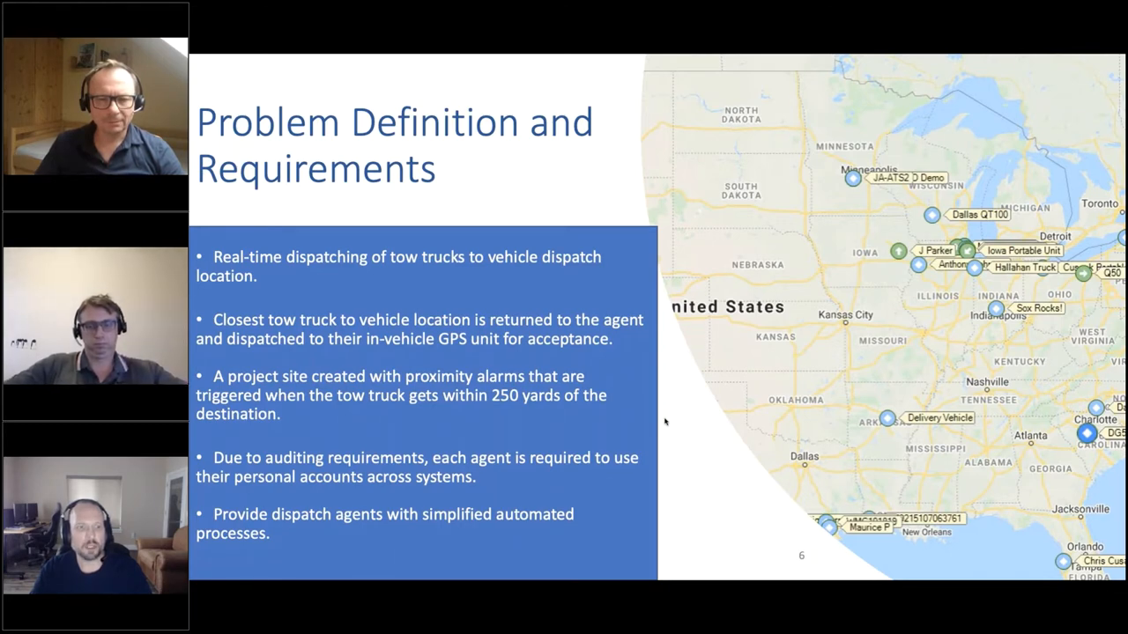
mouse_move(663, 425)
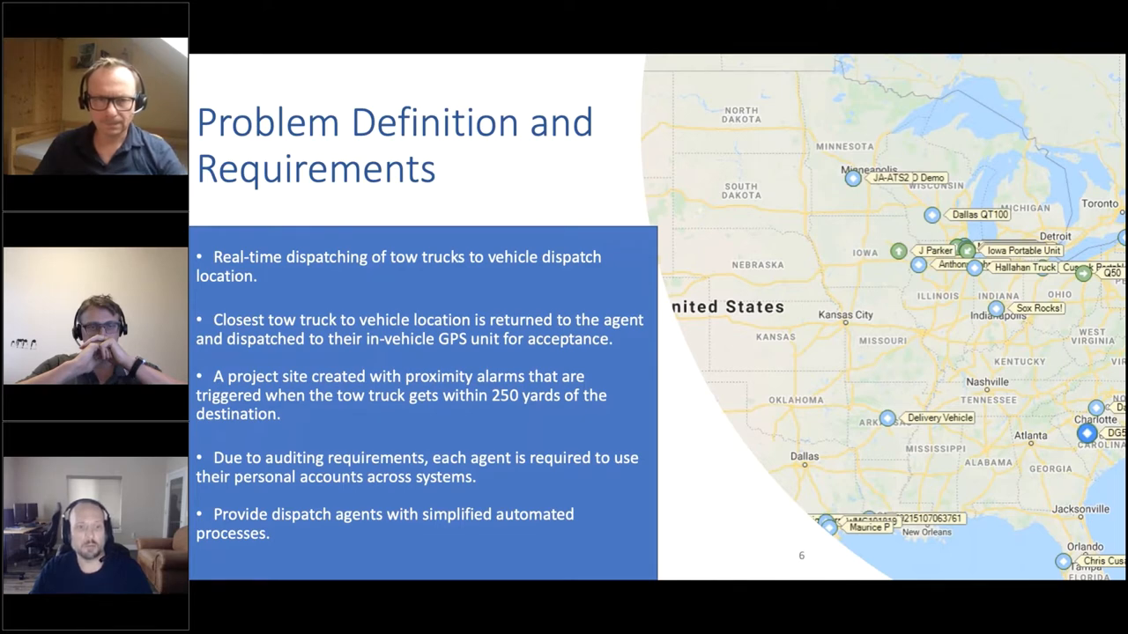
mouse_move(490, 445)
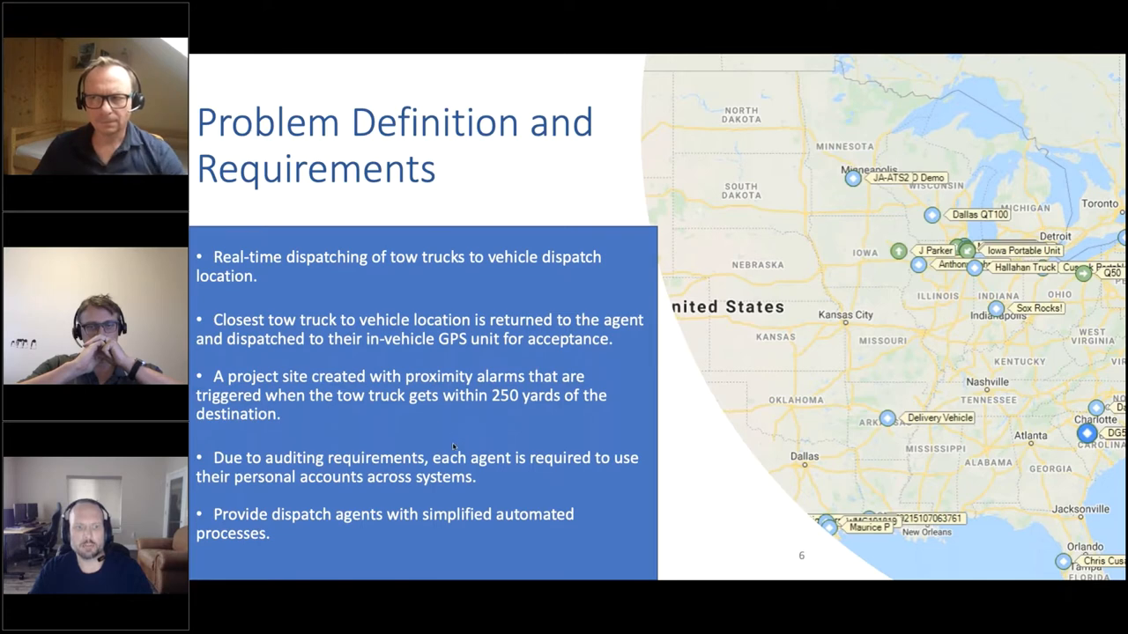
mouse_move(636, 442)
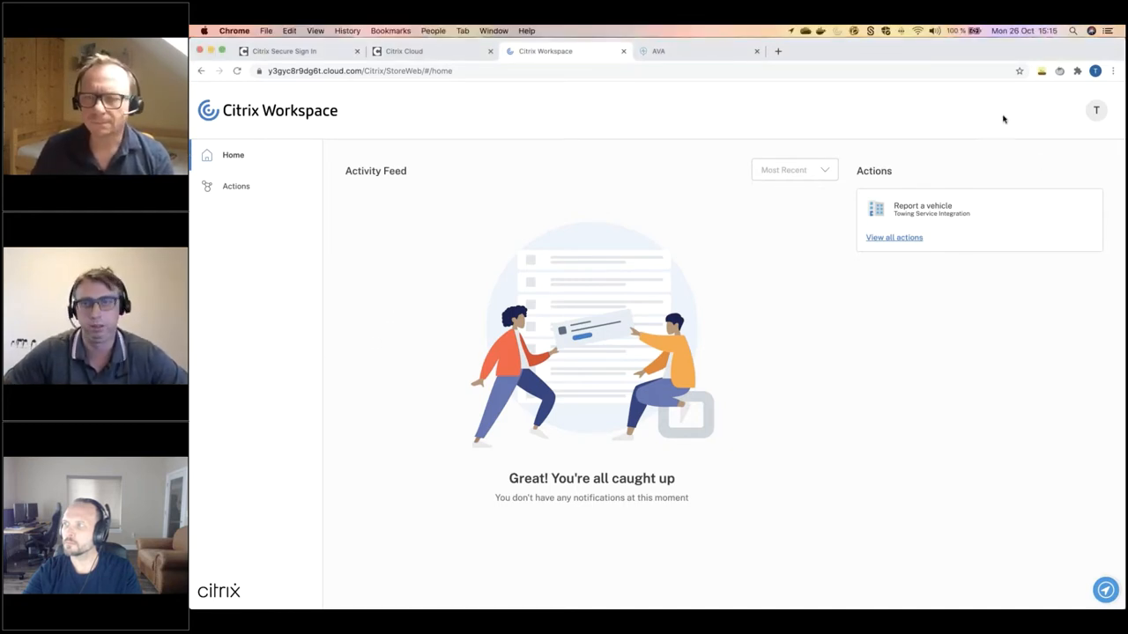
mouse_move(784, 210)
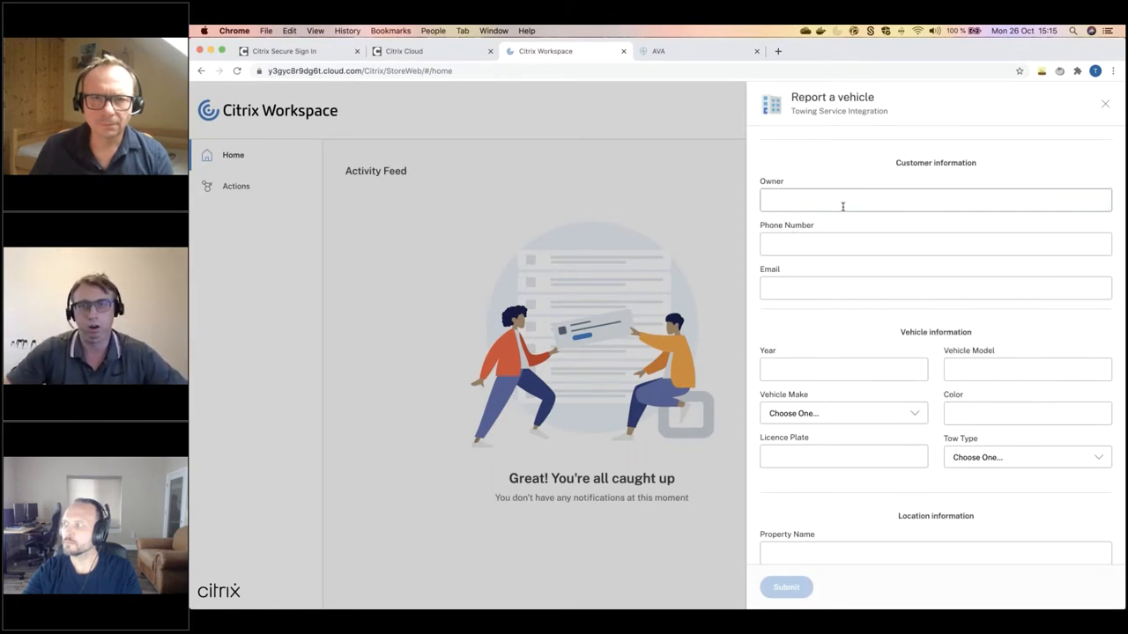
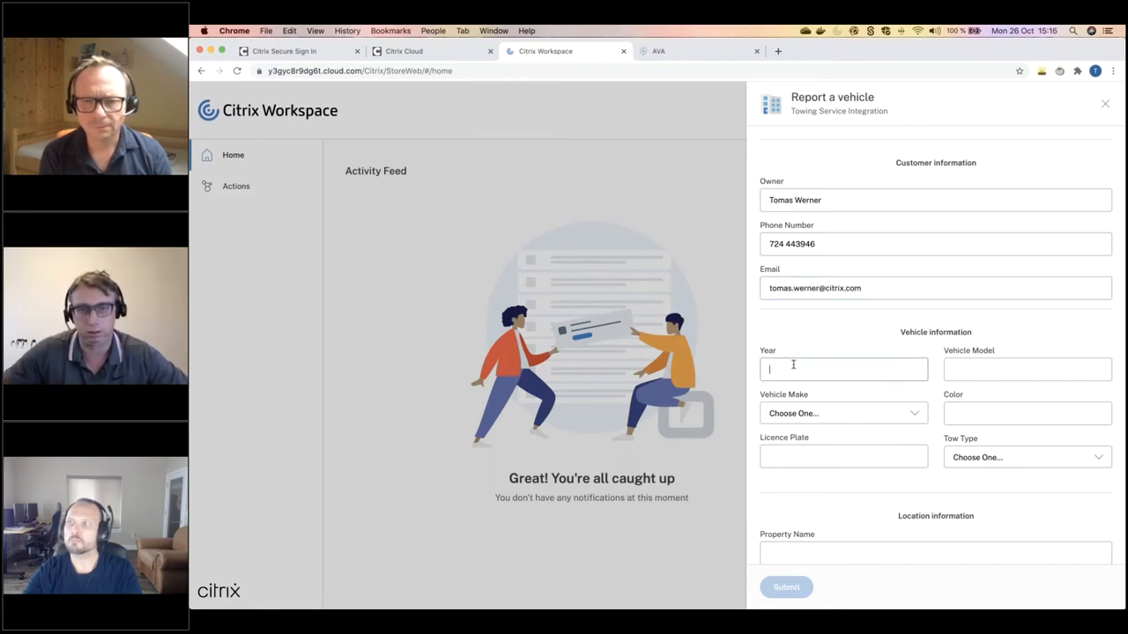
Step: Enter the vehicle as a 2020 GMC Sierra 1500
text(2020)
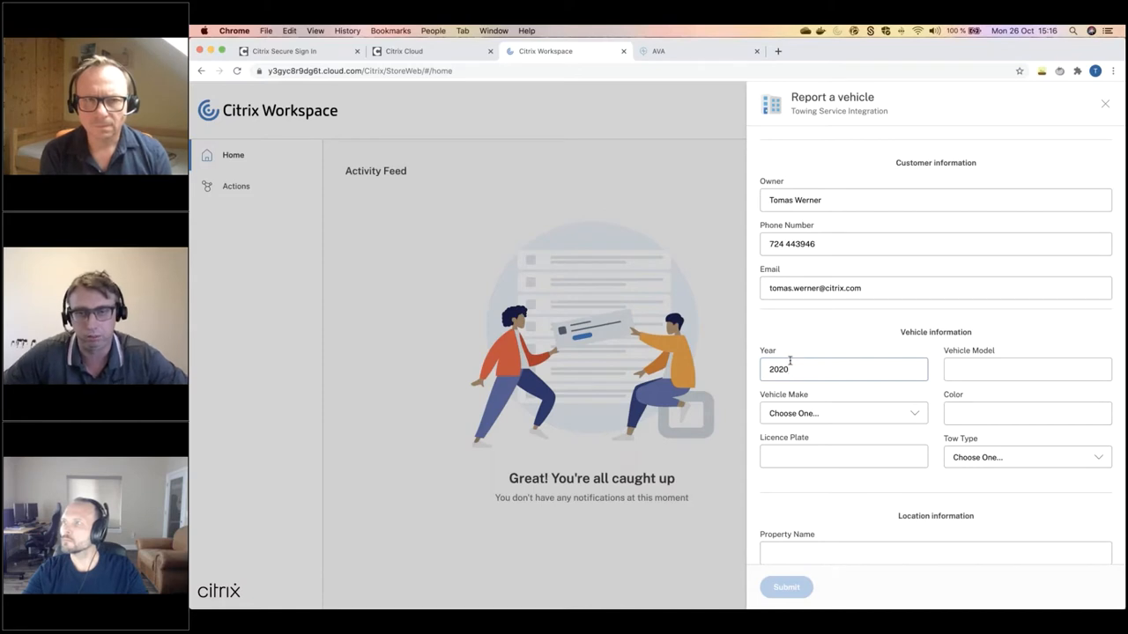
mouse_move(1017, 377)
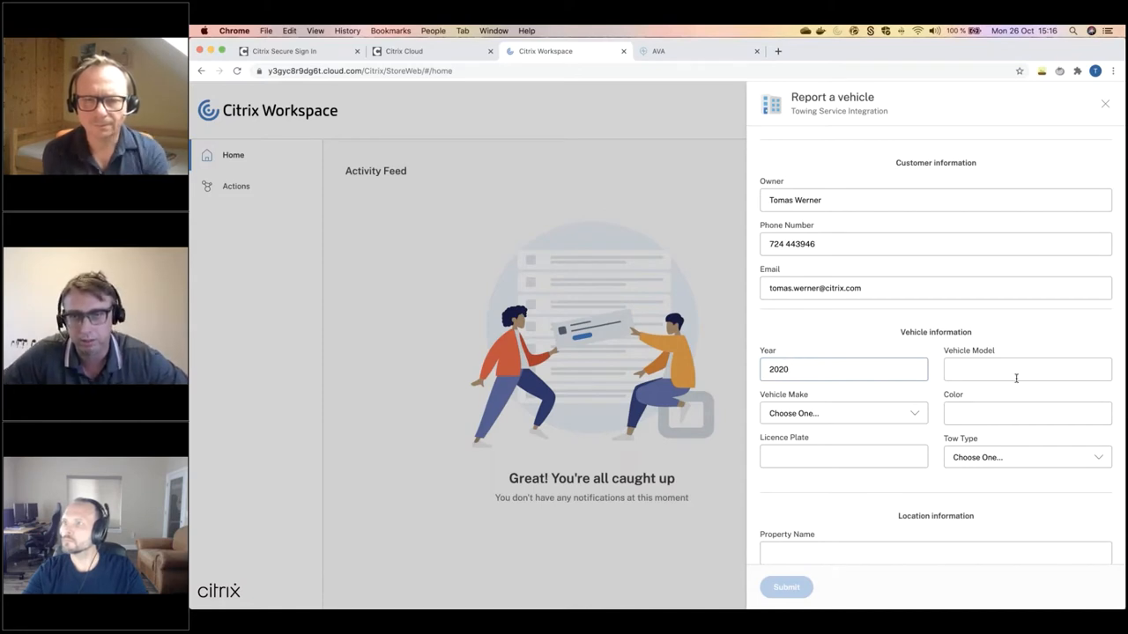
text(Sierra)
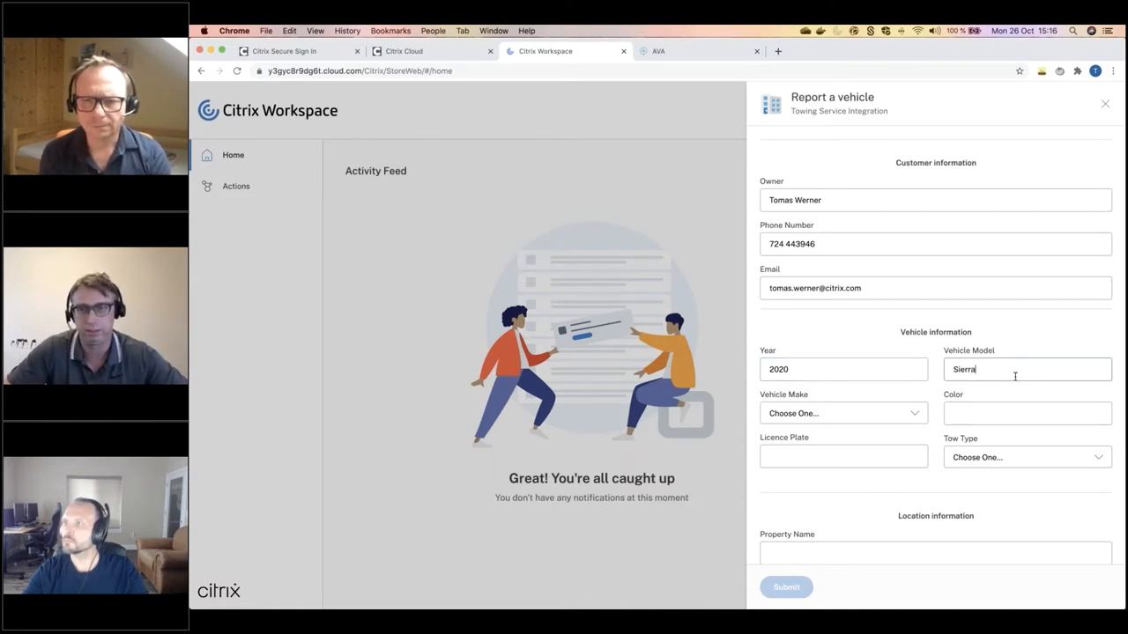
text(1500)
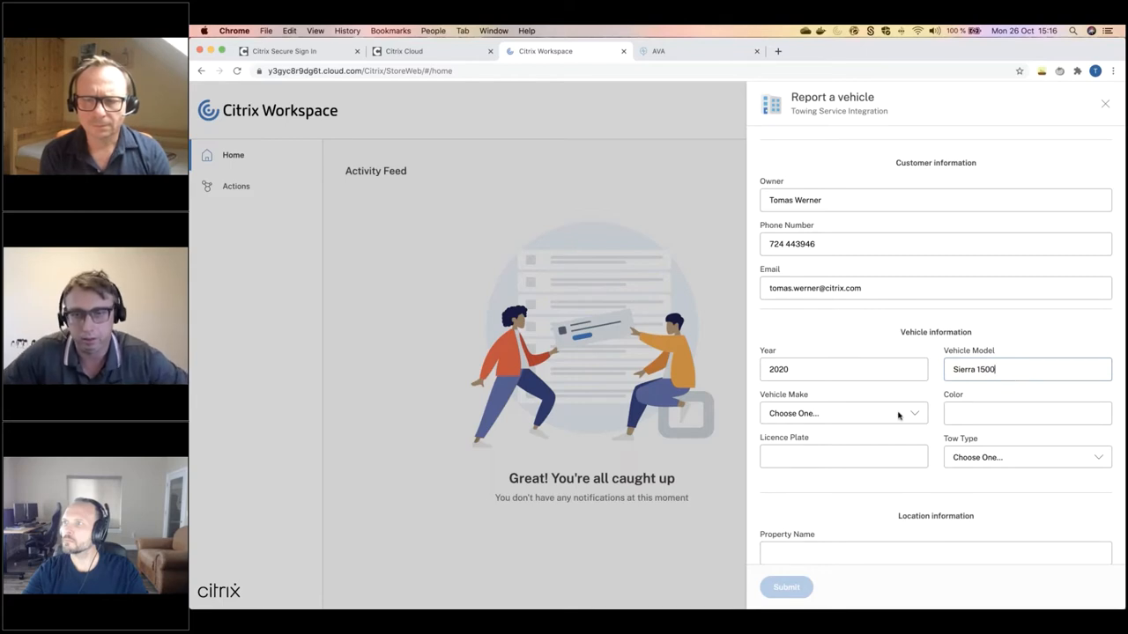
click(843, 413)
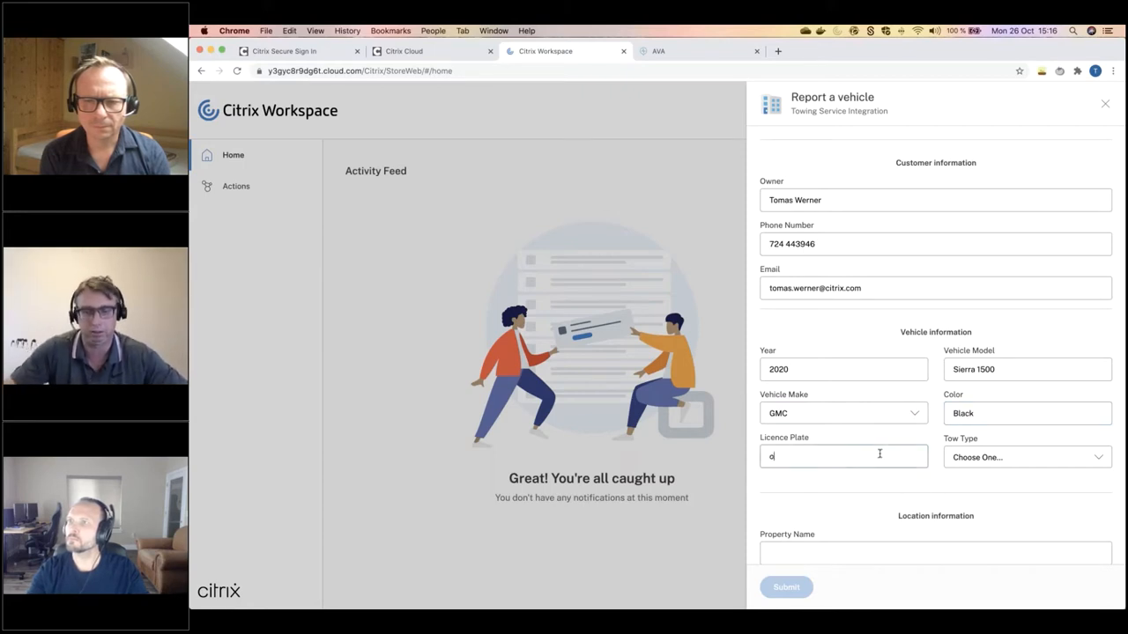
Step: Set tow type Broken Down, property Home Depot, address 135 E 11400 S, Sandy, UT 84070
text(h lalla)
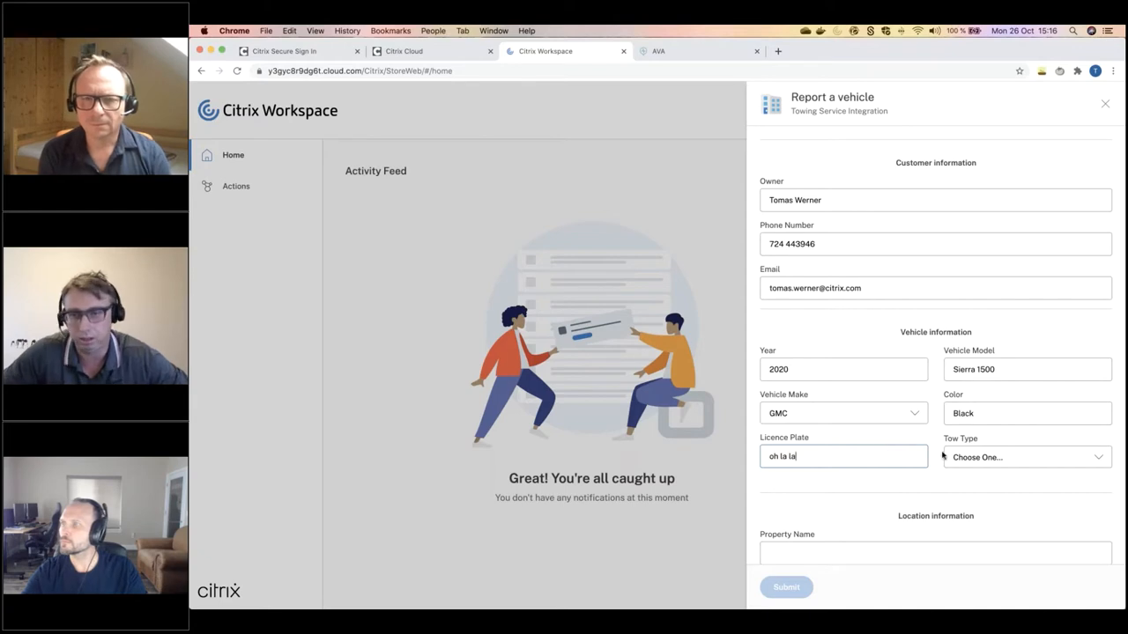
click(1026, 456)
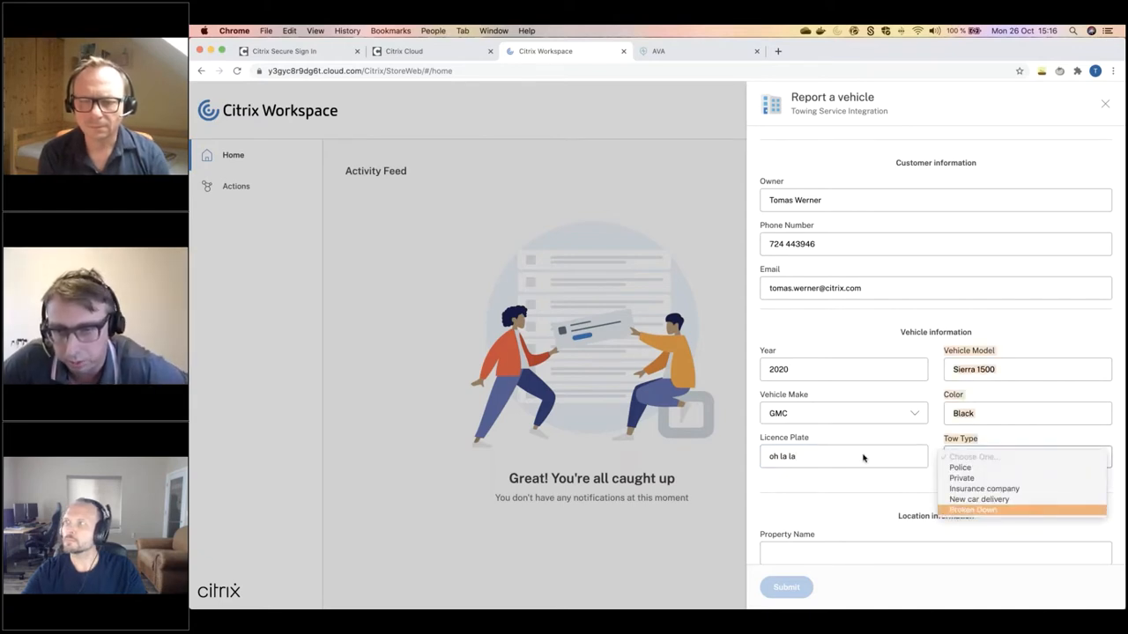
click(972, 510)
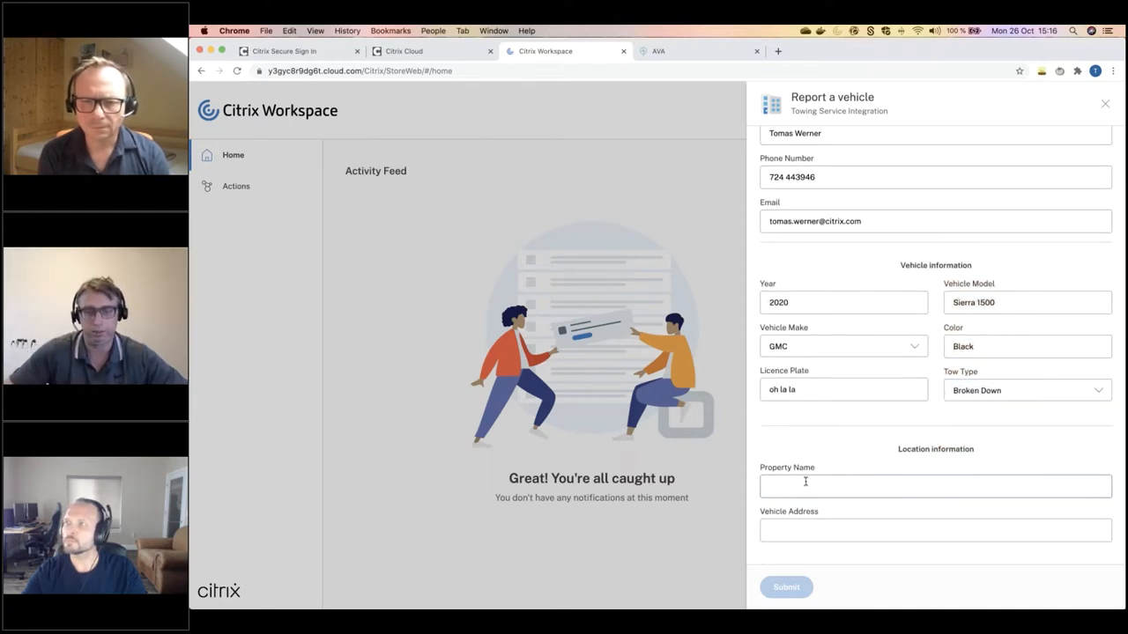
text(Home Depot)
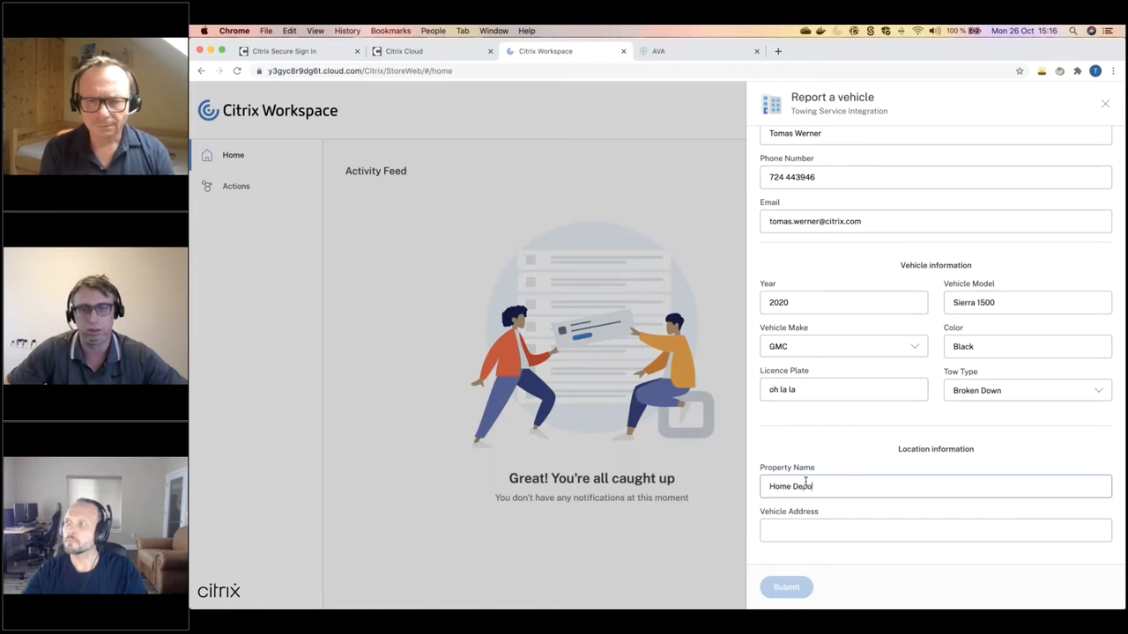
text(et)
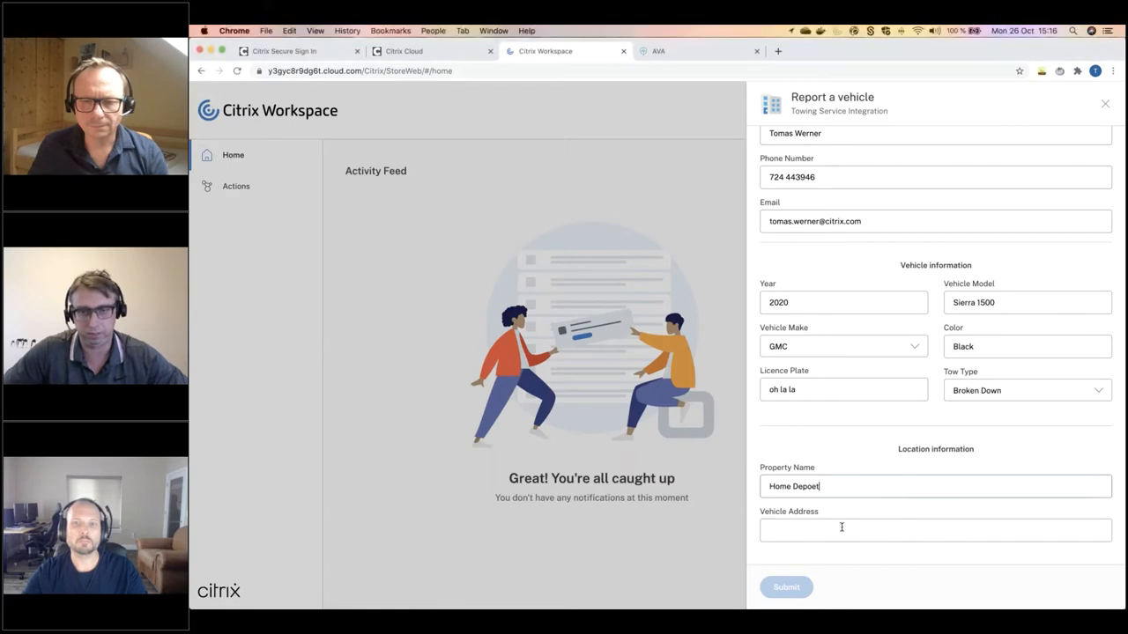
text(135 E 11400 S, Sandy, UT 84070, USA)
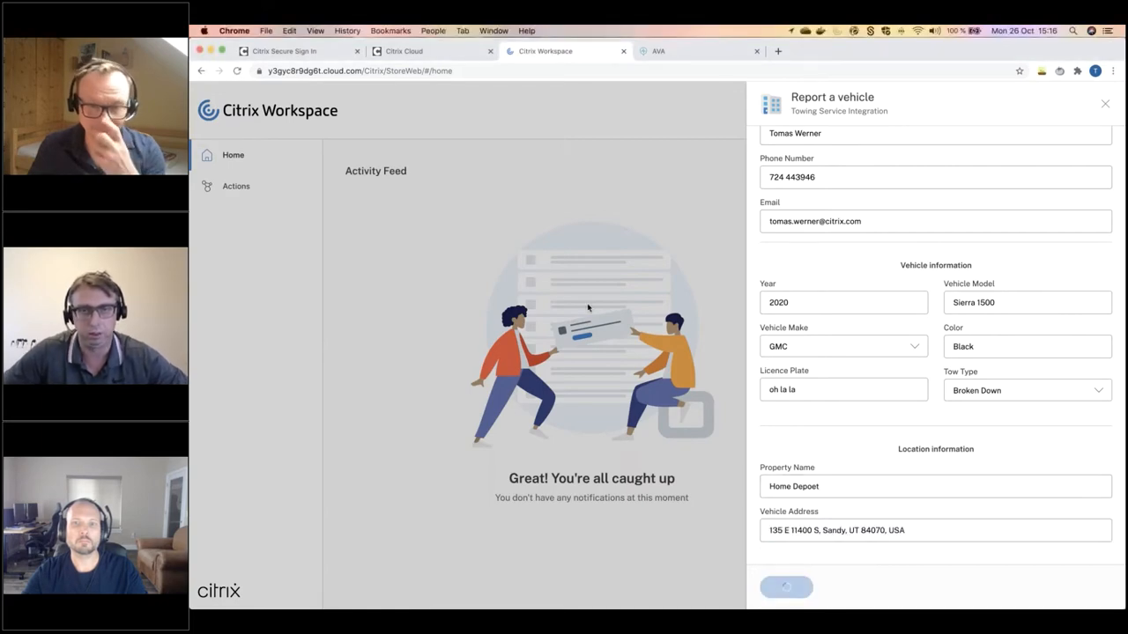
Step: Submit the completed vehicle report
click(785, 587)
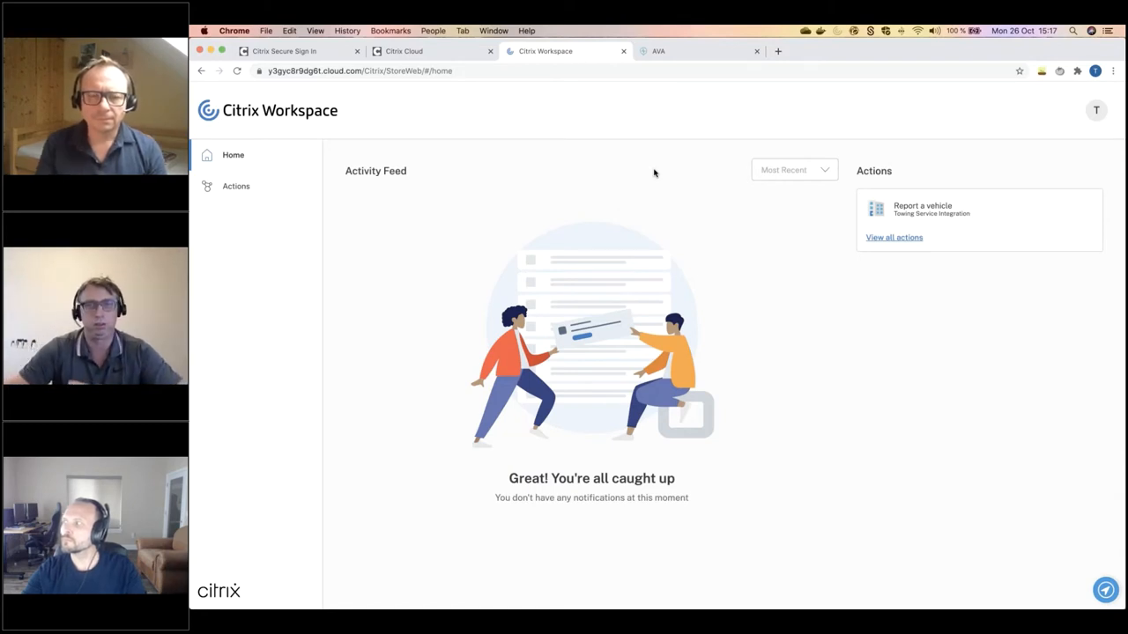
mouse_move(622, 192)
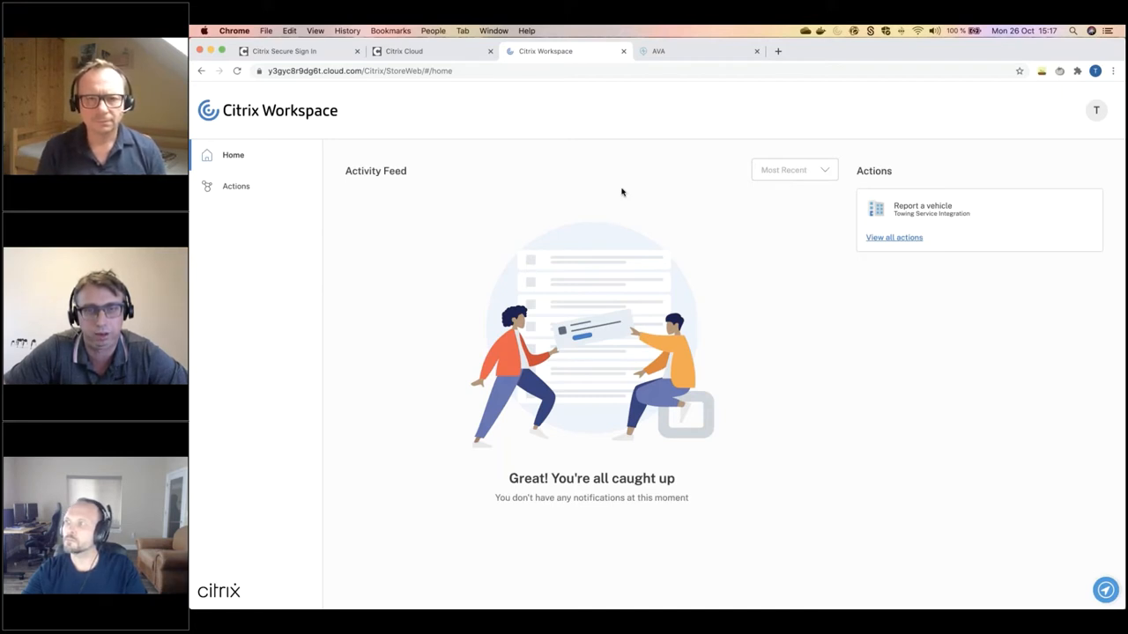
mouse_move(713, 153)
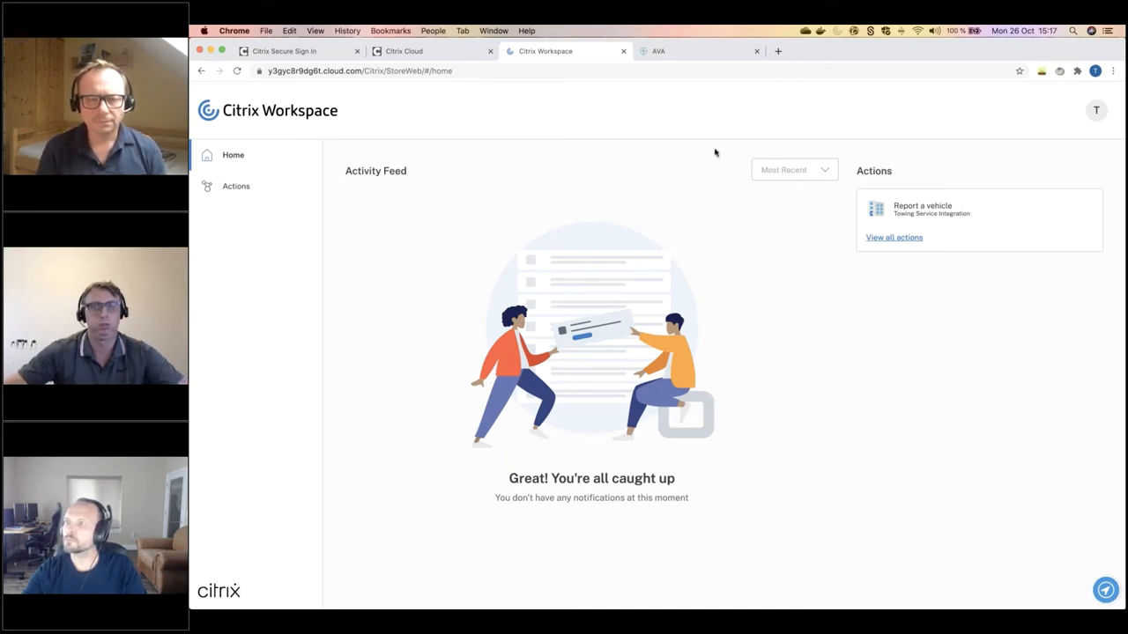
mouse_move(623, 212)
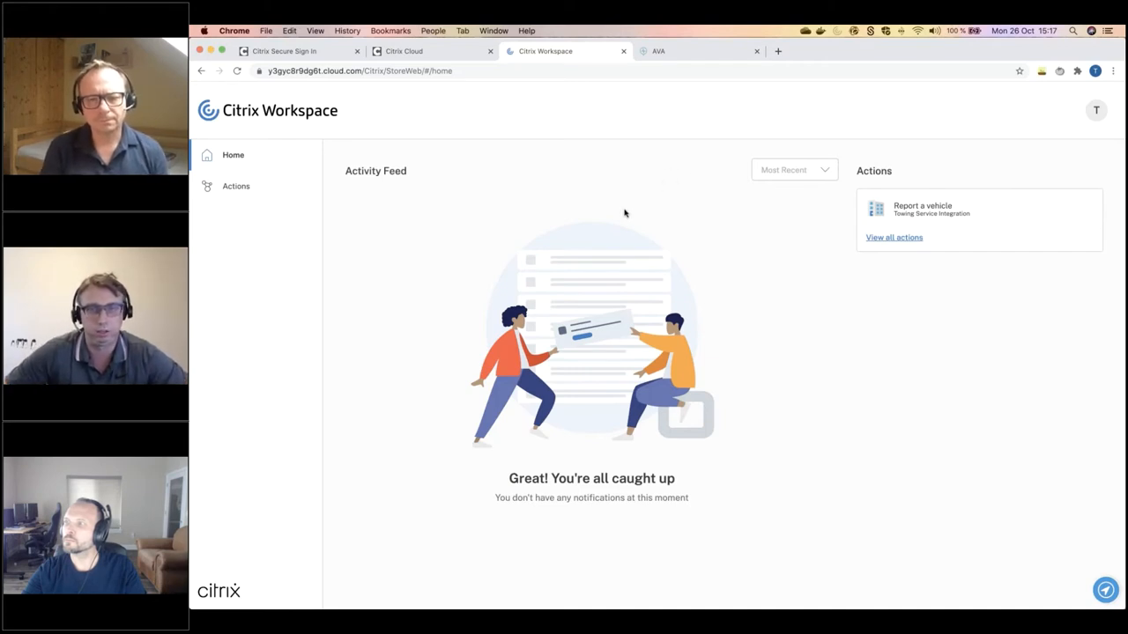
mouse_move(613, 155)
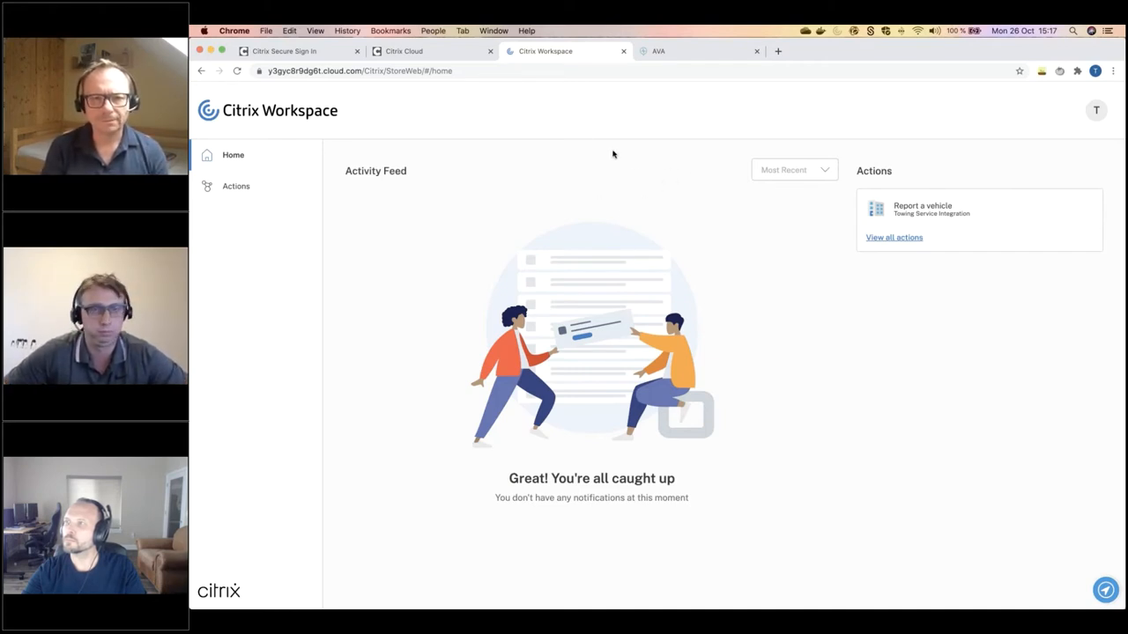
mouse_move(554, 188)
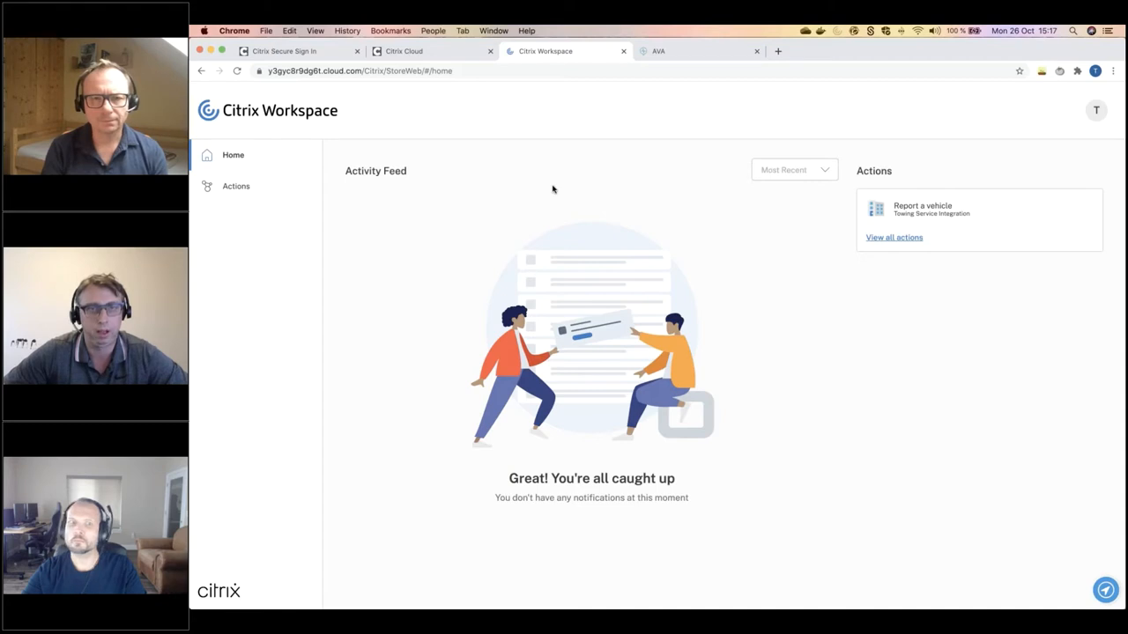
mouse_move(944, 129)
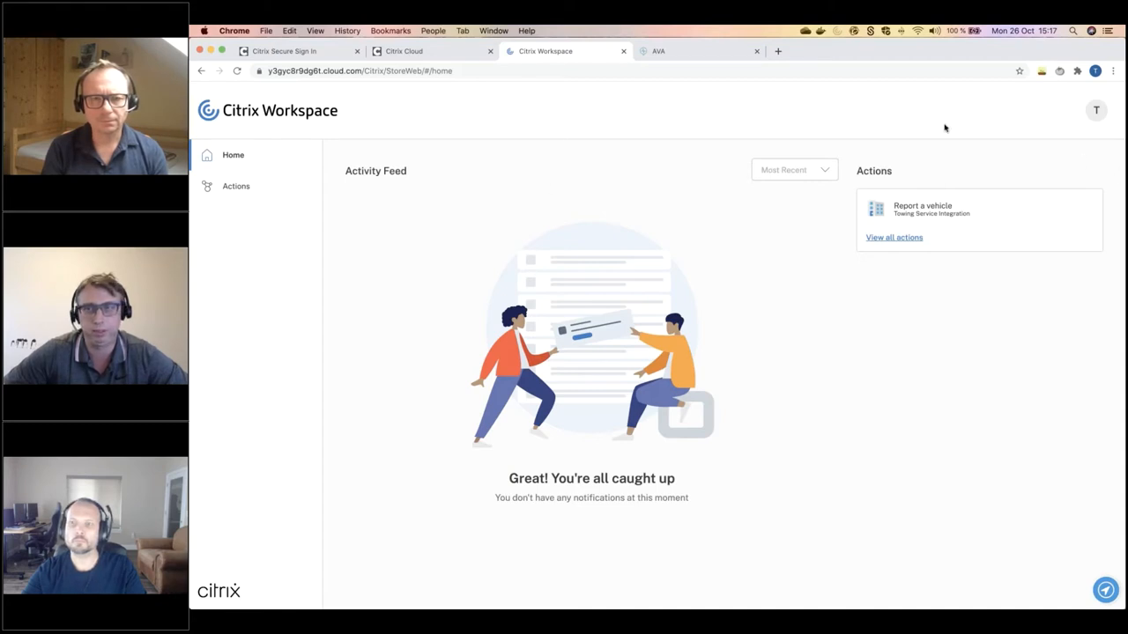
mouse_move(928, 208)
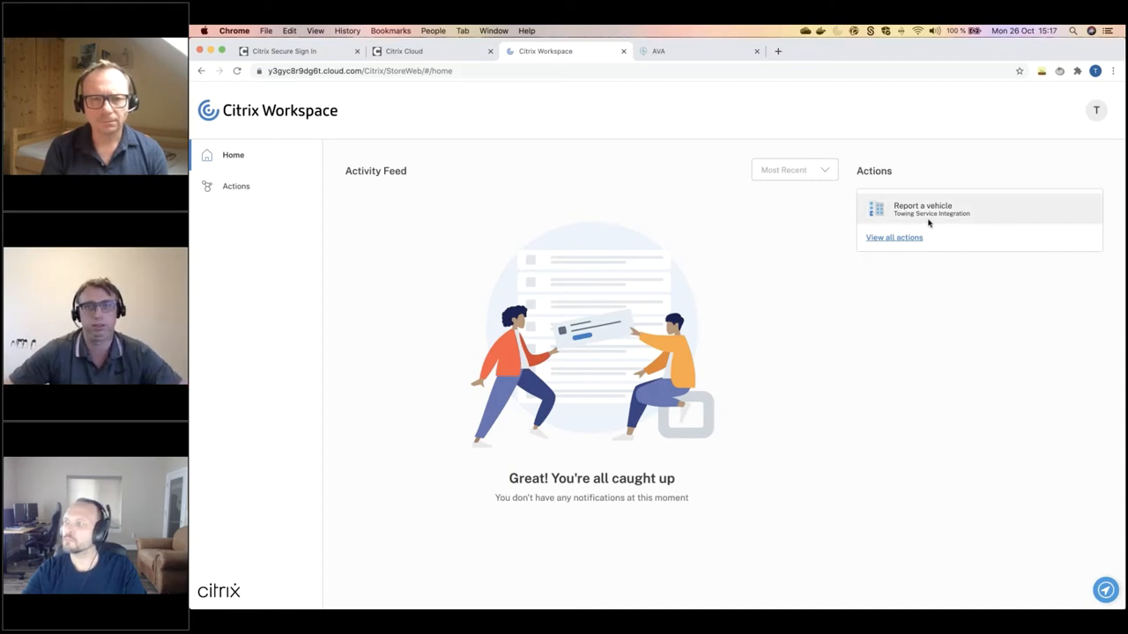
mouse_move(932, 207)
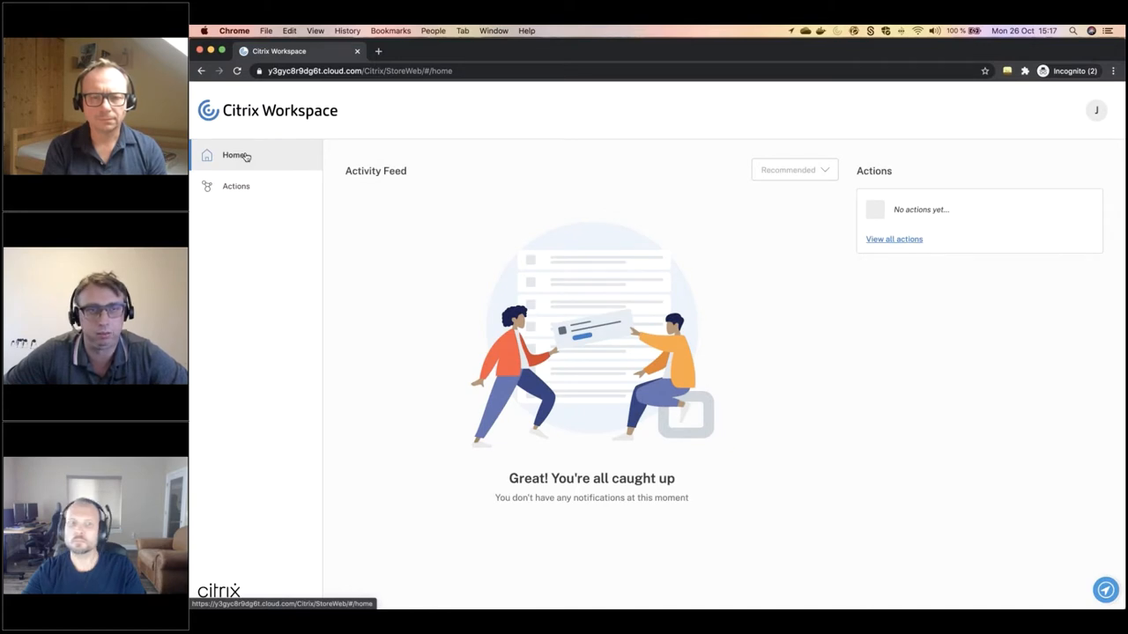
mouse_move(295, 172)
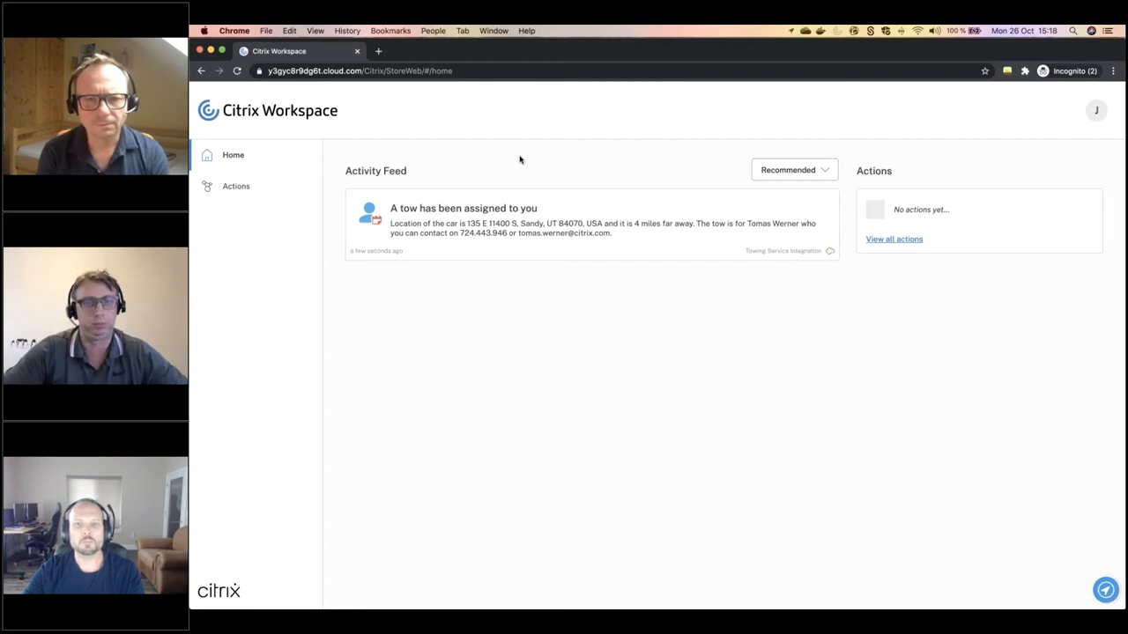
mouse_move(583, 164)
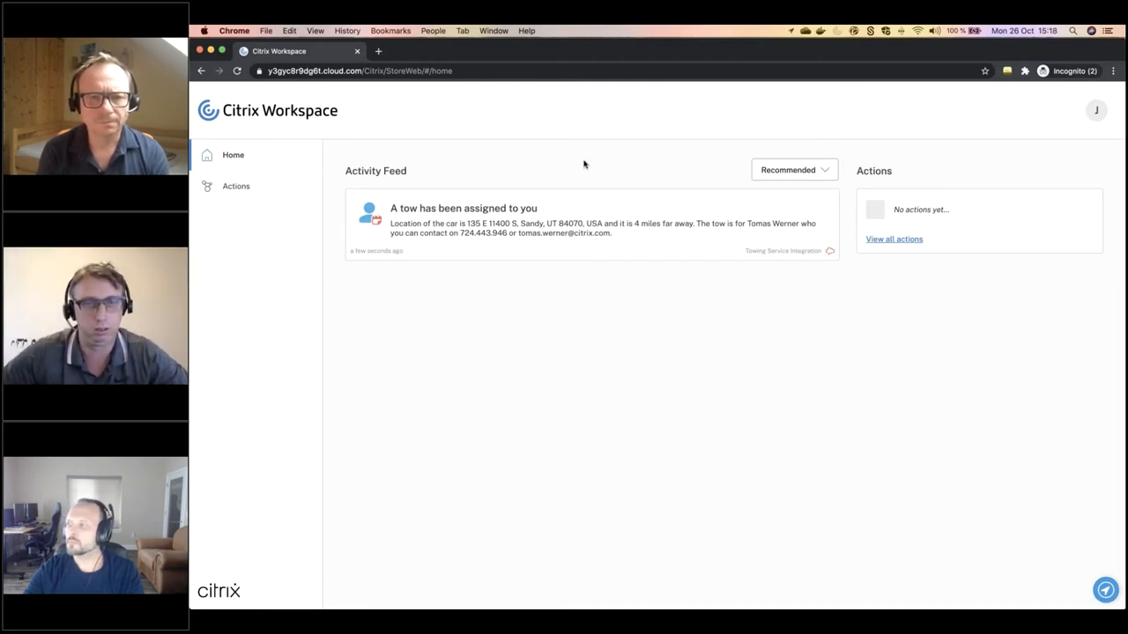
mouse_move(571, 179)
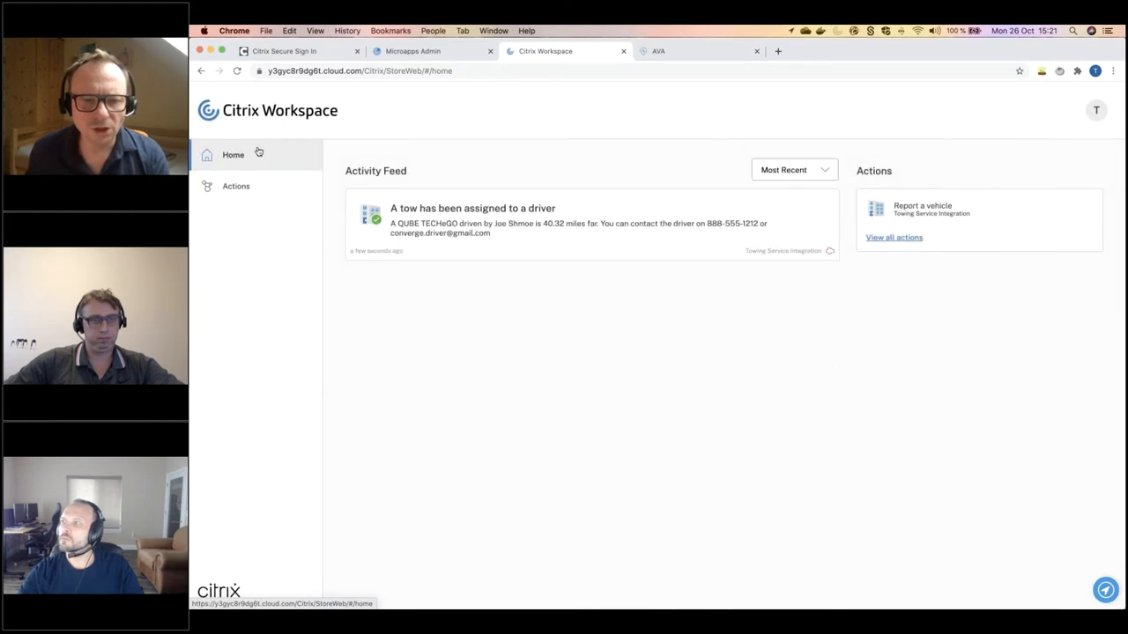
mouse_move(589, 169)
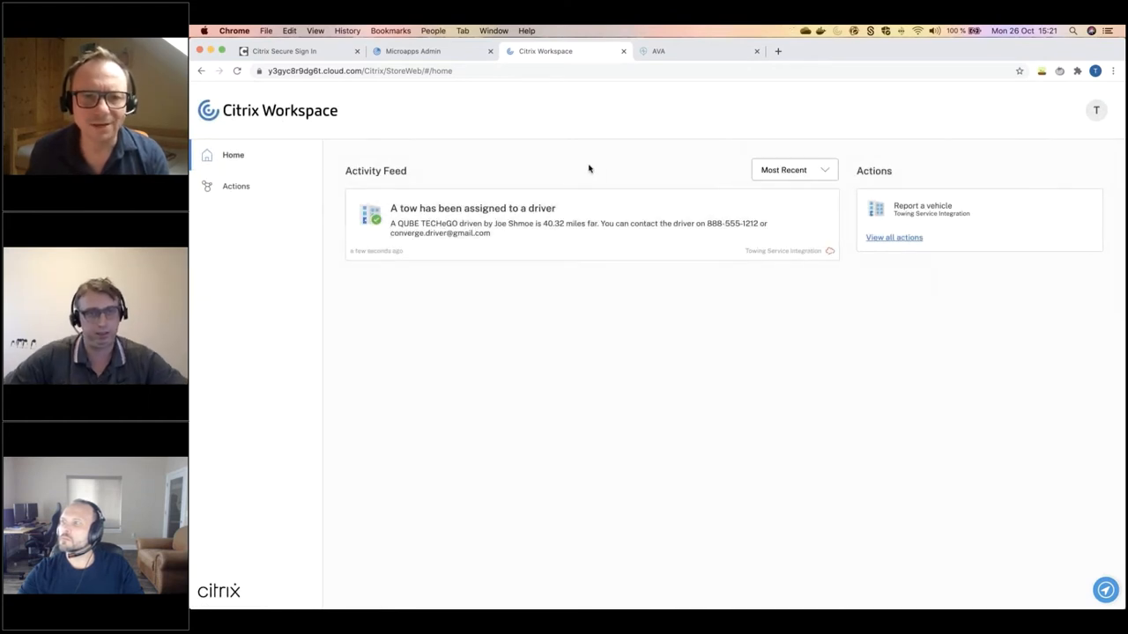
mouse_move(471, 210)
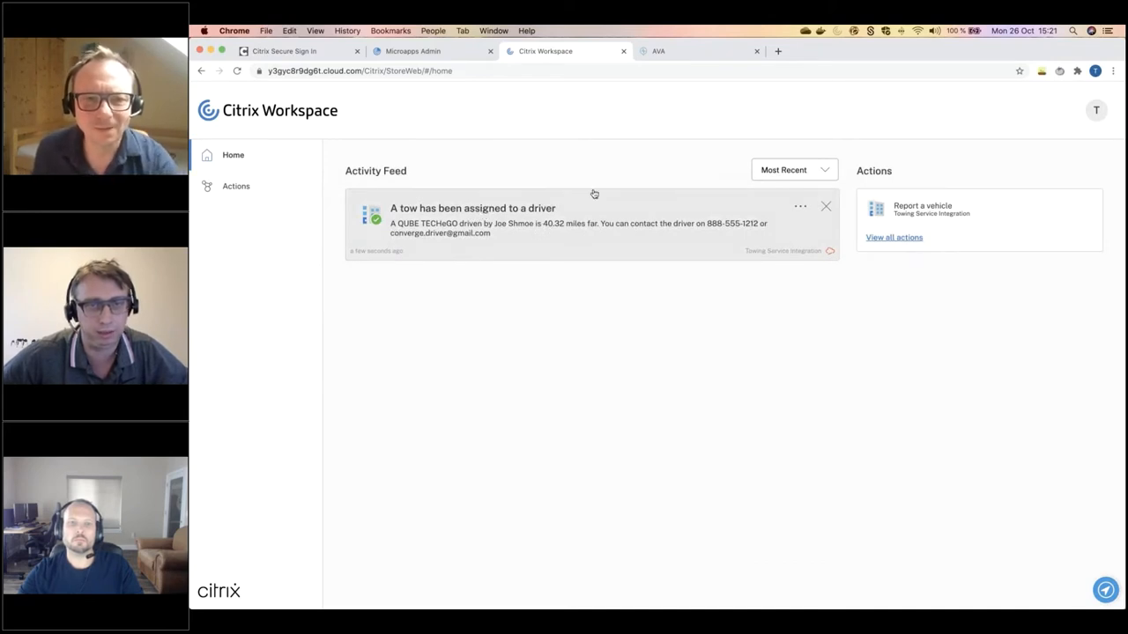
mouse_move(825, 209)
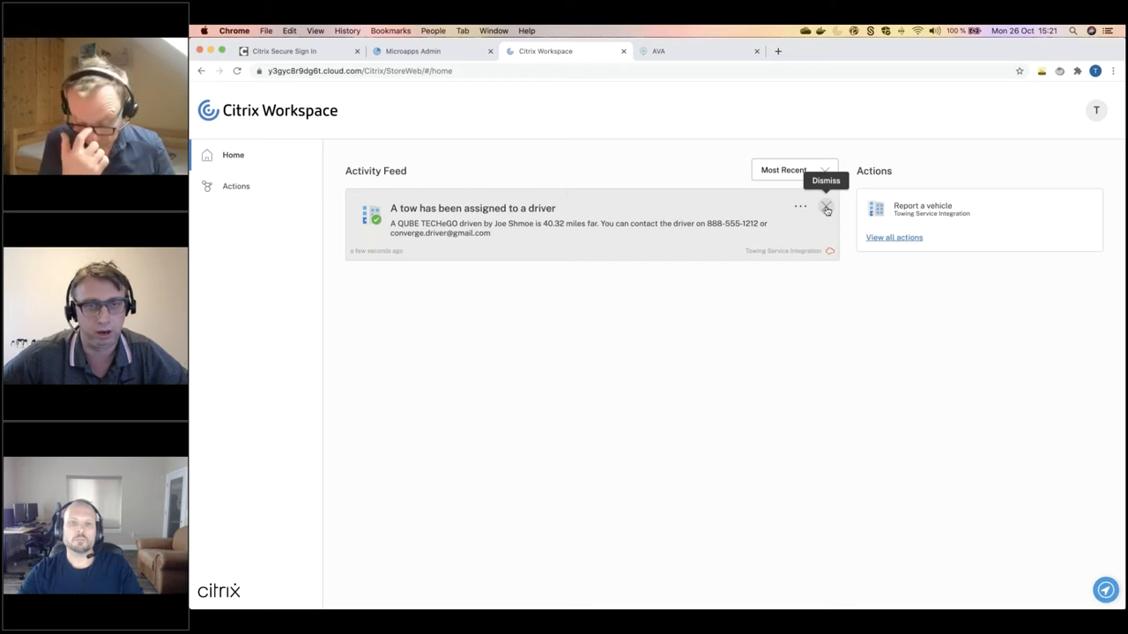
Step: Dismiss the tow-assigned-to-a-driver notification card
click(825, 208)
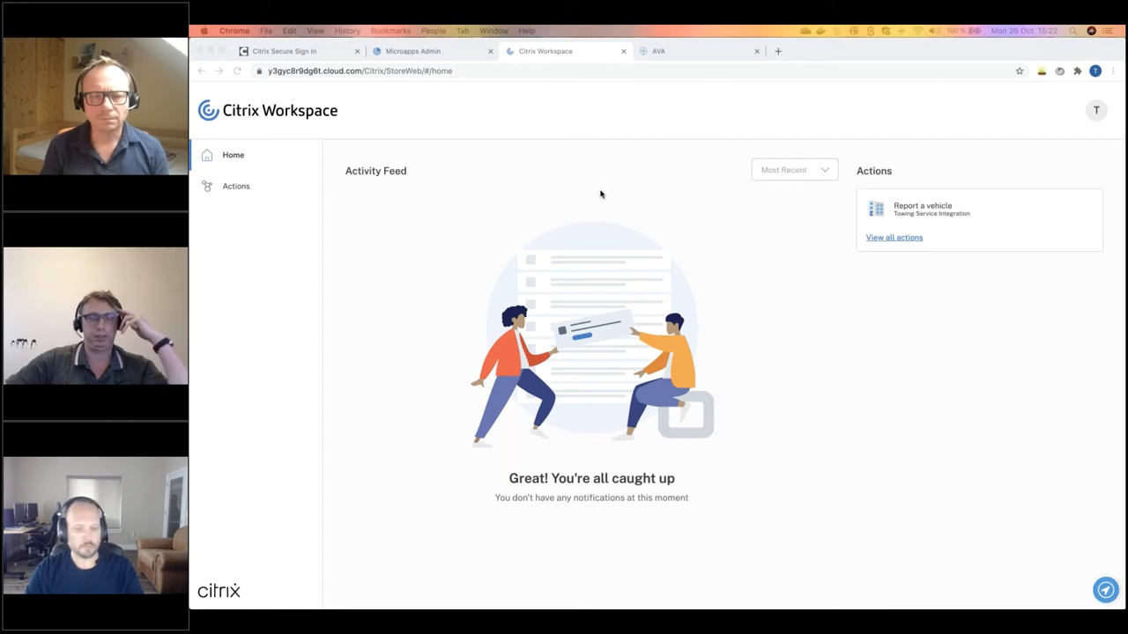
mouse_move(586, 190)
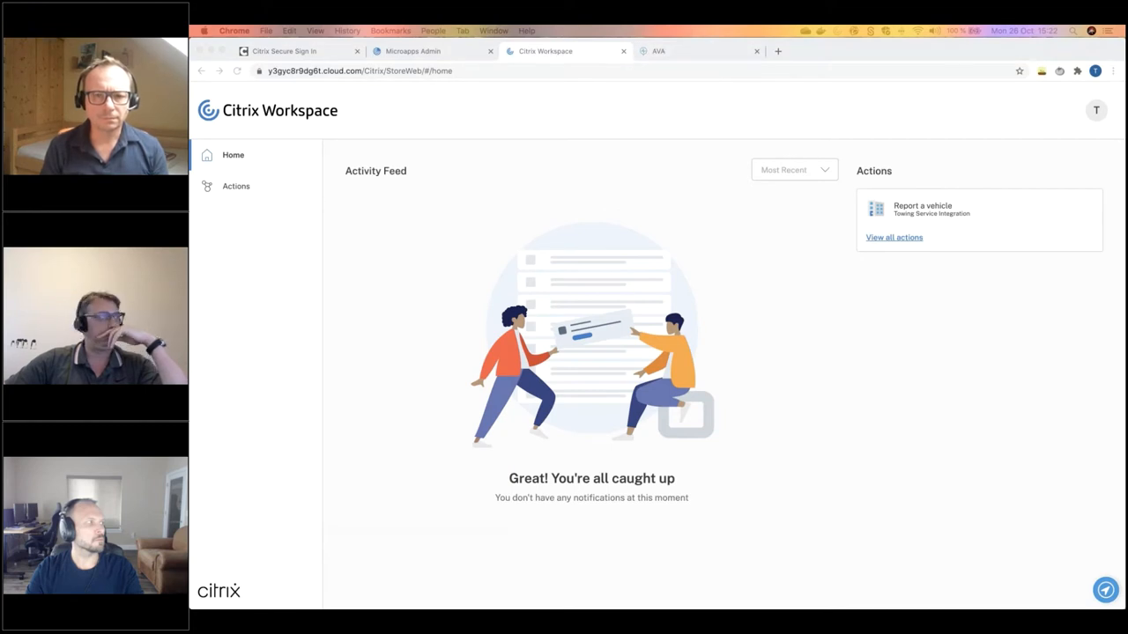
mouse_move(493, 177)
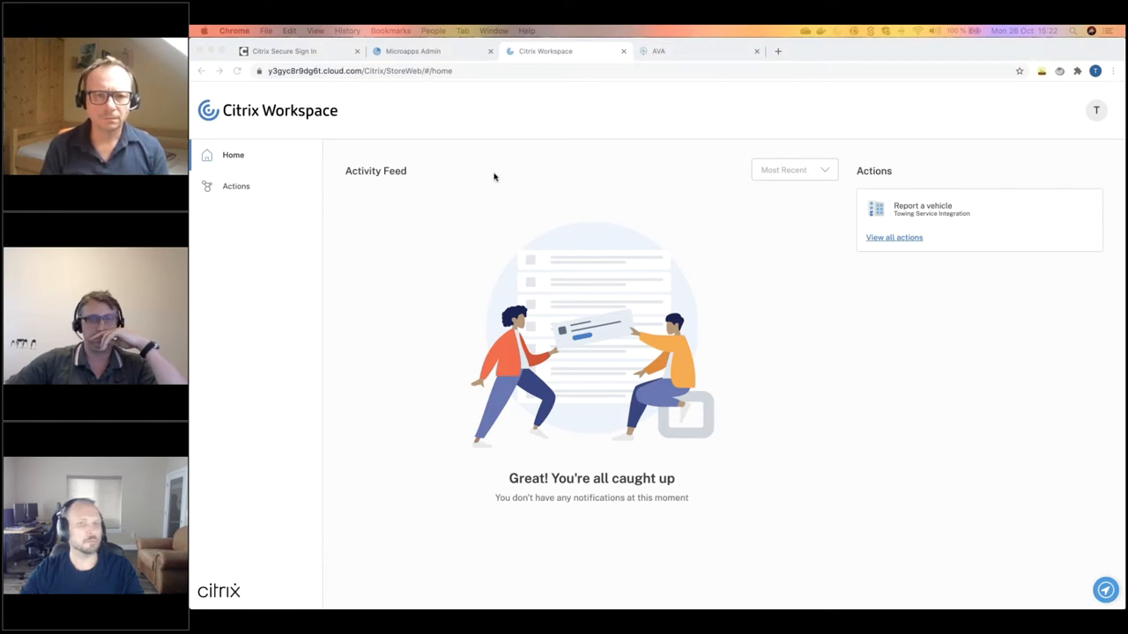
mouse_move(232, 155)
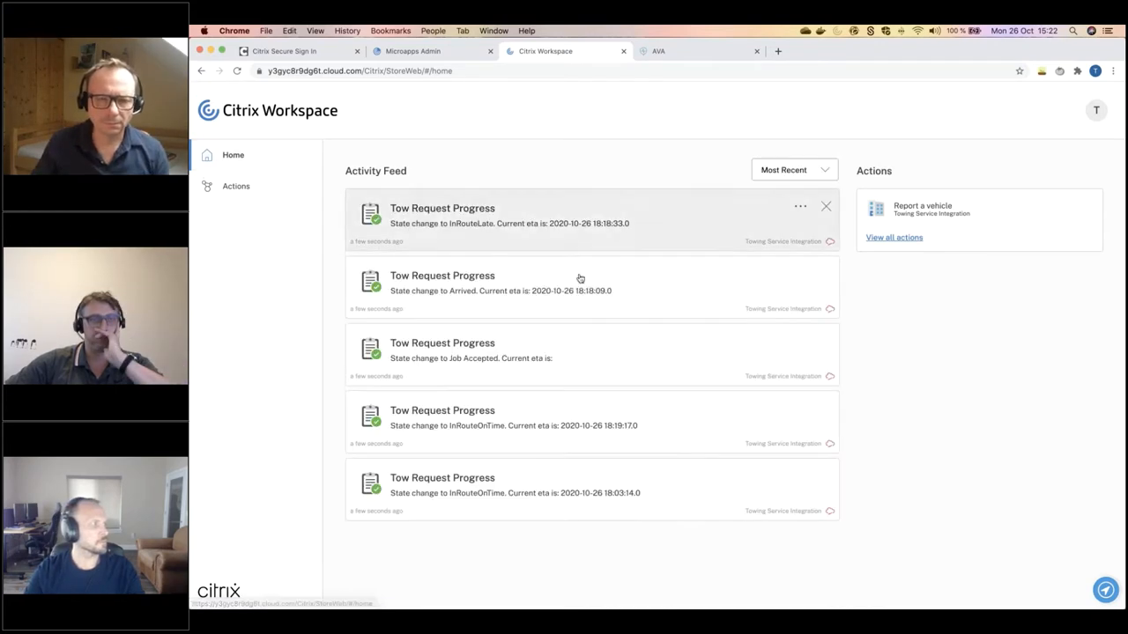
mouse_move(529, 203)
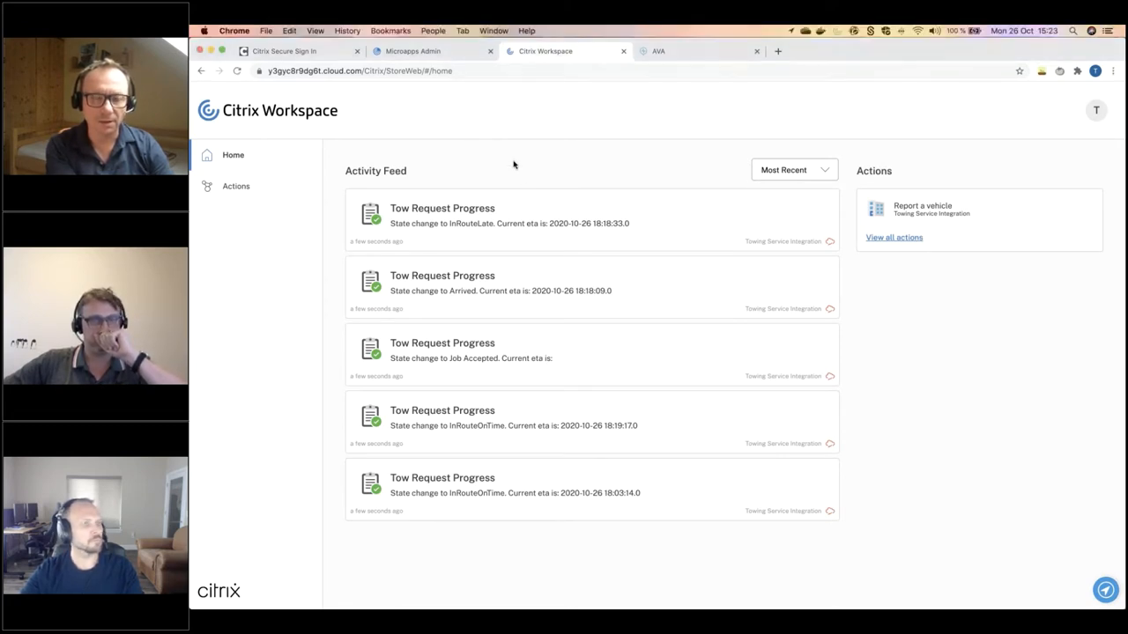
mouse_move(501, 150)
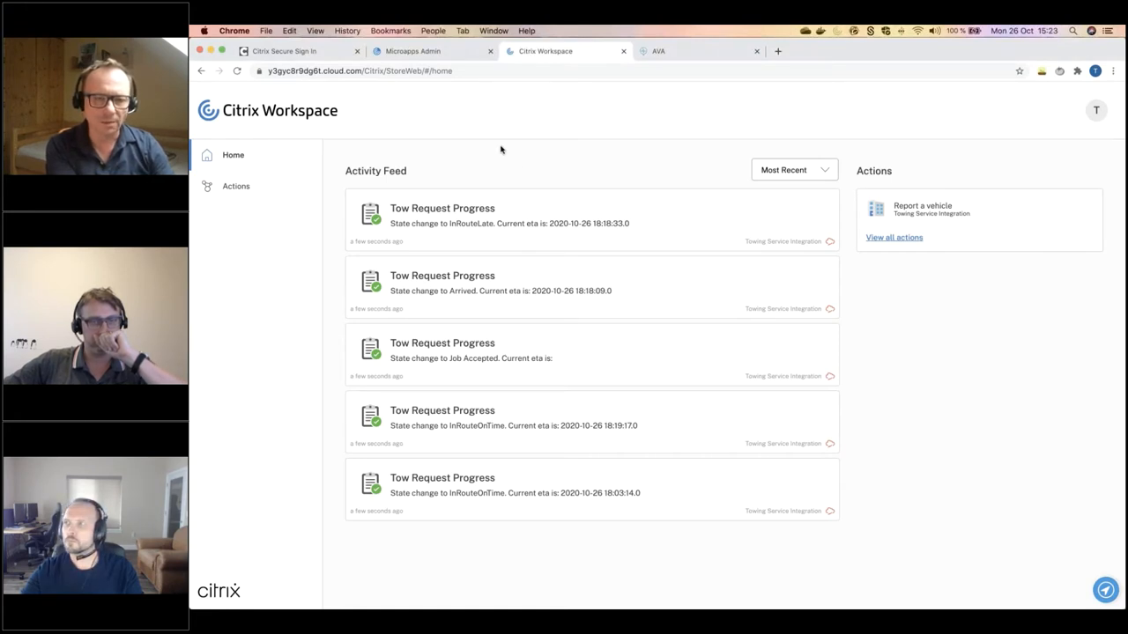
mouse_move(490, 144)
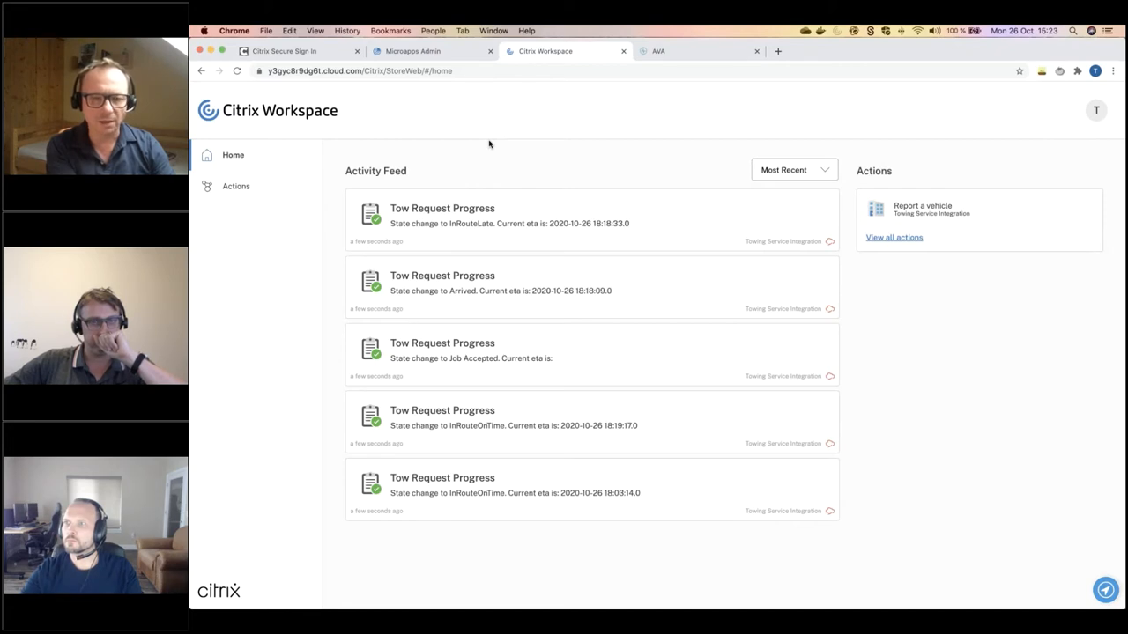
mouse_move(405, 142)
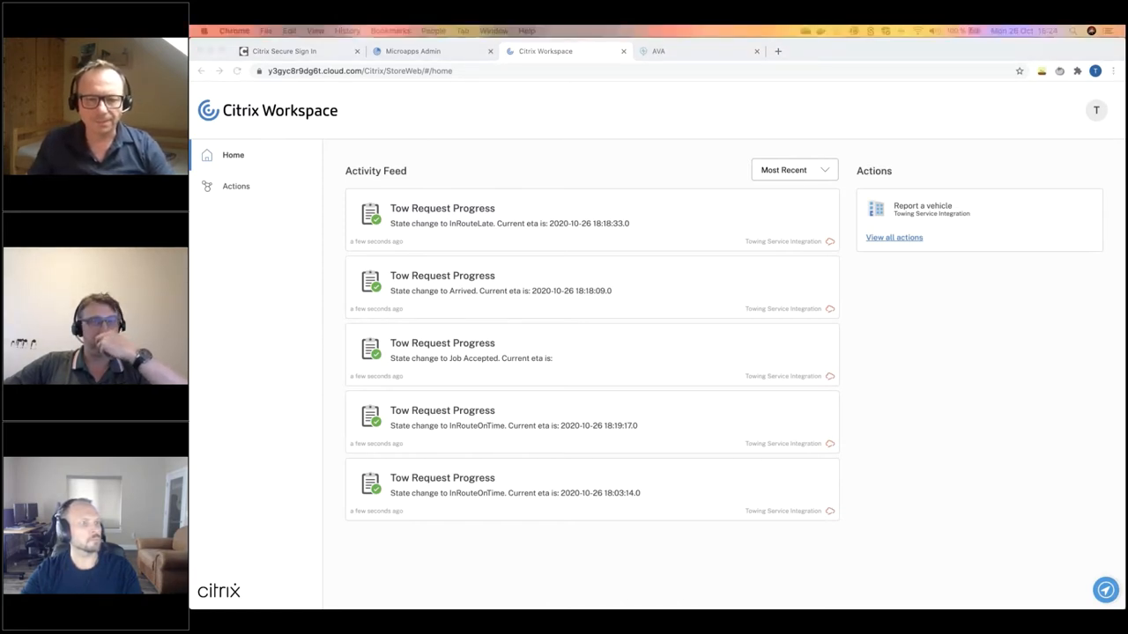
mouse_move(430, 130)
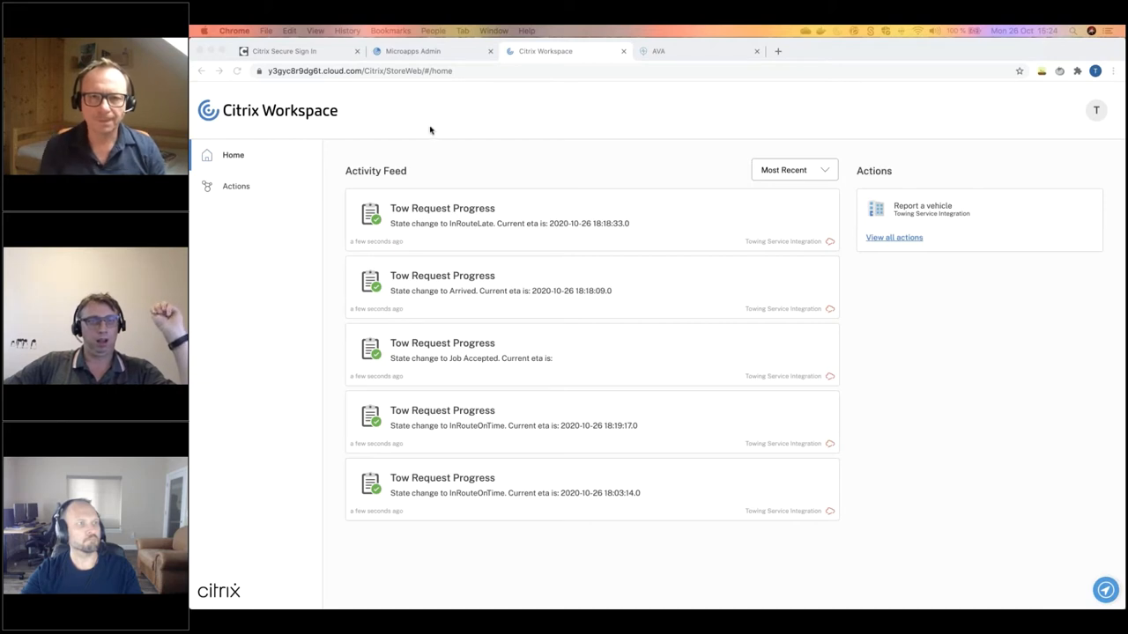
mouse_move(423, 141)
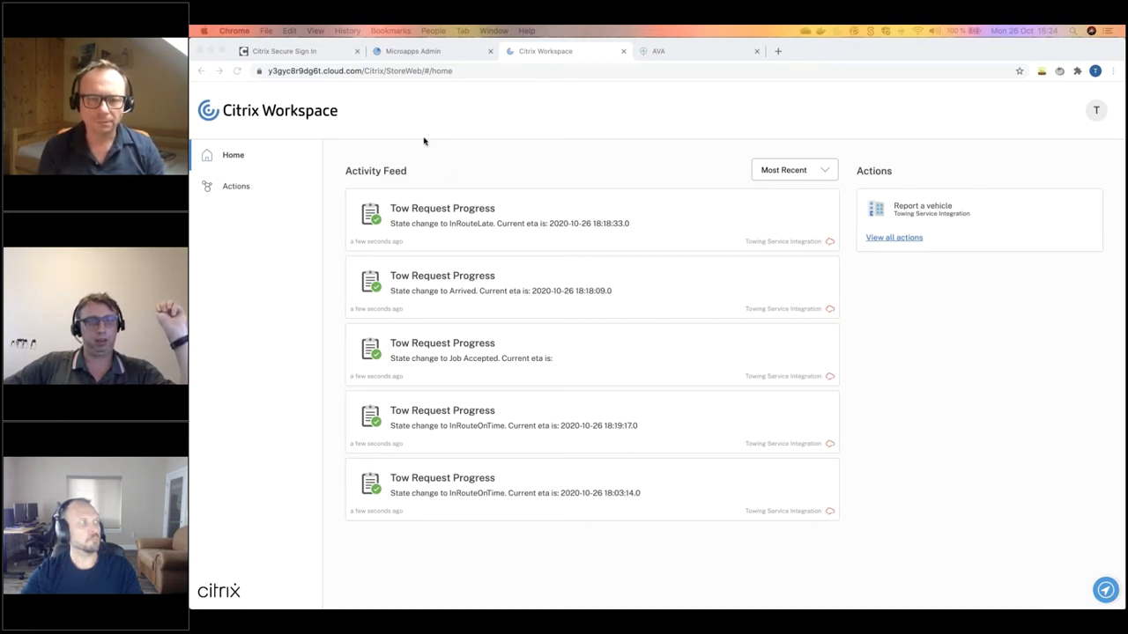
mouse_move(507, 129)
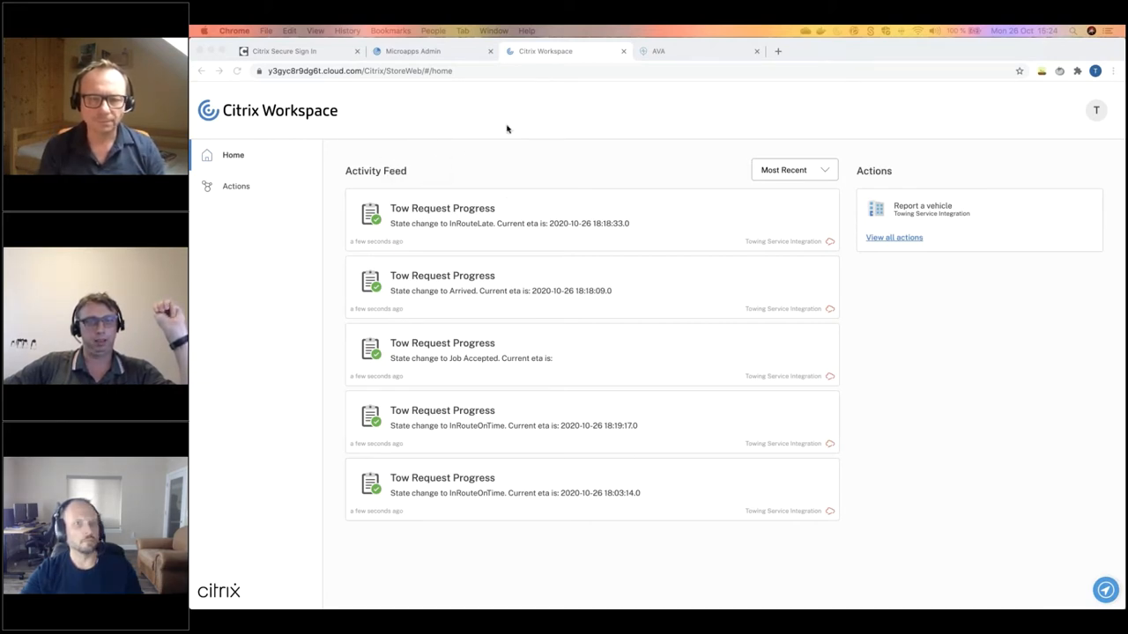
mouse_move(476, 119)
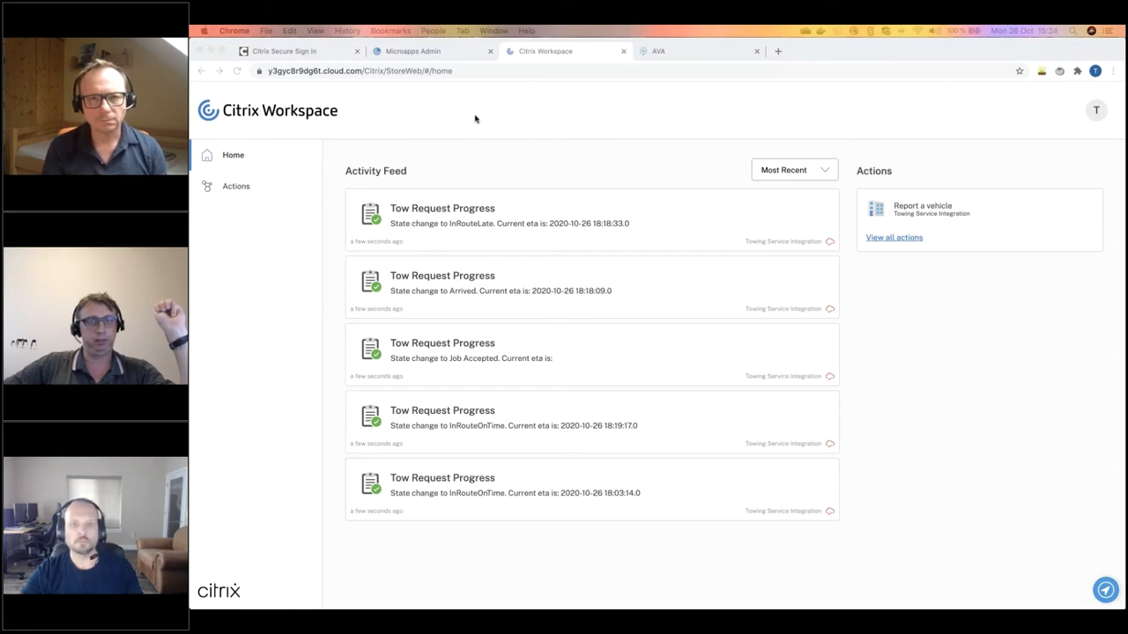
Step: Return to Microapp Integrations and open the Towing Service Integration
click(411, 50)
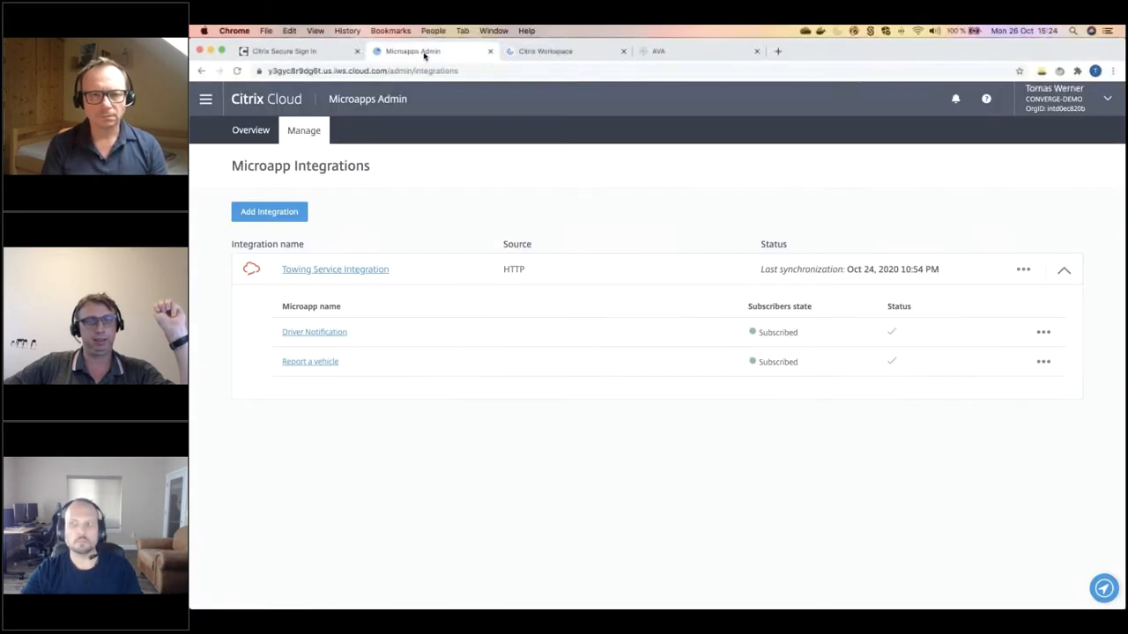
mouse_move(331, 220)
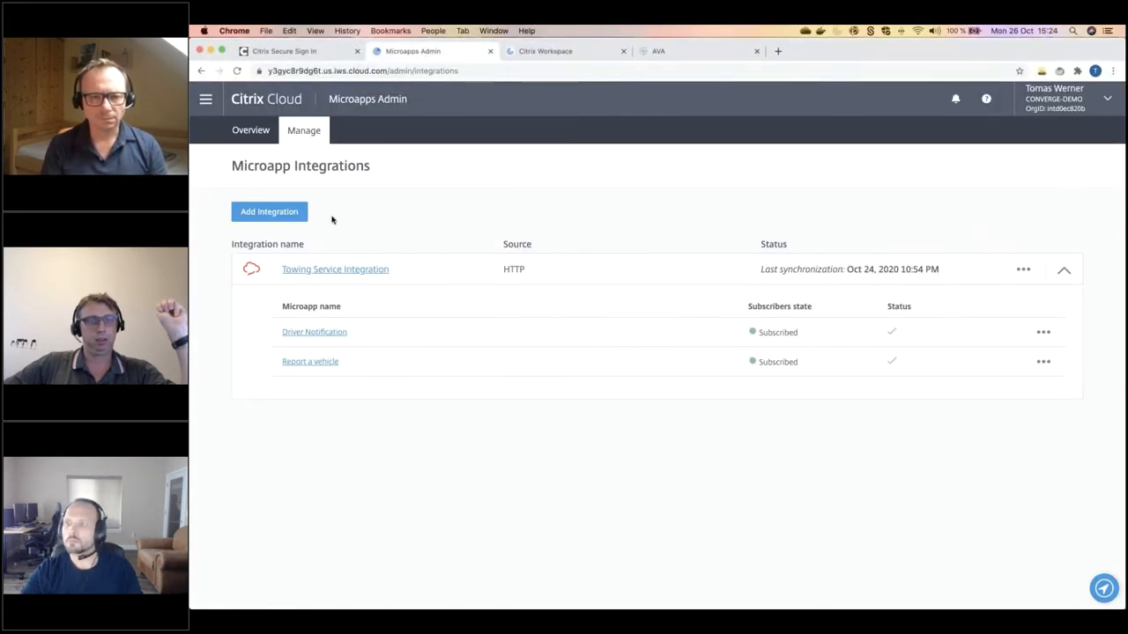
click(335, 268)
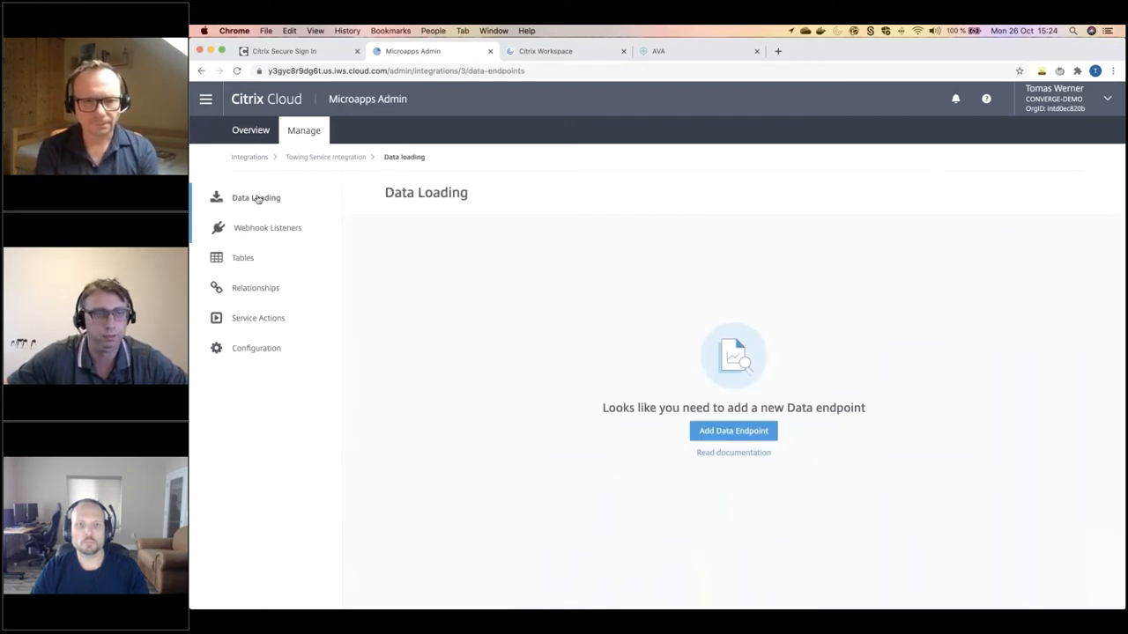
mouse_move(270, 227)
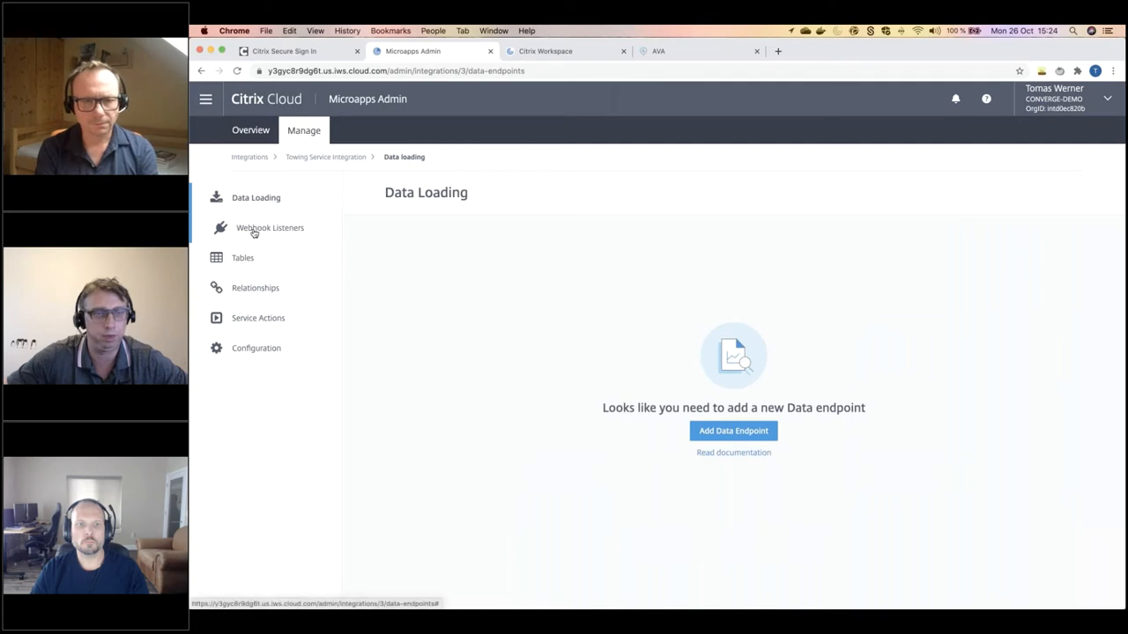
Step: Review the Dispatch Progress listener's settings, then return to the webhook listener list
click(269, 227)
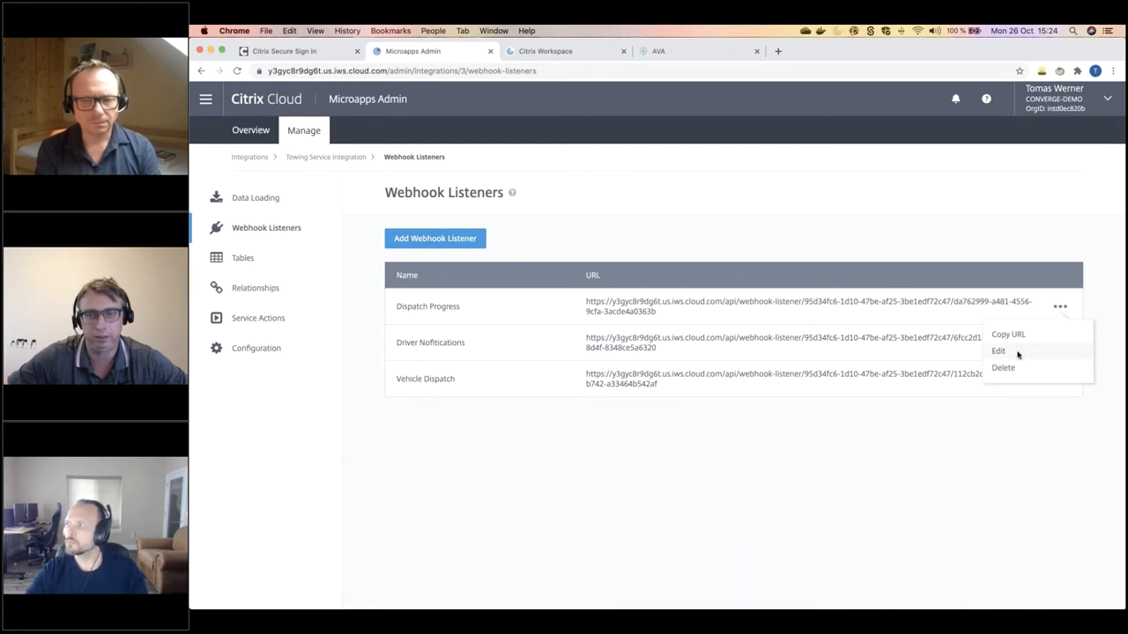
click(998, 351)
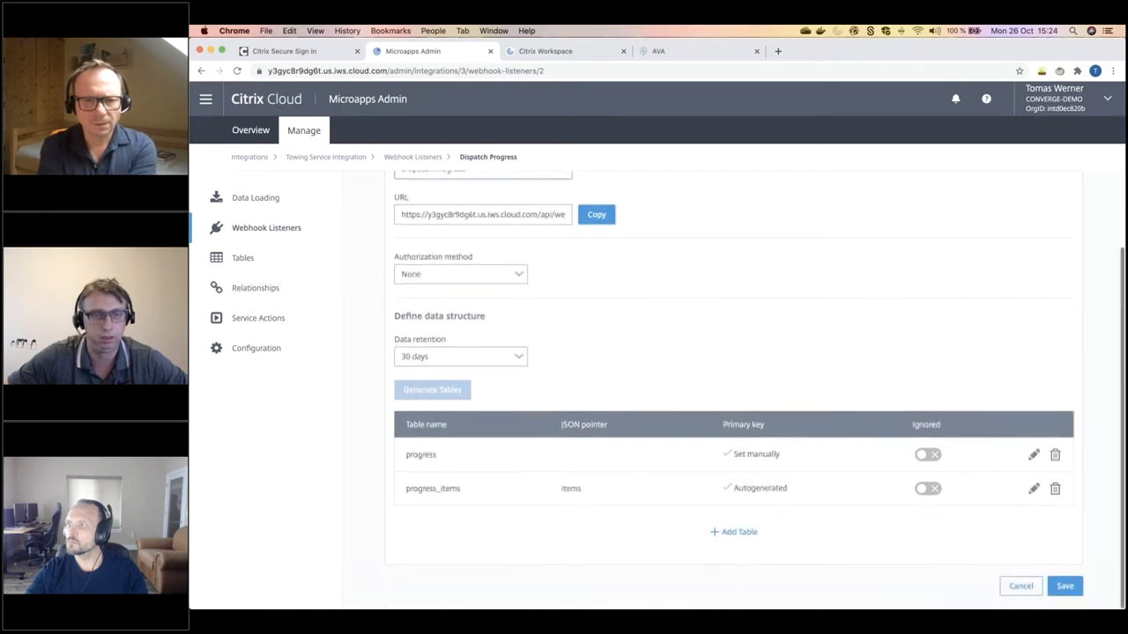
scroll(up, 3)
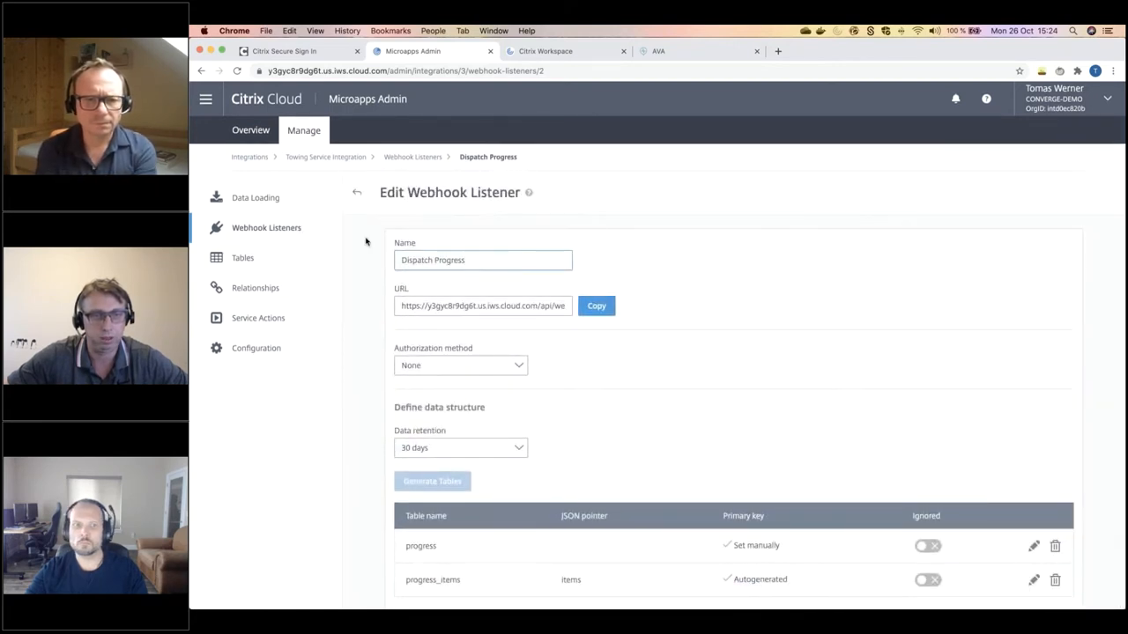
click(357, 192)
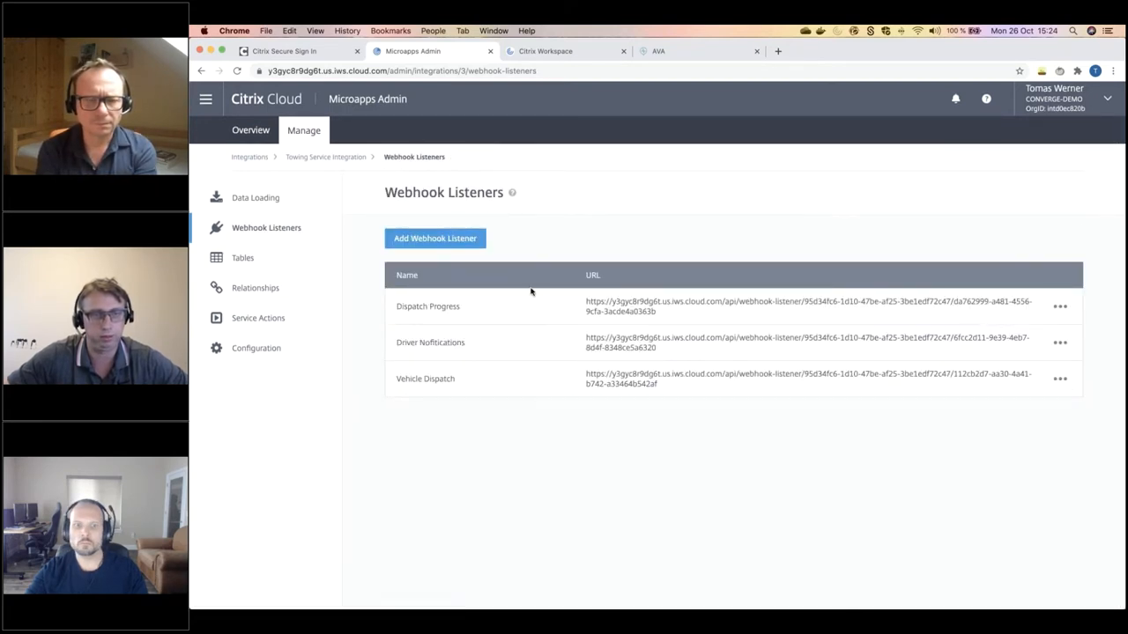
mouse_move(517, 332)
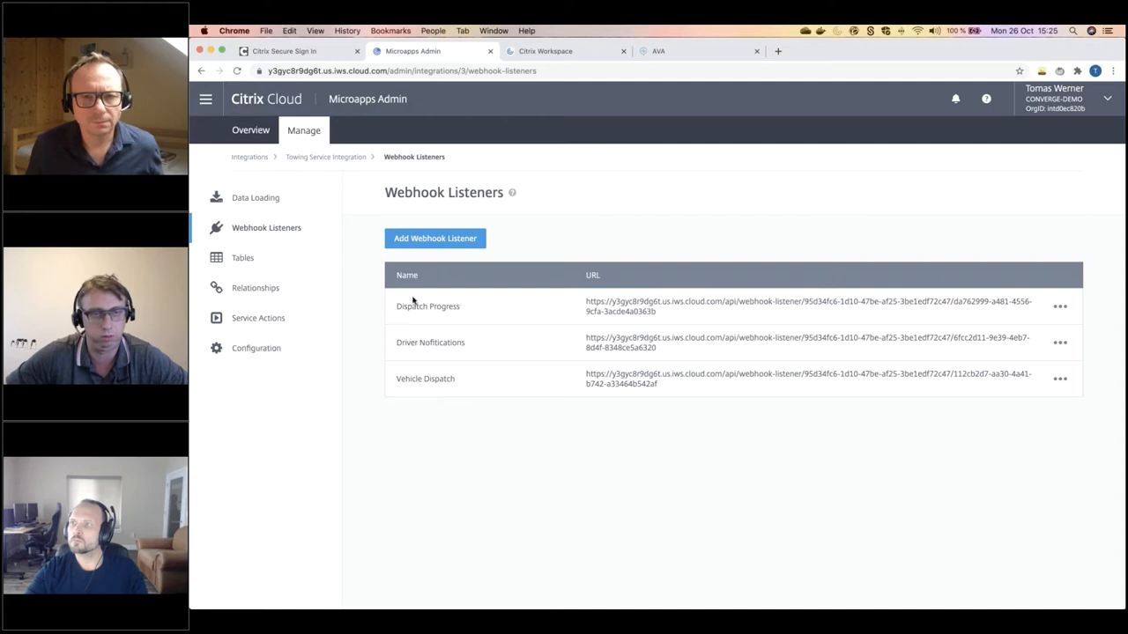
mouse_move(441, 306)
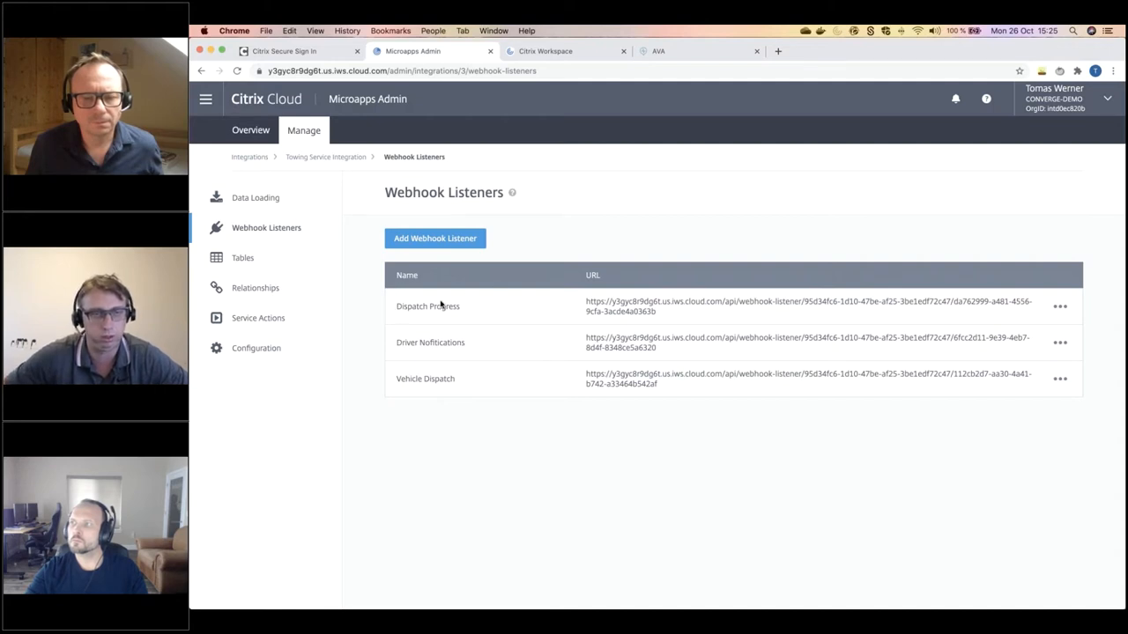
mouse_move(406, 255)
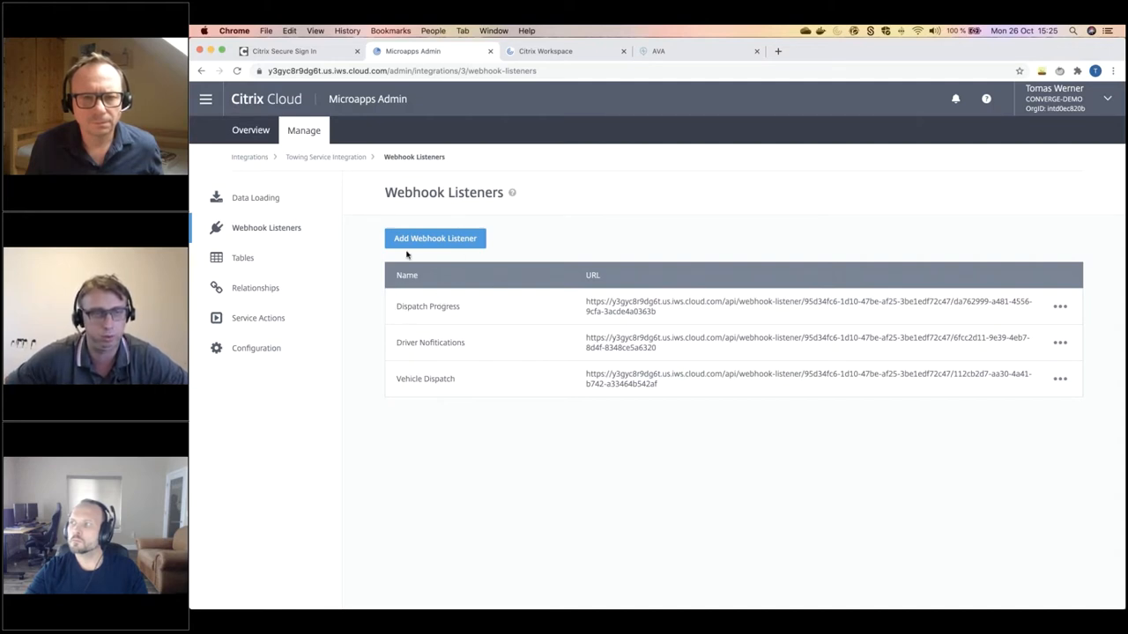
Step: Edit the Driver Notification microapp's notification and scroll through its tow-assigned title and body
click(325, 157)
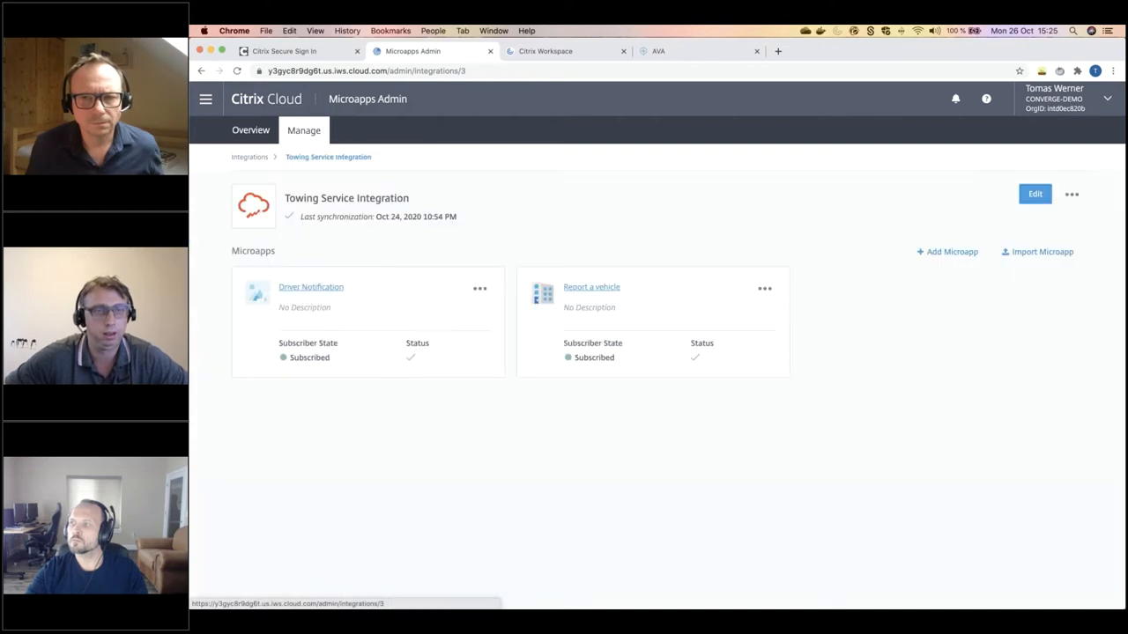
mouse_move(332, 262)
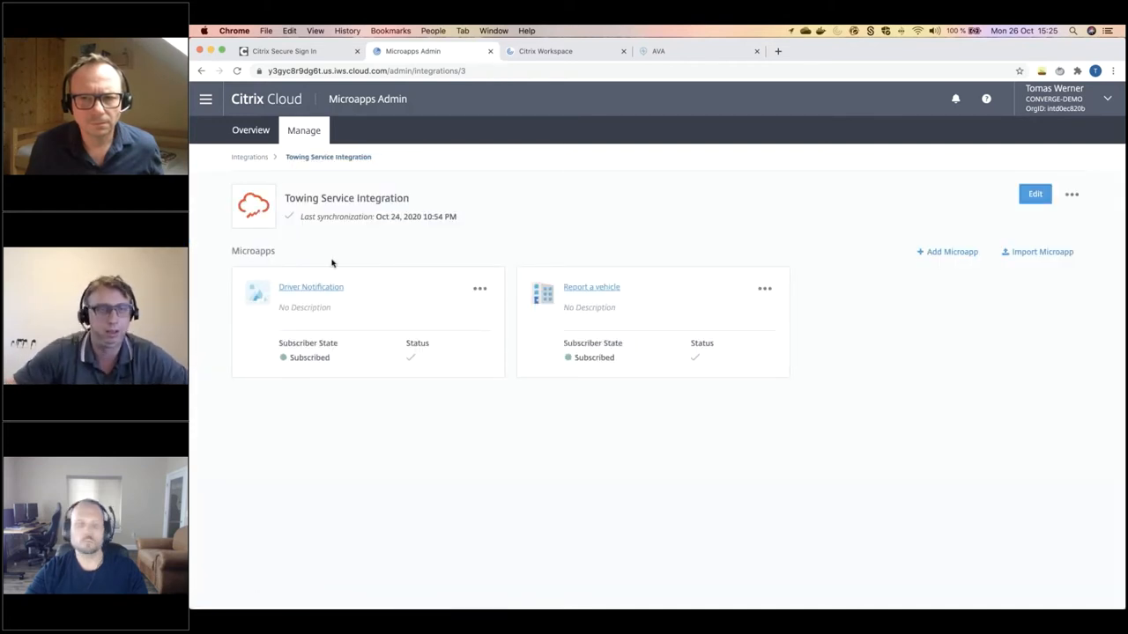
mouse_move(301, 291)
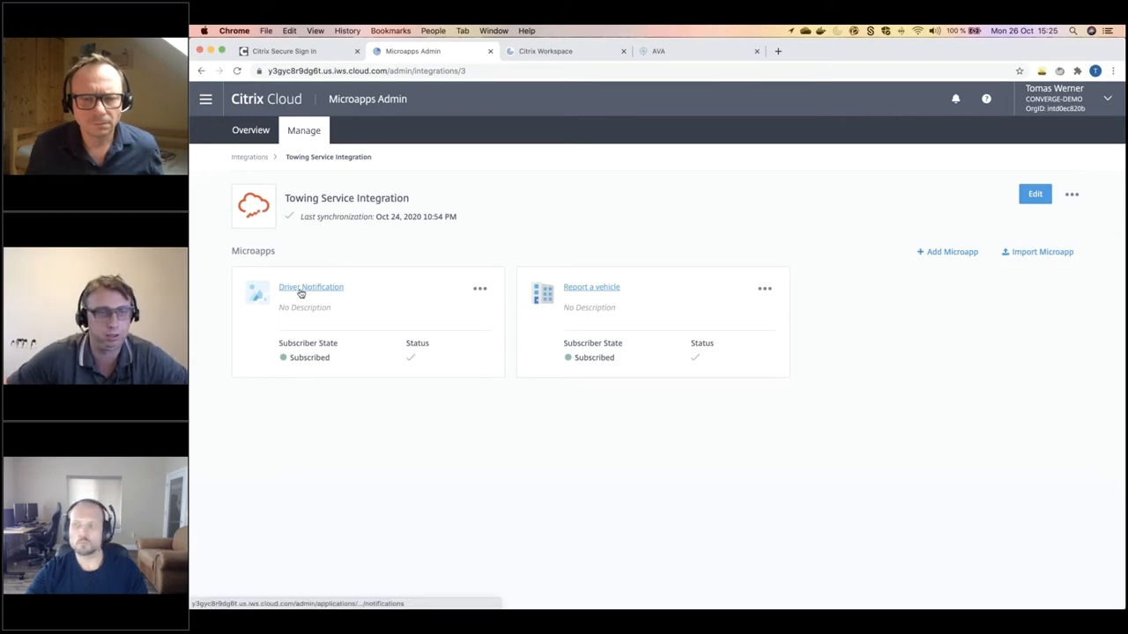
click(310, 286)
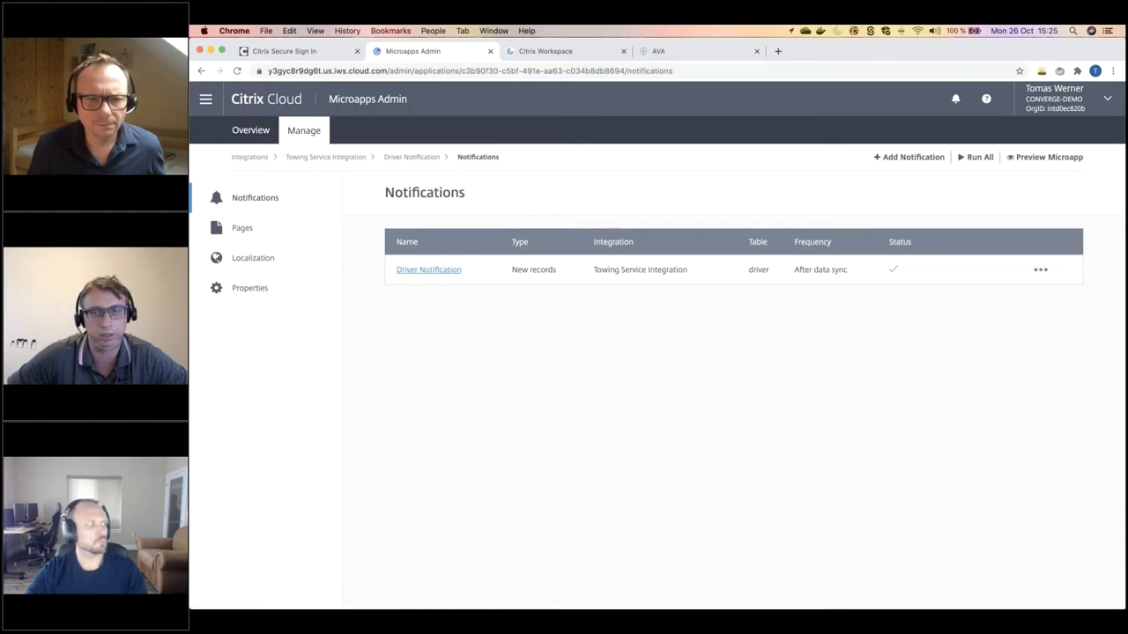
click(1040, 269)
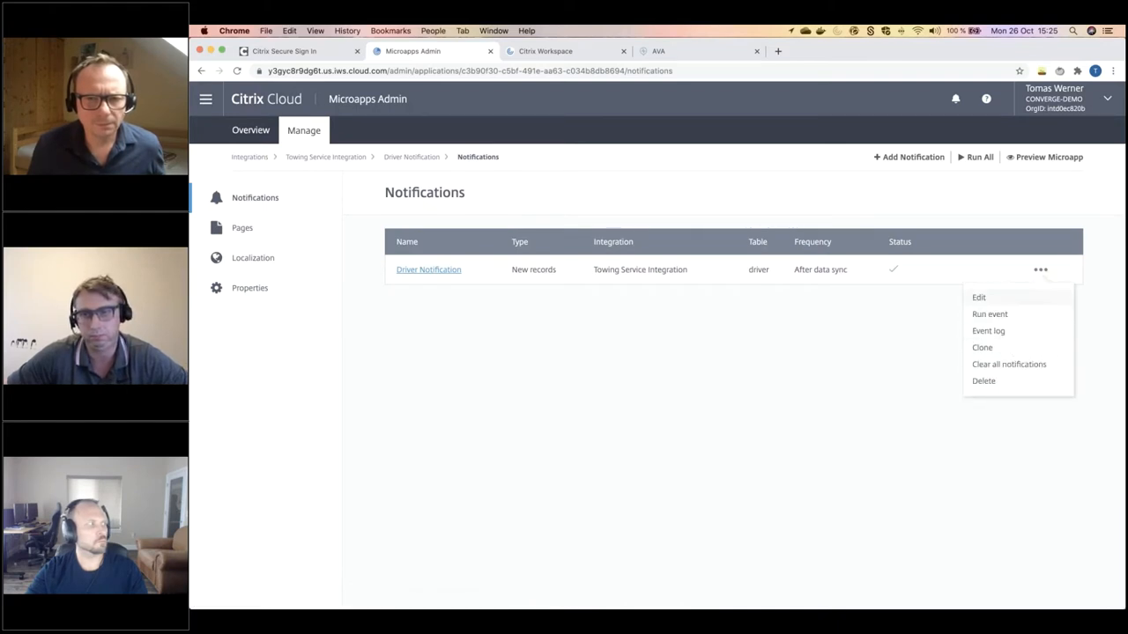
click(978, 297)
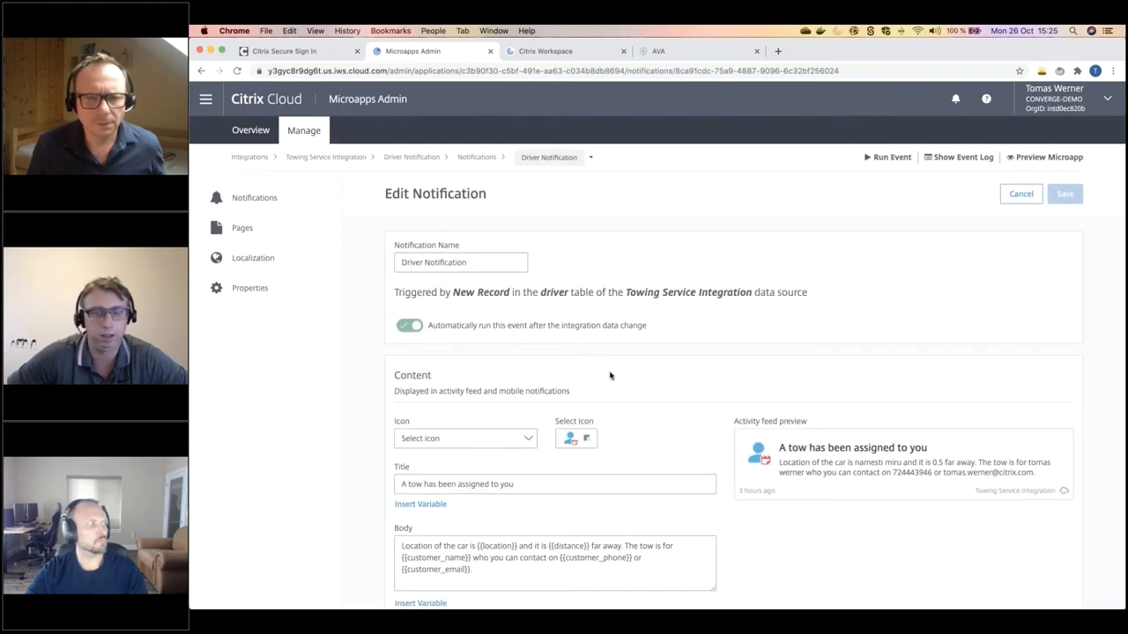
scroll(down, 3)
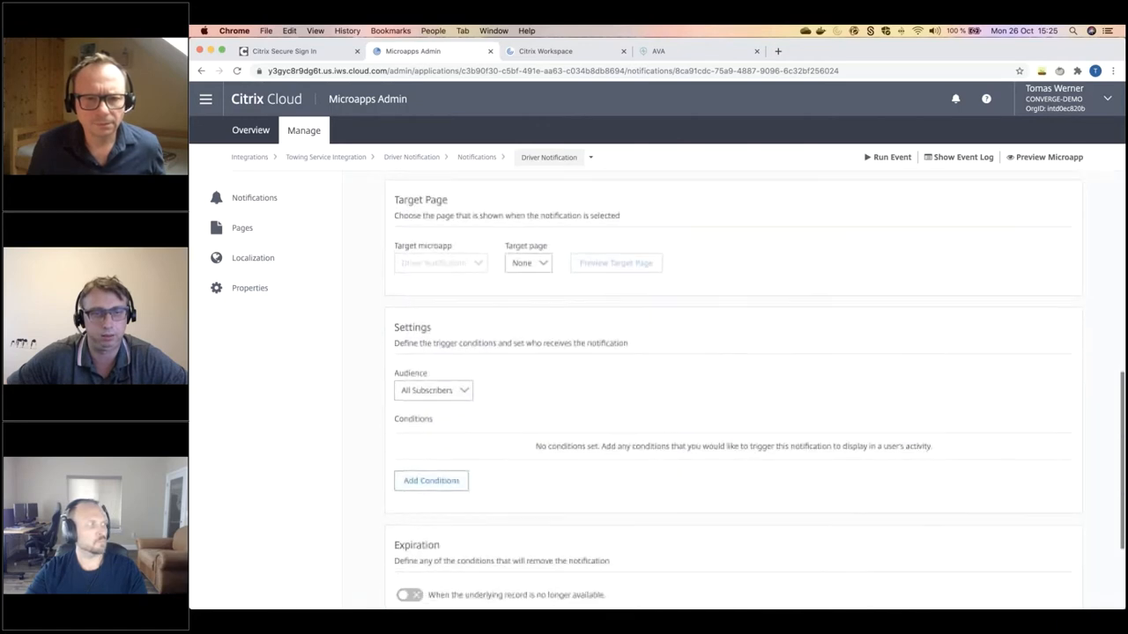
scroll(up, 3)
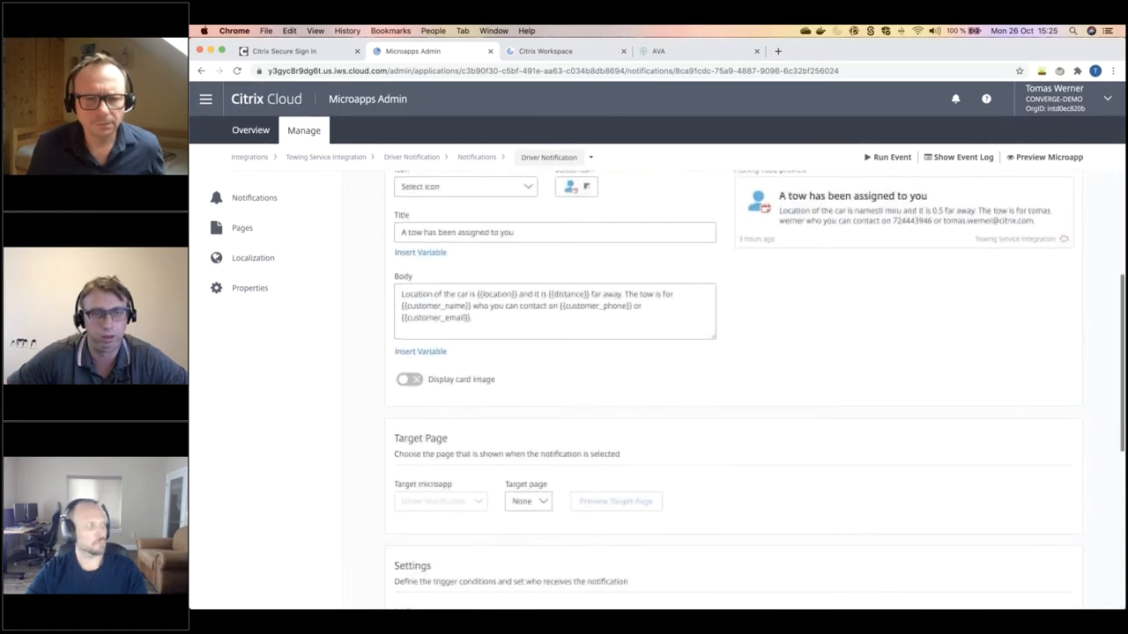
scroll(up, 3)
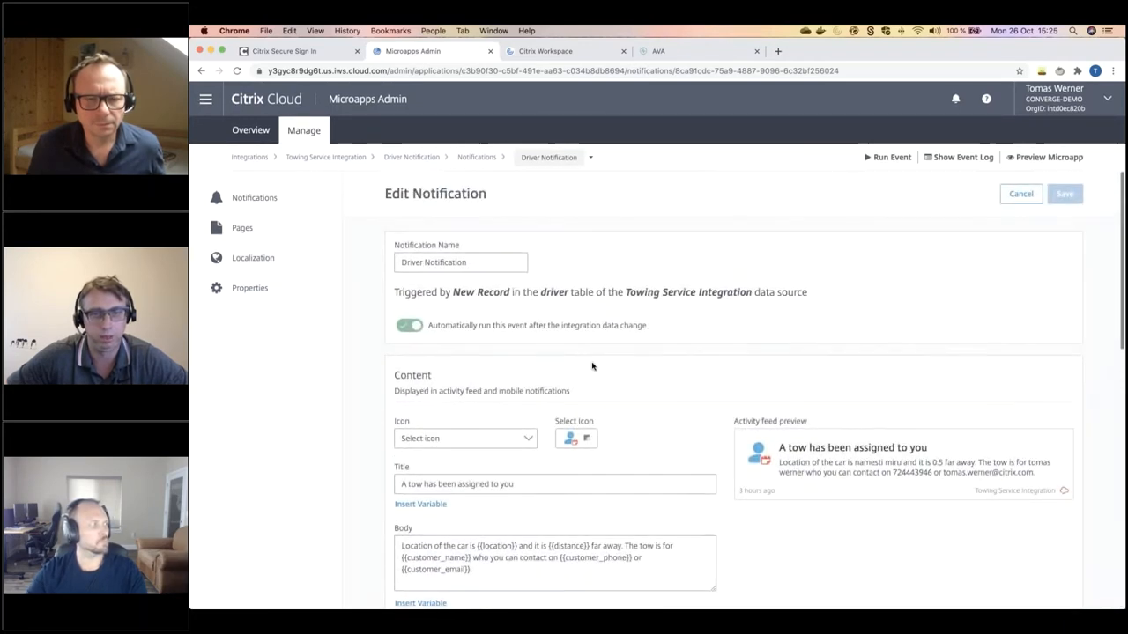
scroll(down, 3)
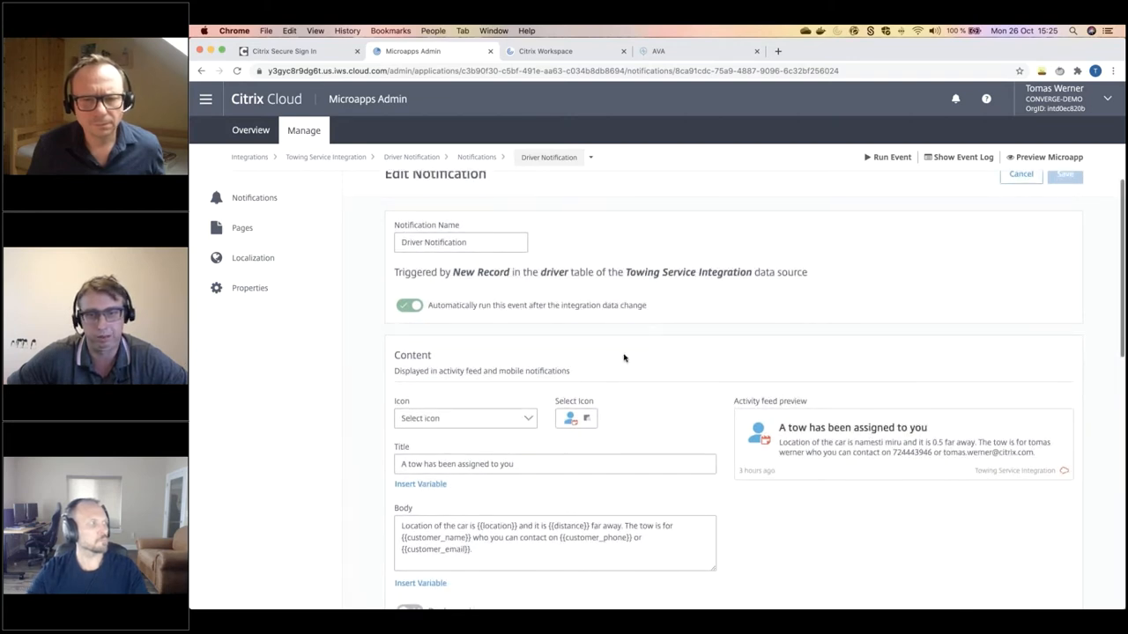
scroll(down, 3)
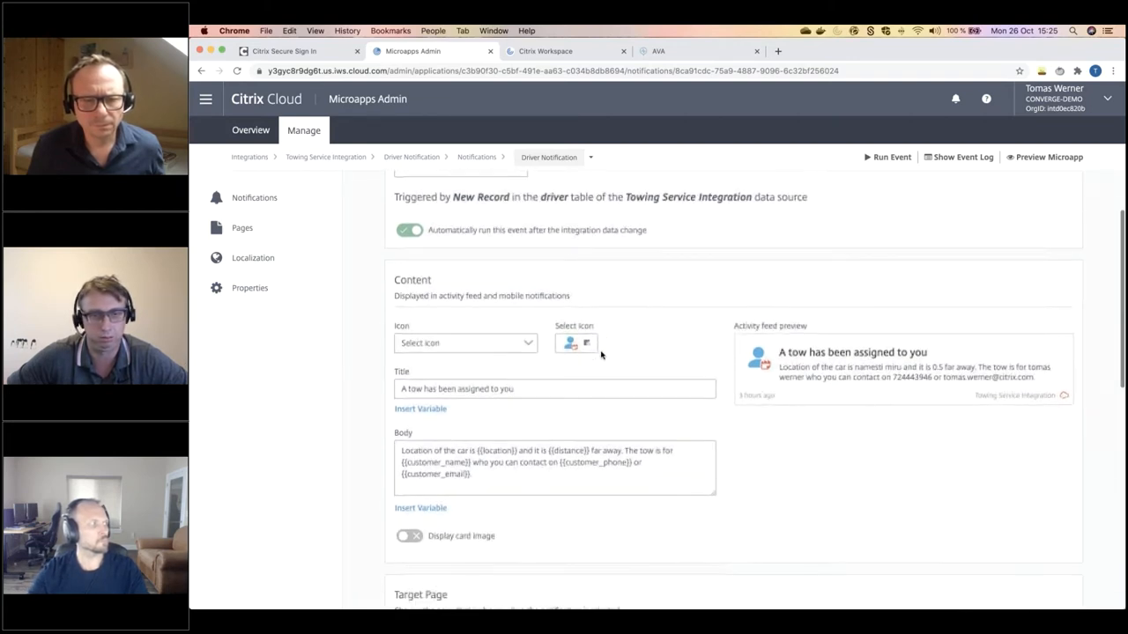
scroll(up, 3)
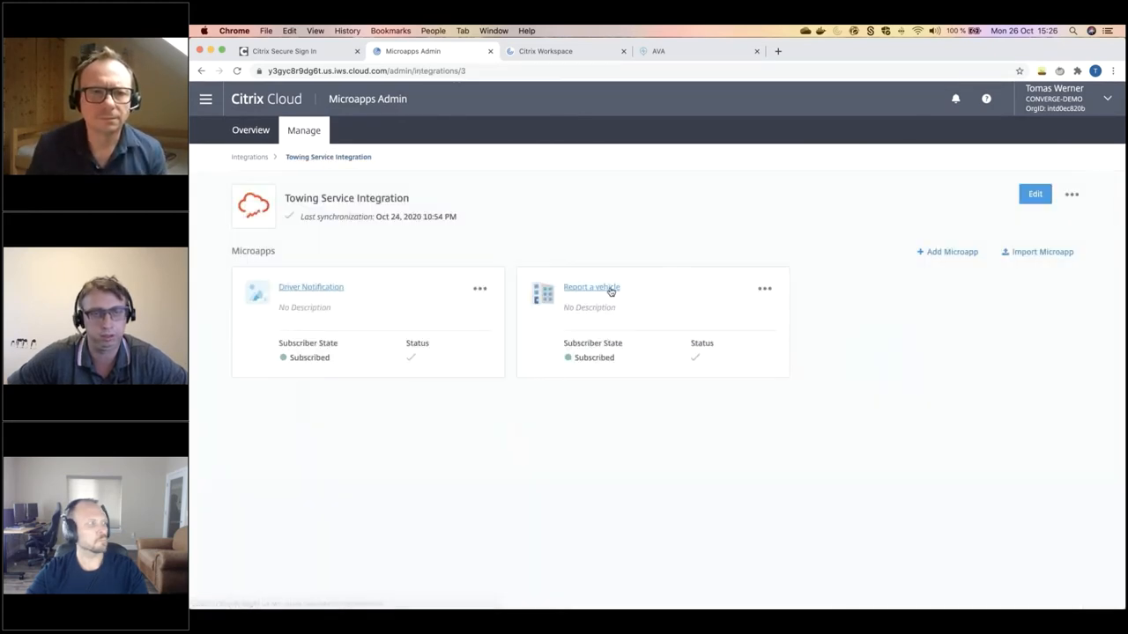
mouse_move(591, 289)
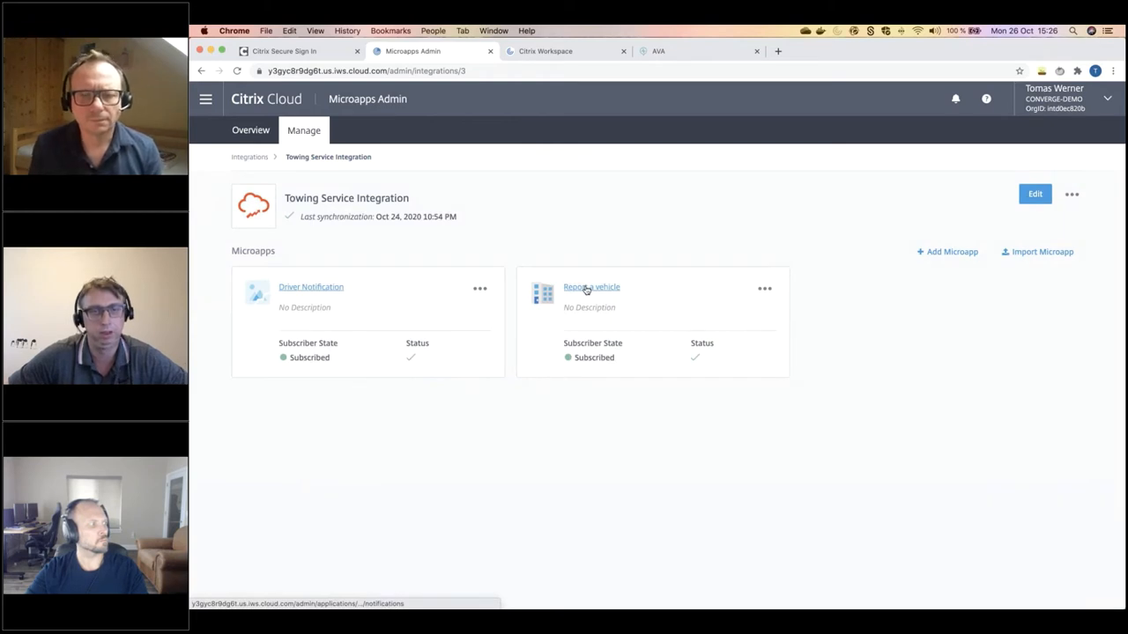
Step: Open the Report a vehicle microapp and list its Pages
click(591, 287)
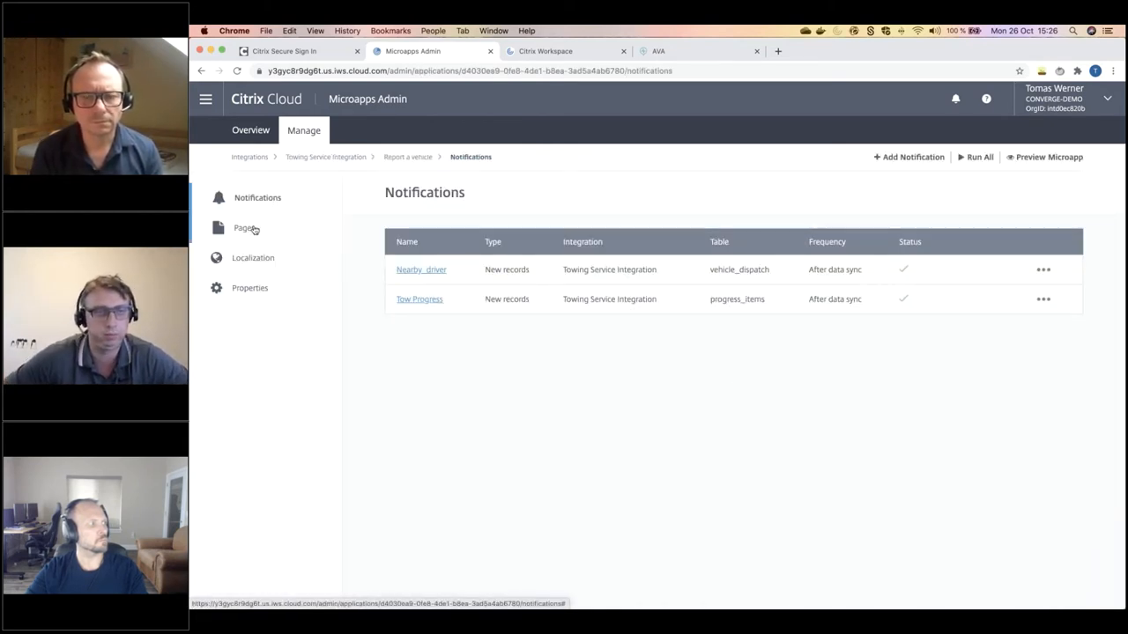
click(245, 227)
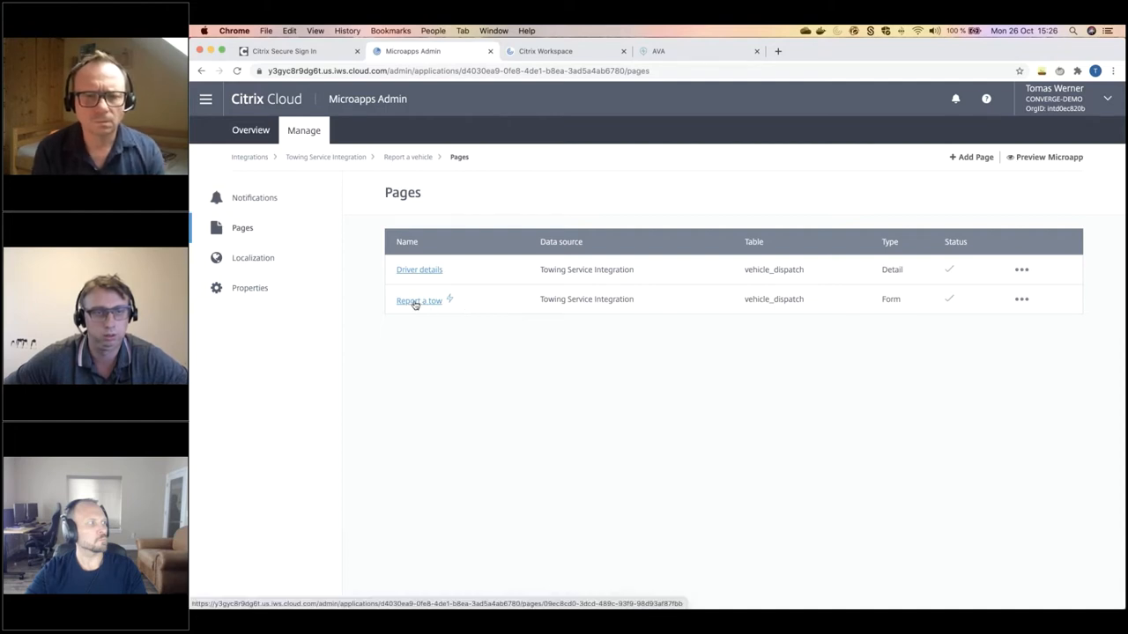
mouse_move(1011, 296)
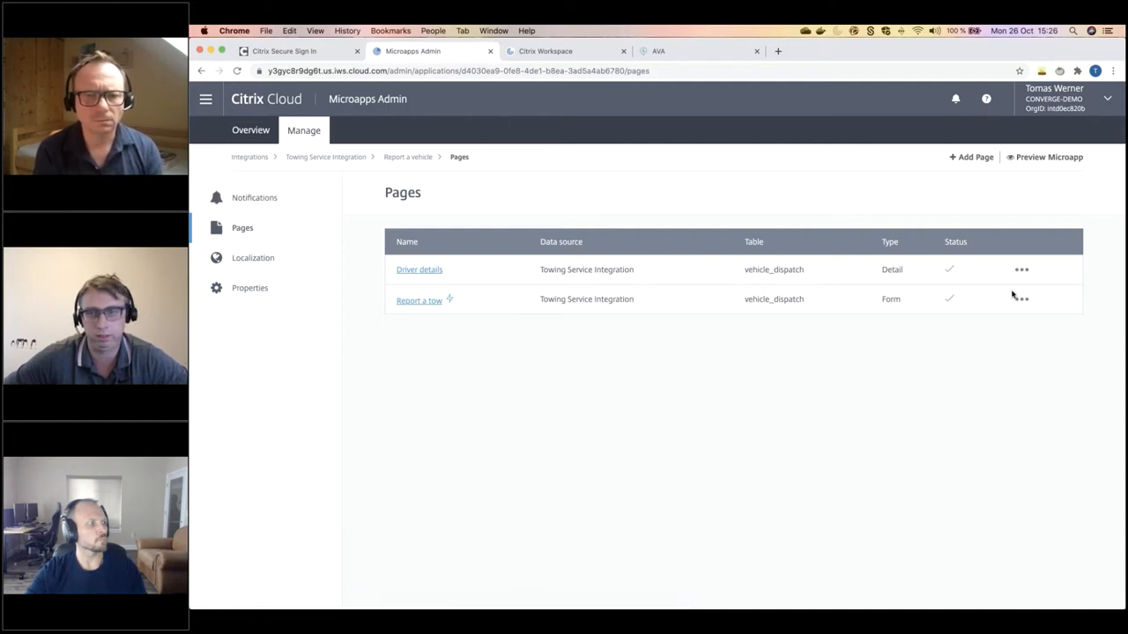
Step: Review the Report a tow and Driver details pages, then reopen the Report a vehicle microapp
click(418, 299)
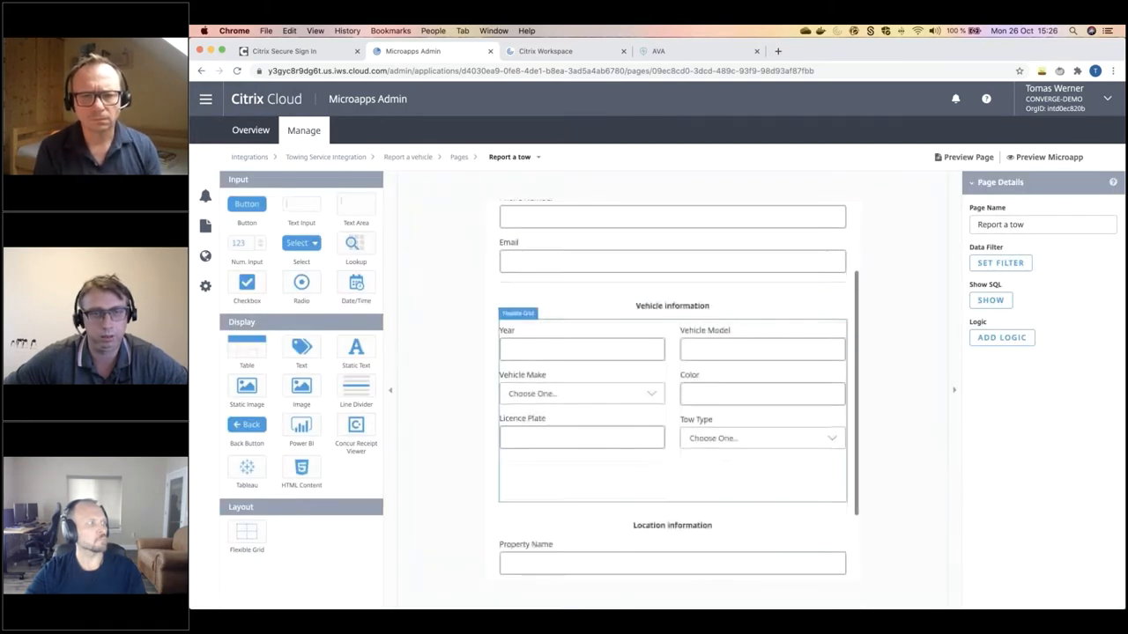
scroll(down, 3)
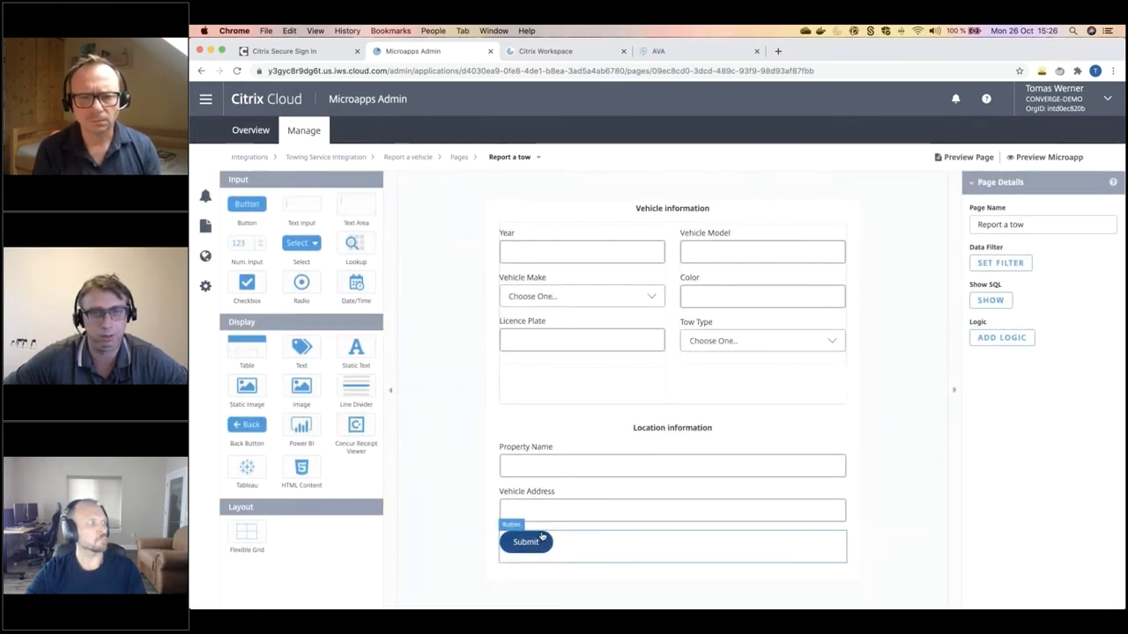
scroll(up, 3)
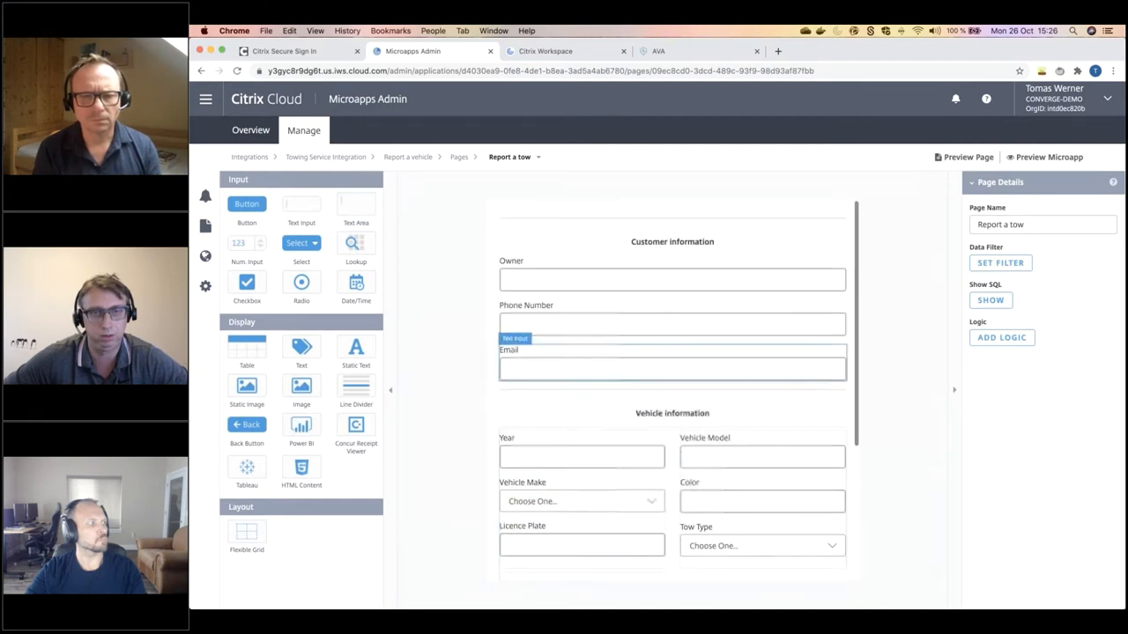
click(458, 157)
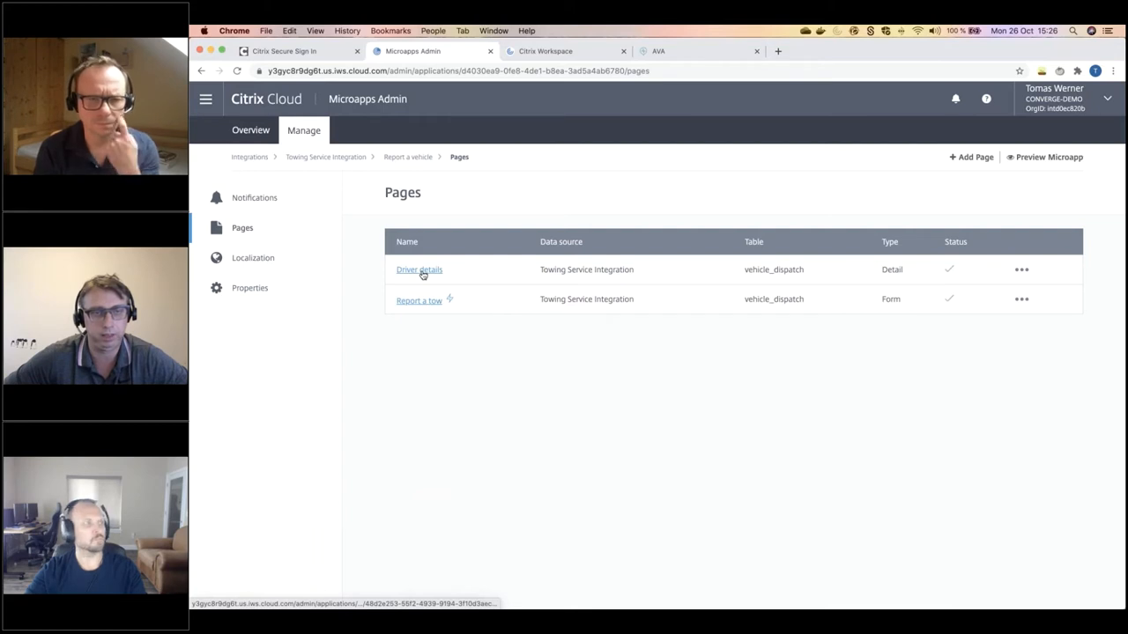
click(419, 269)
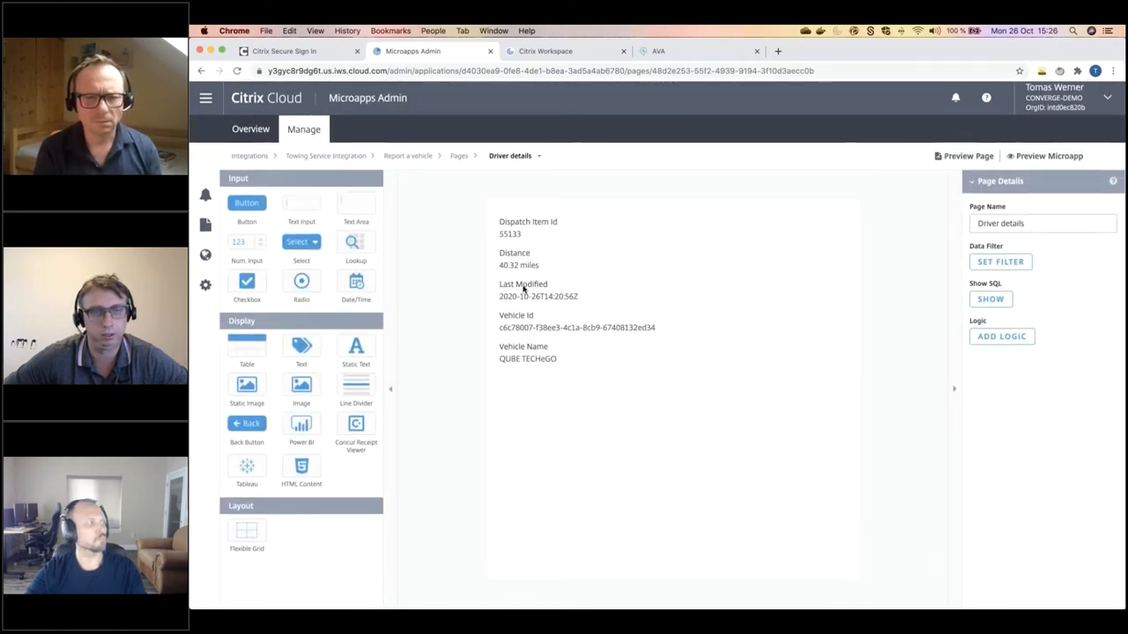
click(325, 156)
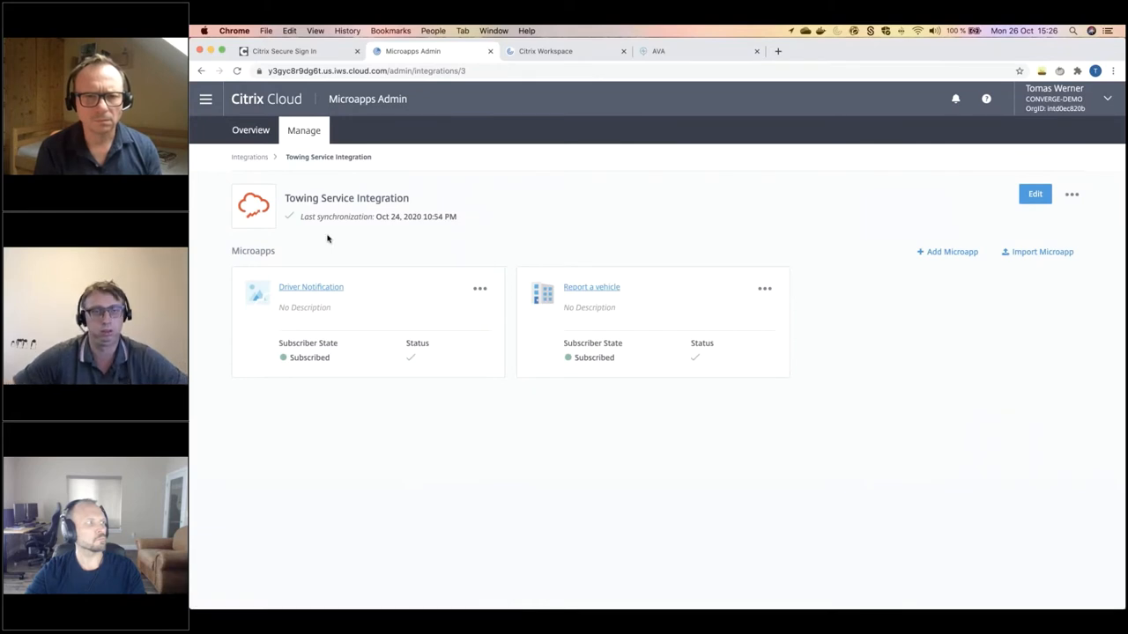
mouse_move(394, 237)
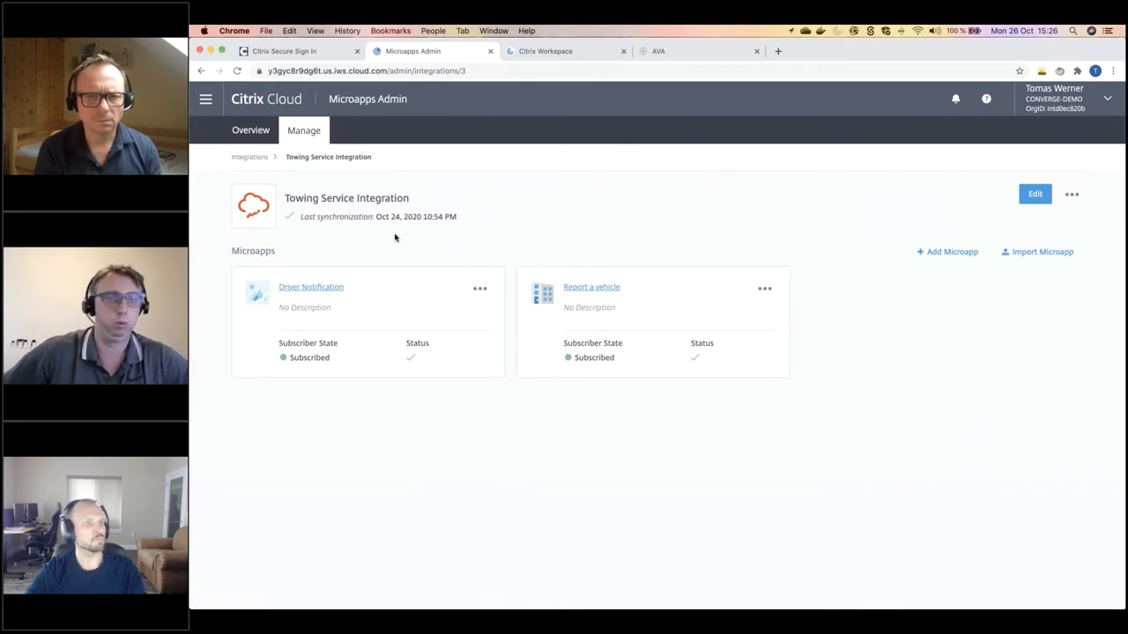
click(591, 287)
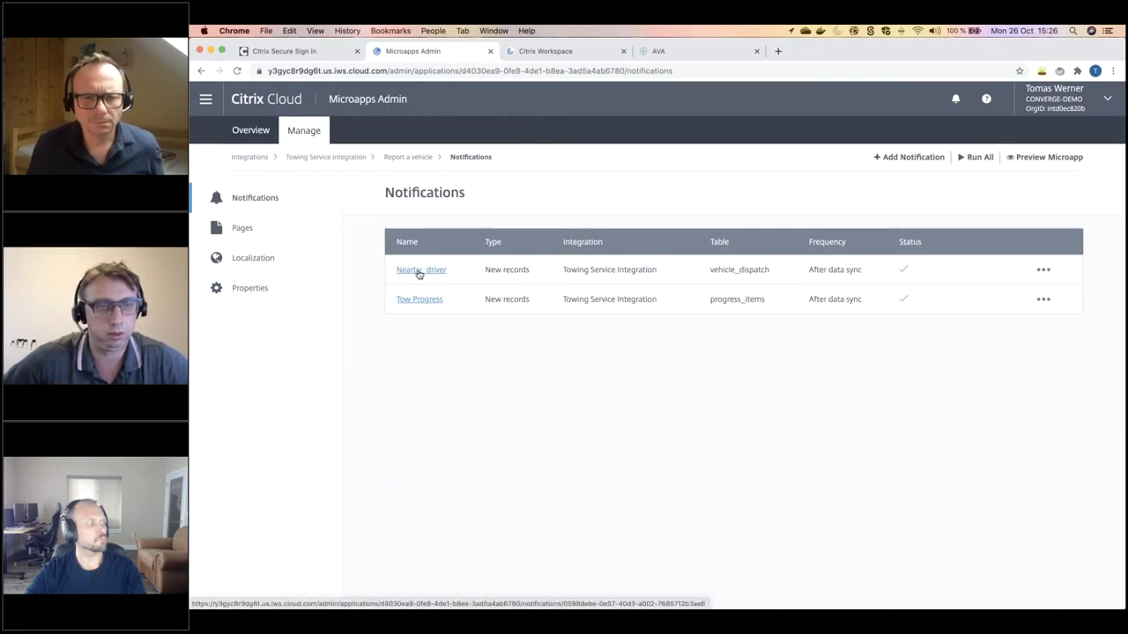
click(421, 270)
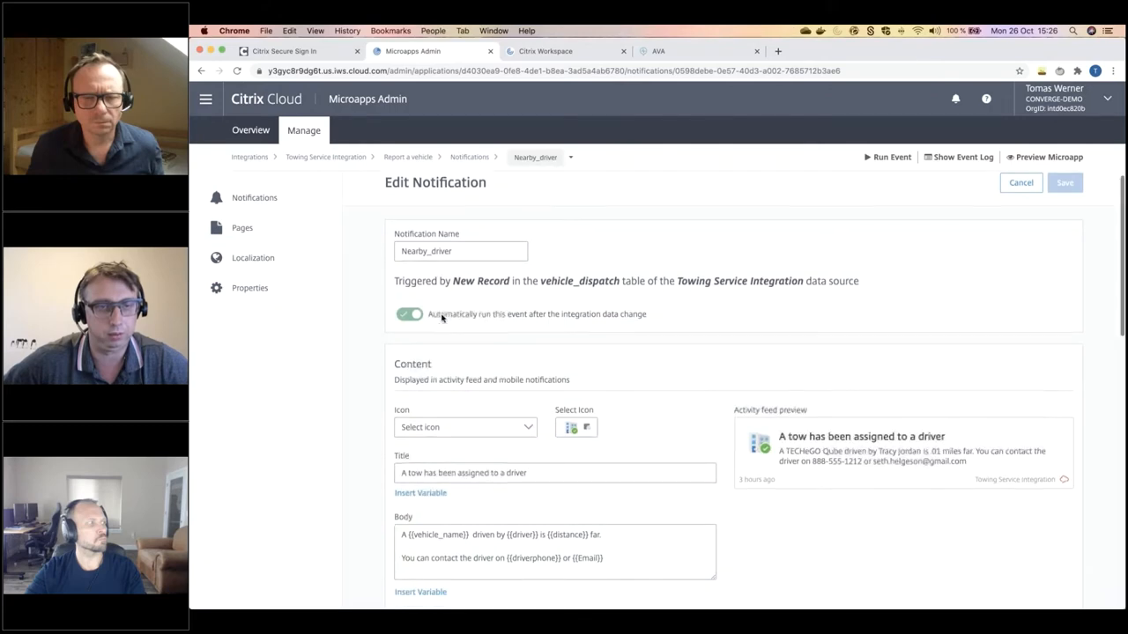
scroll(down, 3)
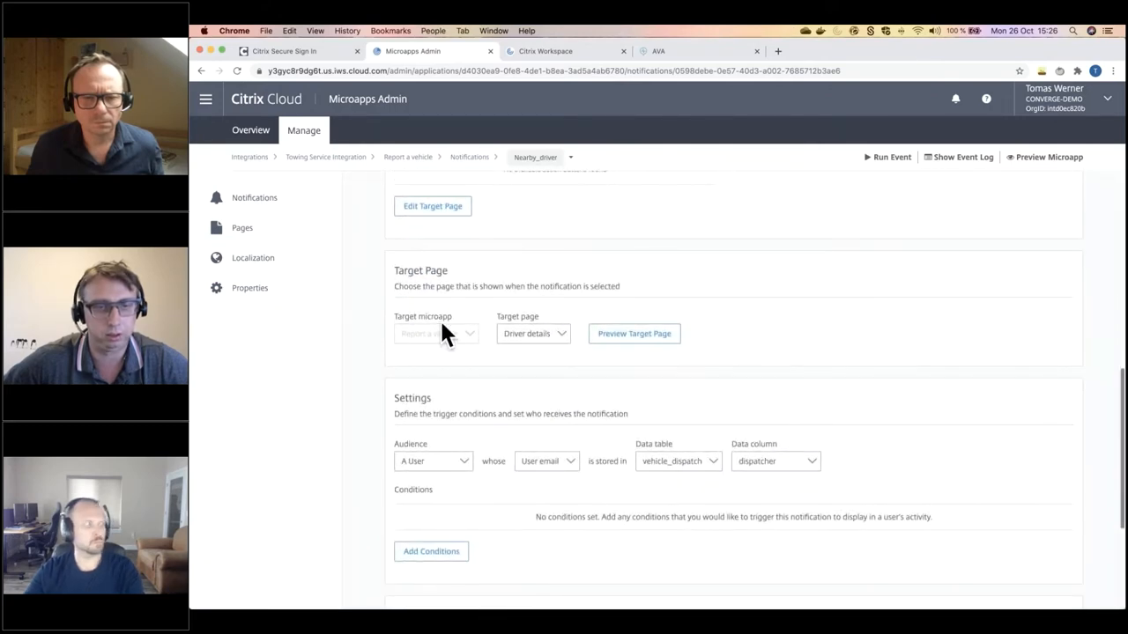
scroll(down, 3)
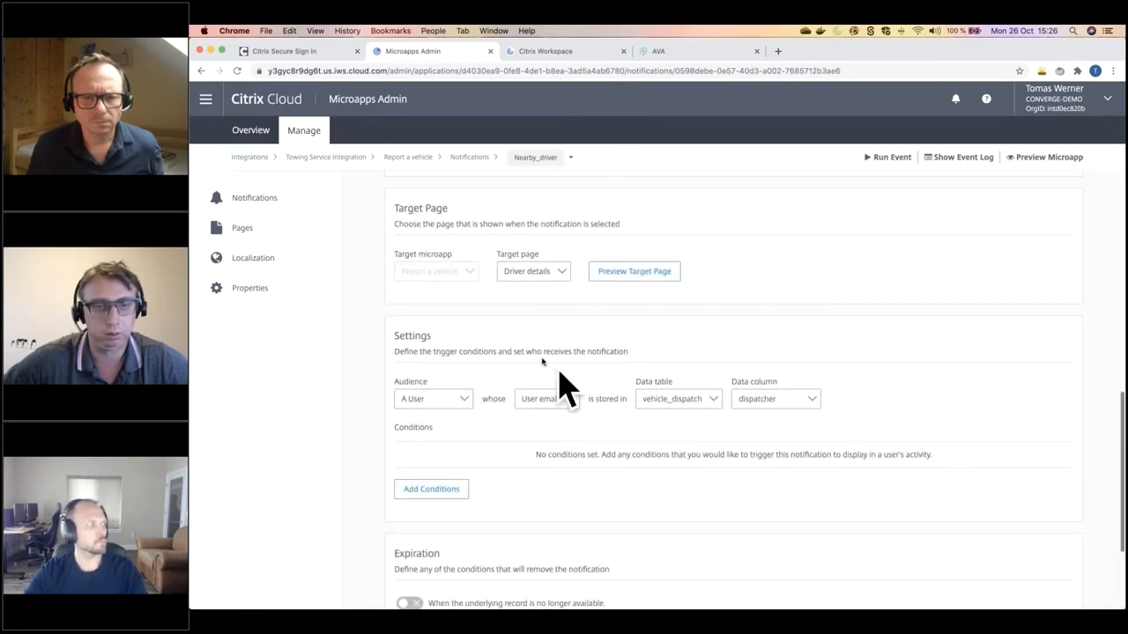
mouse_move(541, 370)
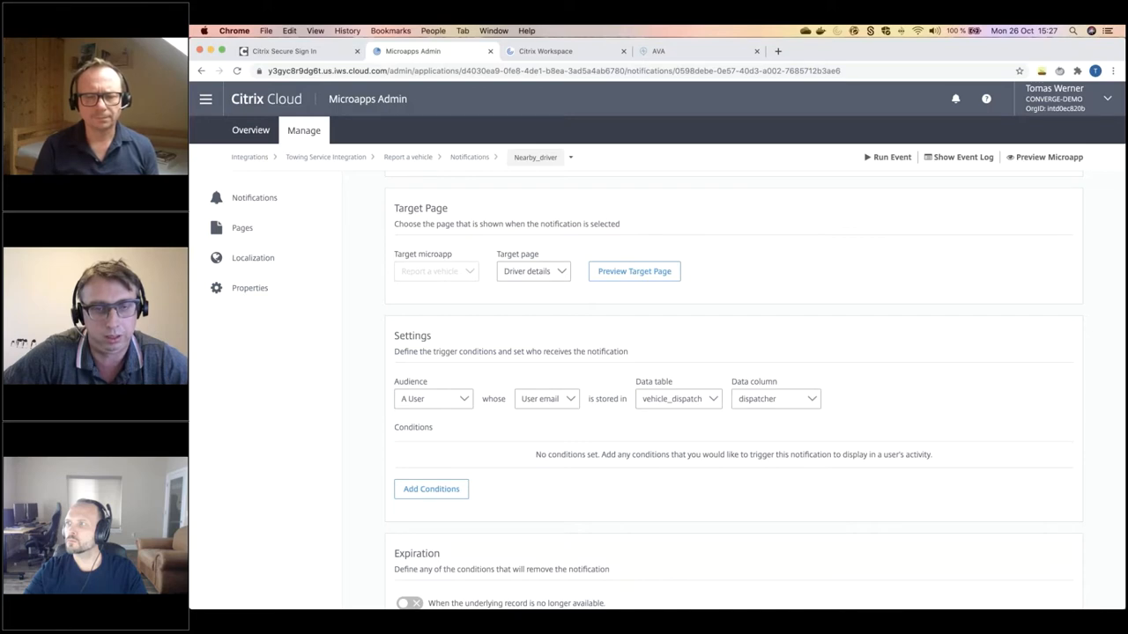
mouse_move(551, 363)
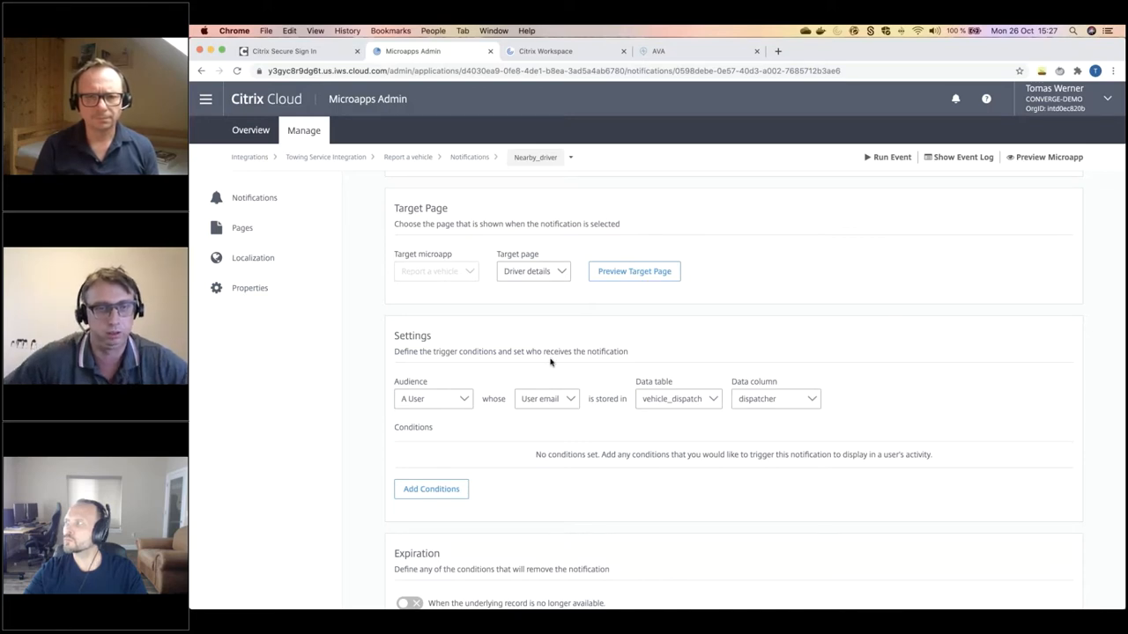
scroll(up, 3)
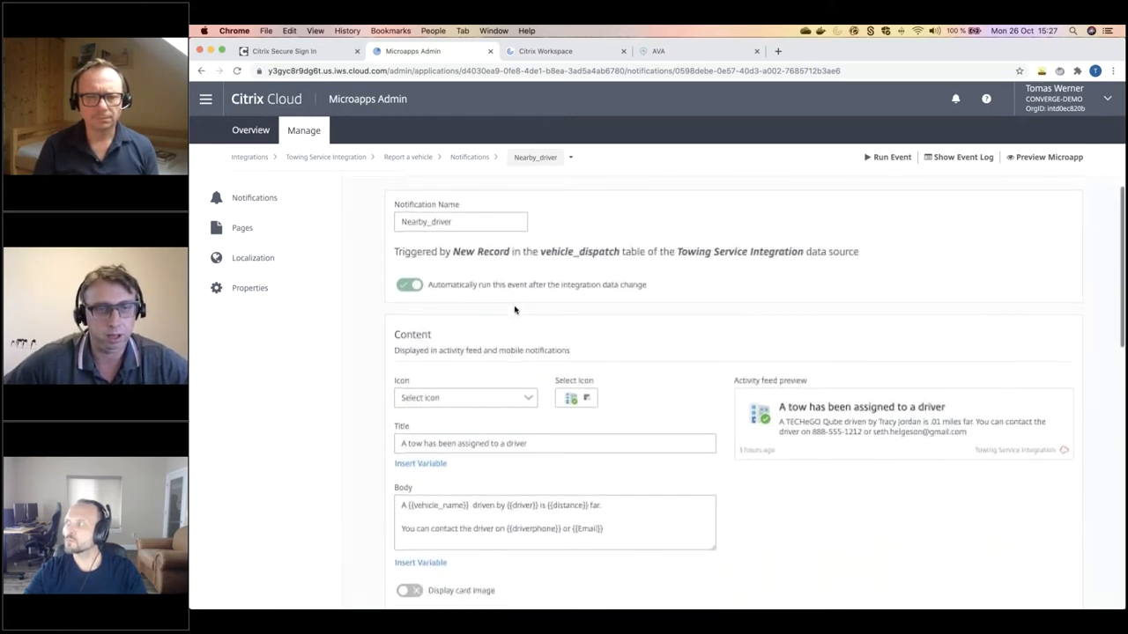
scroll(down, 3)
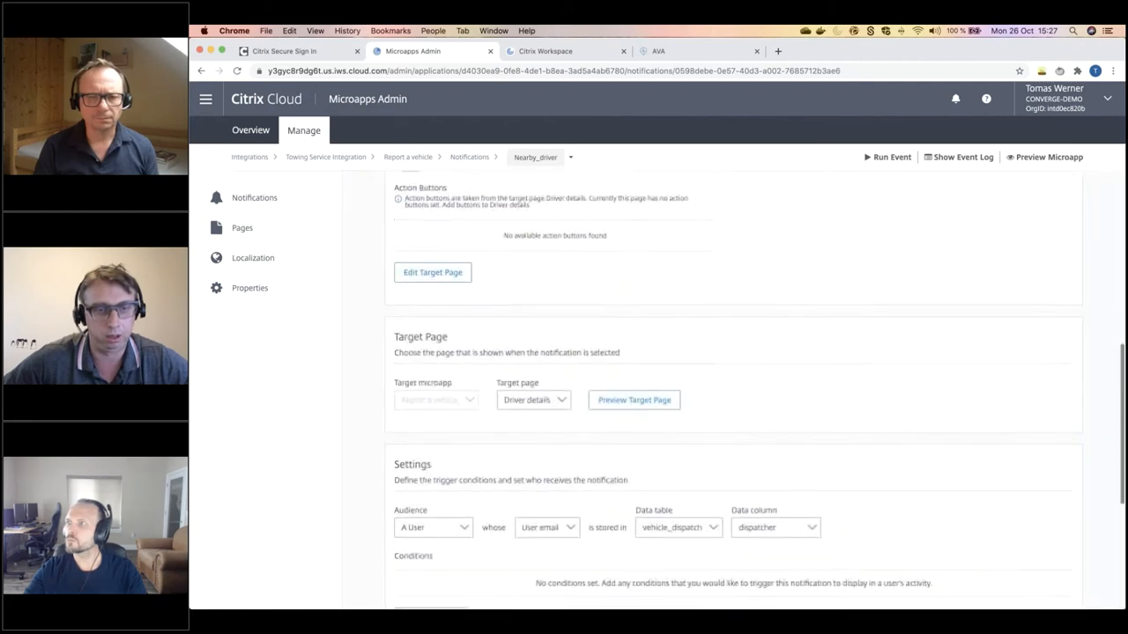
scroll(up, 3)
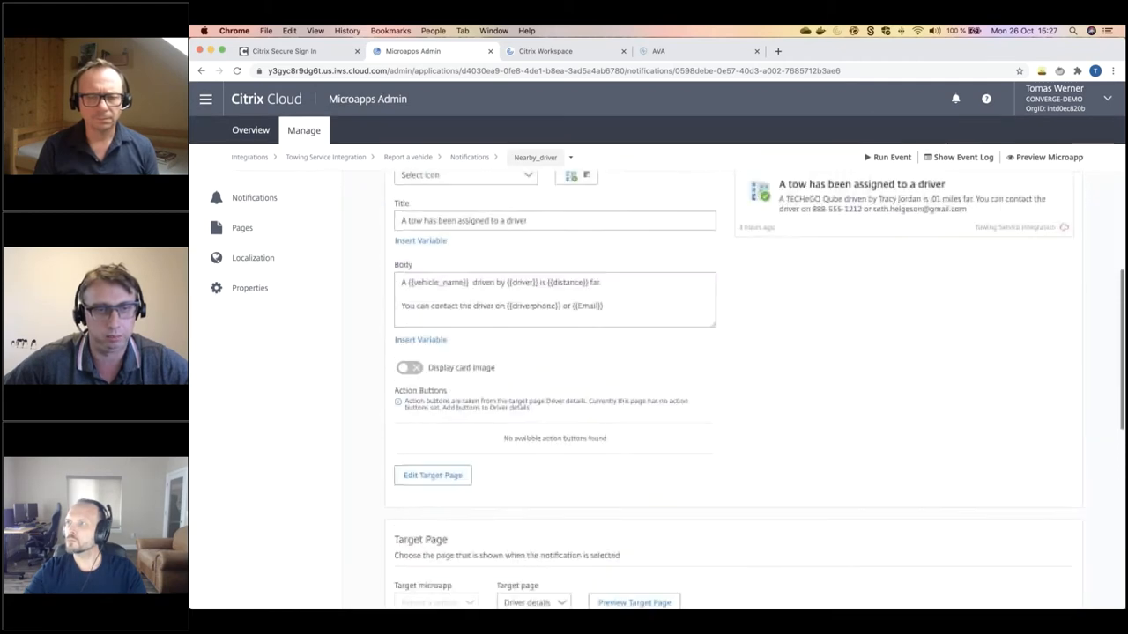
scroll(up, 3)
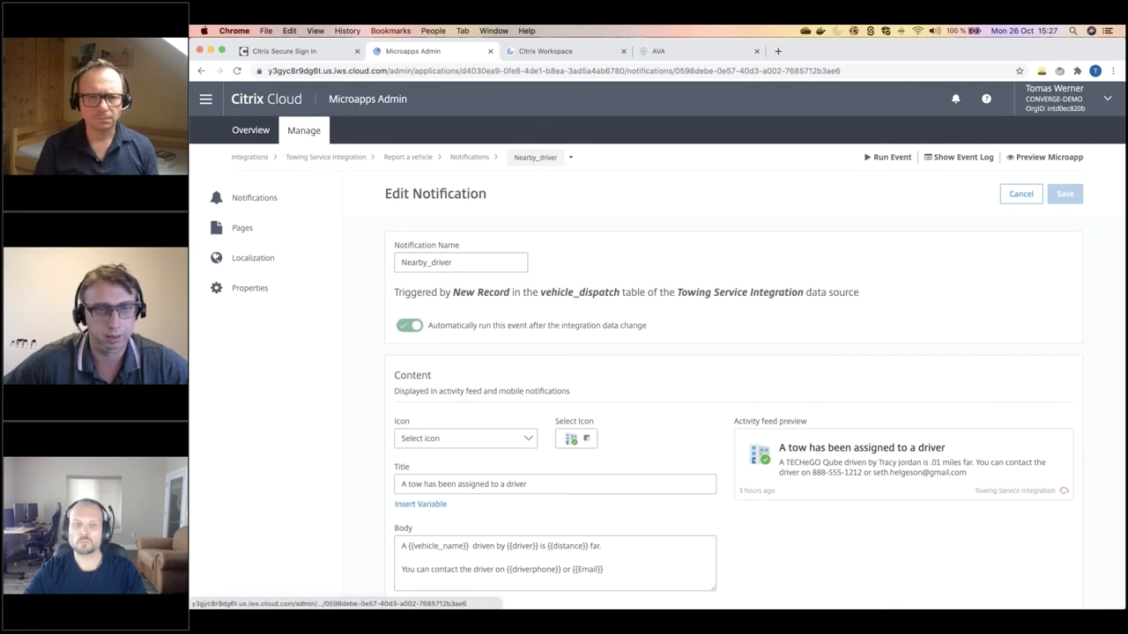
scroll(down, 3)
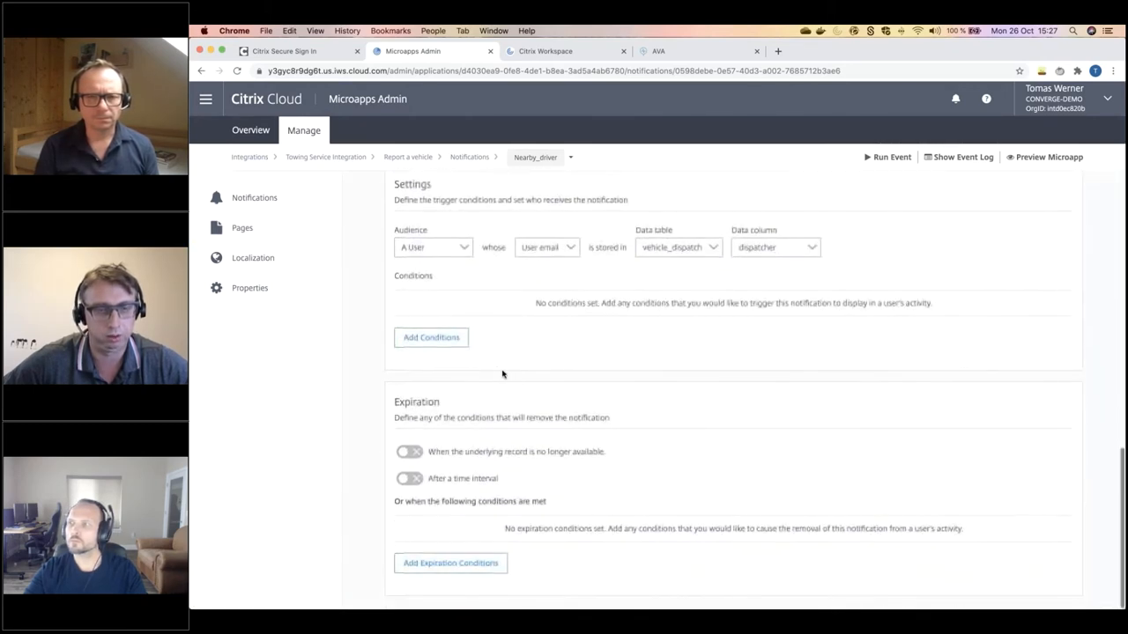
scroll(up, 3)
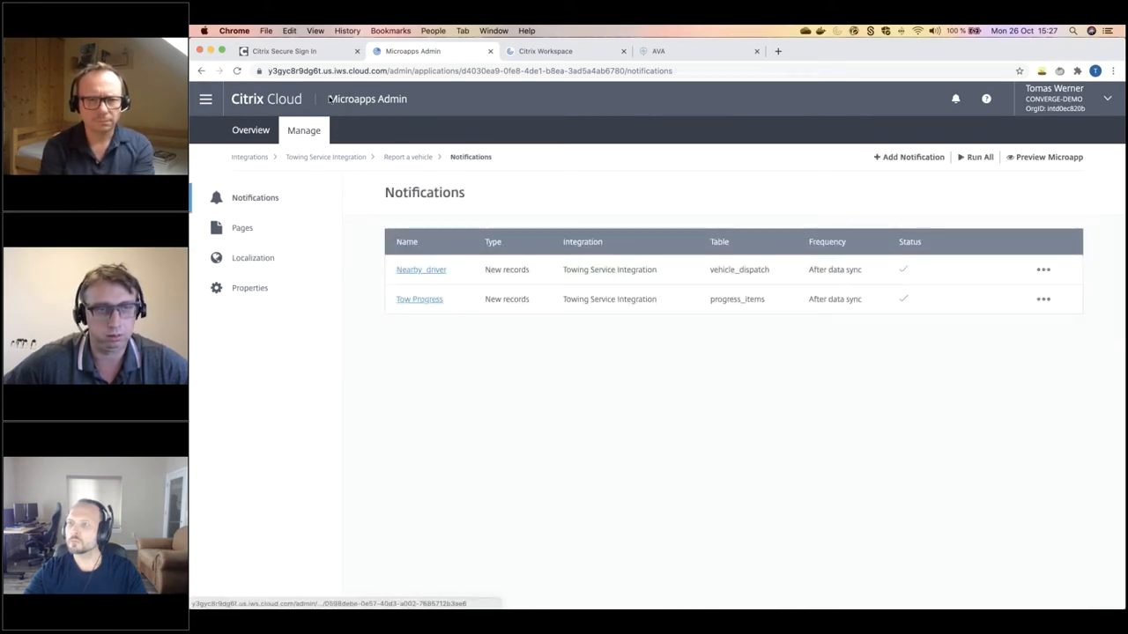
click(325, 157)
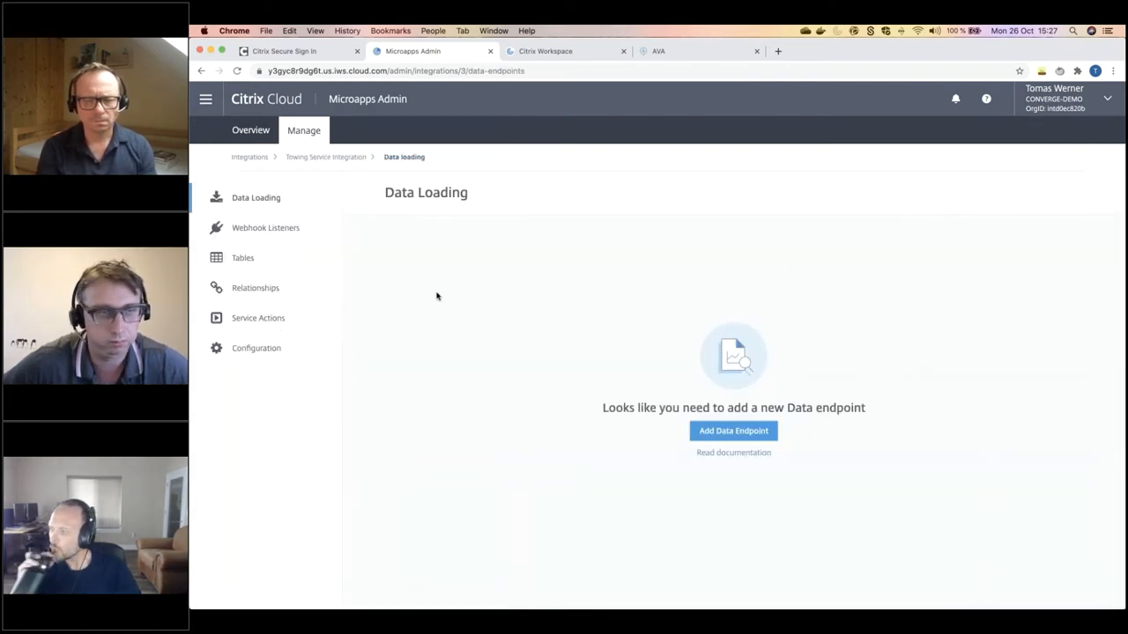
Step: Edit the Vehicle Dispatch webhook listener and inspect the vehicle_dispatch table's column attributes
click(265, 227)
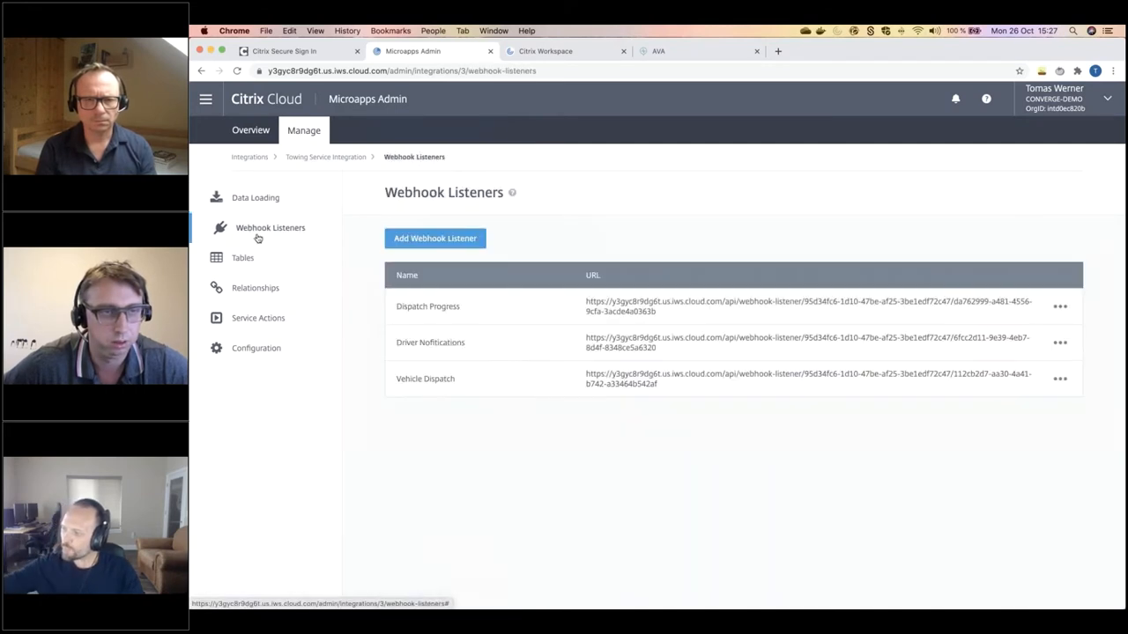
mouse_move(454, 377)
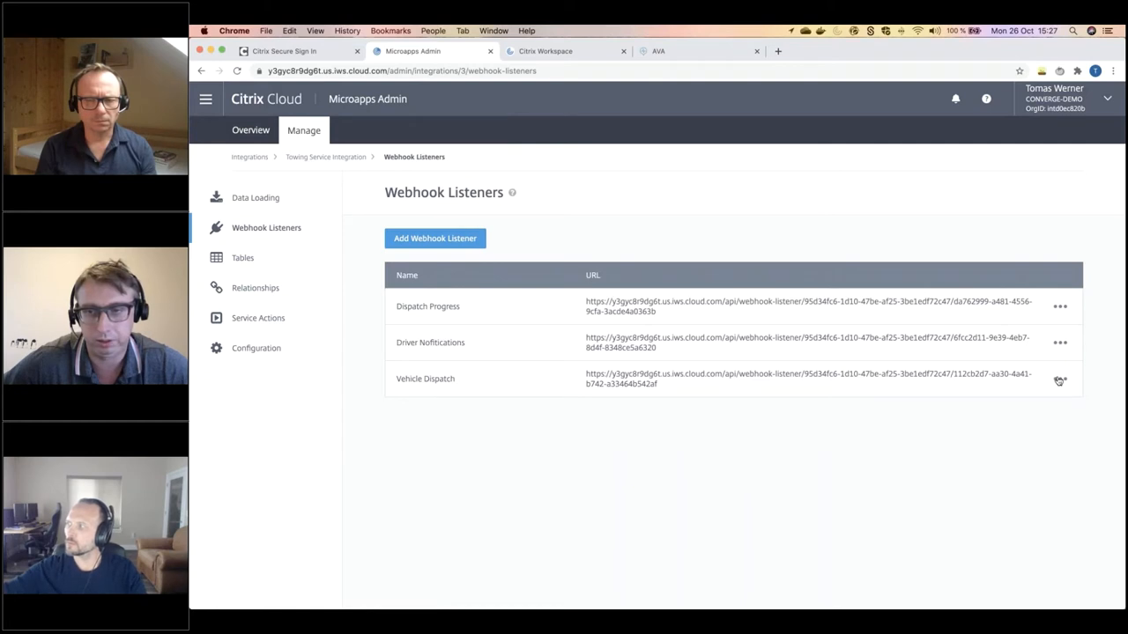
click(1060, 379)
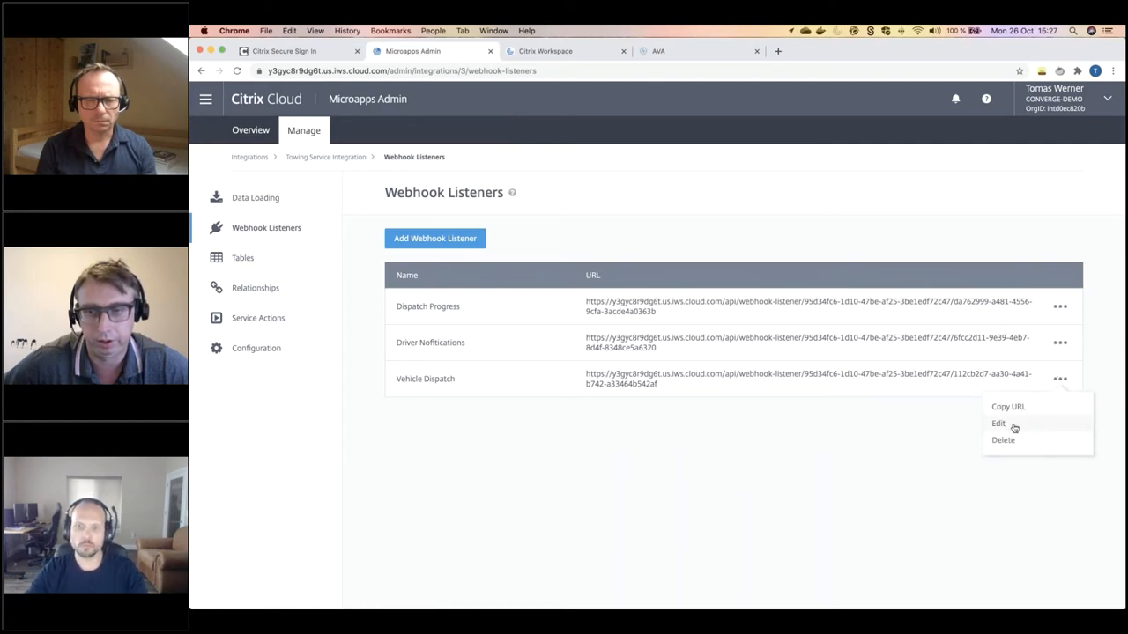
click(998, 423)
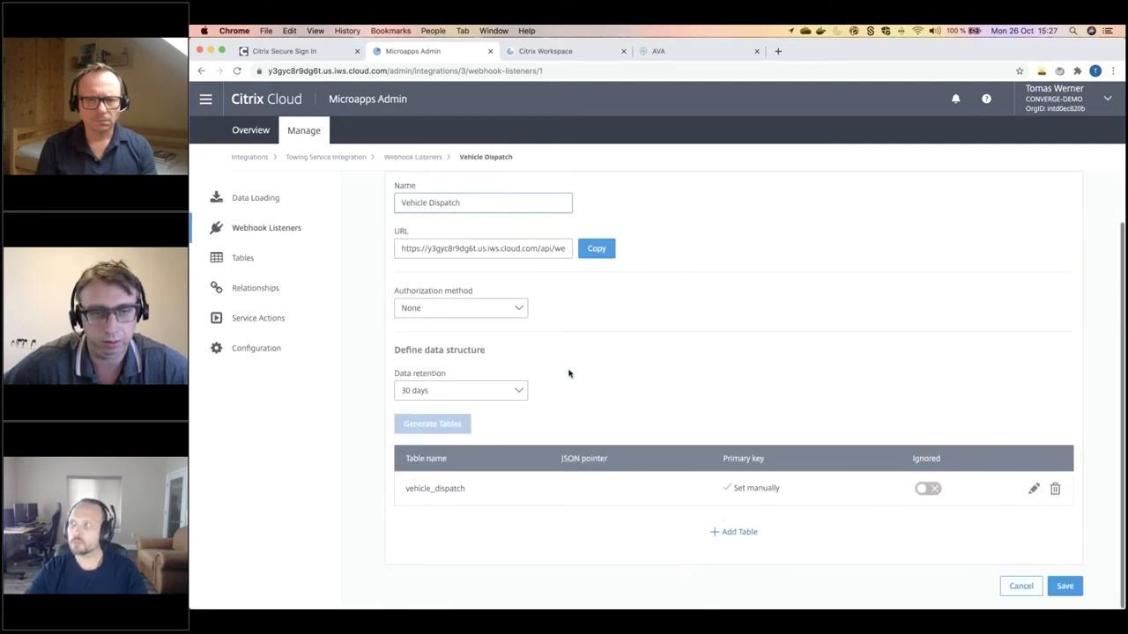
click(1033, 488)
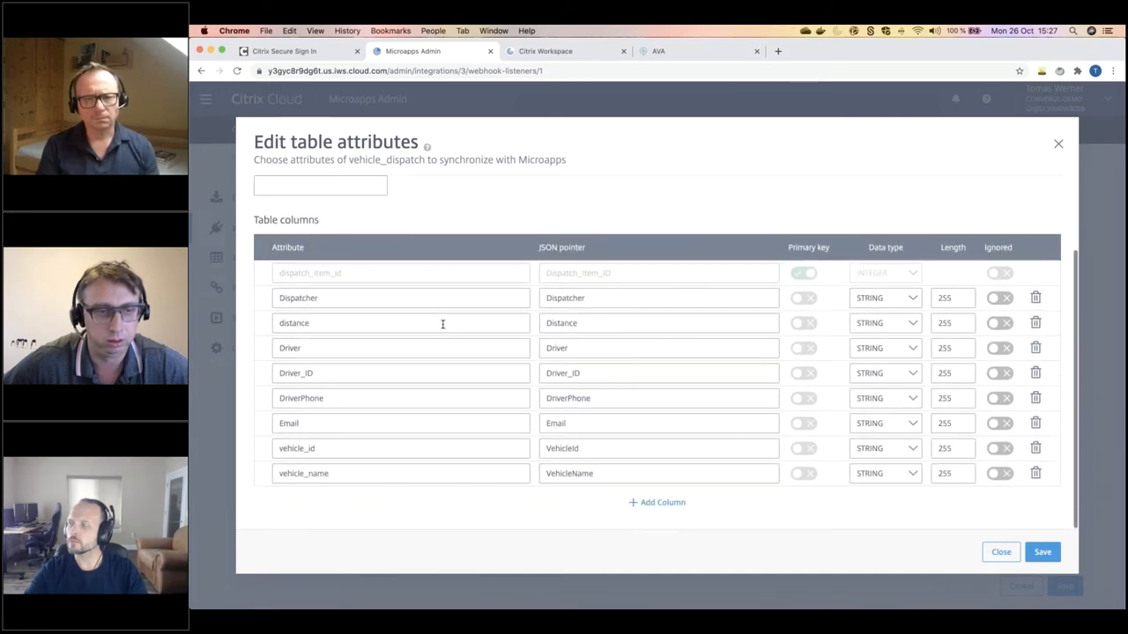
scroll(up, 3)
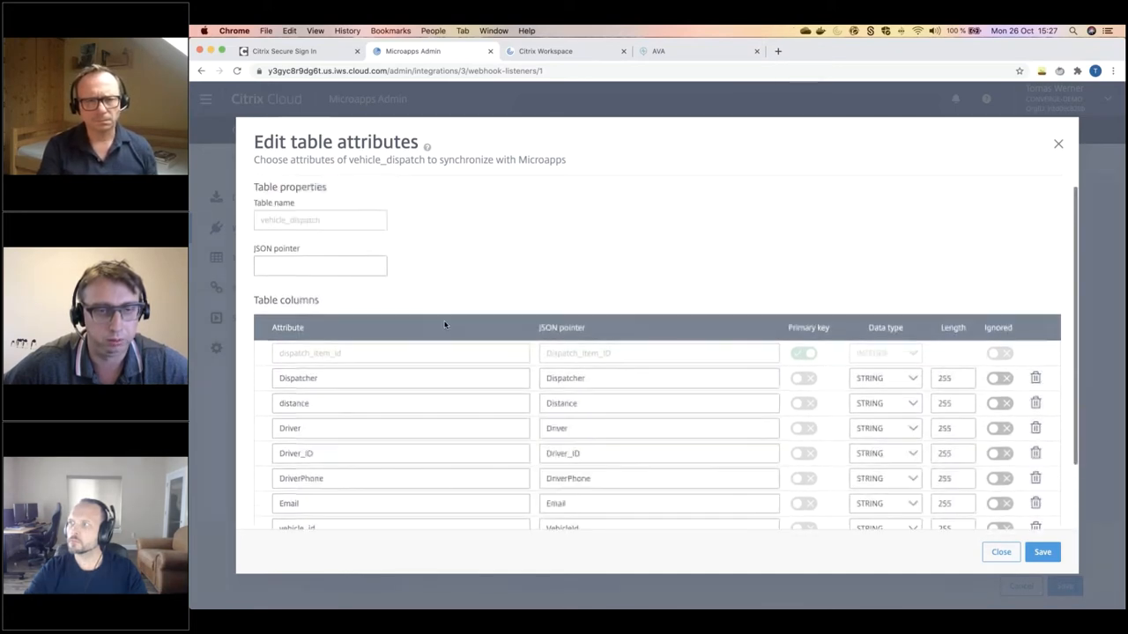
scroll(up, 3)
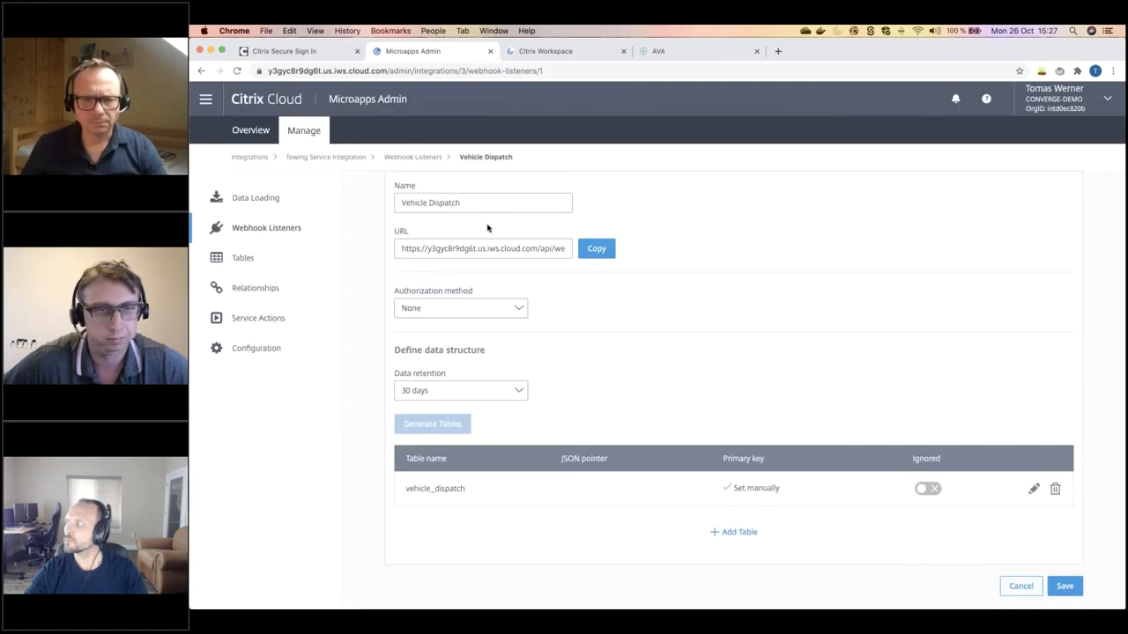
scroll(up, 3)
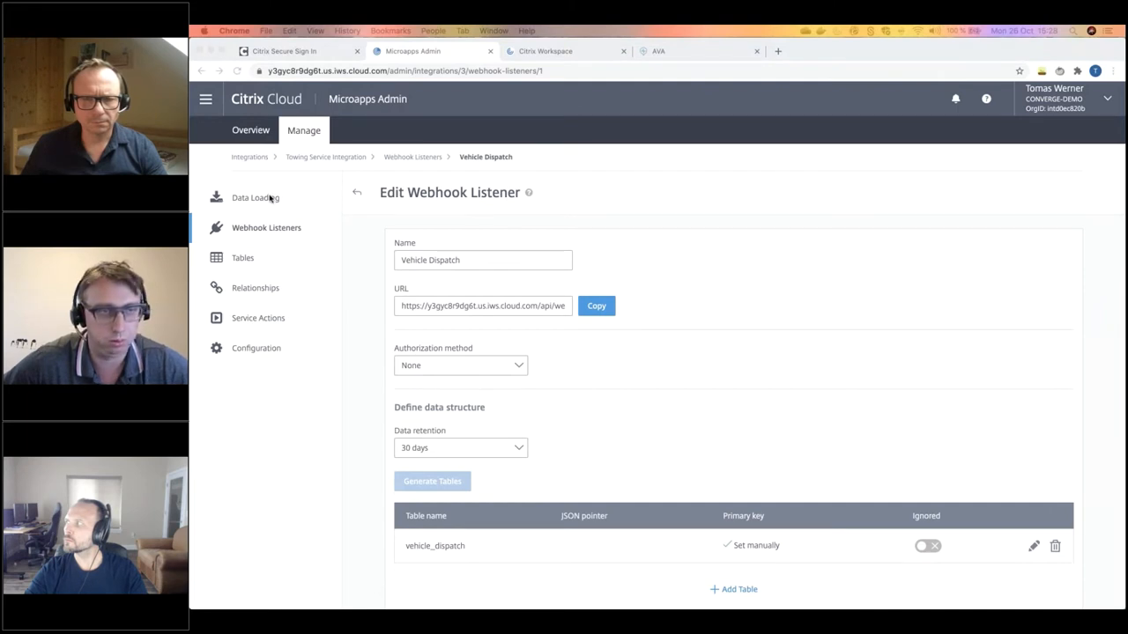
click(325, 157)
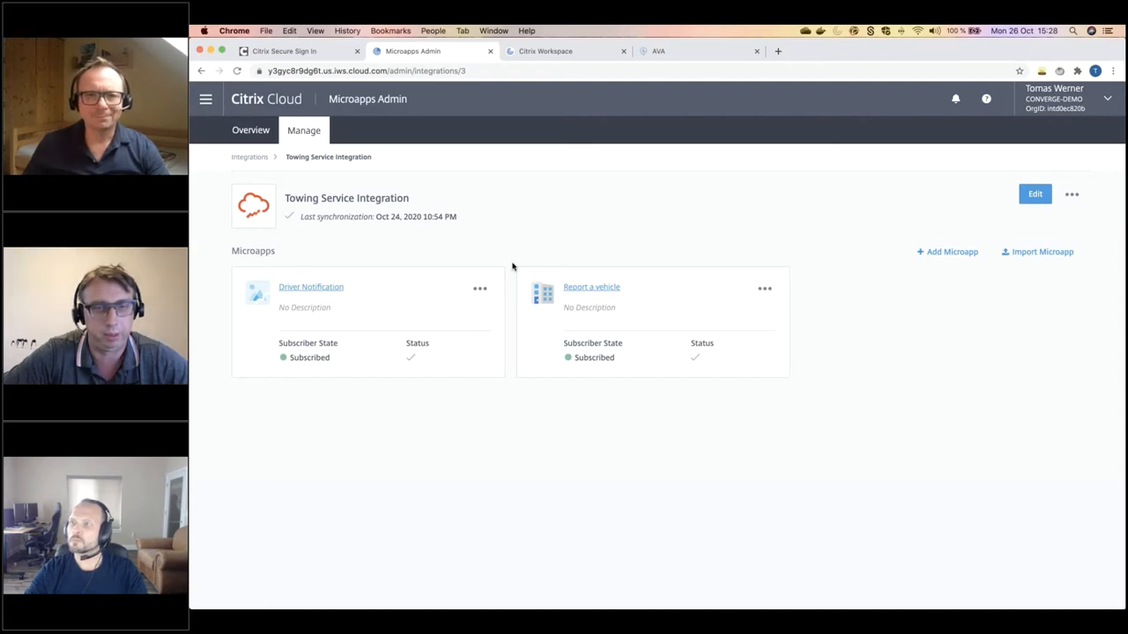
mouse_move(853, 54)
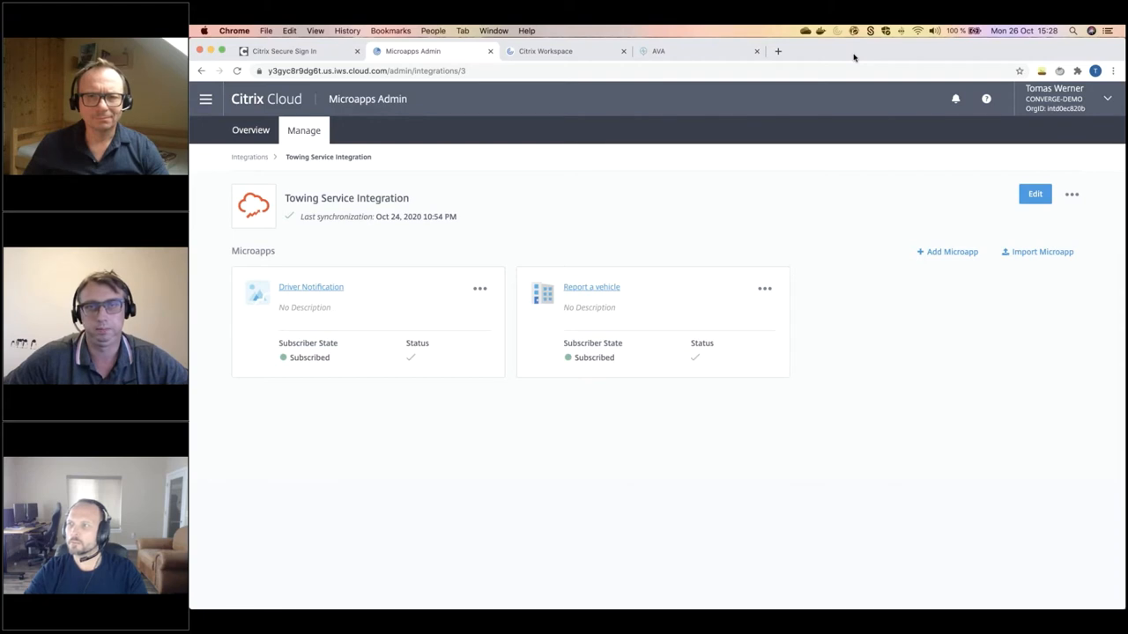
mouse_move(624, 385)
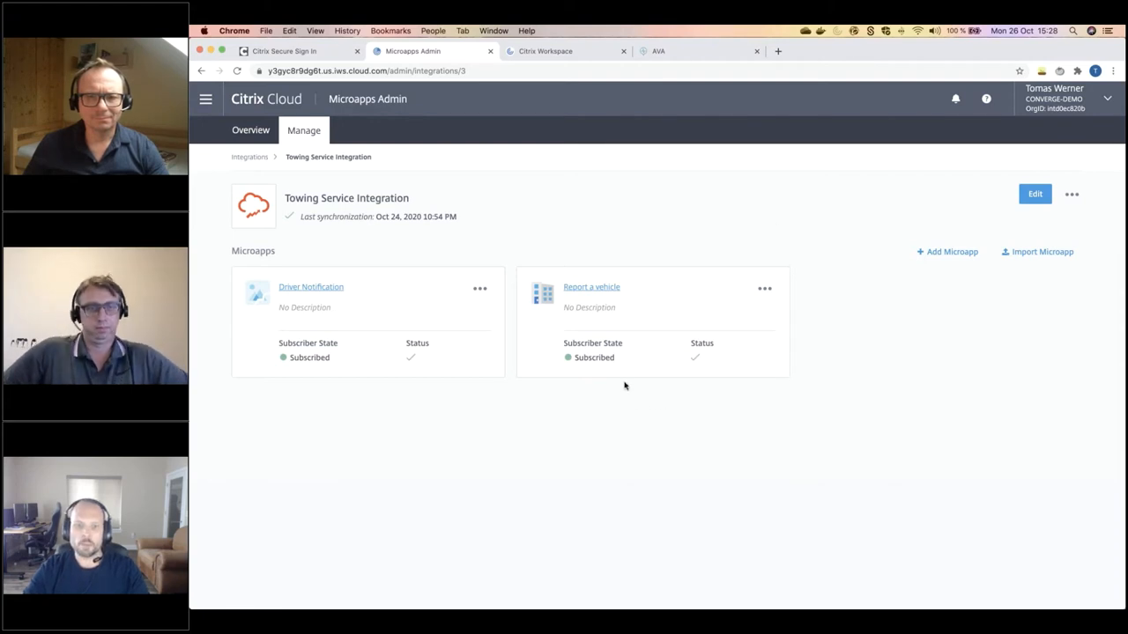
mouse_move(568, 394)
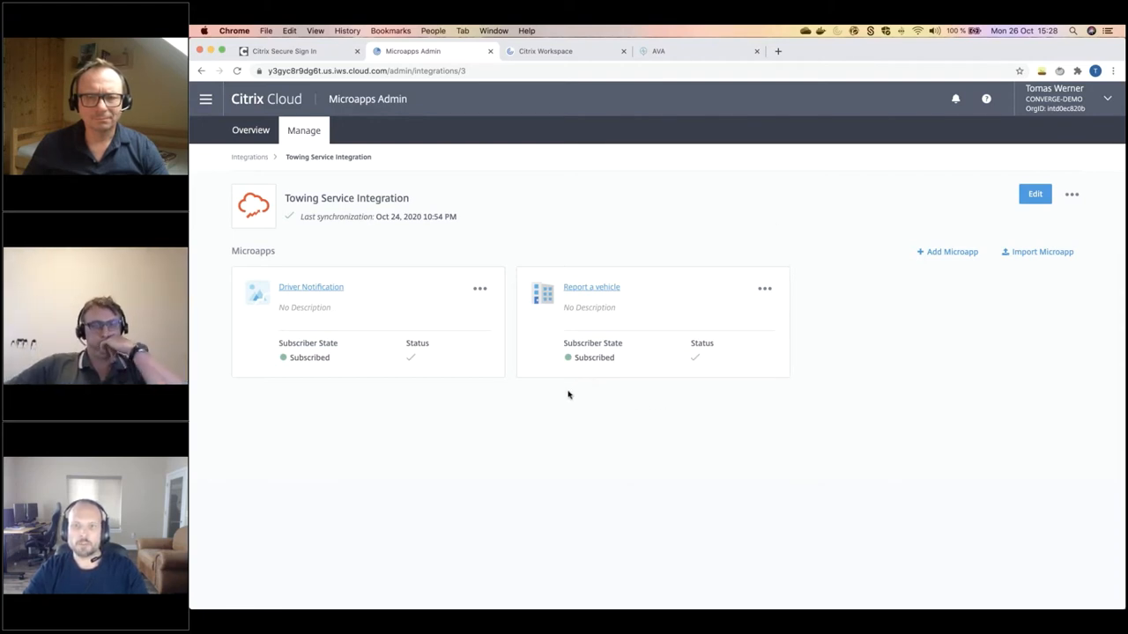
mouse_move(691, 92)
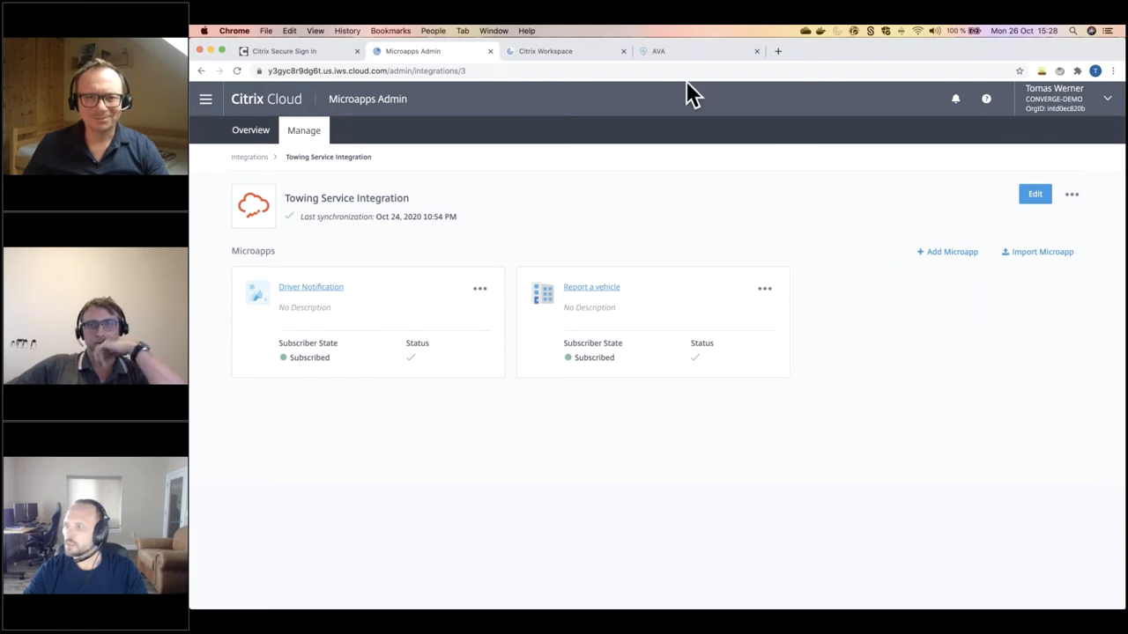
mouse_move(881, 410)
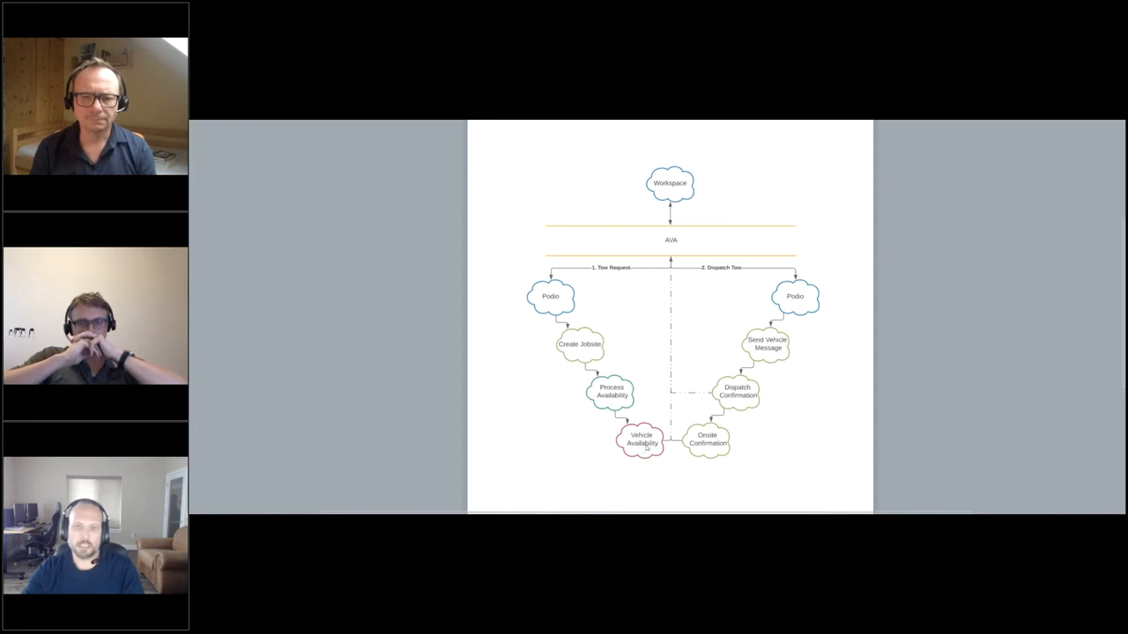
mouse_move(667, 194)
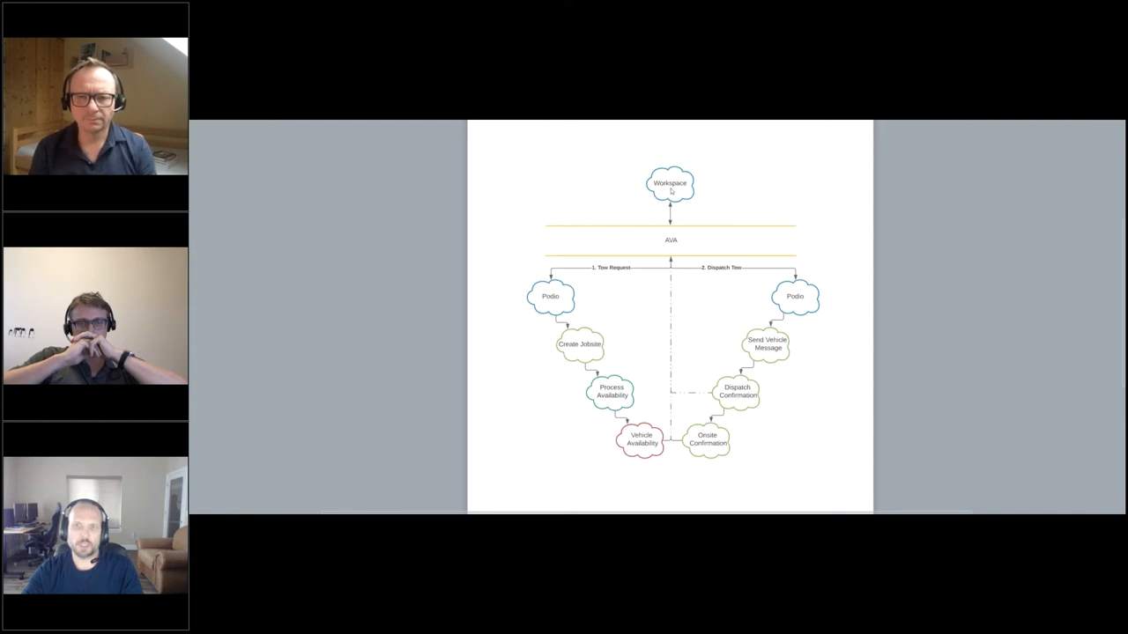
mouse_move(712, 274)
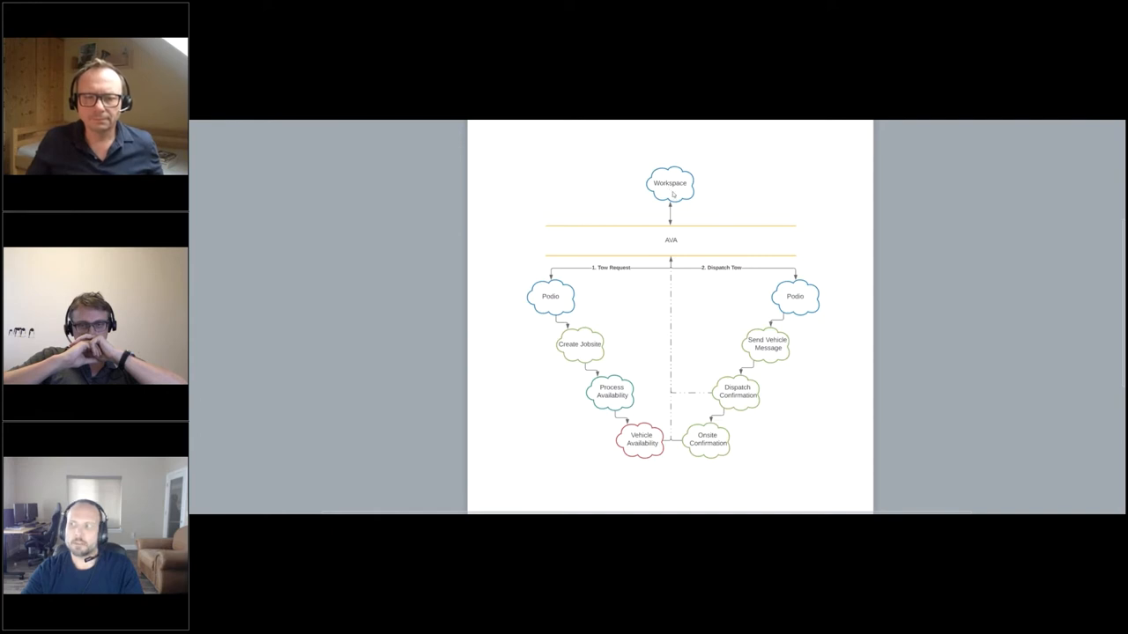
mouse_move(731, 393)
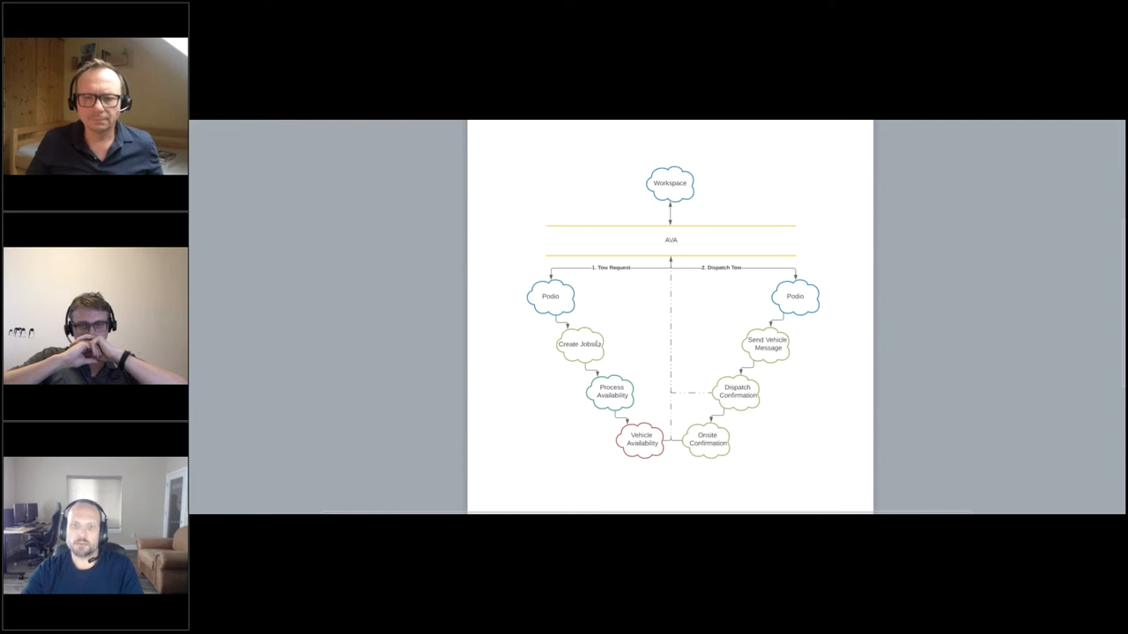
mouse_move(588, 346)
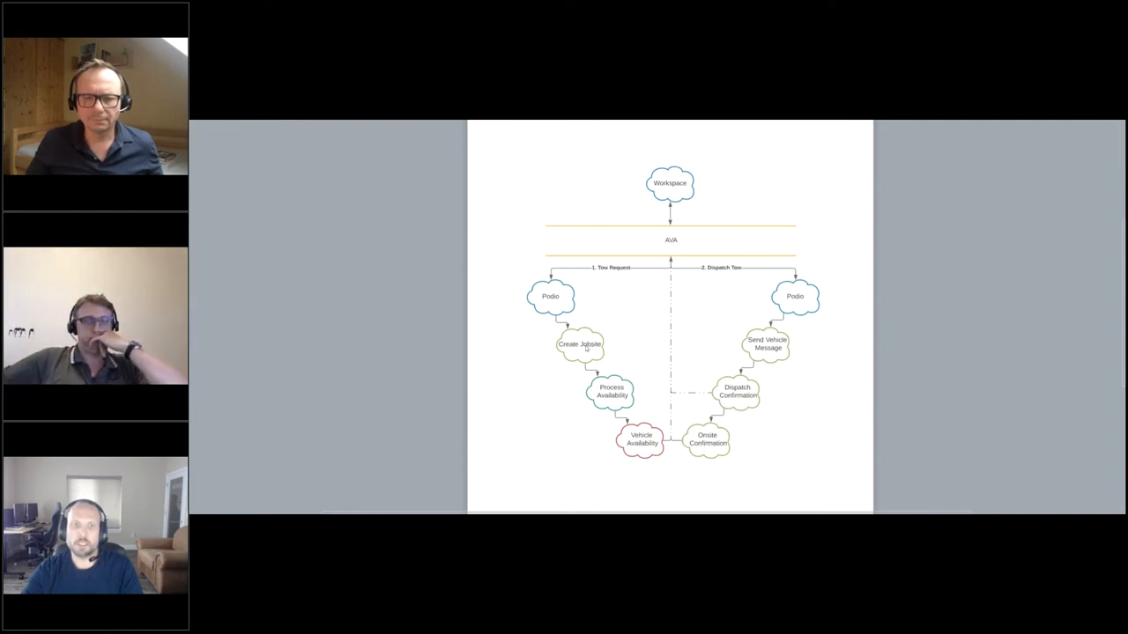
mouse_move(793, 350)
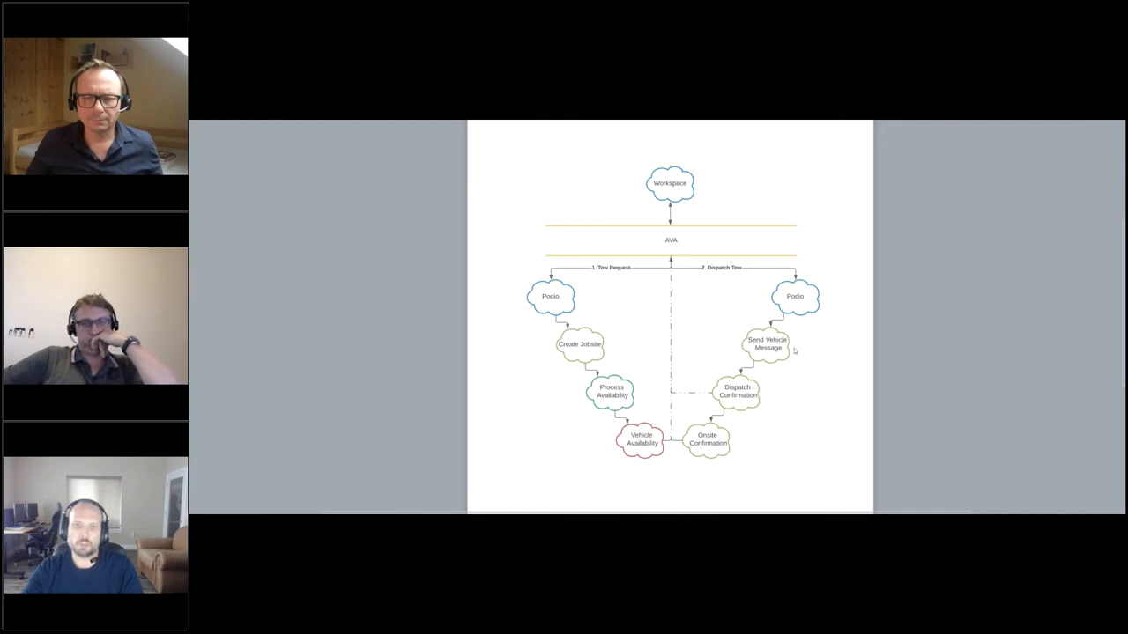
mouse_move(596, 437)
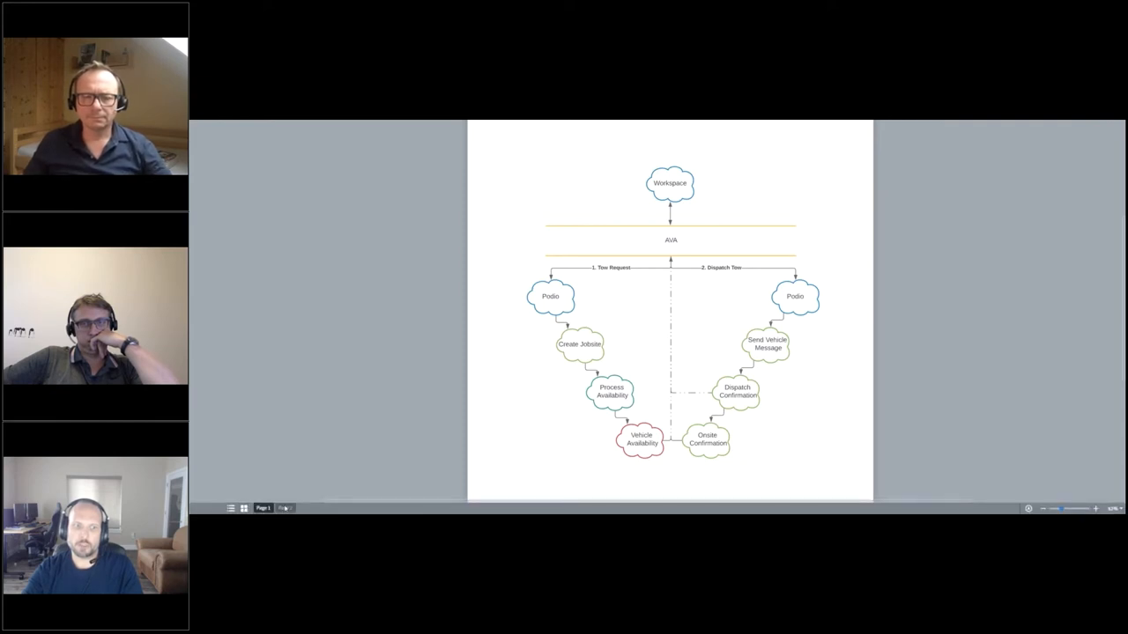
Step: Go to the next viewer page showing the detailed swimlane architecture diagram
click(284, 507)
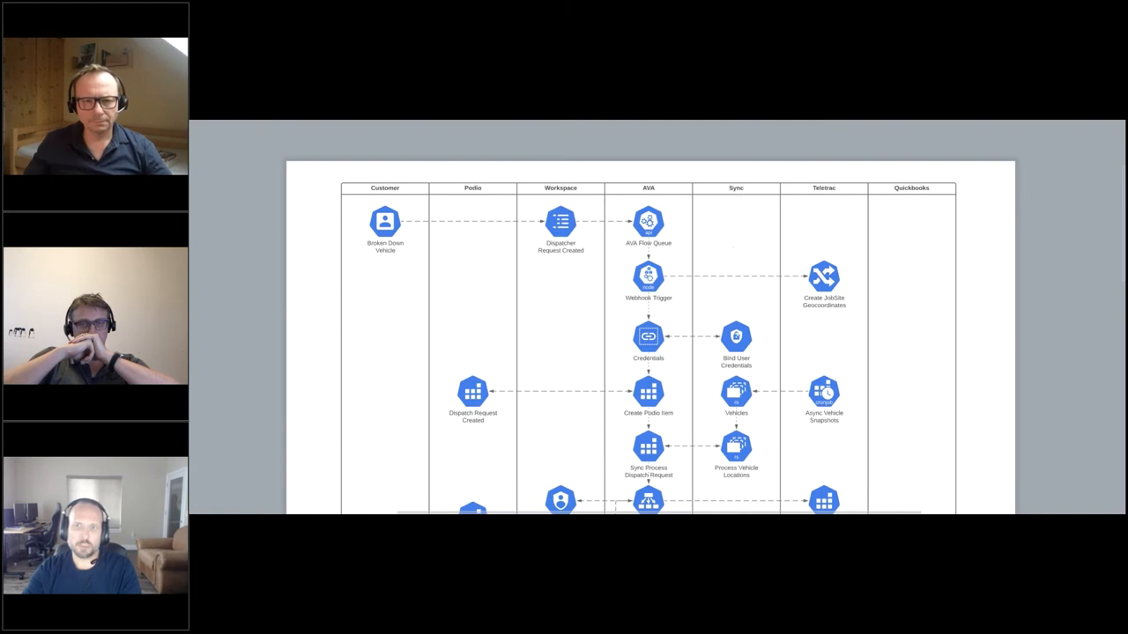
mouse_move(788, 249)
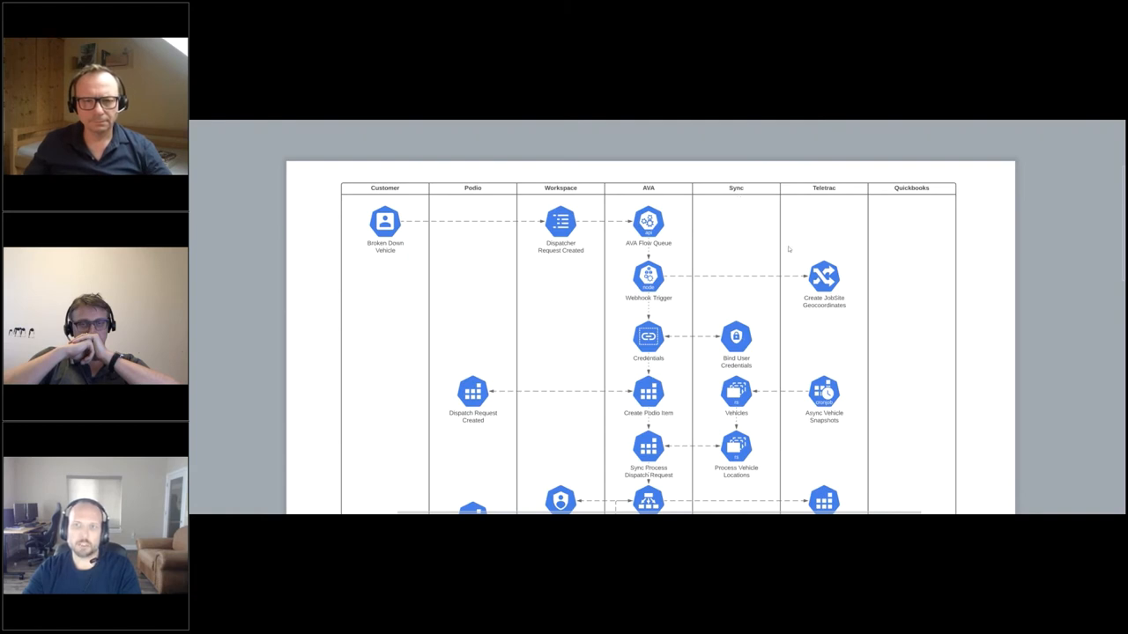
mouse_move(870, 305)
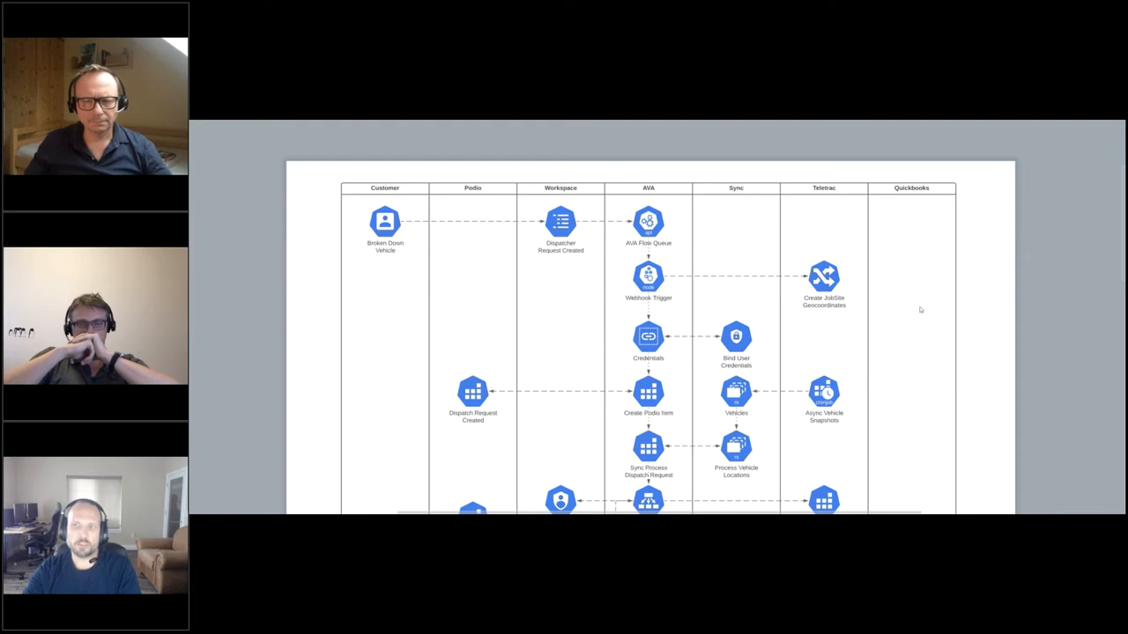
mouse_move(394, 285)
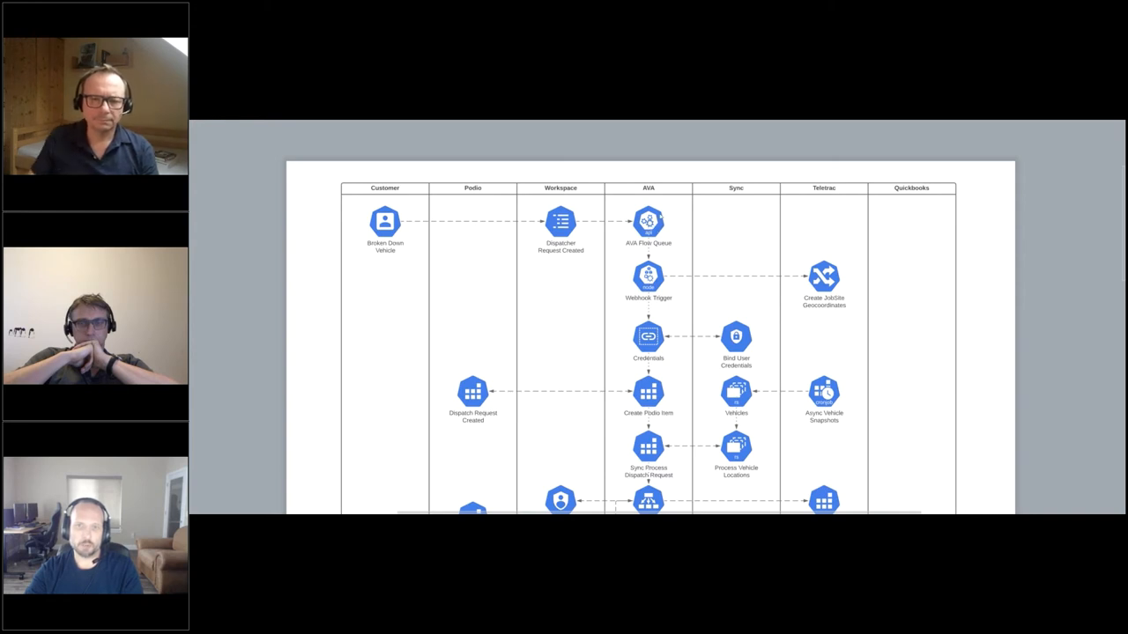
mouse_move(652, 247)
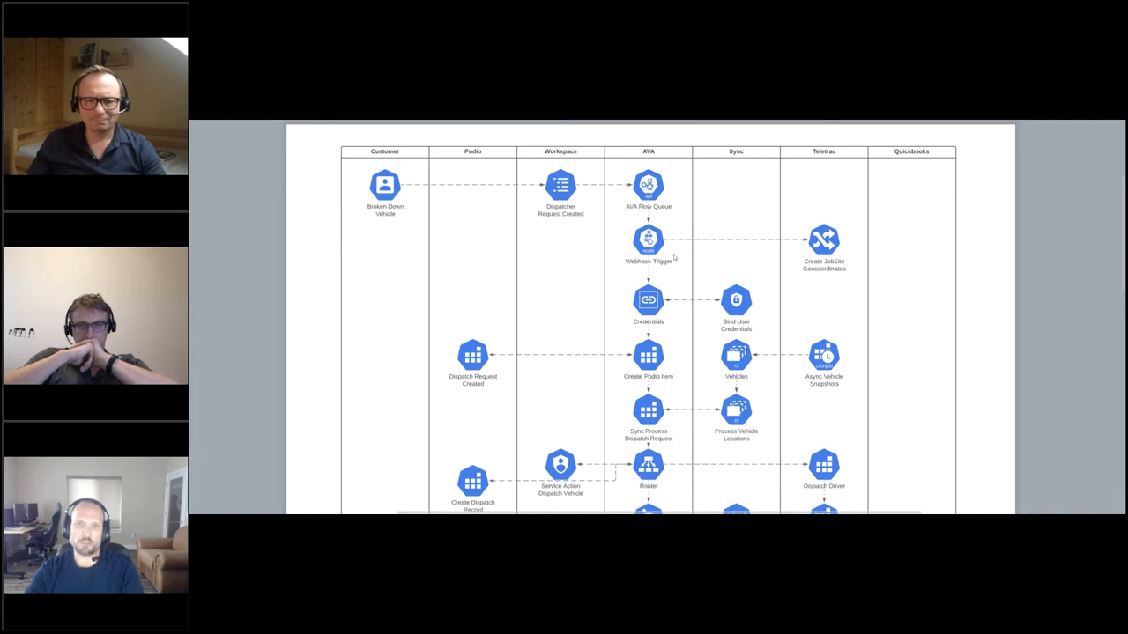
mouse_move(658, 311)
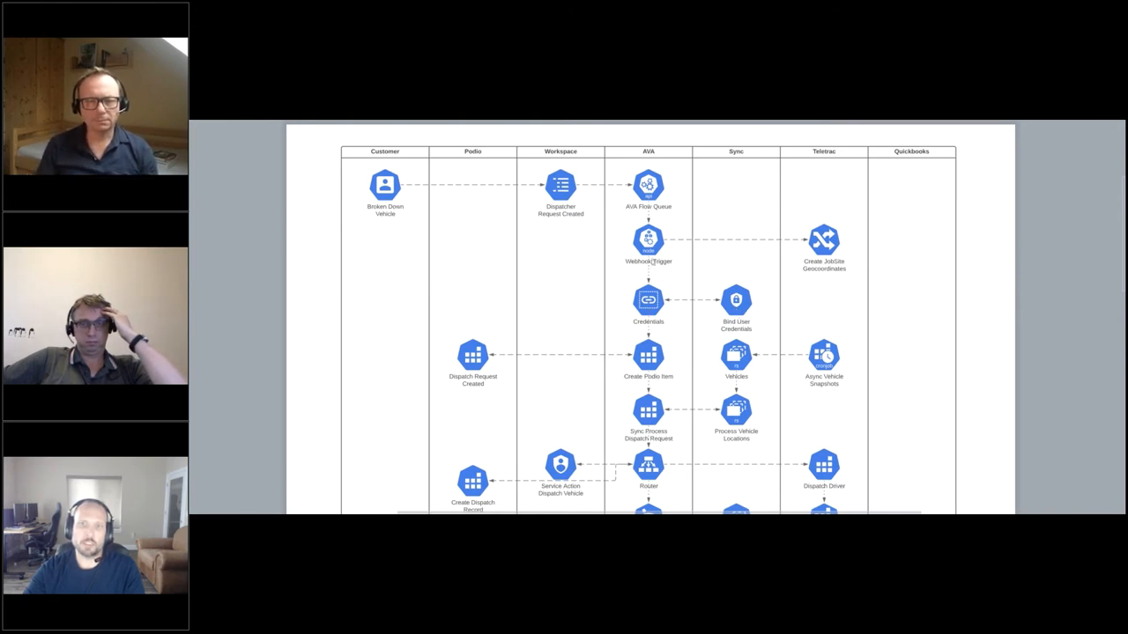
mouse_move(738, 320)
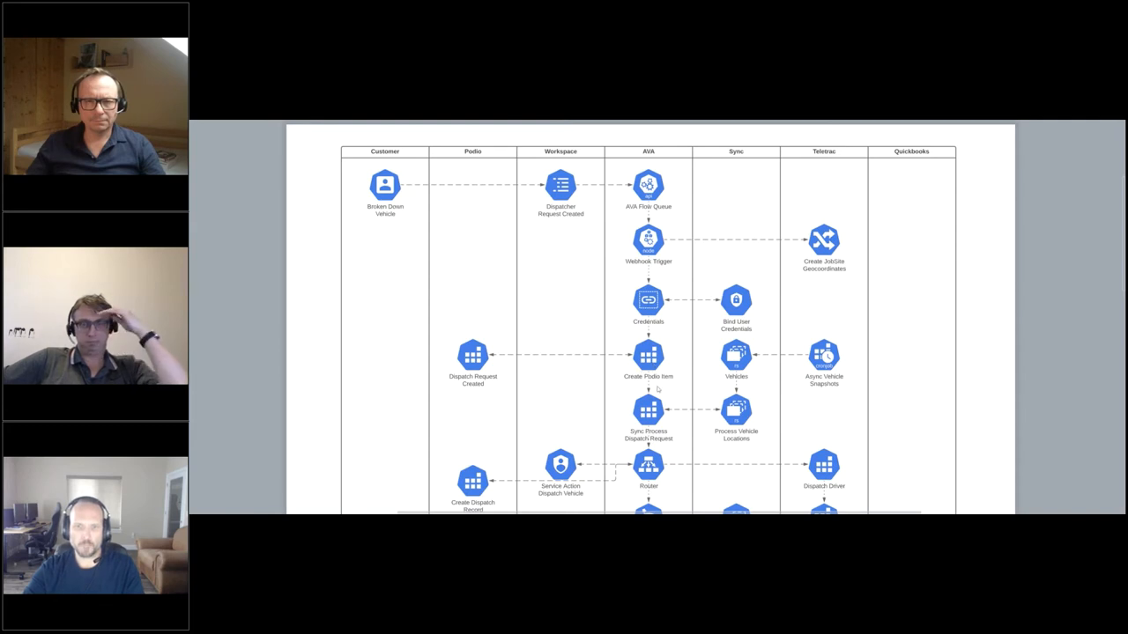
Step: Scroll the Messaging Center's job accepted, route started and arrived messages
scroll(down, 3)
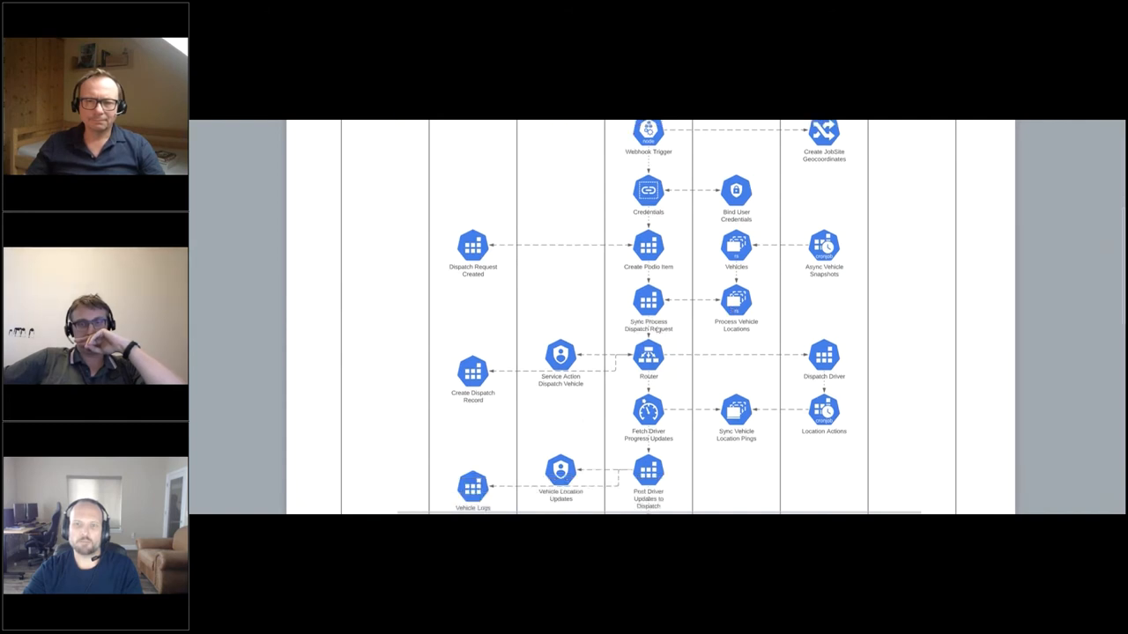
scroll(down, 3)
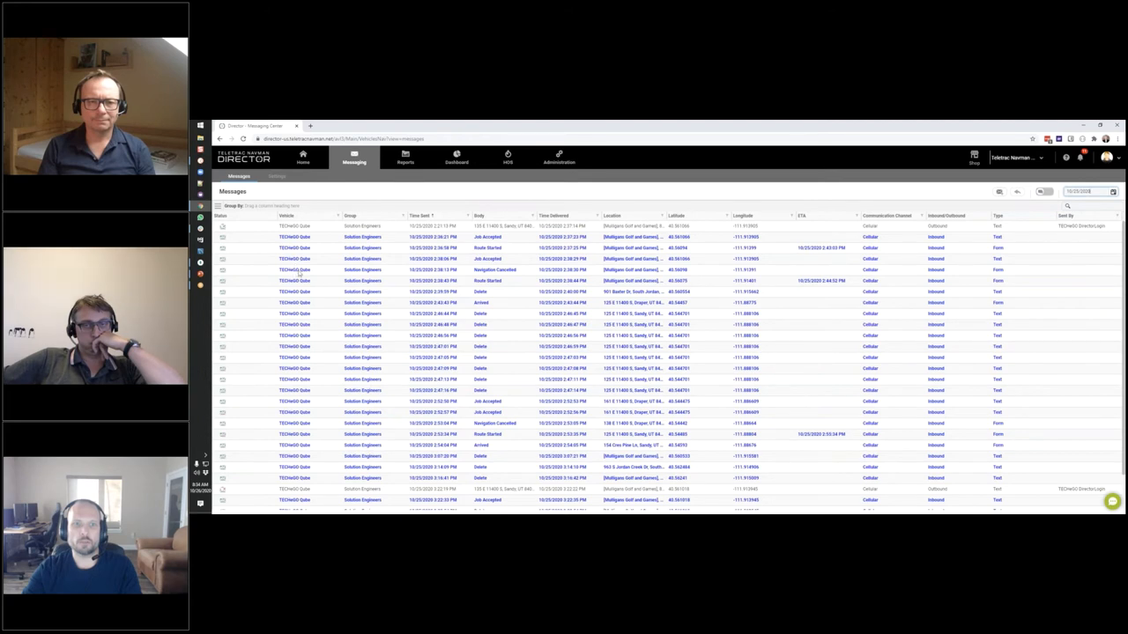
Step: Finish scrolling messages and show the Home map with the tow vehicle in Utah
scroll(down, 3)
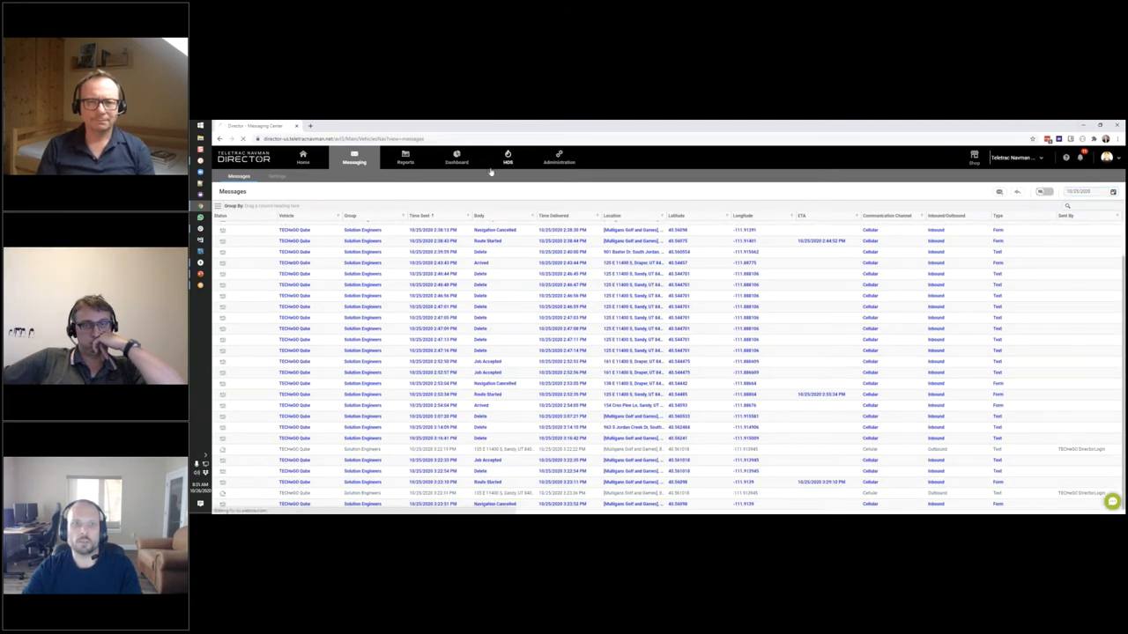
click(303, 157)
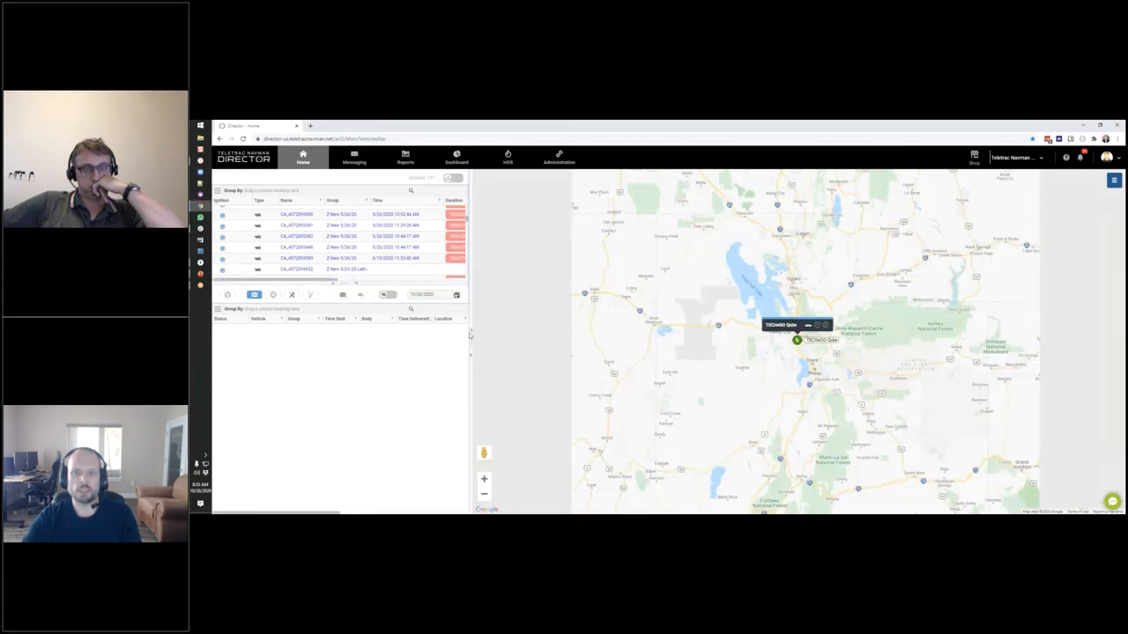
Step: Show the Slack ipaas_for_microapps channel with Garmin dispatch and geofence-arrival videos
click(484, 493)
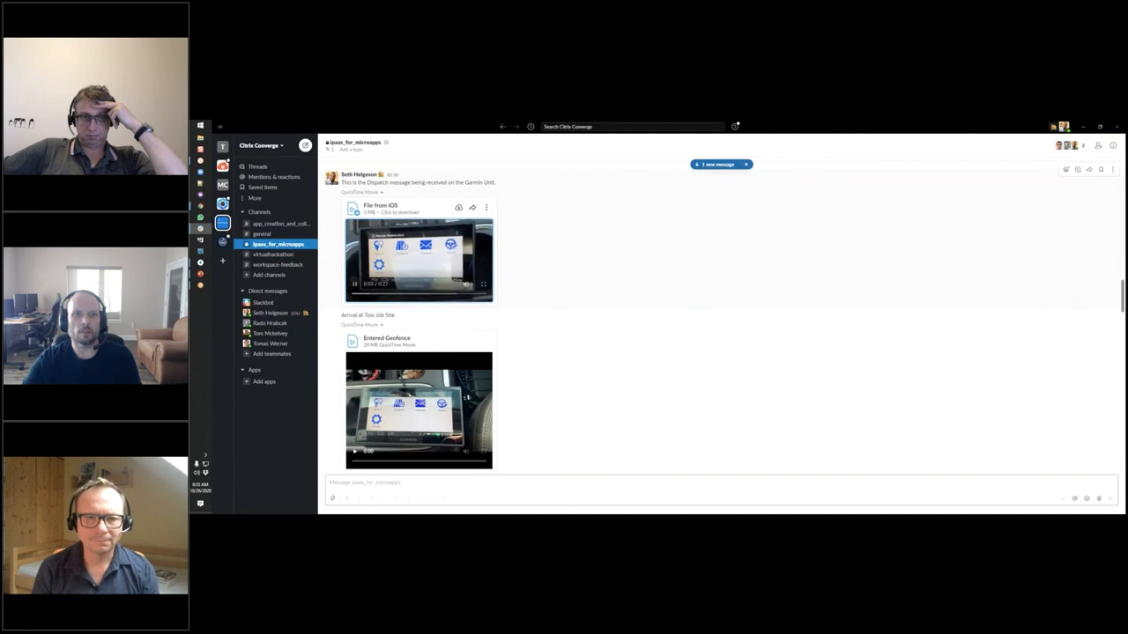
click(417, 255)
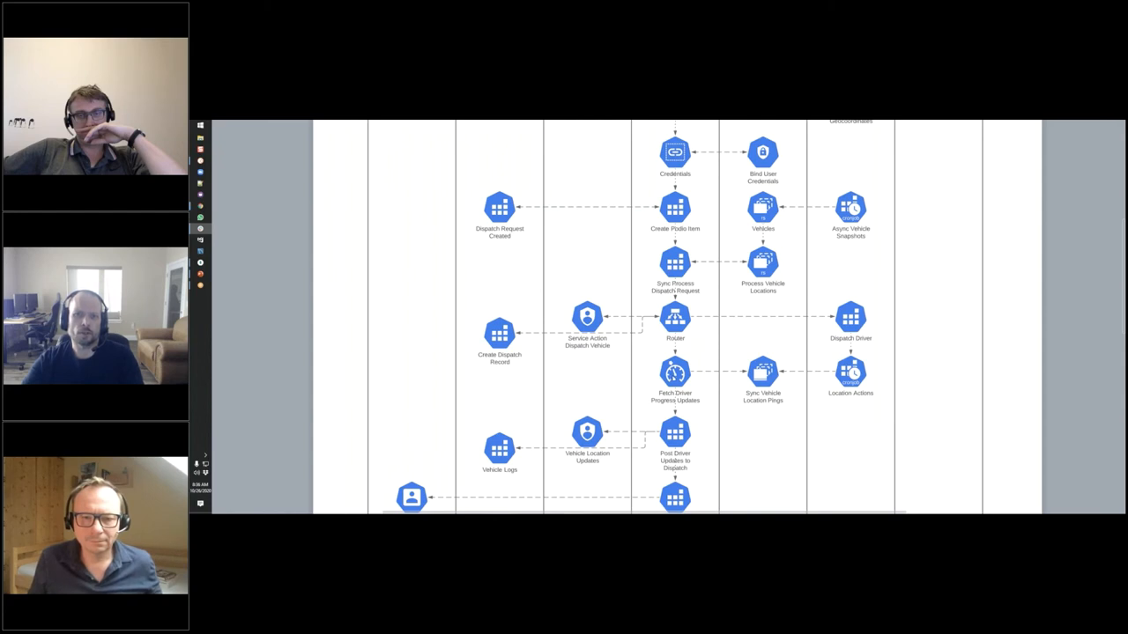
Step: Scroll the diagram to Router, Fetch Driver Progress Updates and Post Driver Updates nodes
scroll(down, 3)
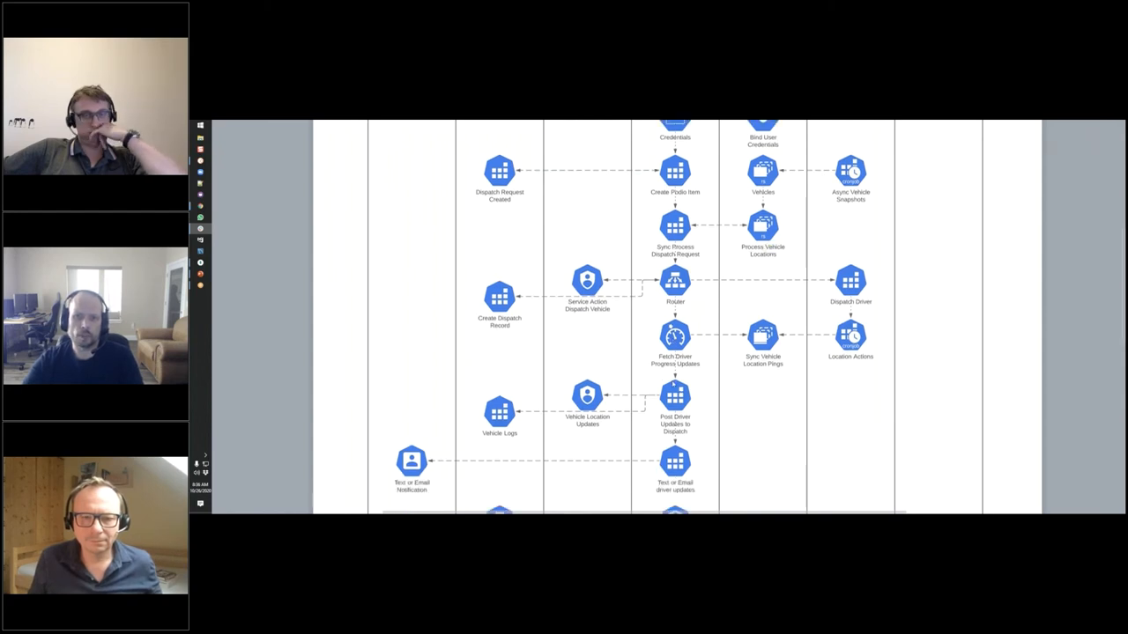
scroll(down, 3)
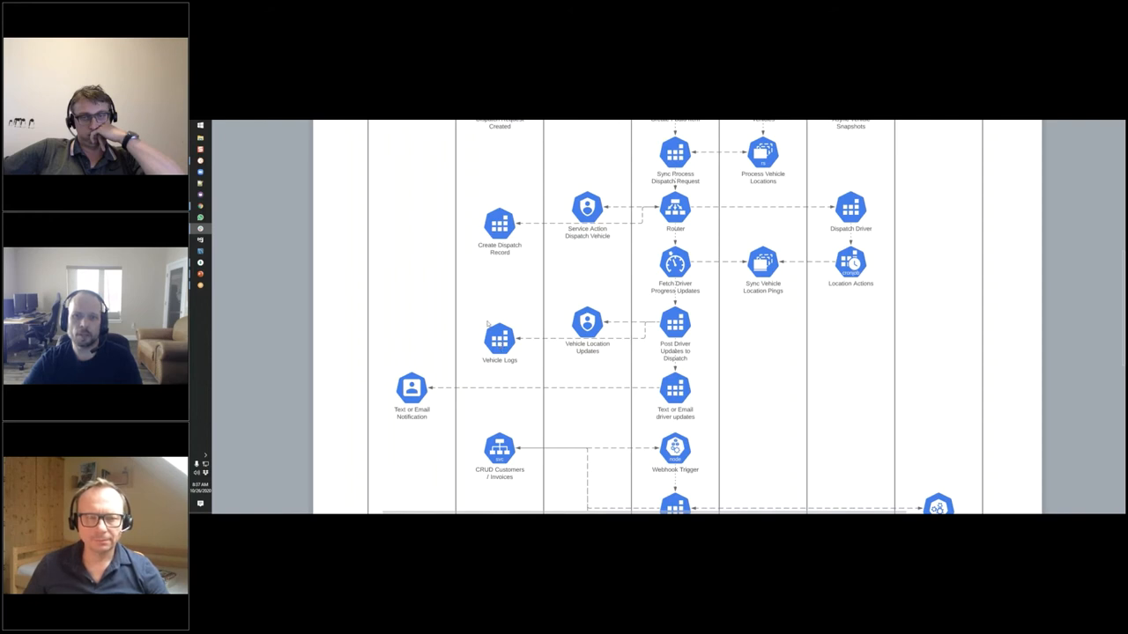
mouse_move(501, 267)
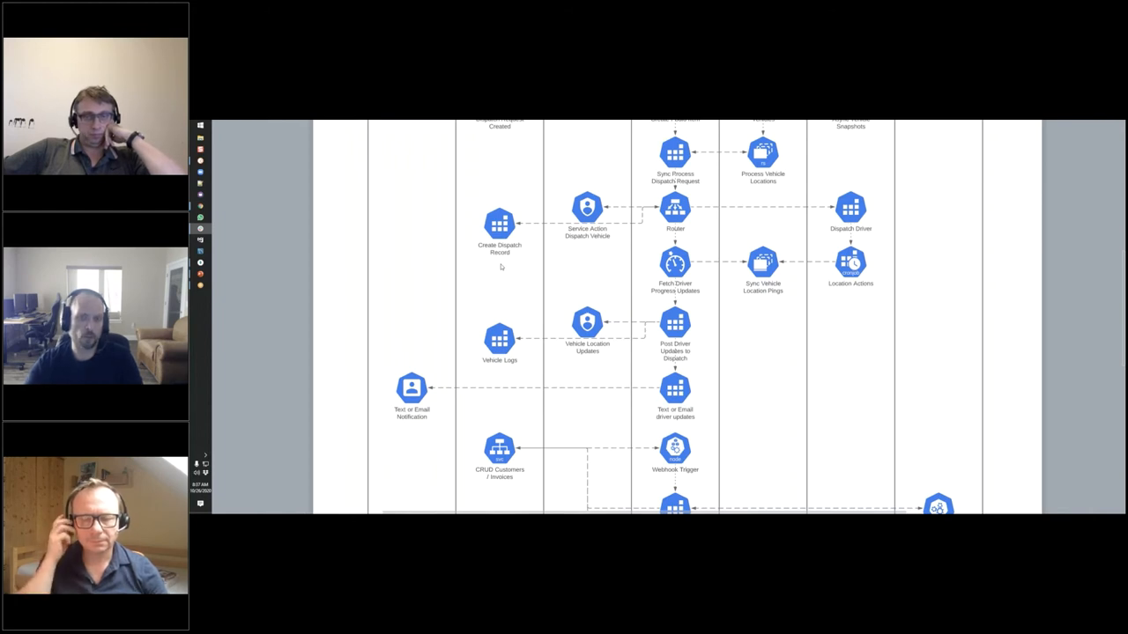
mouse_move(508, 304)
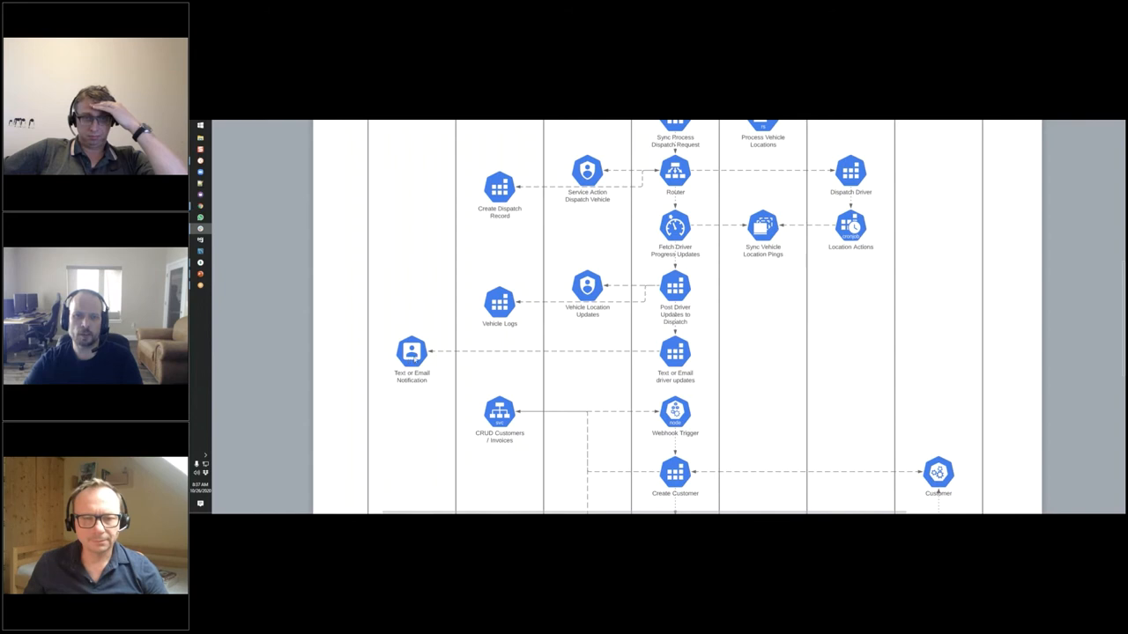
Step: Scroll to the swimlane bottom showing Create Customer, Create Invoice and Invoiced
scroll(down, 3)
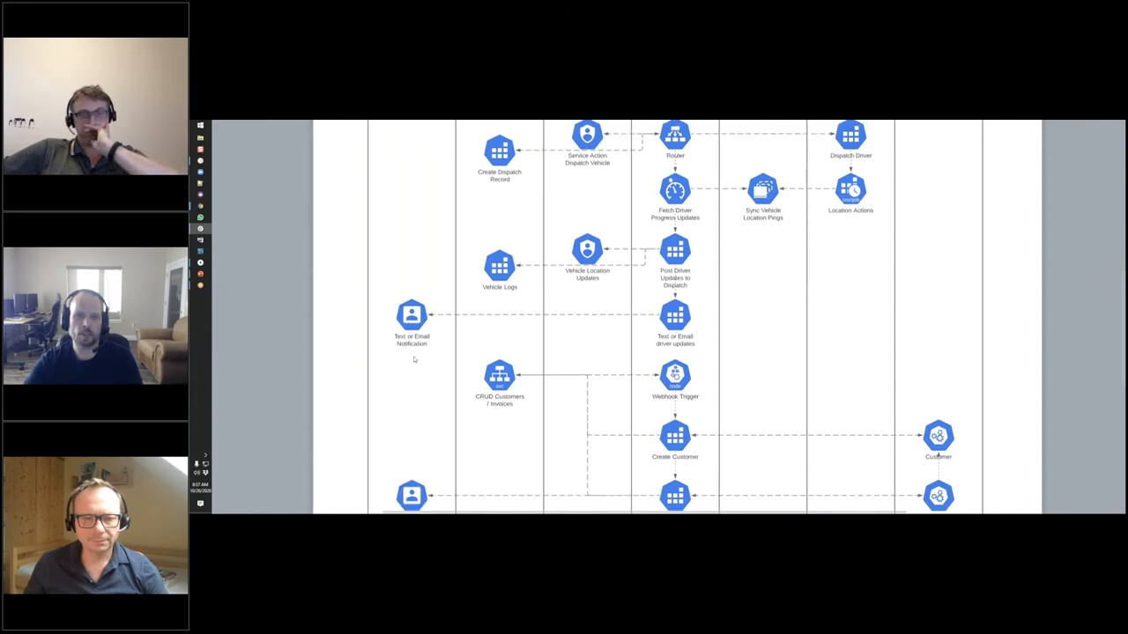
scroll(down, 3)
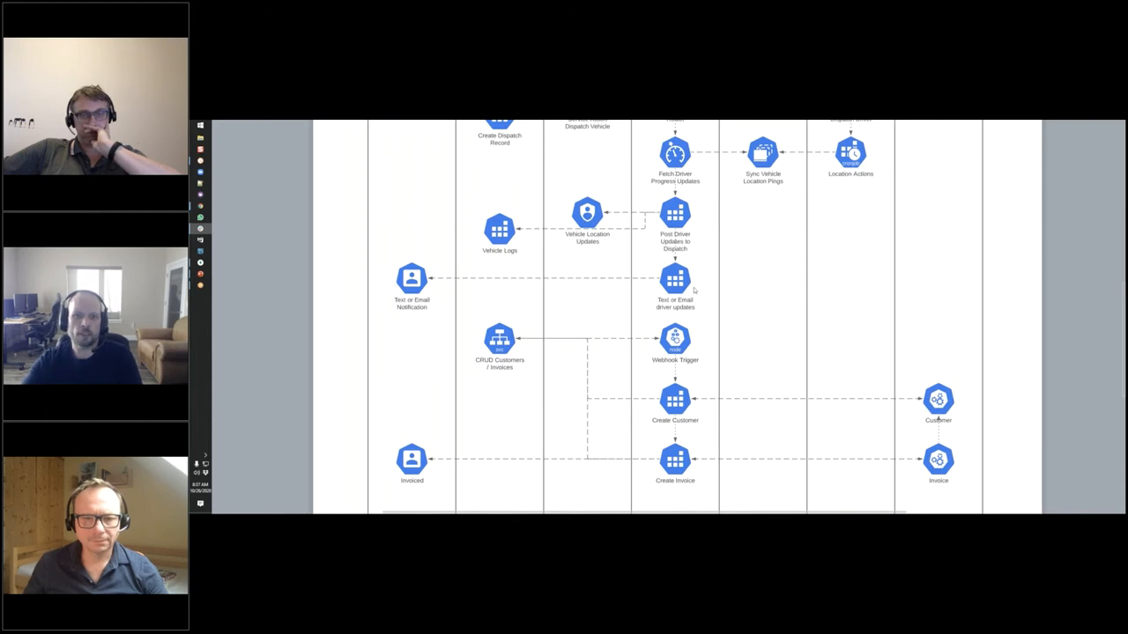
mouse_move(703, 295)
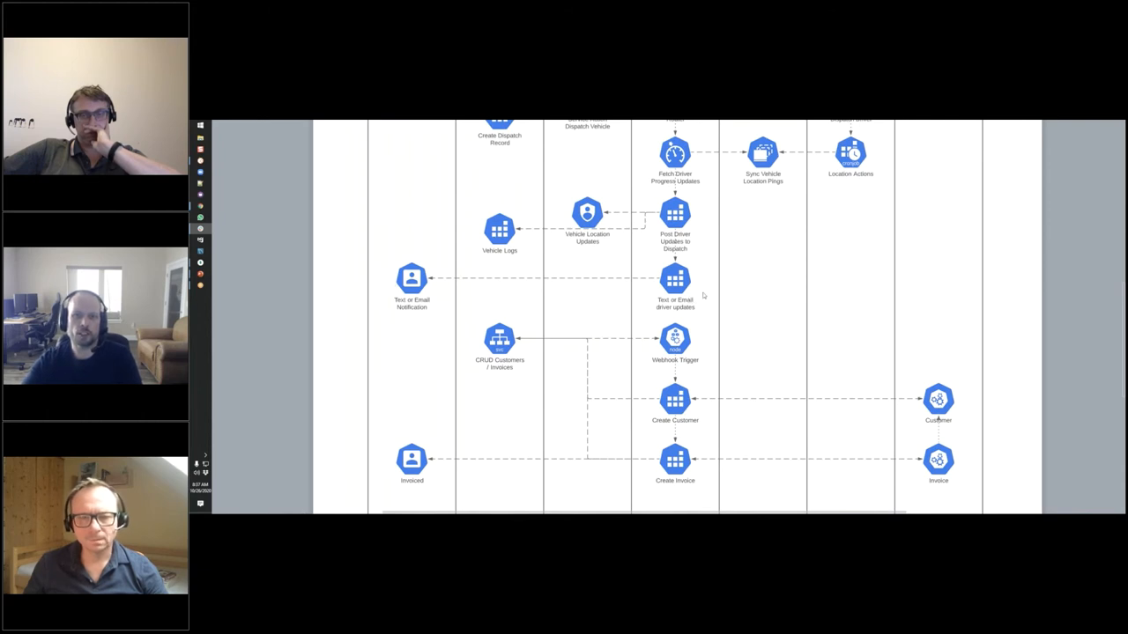
scroll(down, 3)
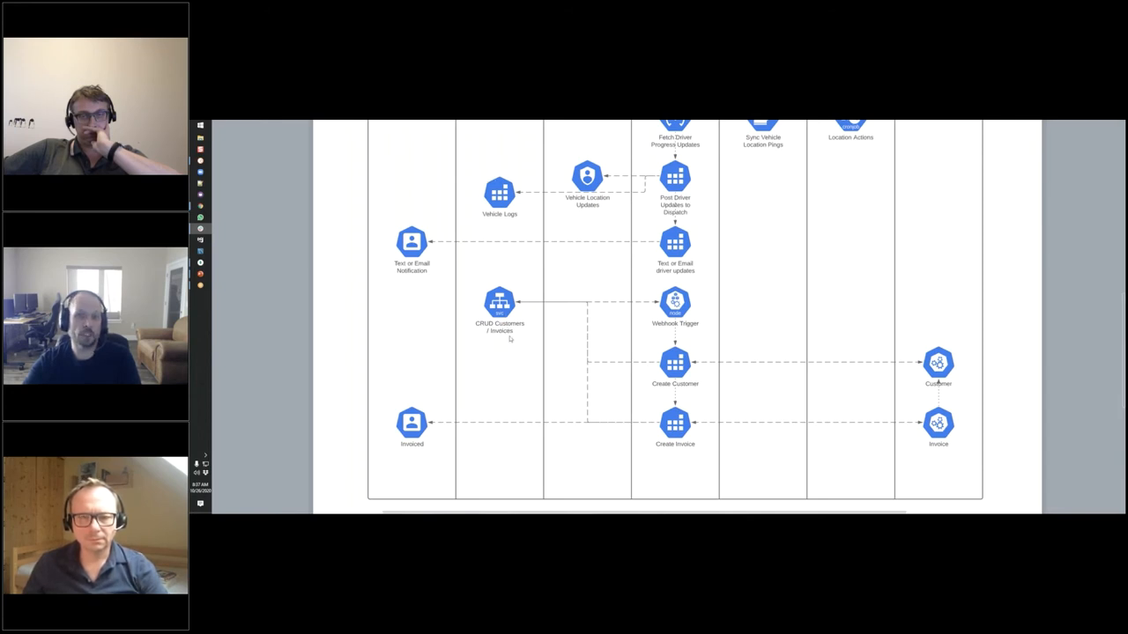
mouse_move(510, 340)
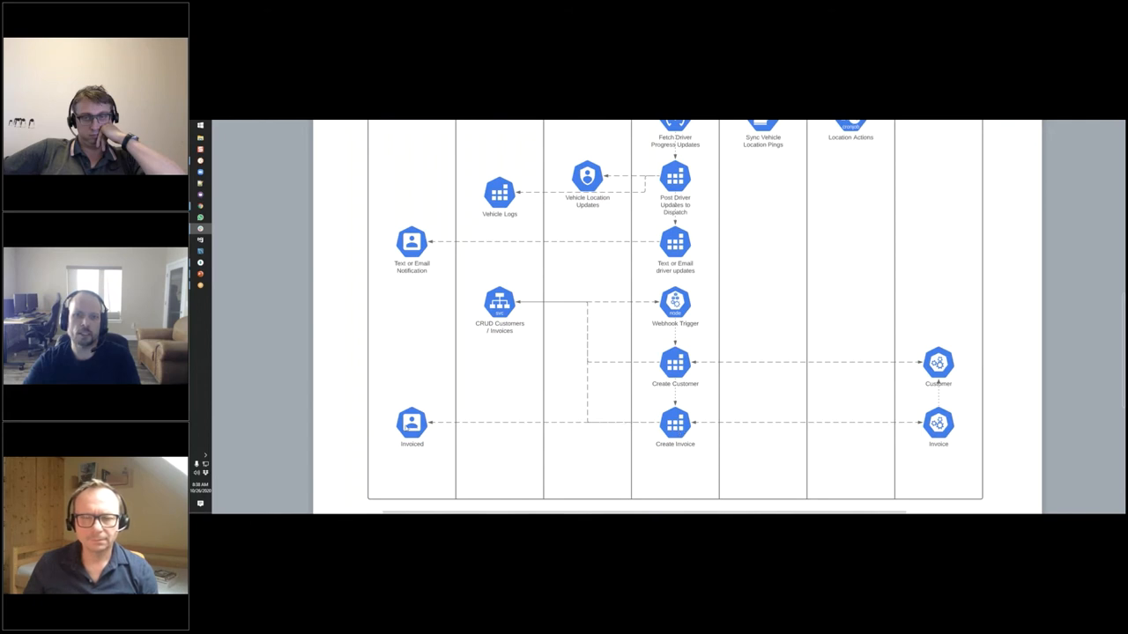
mouse_move(466, 282)
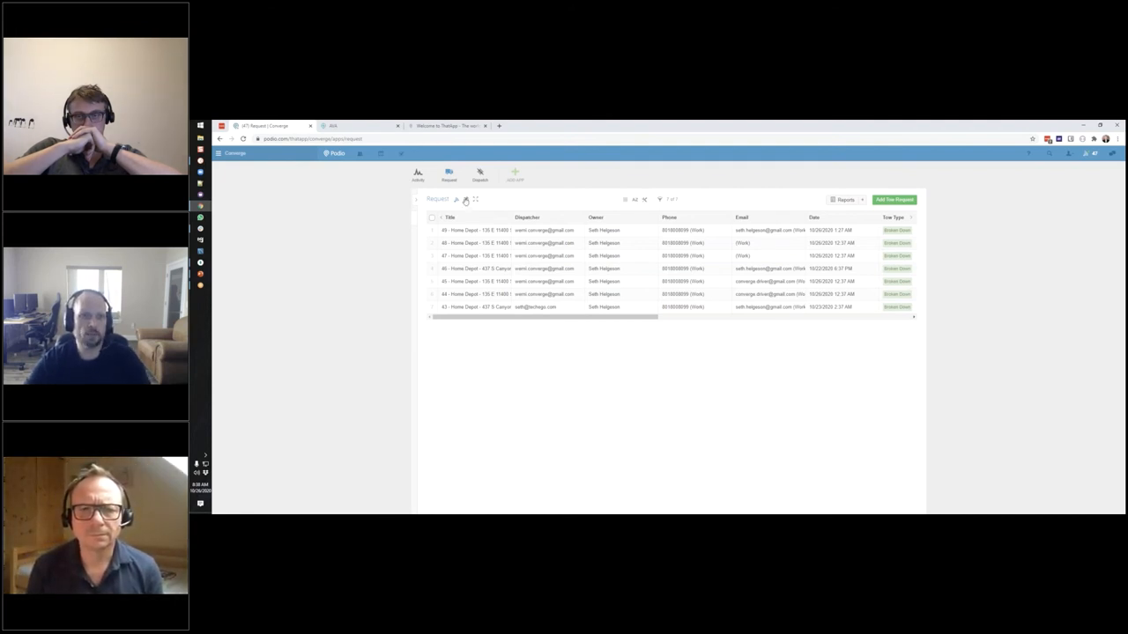
Step: Open the wrench settings menu of the Podio Request app listing Home Depot tow requests
click(465, 199)
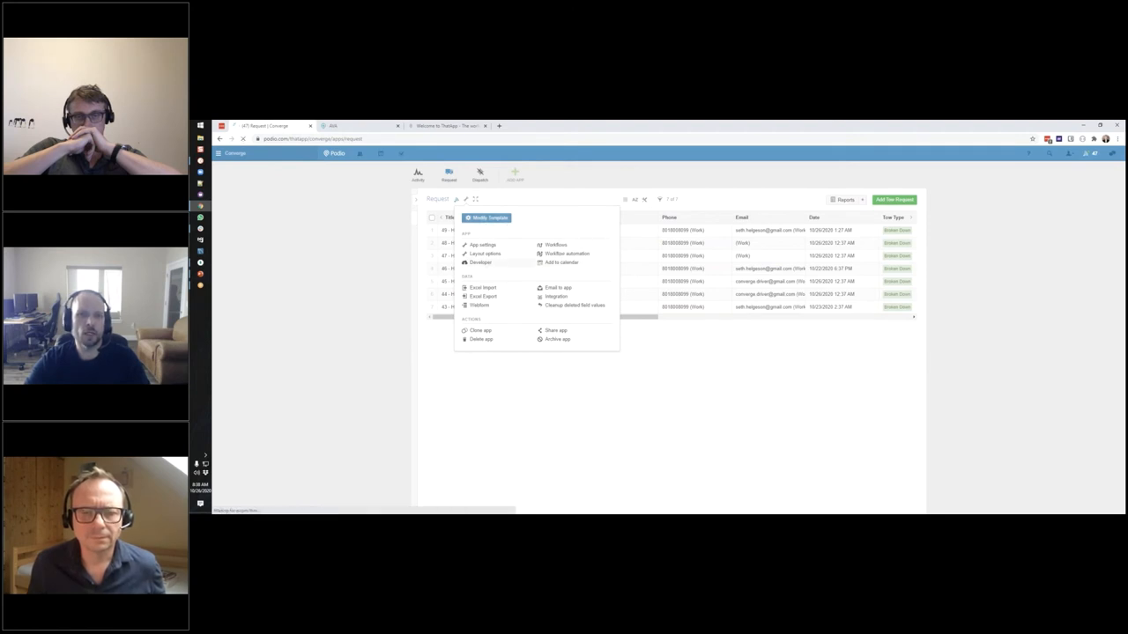
click(481, 262)
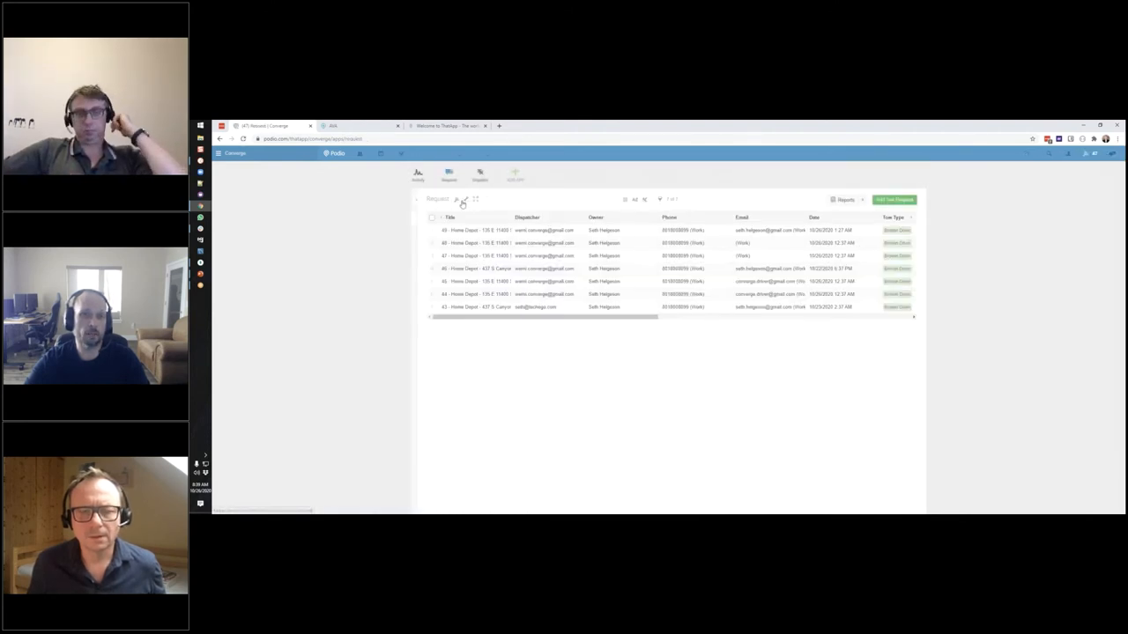
click(466, 199)
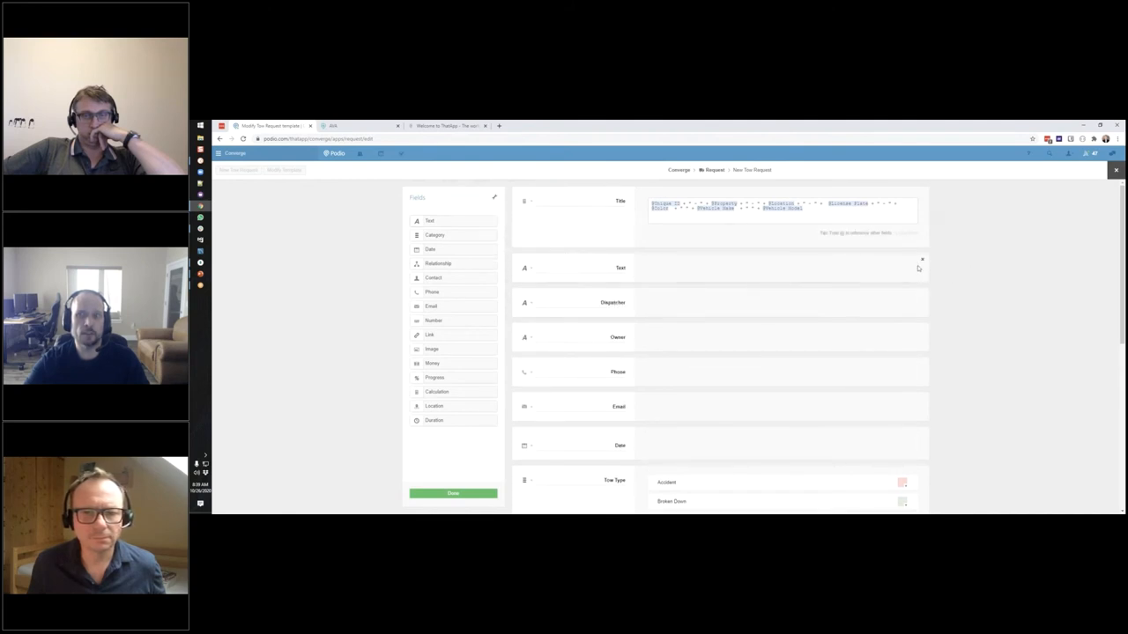
scroll(down, 3)
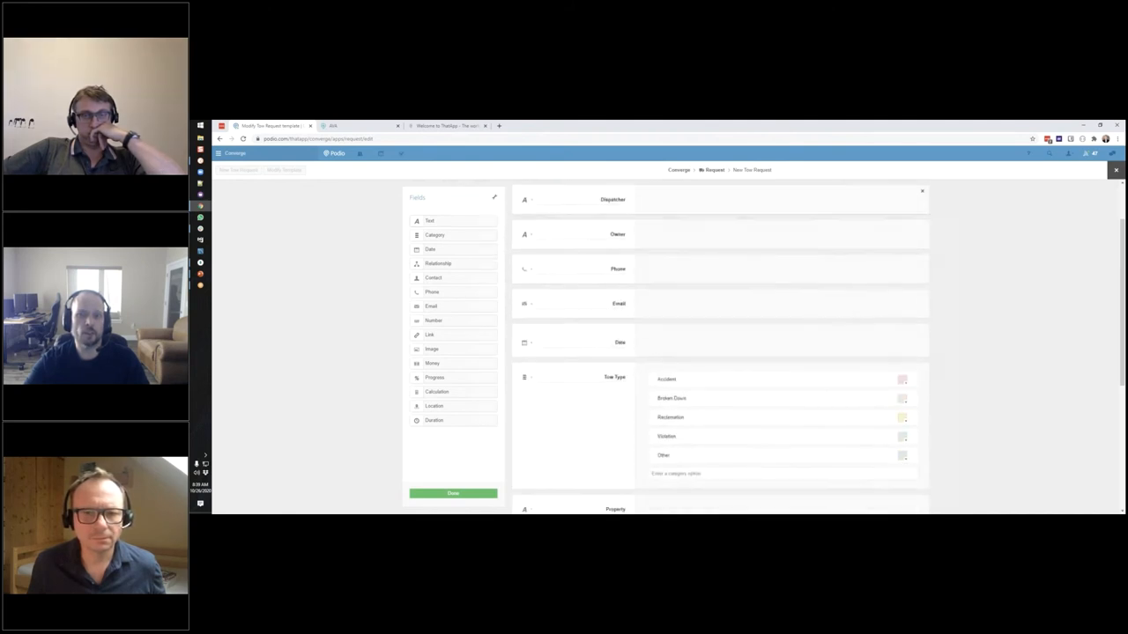
scroll(down, 3)
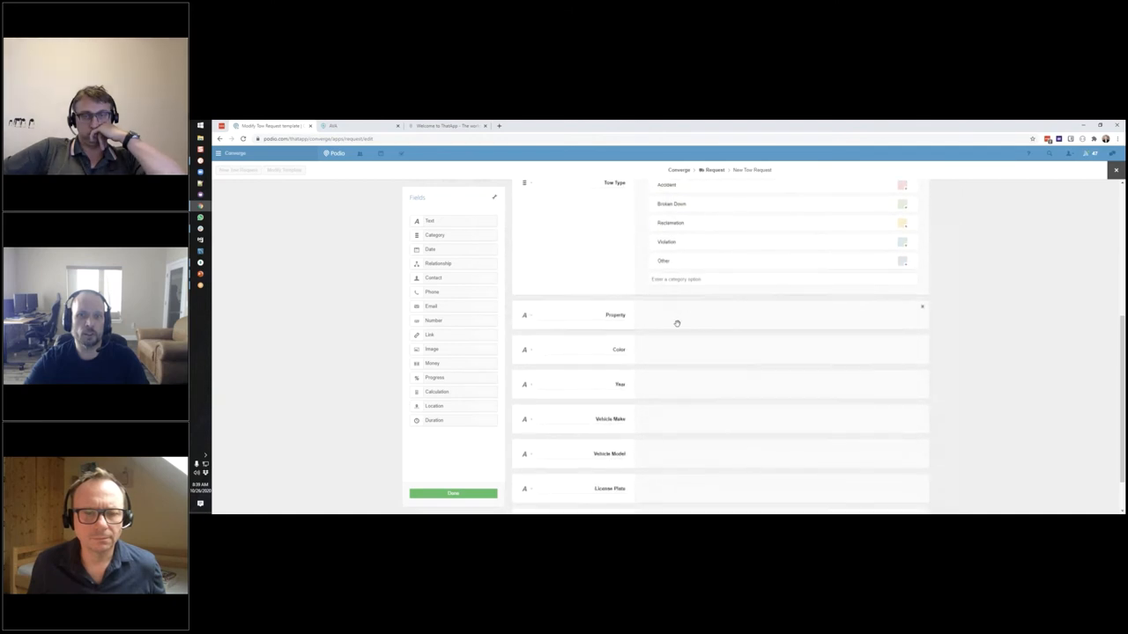
scroll(down, 3)
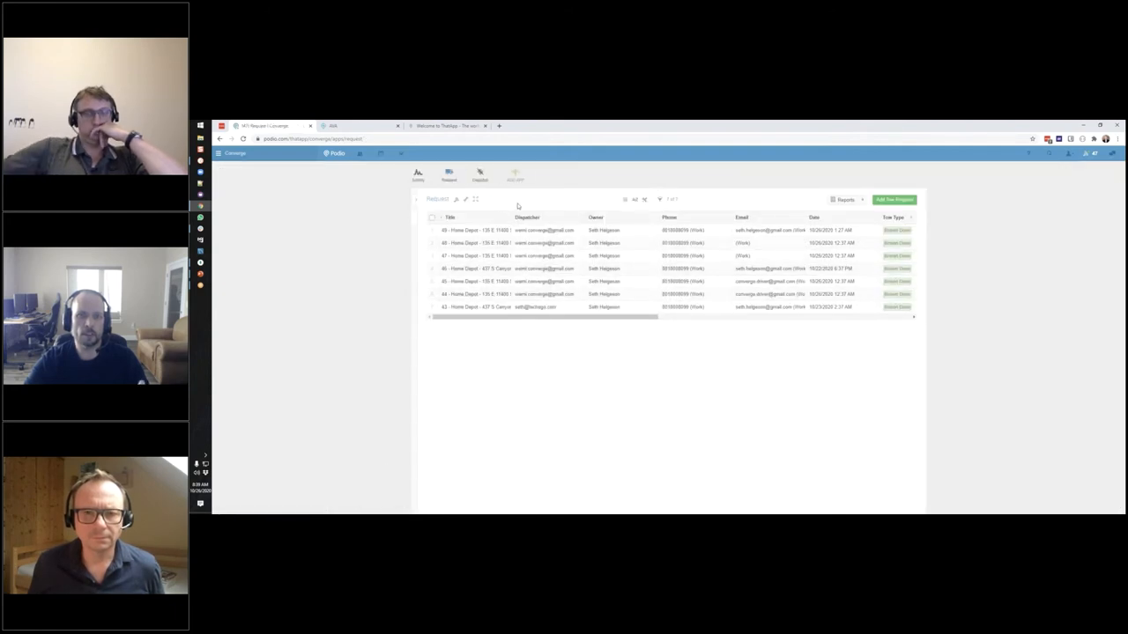
Step: Switch the Request app layout to Card view with location maps
click(625, 199)
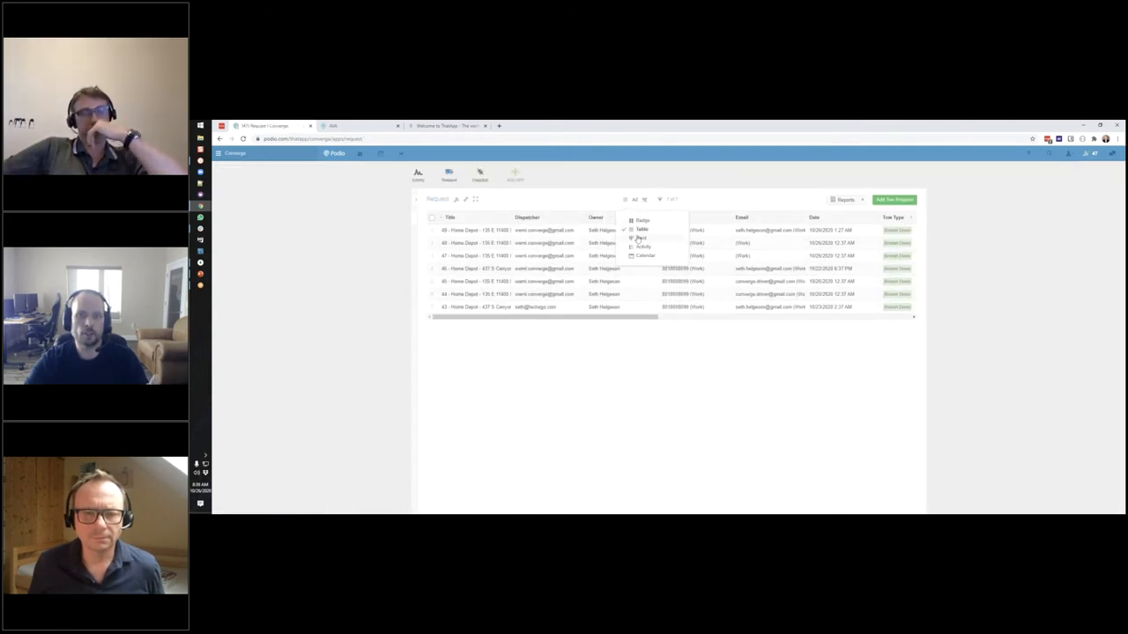
click(641, 220)
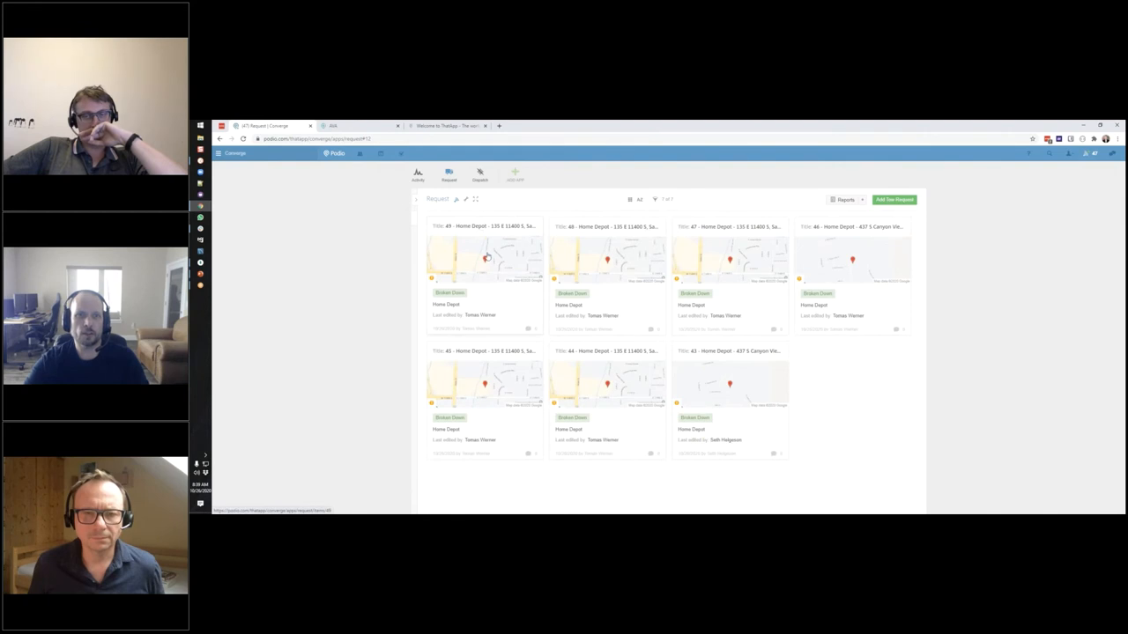
mouse_move(485, 270)
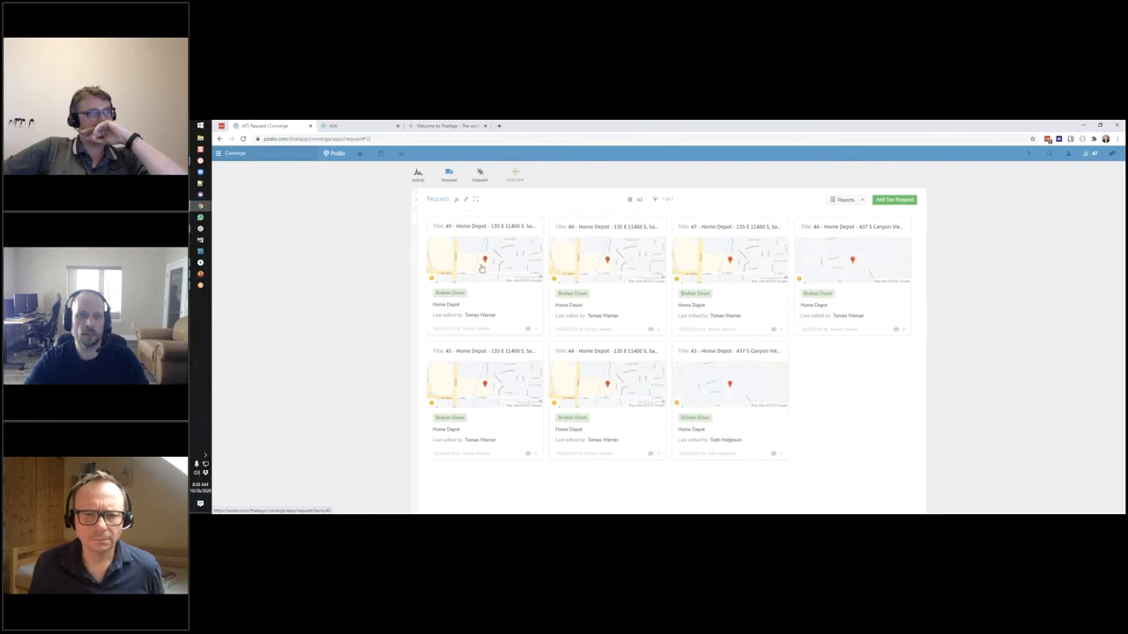
mouse_move(449, 331)
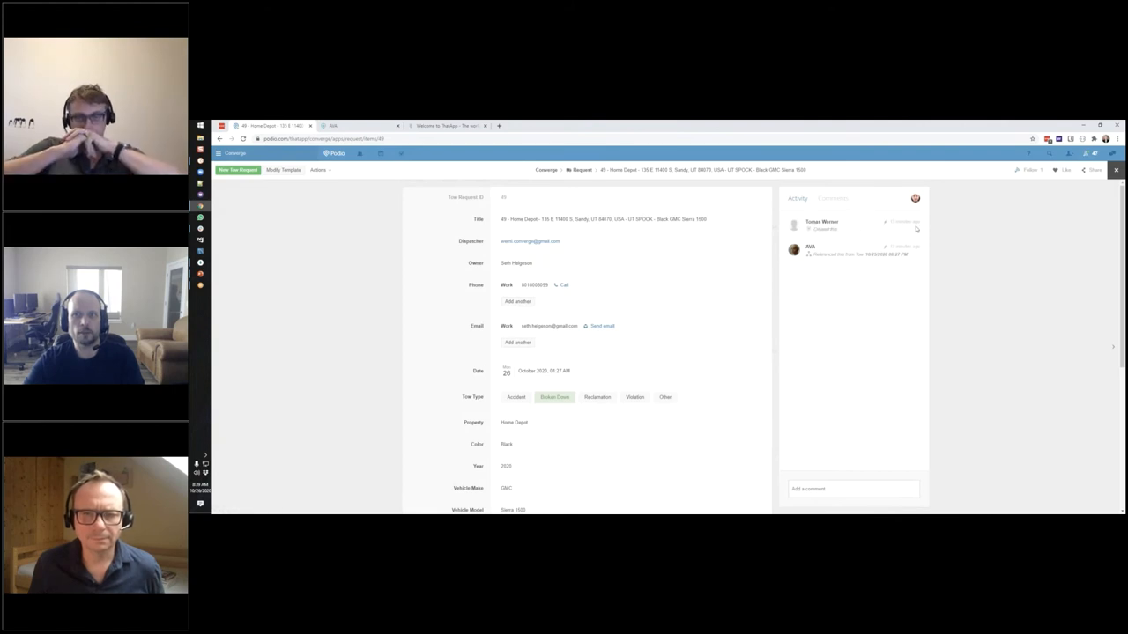
mouse_move(903, 246)
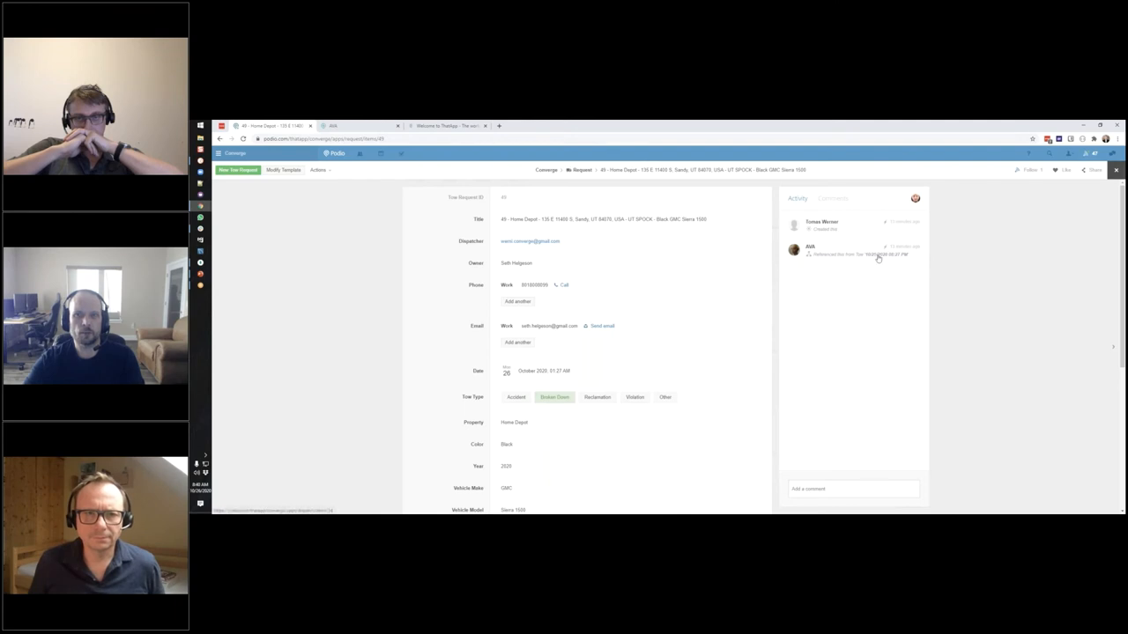
scroll(down, 3)
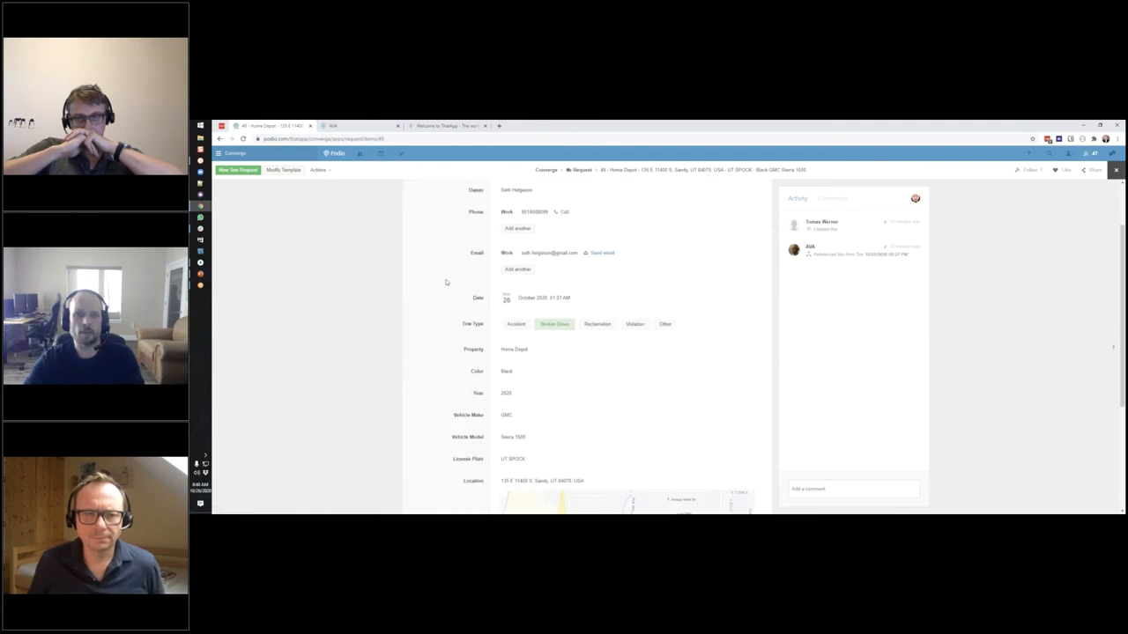
scroll(down, 3)
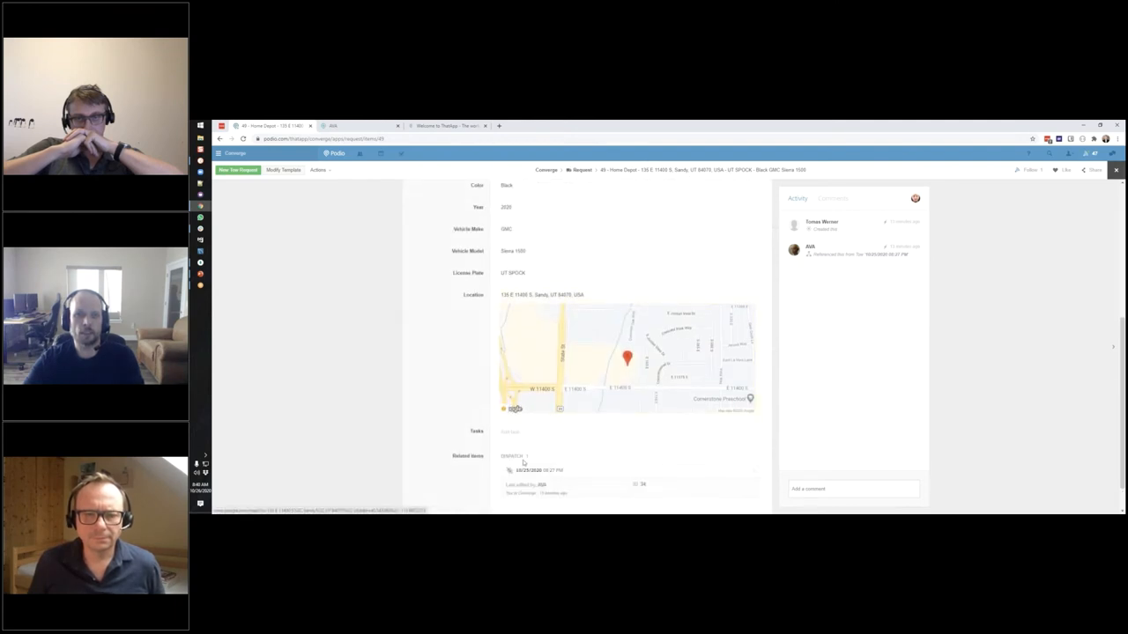
click(512, 457)
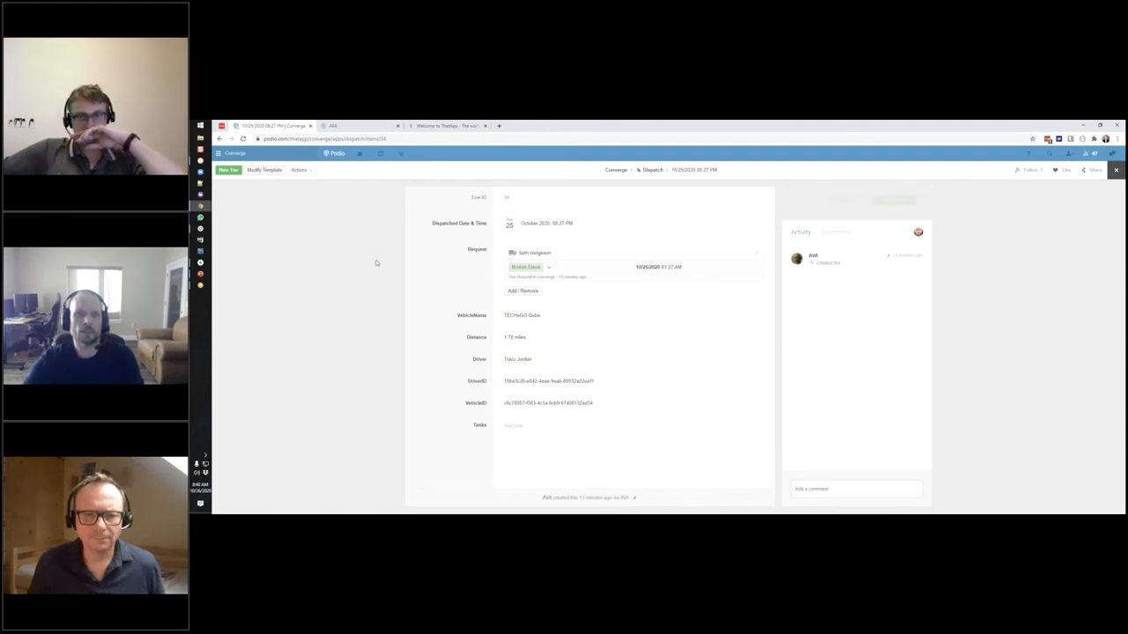
click(449, 173)
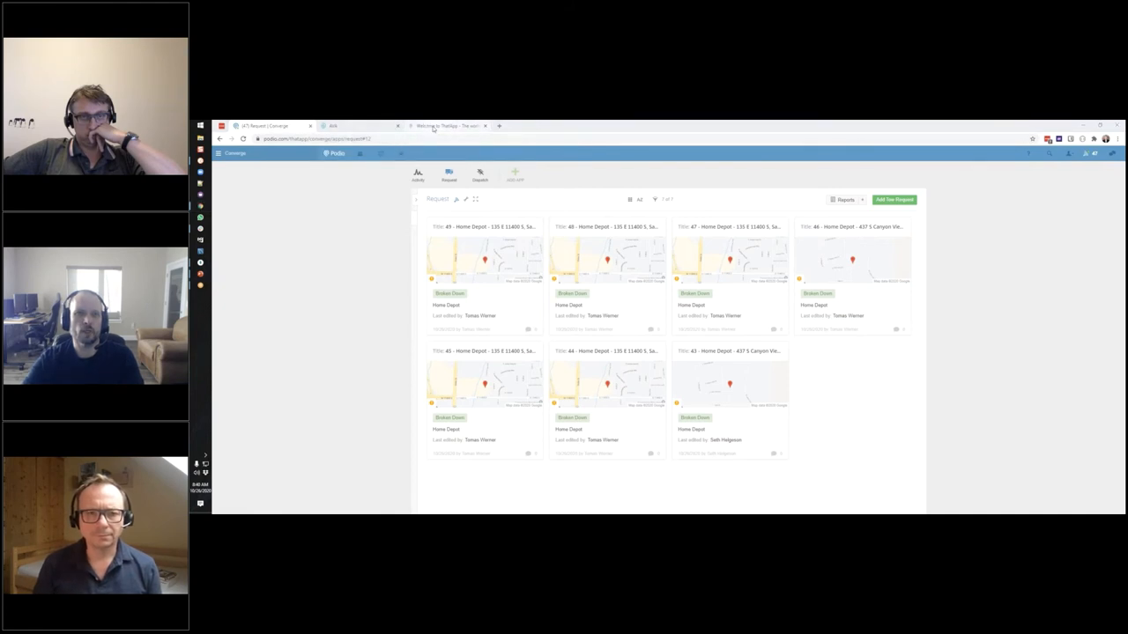
click(445, 126)
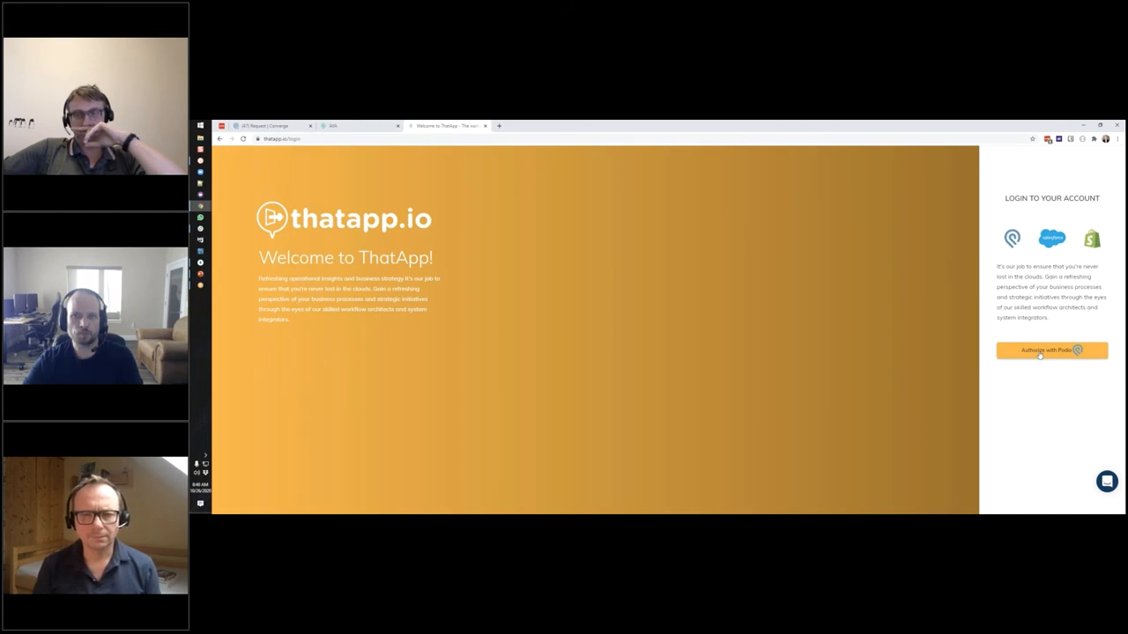
click(1051, 351)
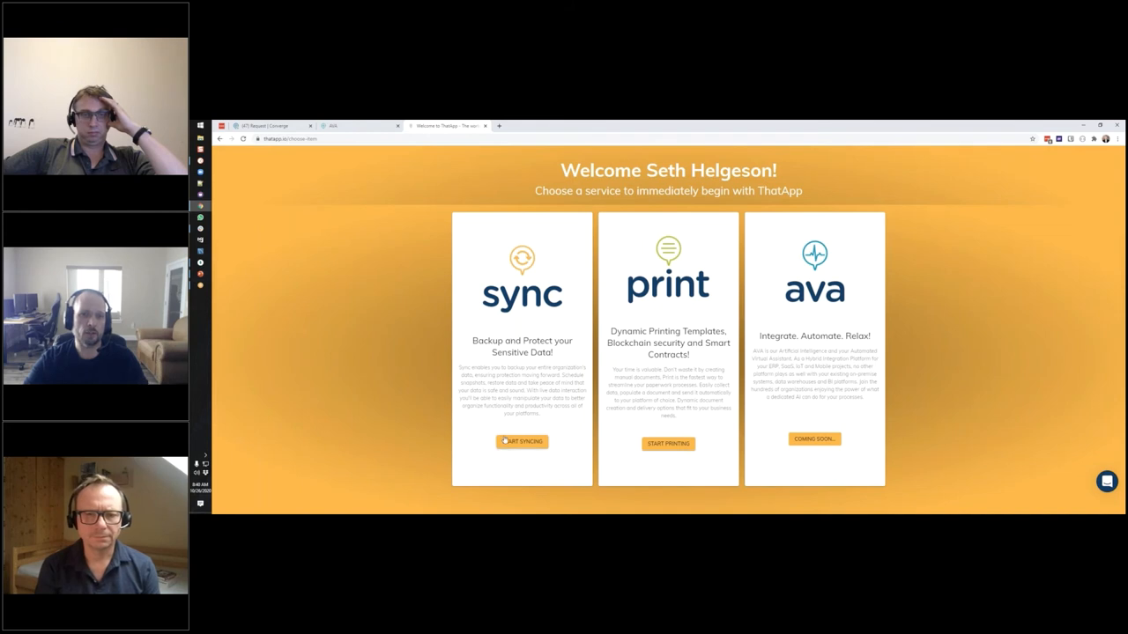
click(521, 441)
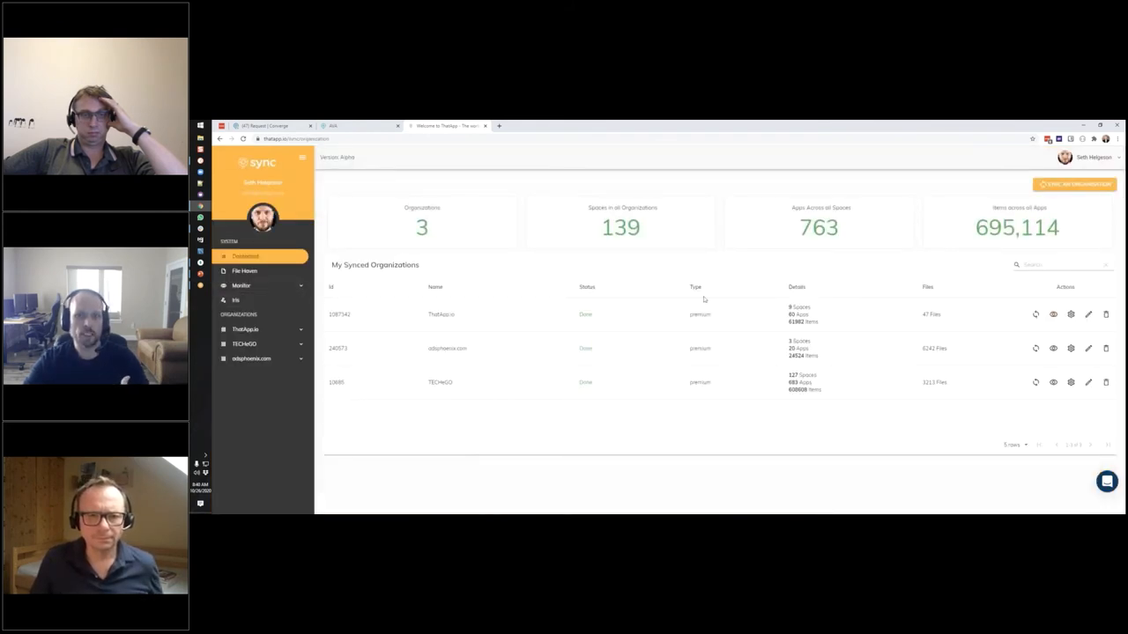
mouse_move(1000, 385)
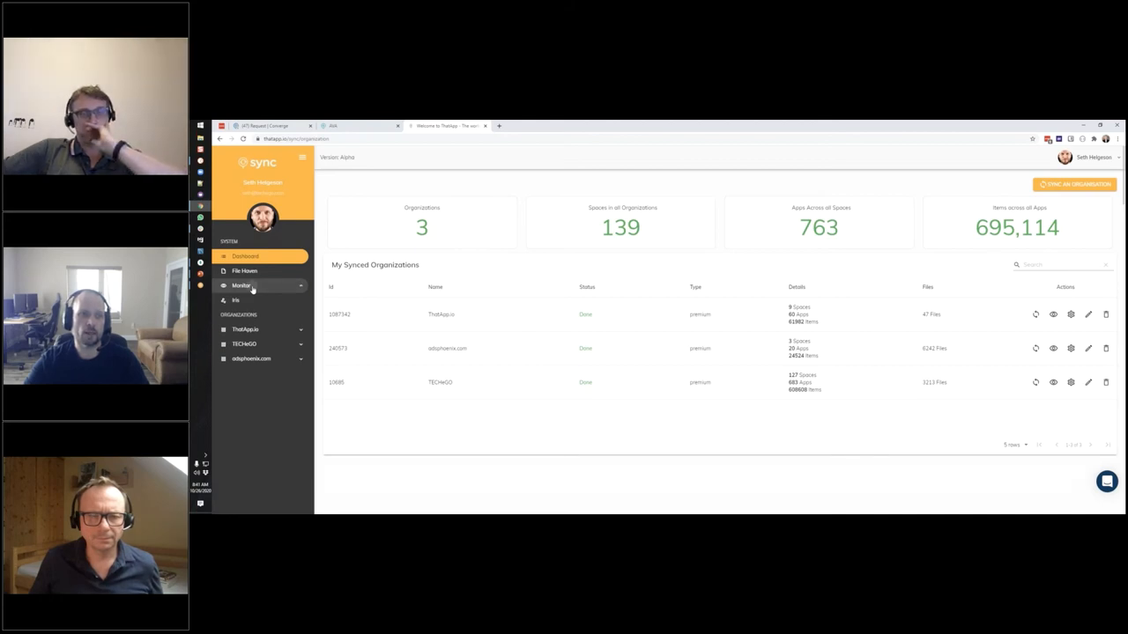
Step: Open Monitor > Raw Data and the TECHeGO 0 - Databases Stages live table
click(241, 285)
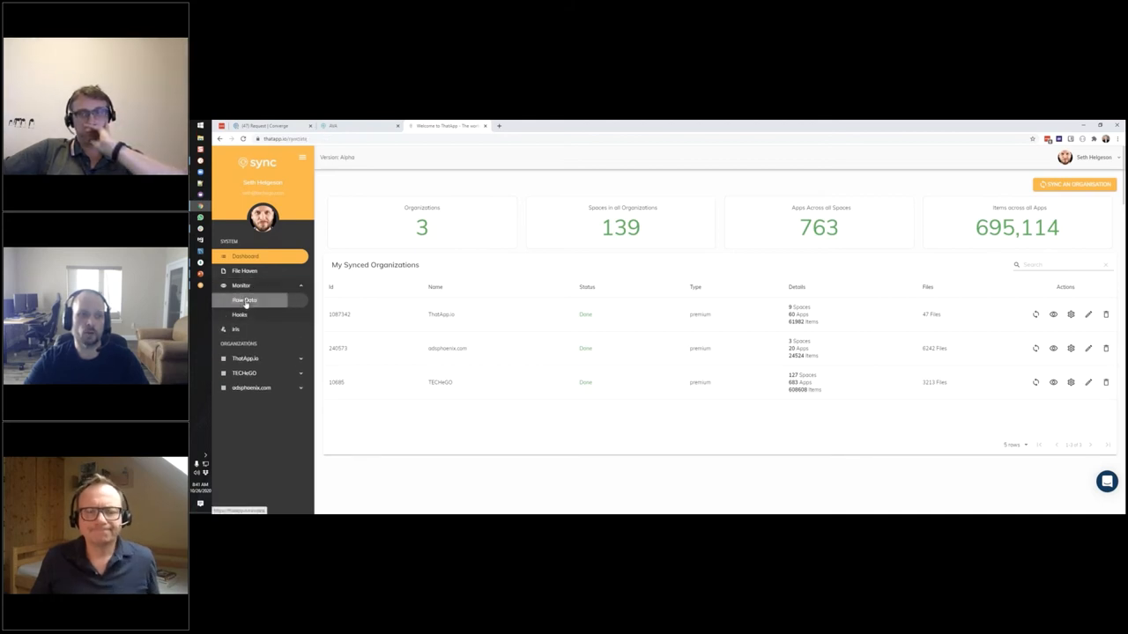
click(245, 300)
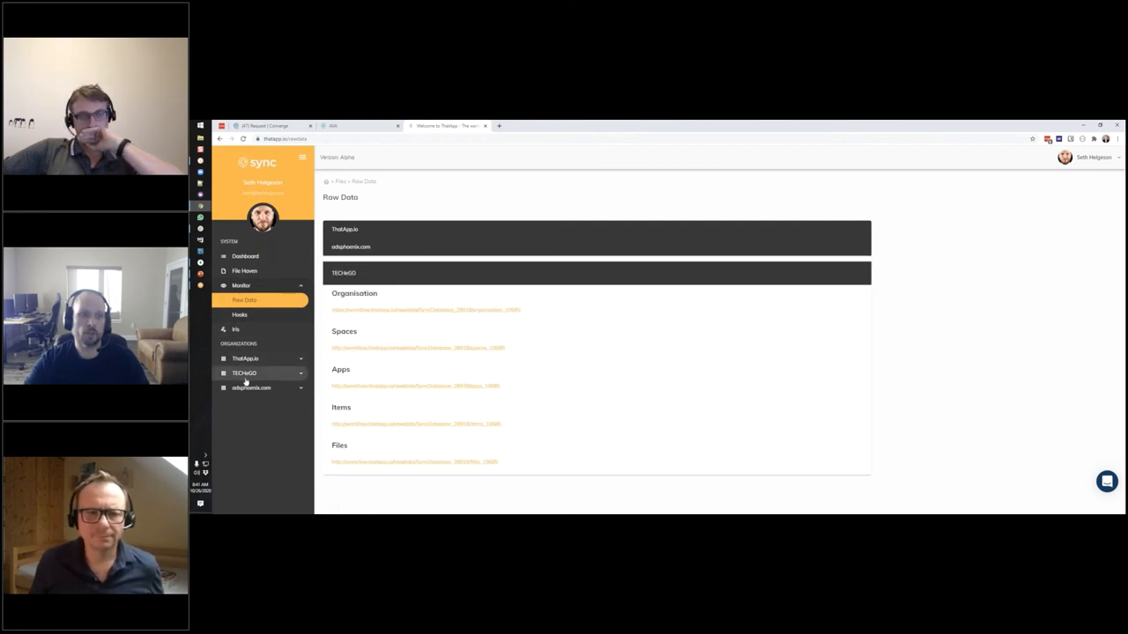
click(244, 372)
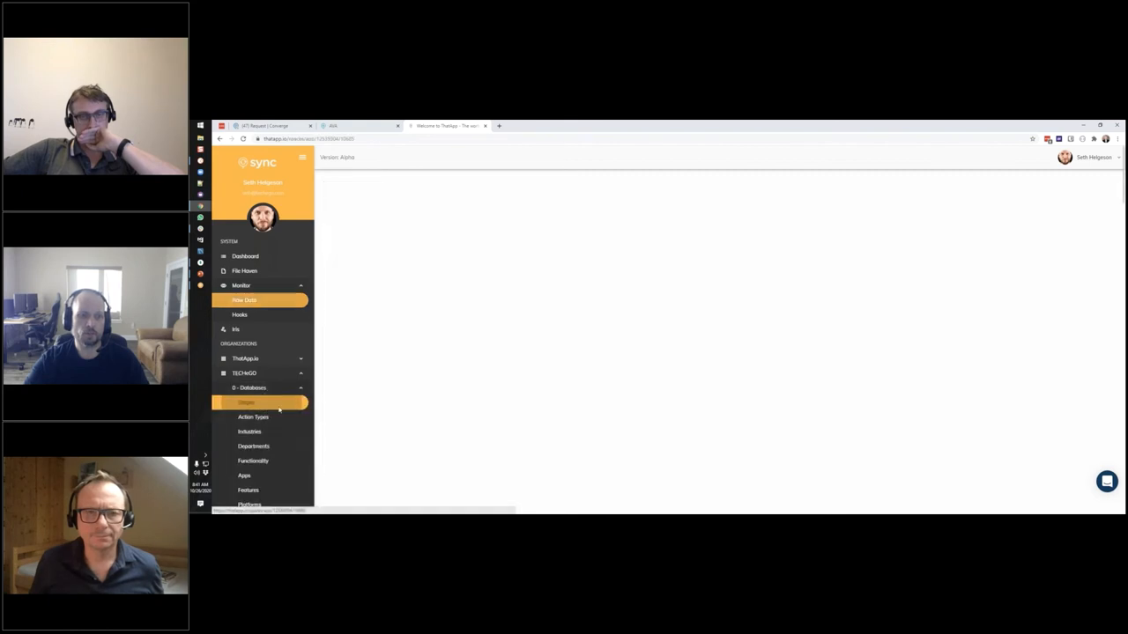
click(247, 402)
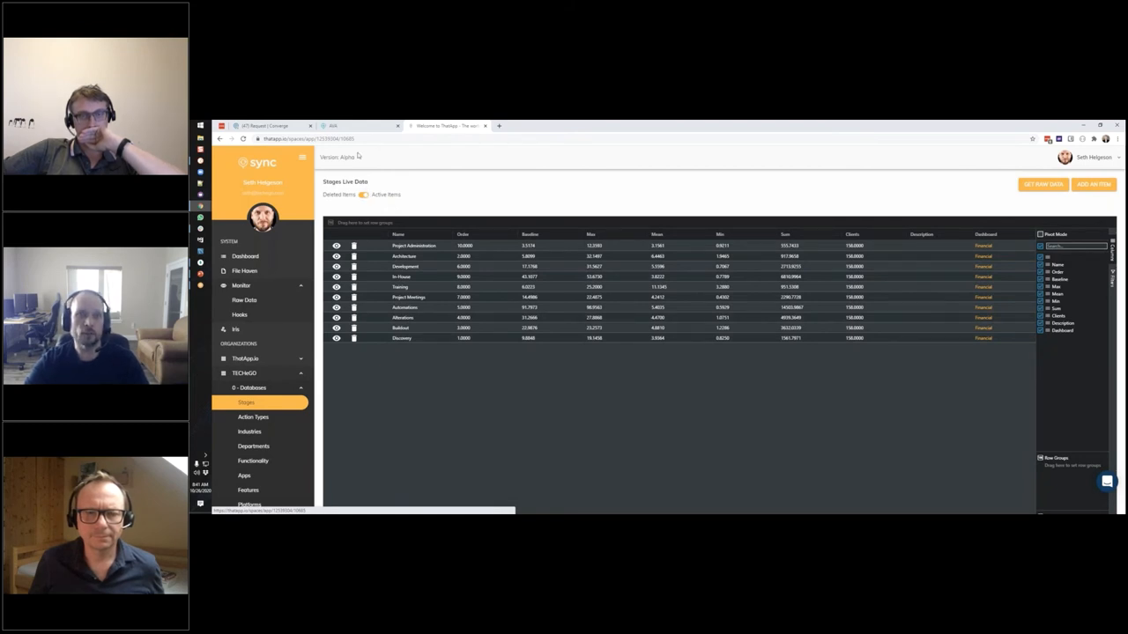
Step: Collapse TECHeGO and move to the AVA dashboard listing Tow Requested runs
click(363, 195)
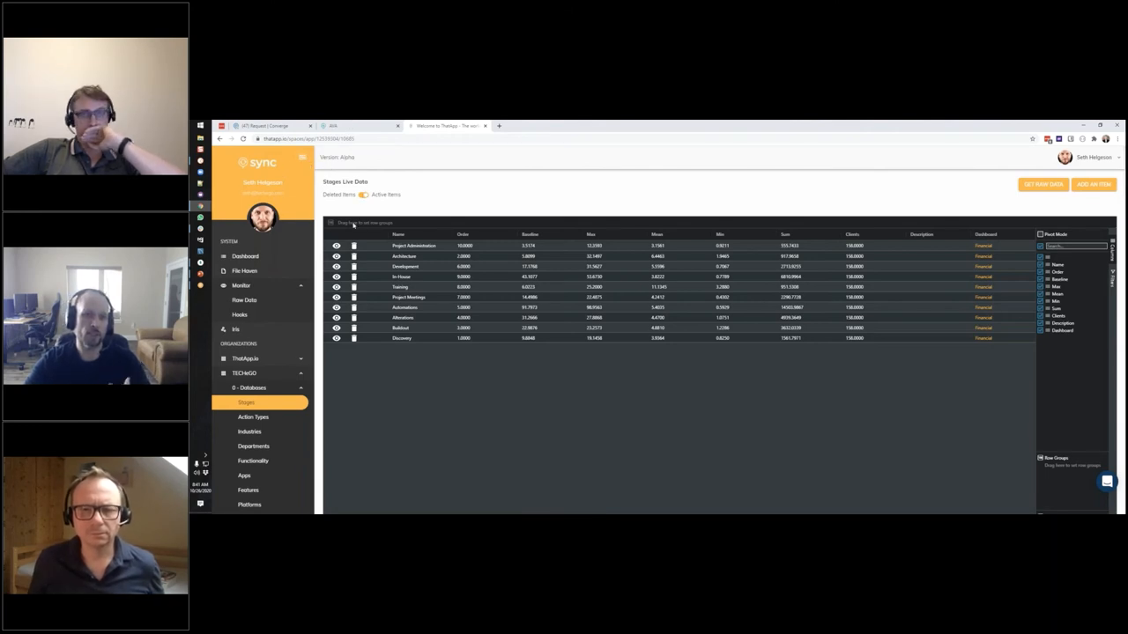
click(244, 373)
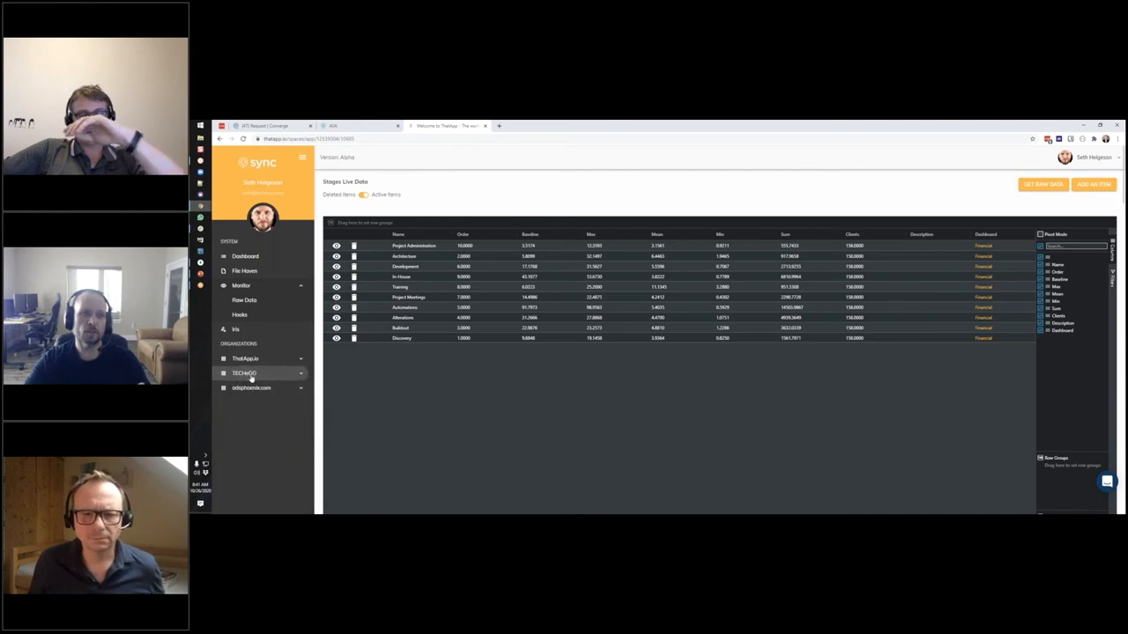
click(241, 285)
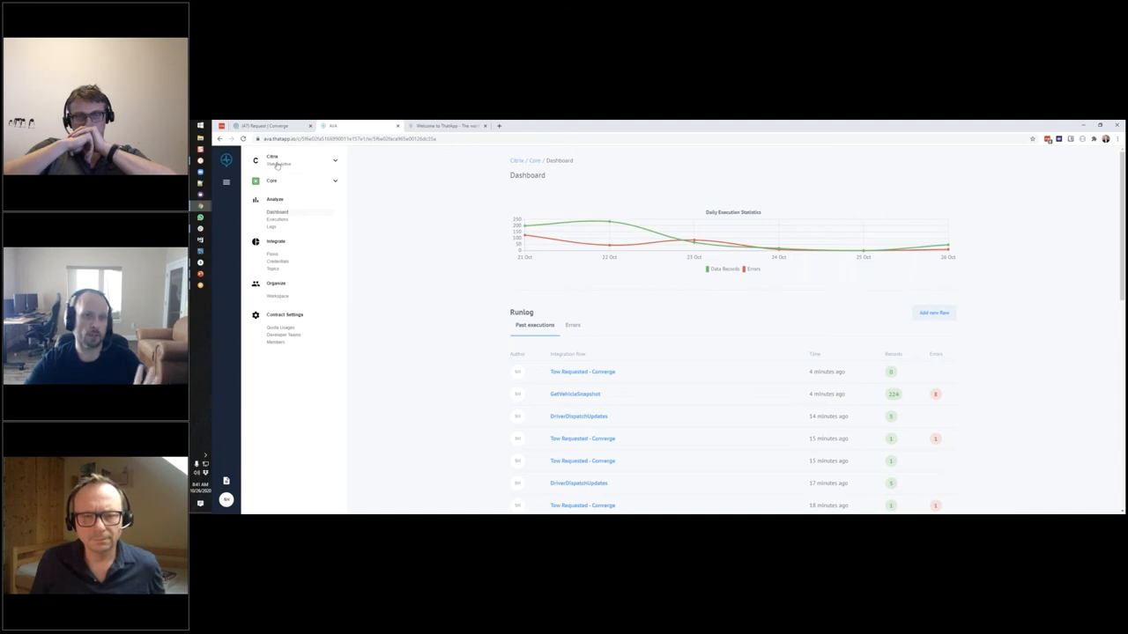
Step: Expand Core, list past flow executions from the Dashboard, then go to Integrate > Credentials
click(271, 181)
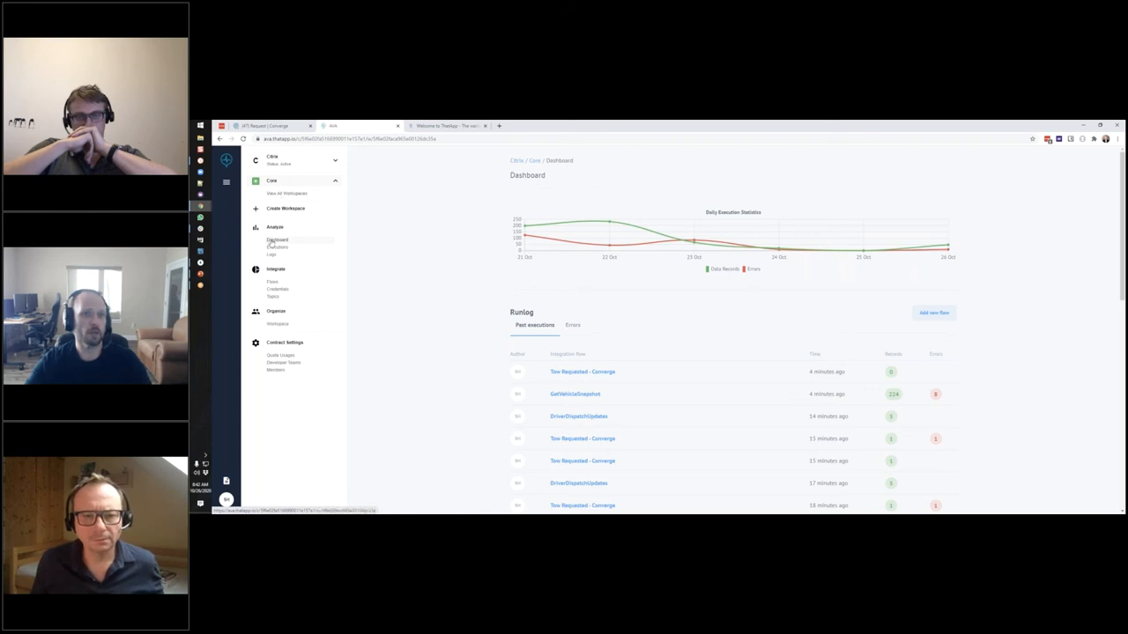
scroll(down, 3)
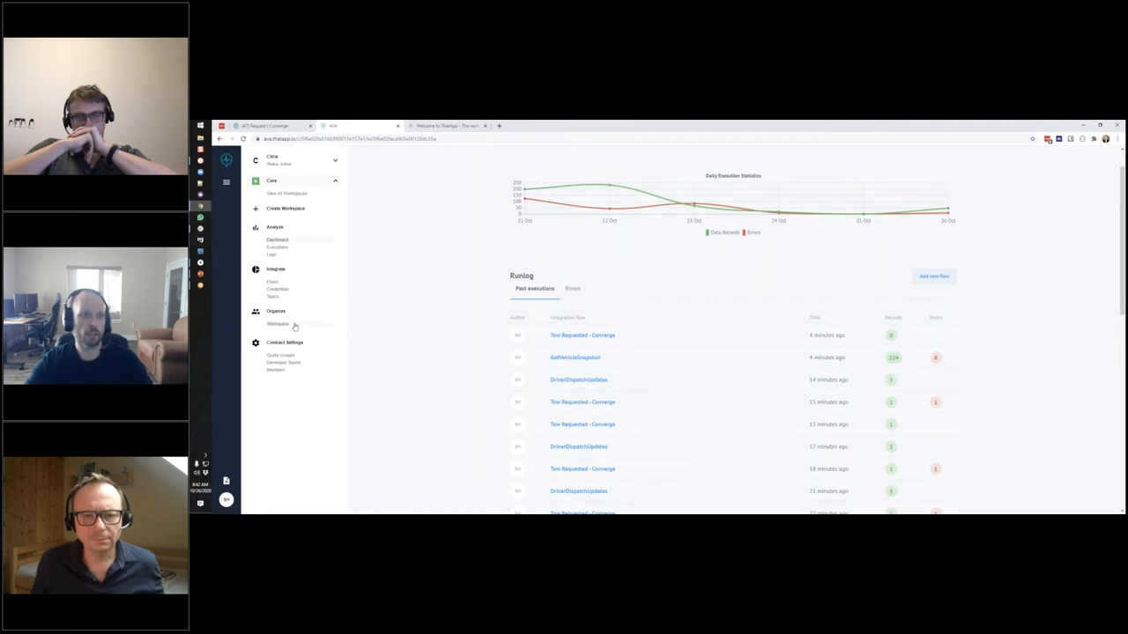
mouse_move(673, 226)
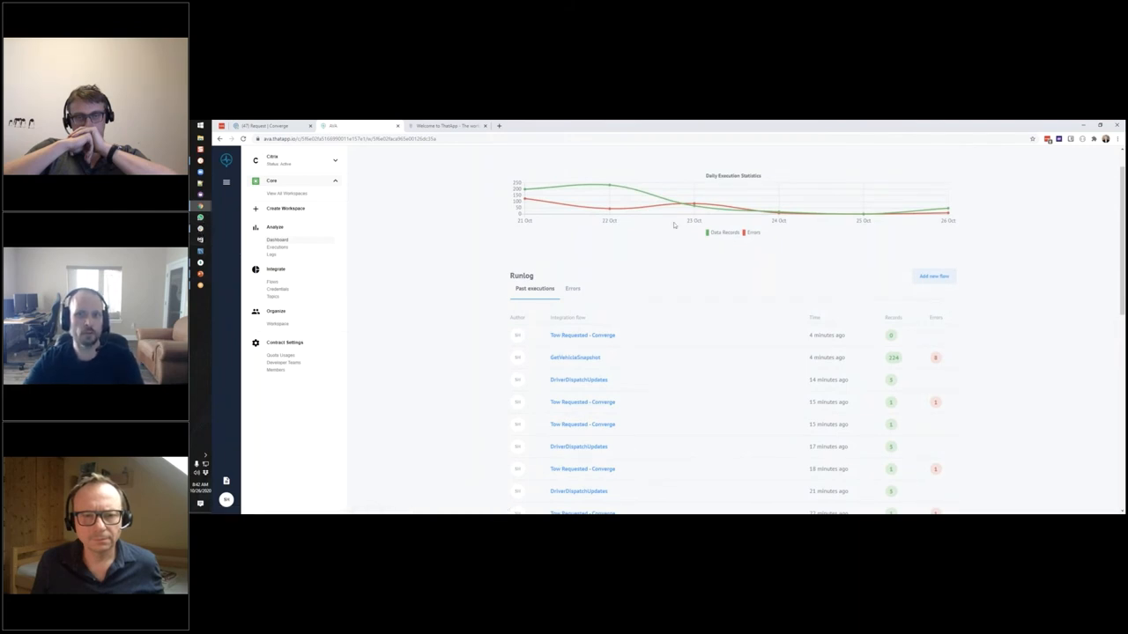
click(277, 240)
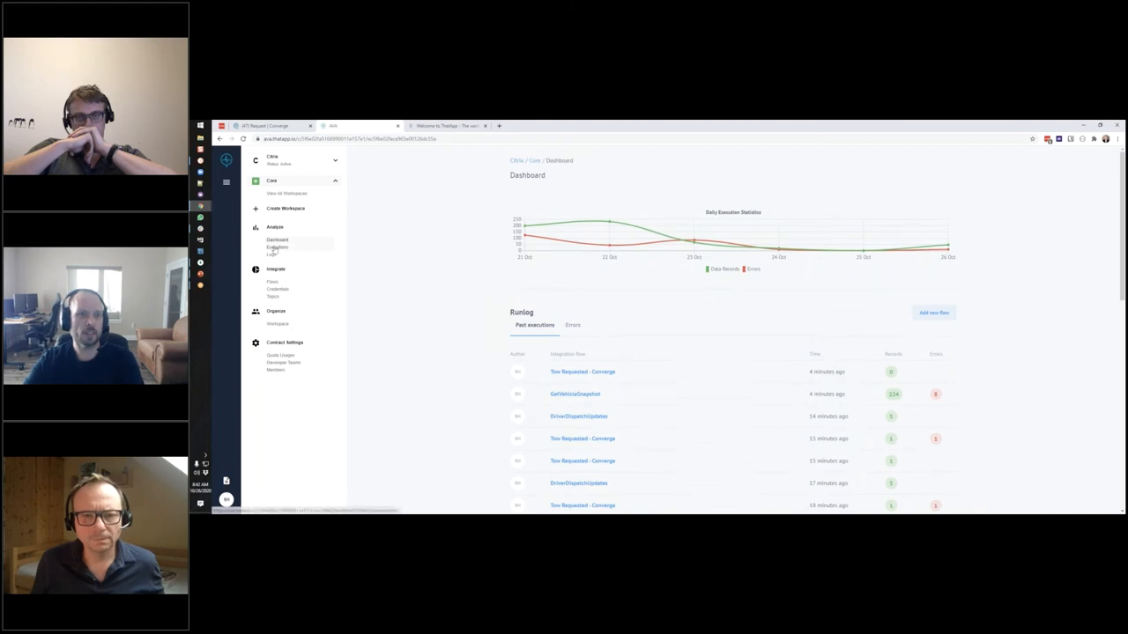
click(277, 246)
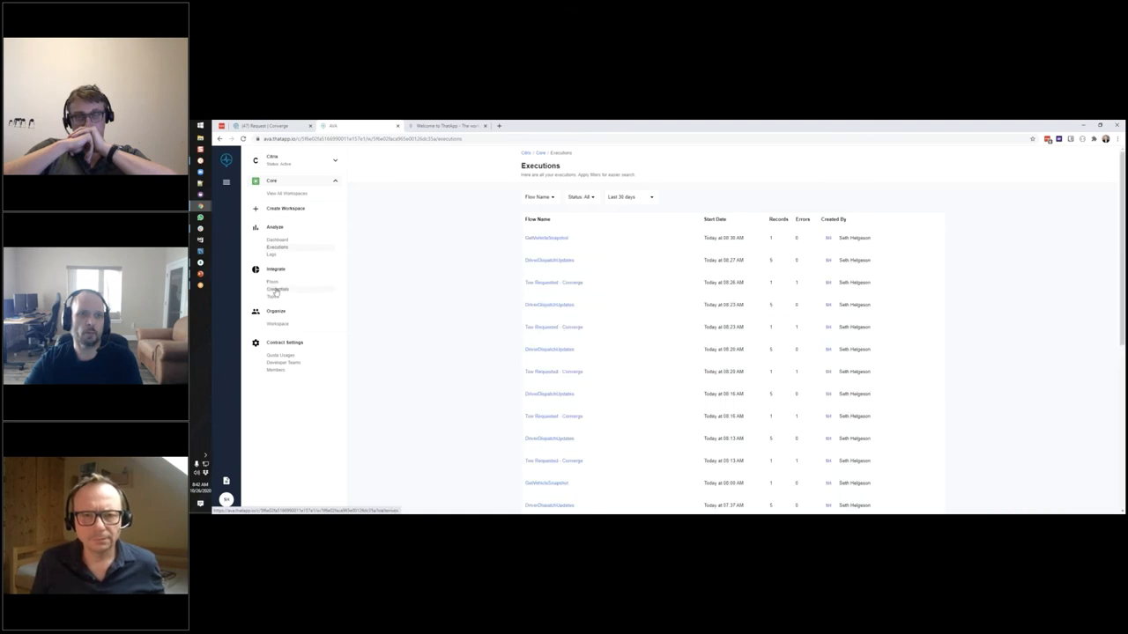
click(277, 289)
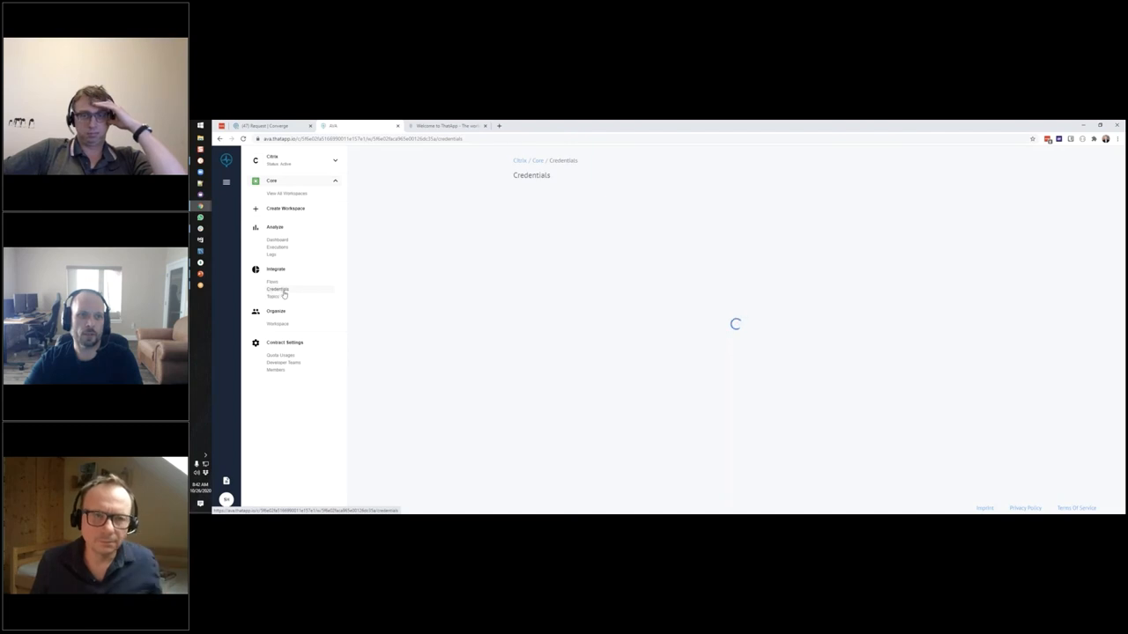
mouse_move(332, 292)
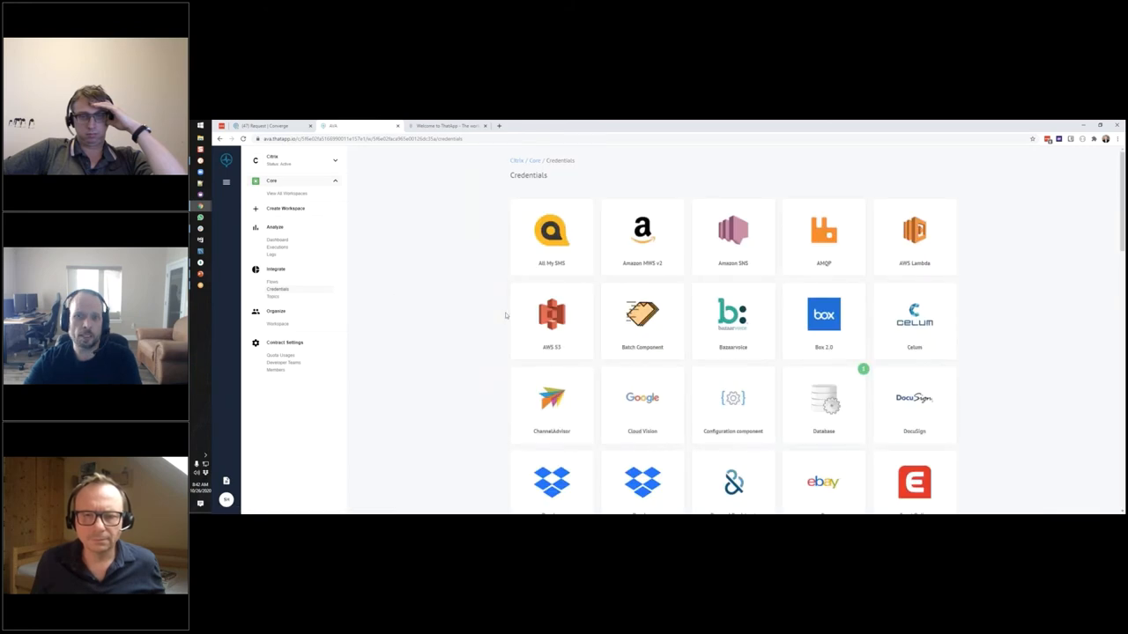
Step: Open the Database credential and its Add New Credential form, then return to Credentials
scroll(down, 3)
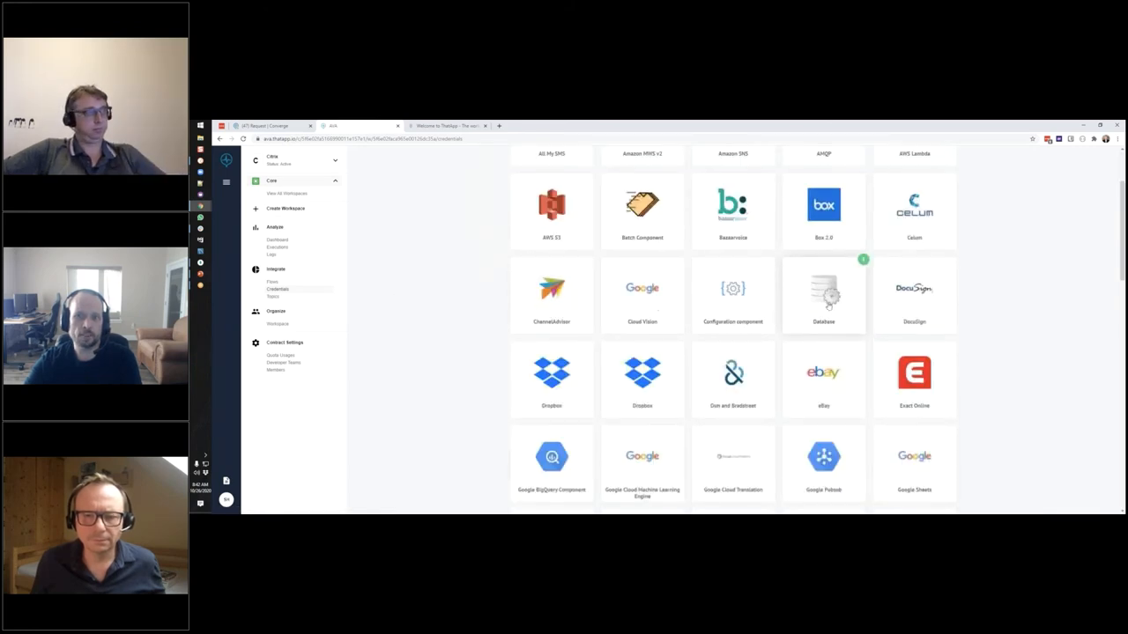
click(823, 293)
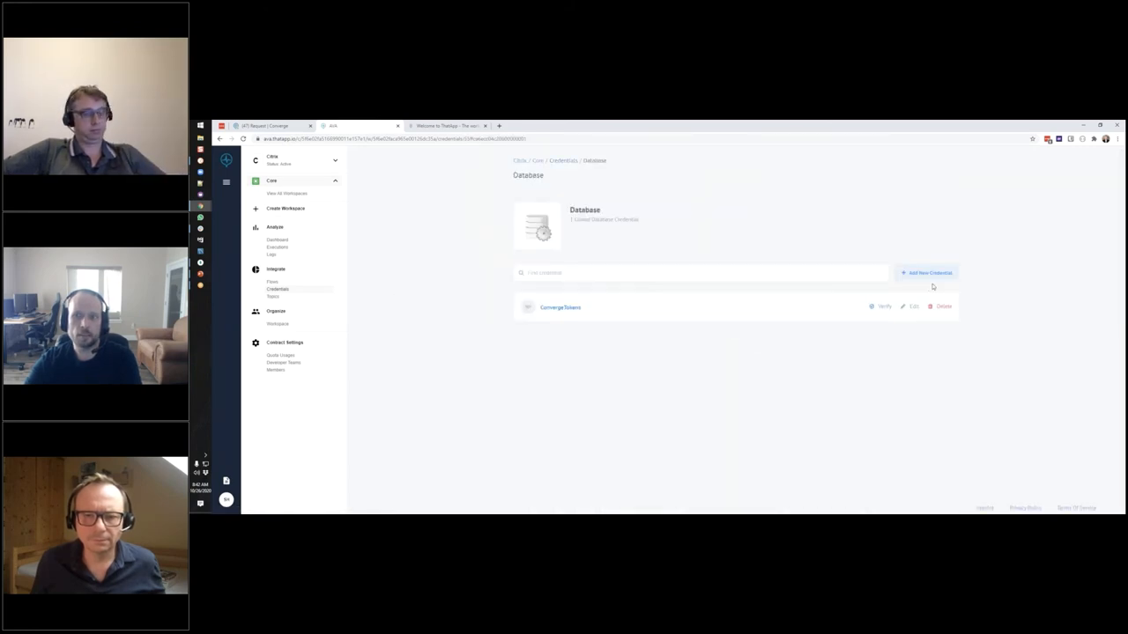
click(925, 272)
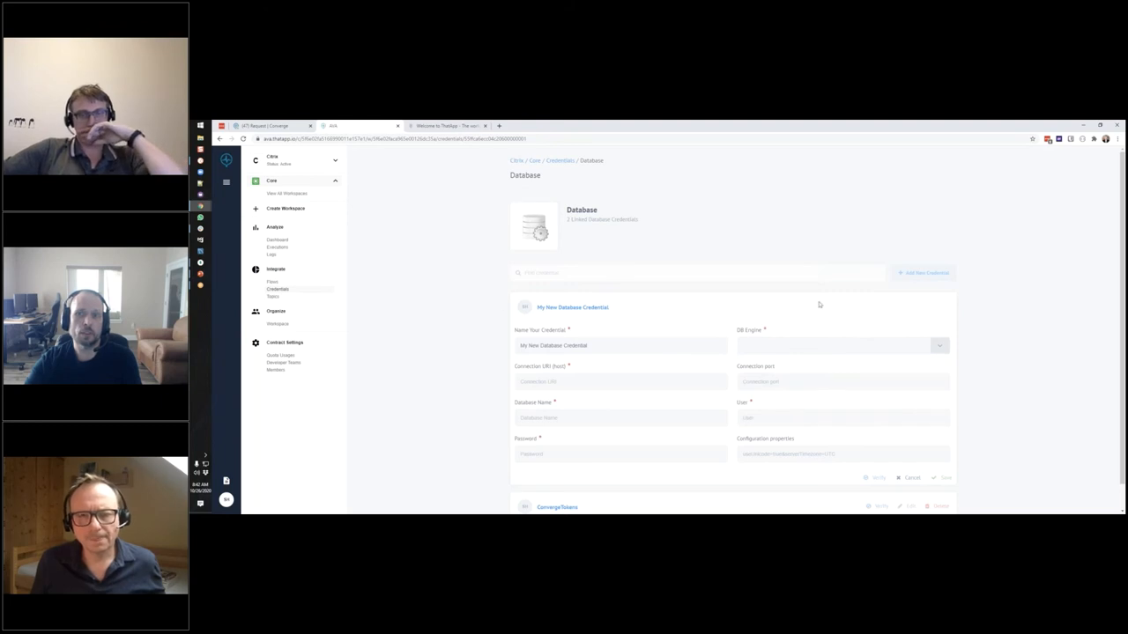
click(910, 476)
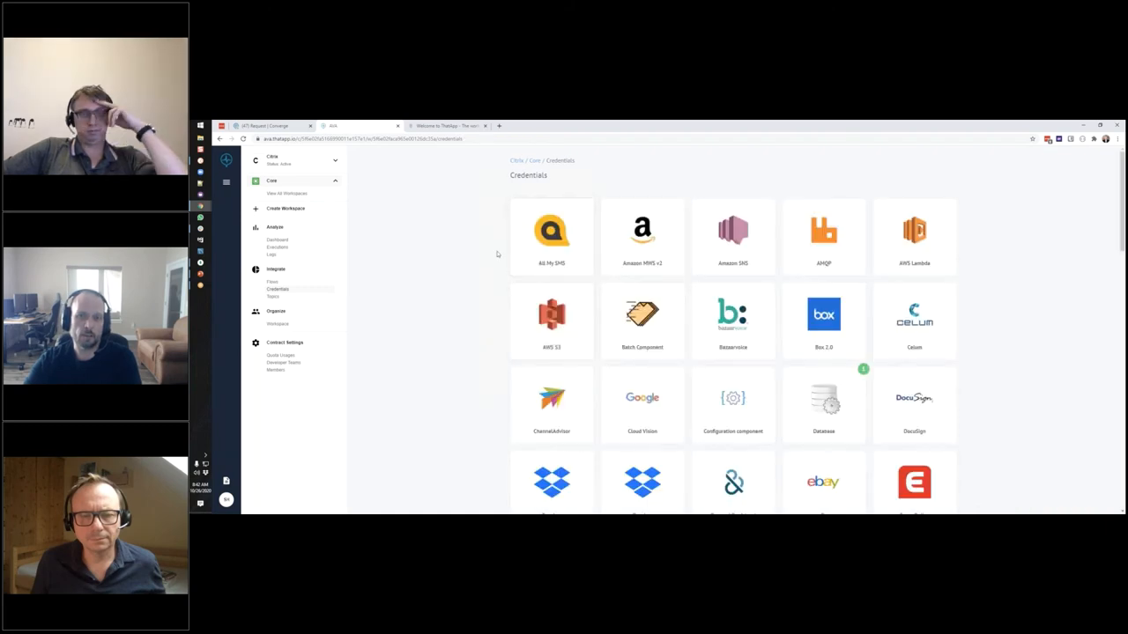
Step: Scroll through all the connector credential tiles in the catalogue
scroll(down, 3)
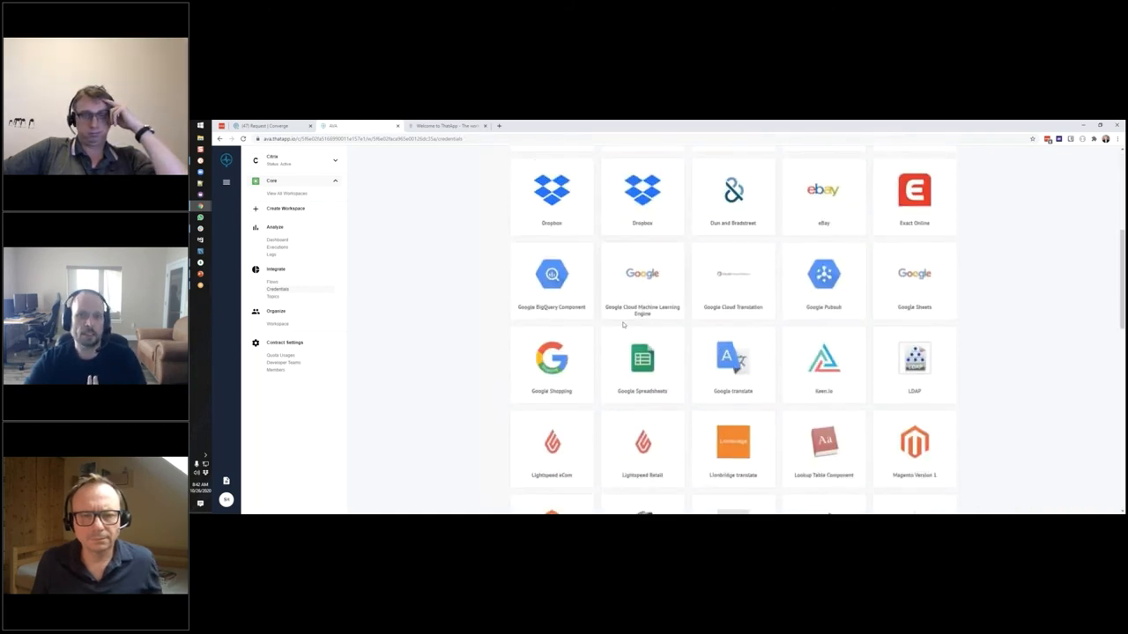
scroll(down, 3)
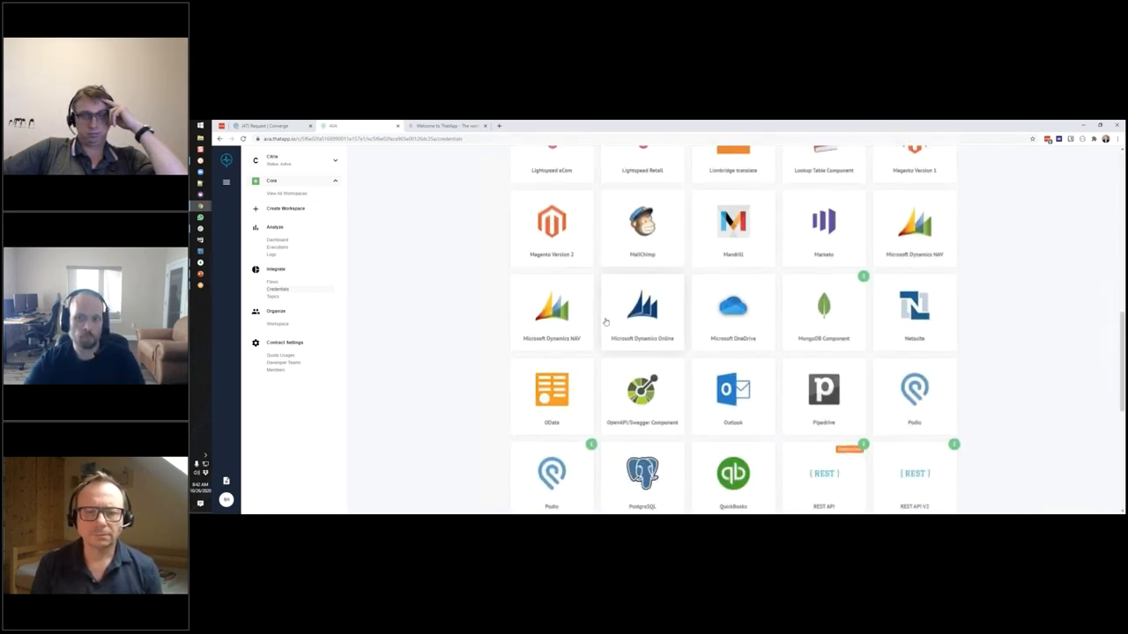
scroll(down, 3)
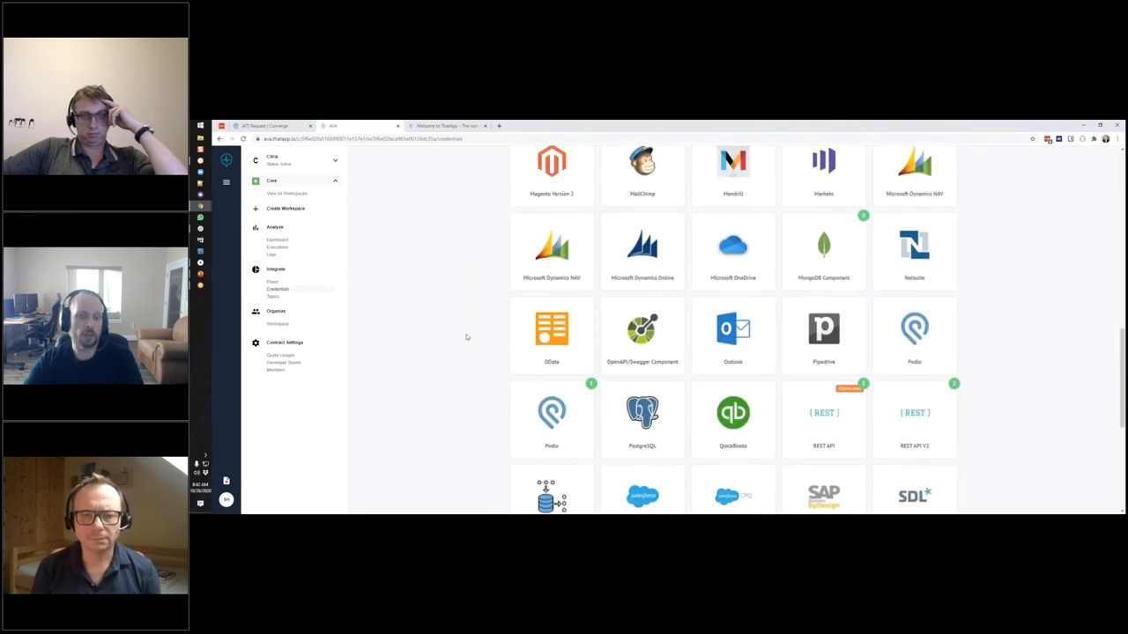
scroll(down, 3)
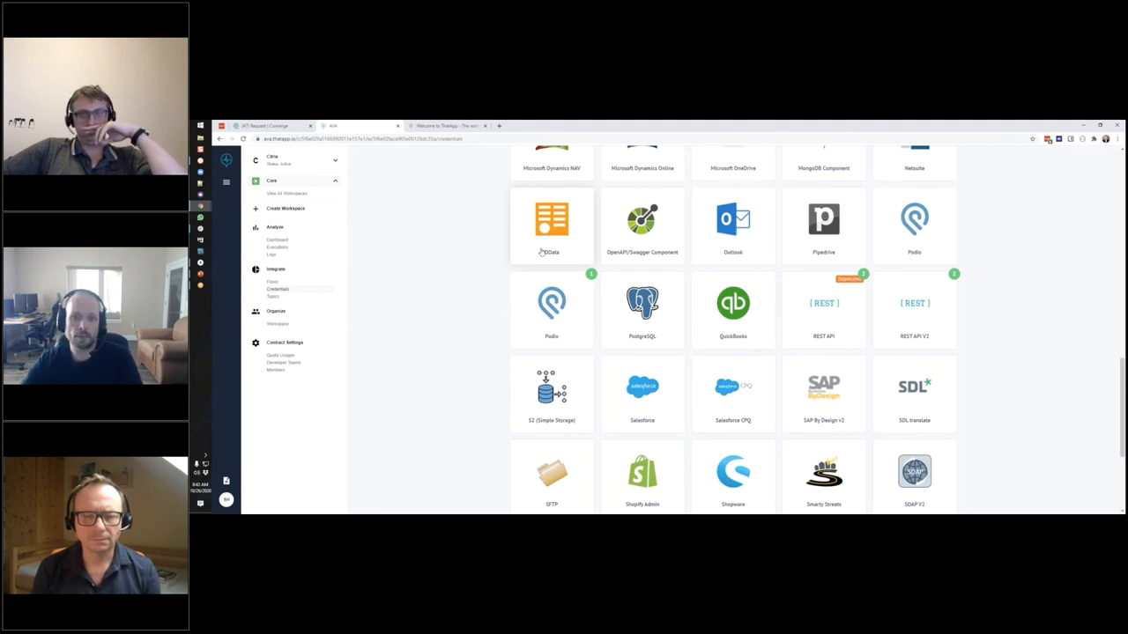
scroll(down, 3)
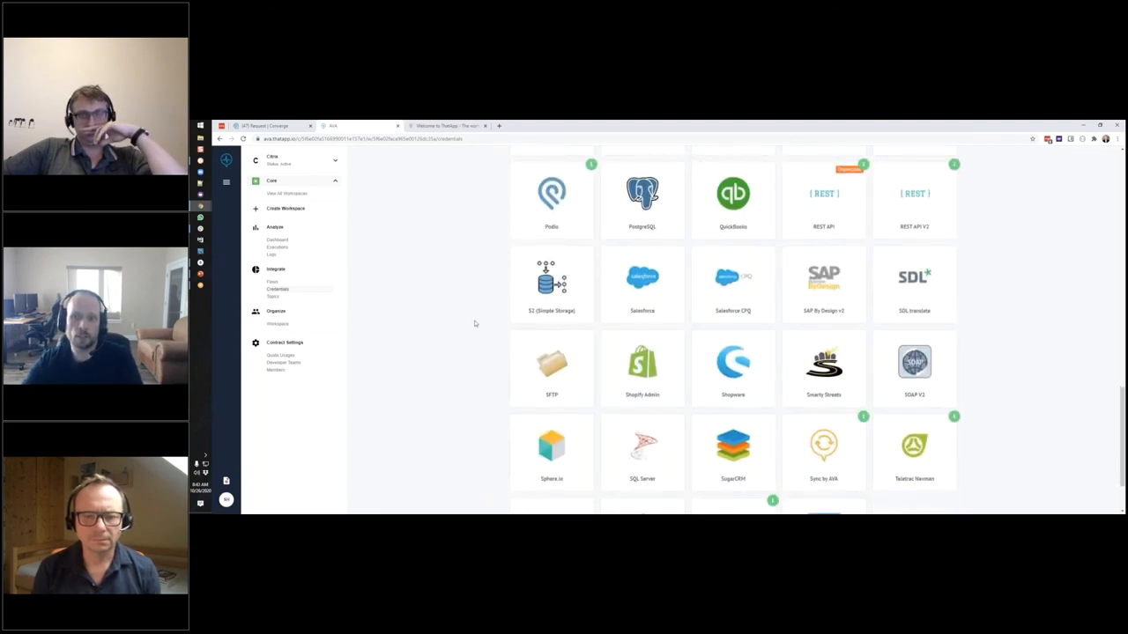
scroll(down, 3)
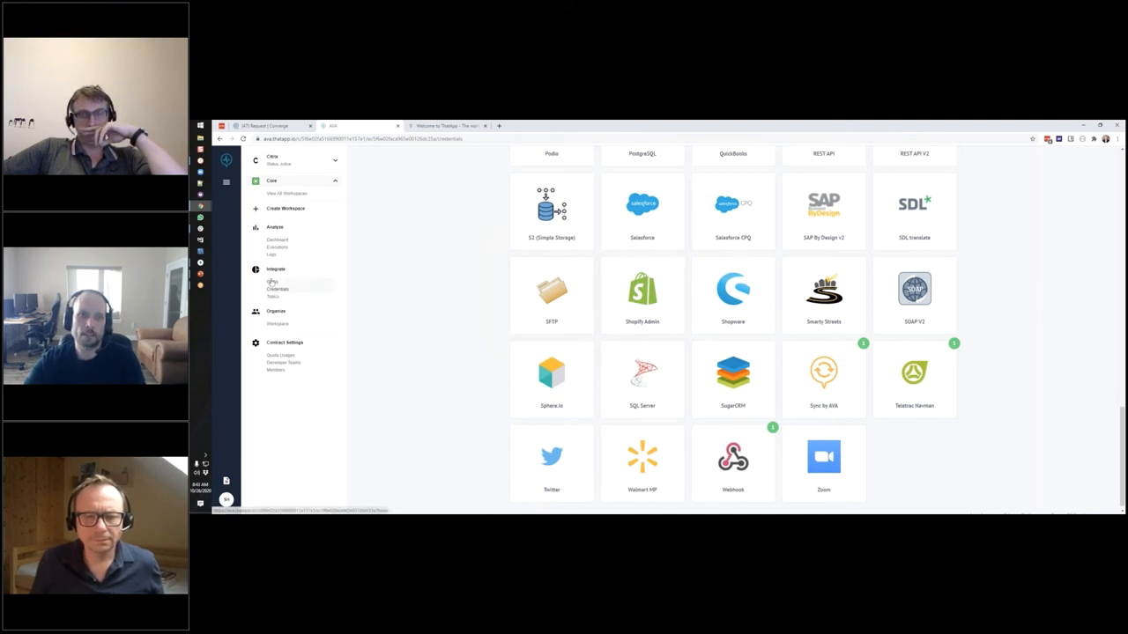
Step: Open the Tow Requested - Converge flow card from the Integrate > Flows list
click(273, 281)
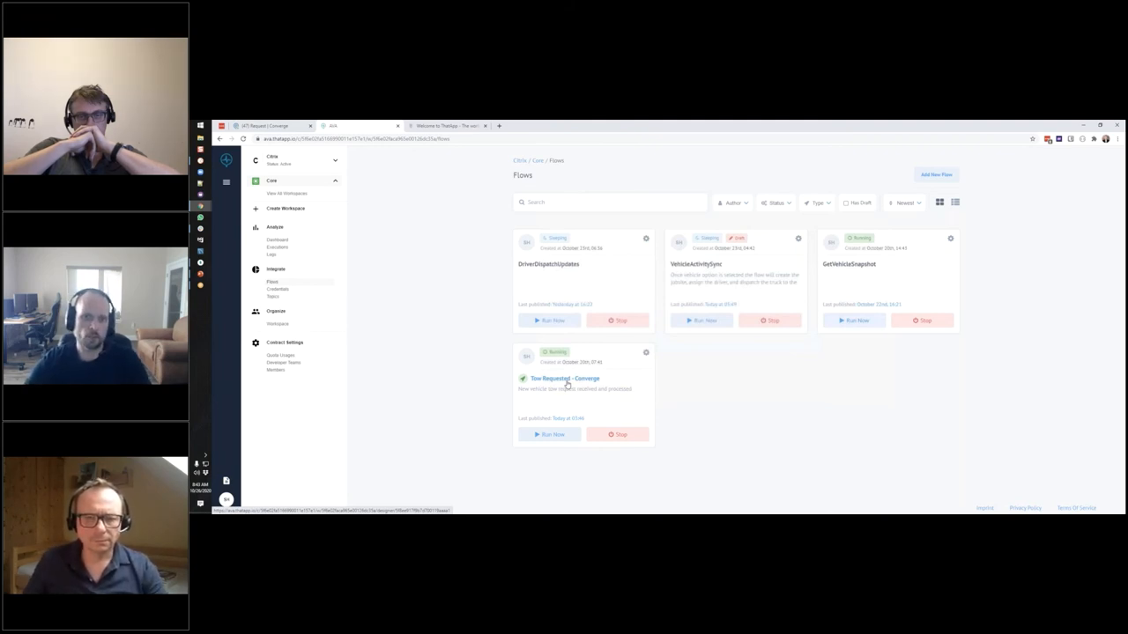
click(564, 378)
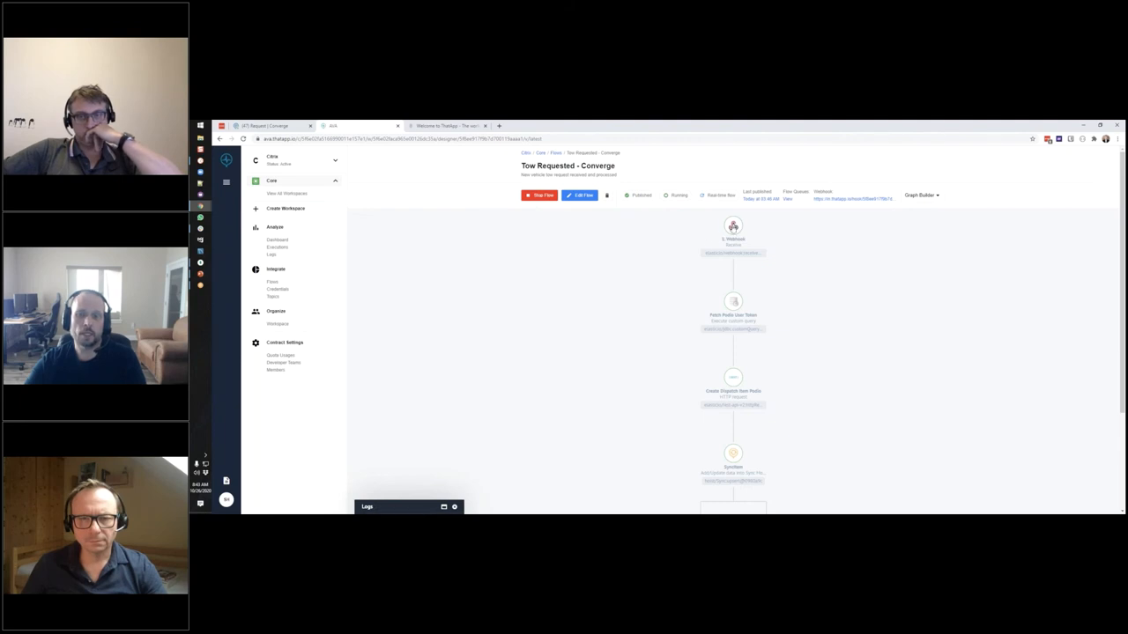
click(733, 227)
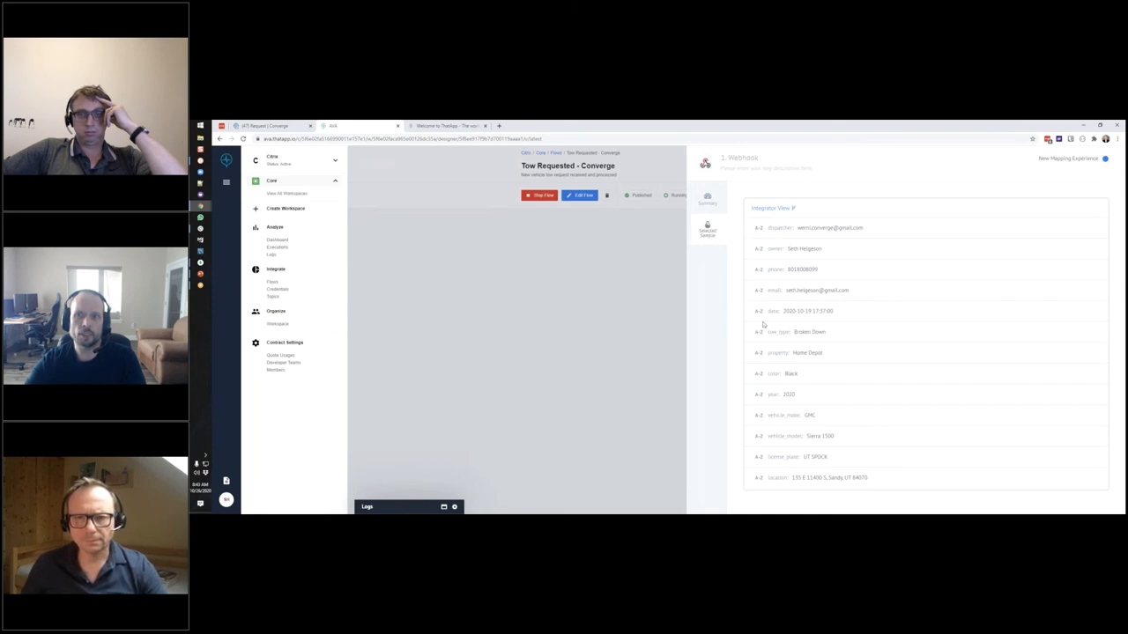
mouse_move(643, 346)
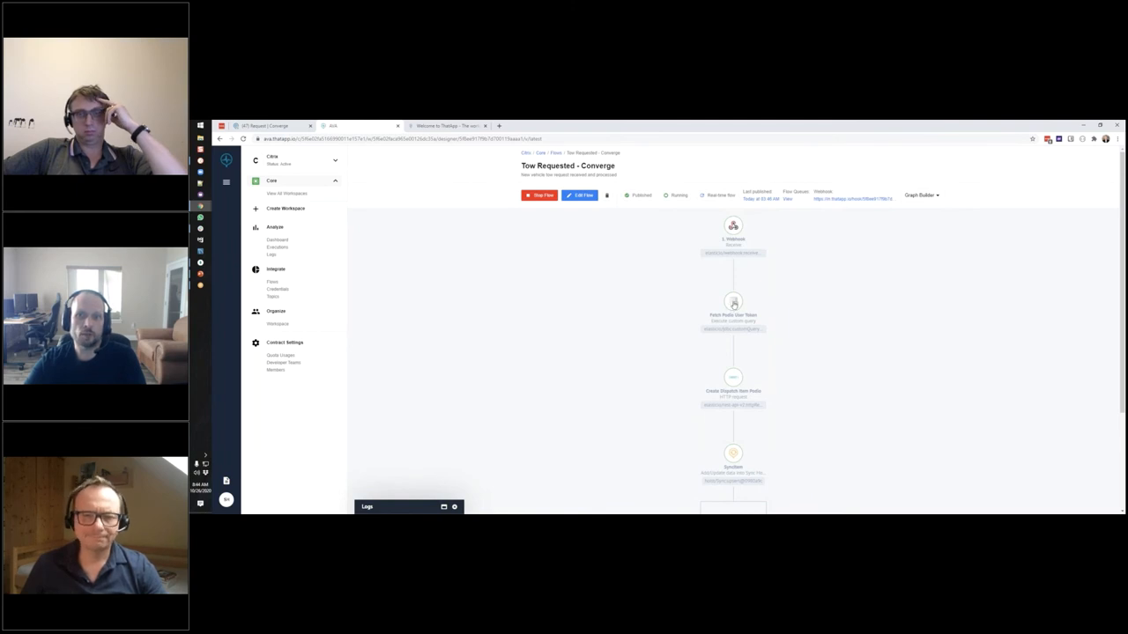
click(733, 302)
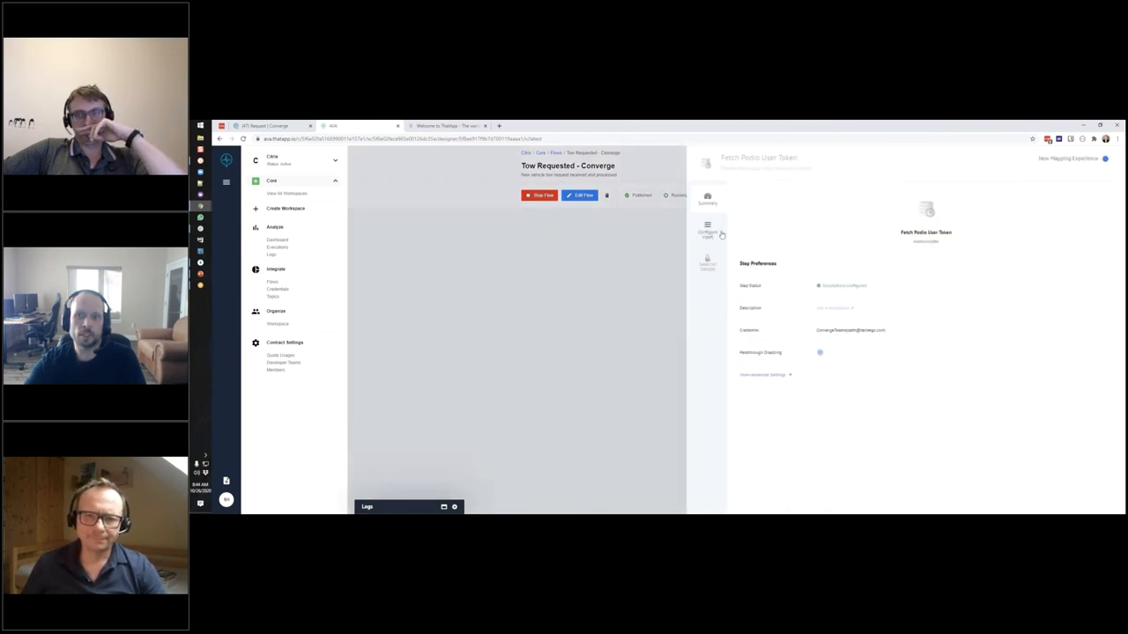
click(707, 229)
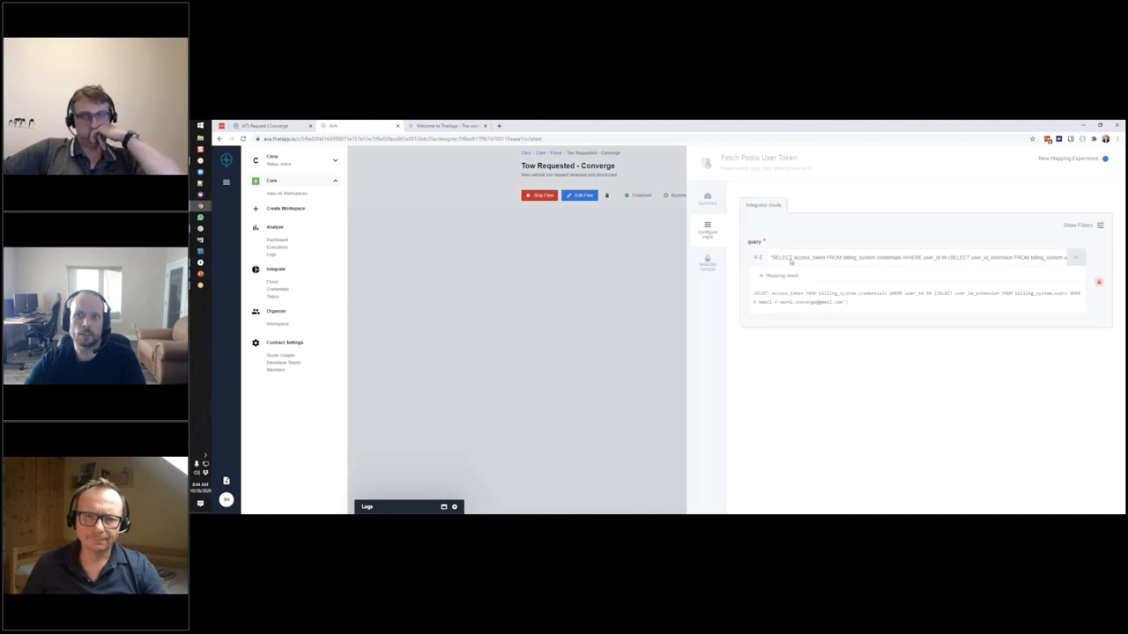
mouse_move(813, 318)
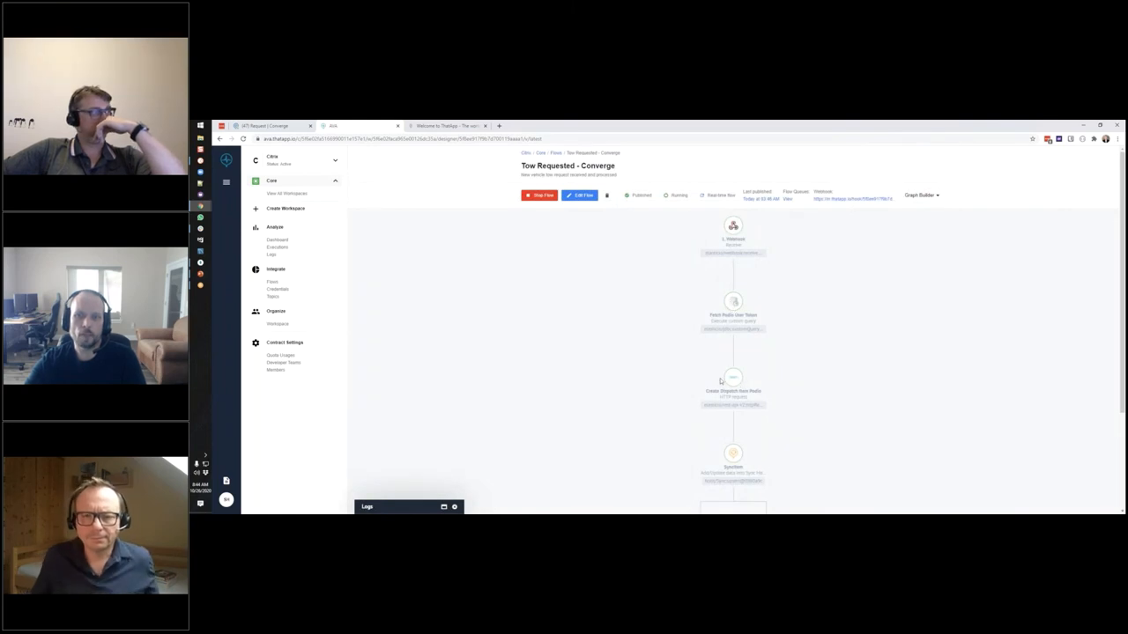
Step: Show the Create Dispatch Item Podio step's input configuration on its Body tab
click(733, 390)
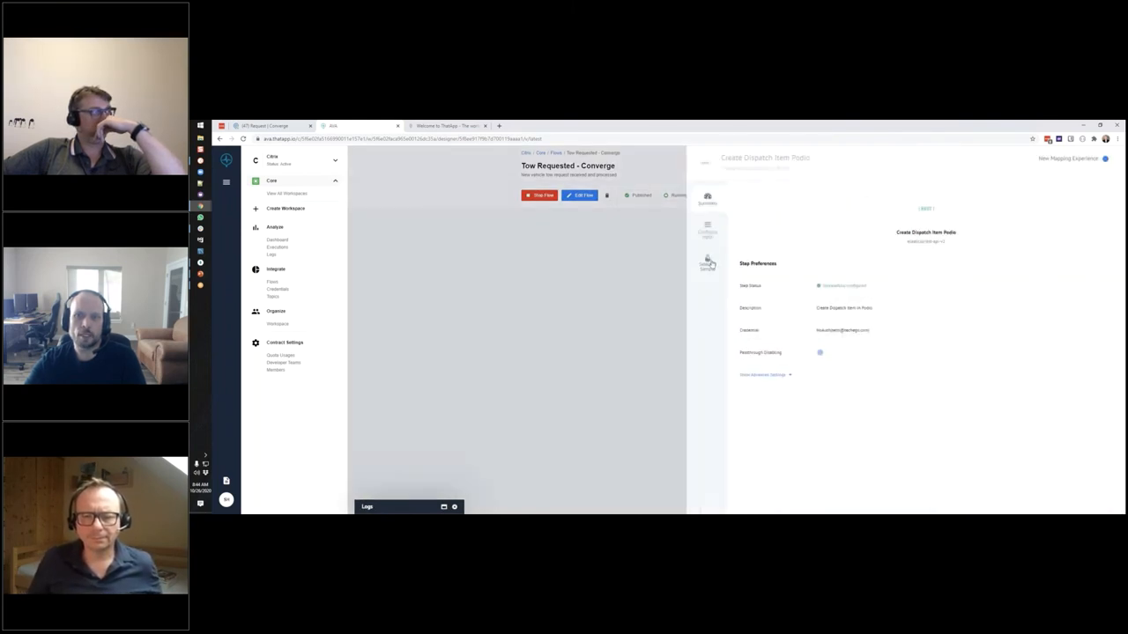
click(708, 227)
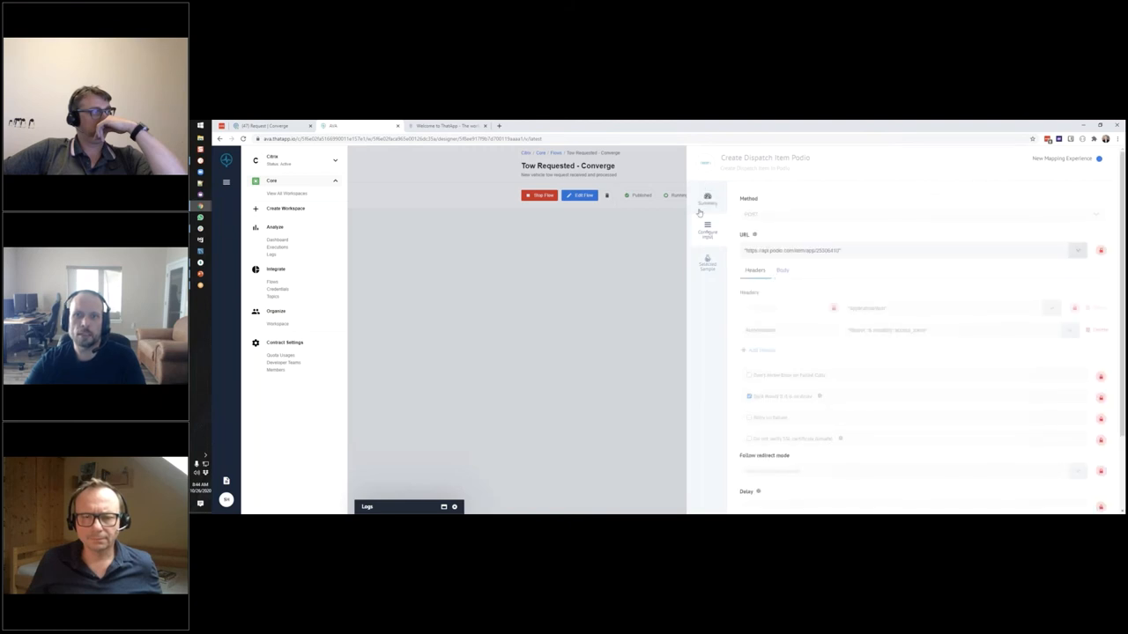
click(781, 271)
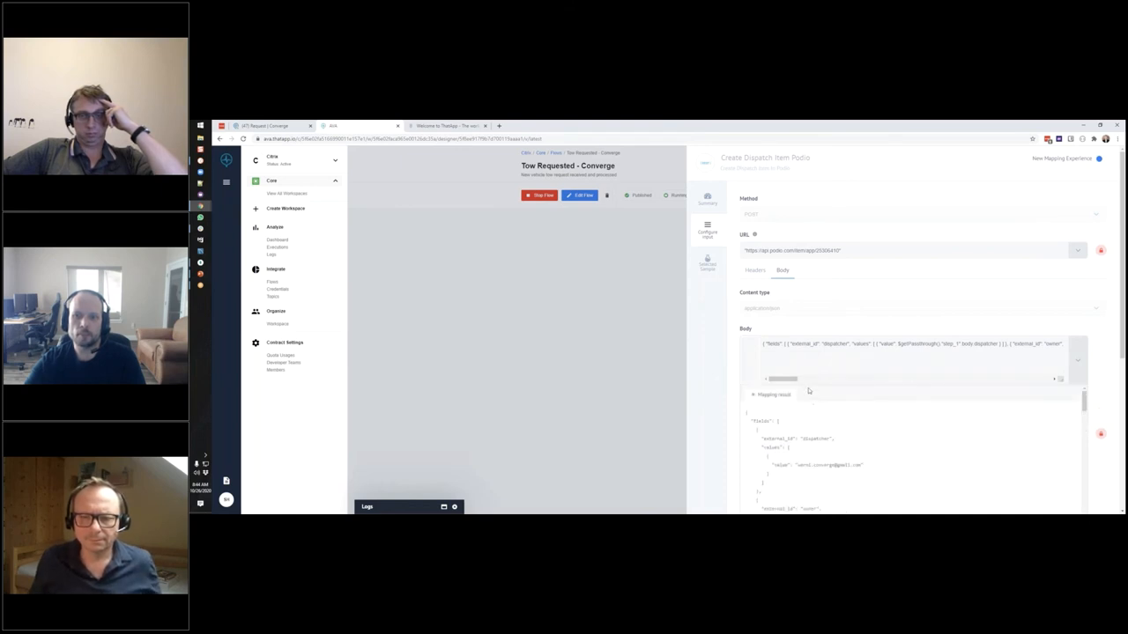
mouse_move(772, 327)
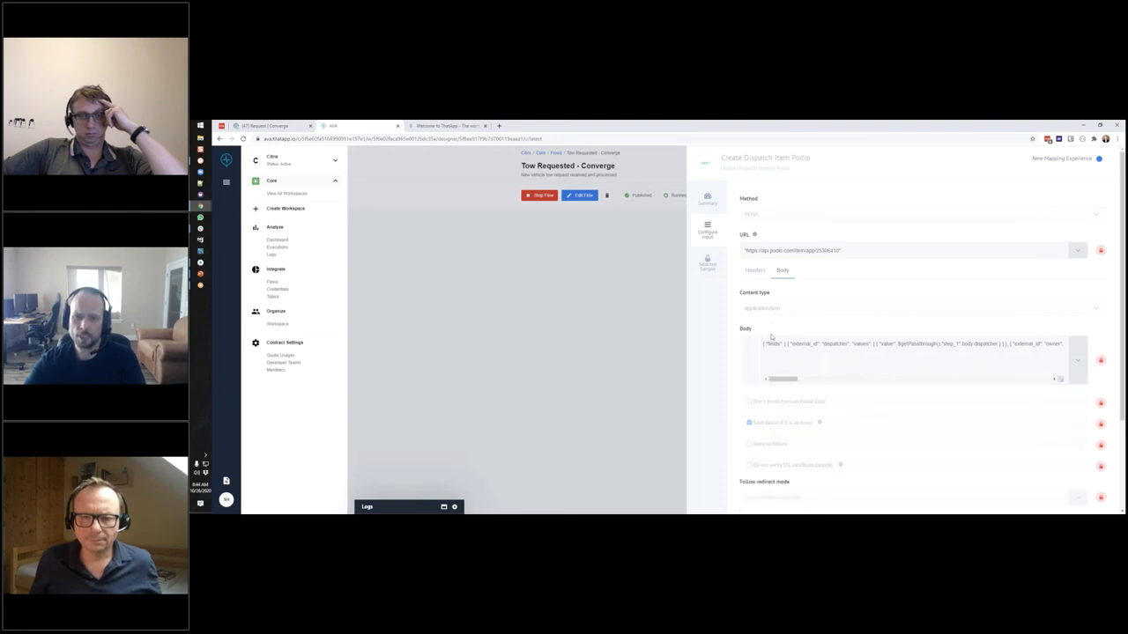
mouse_move(768, 335)
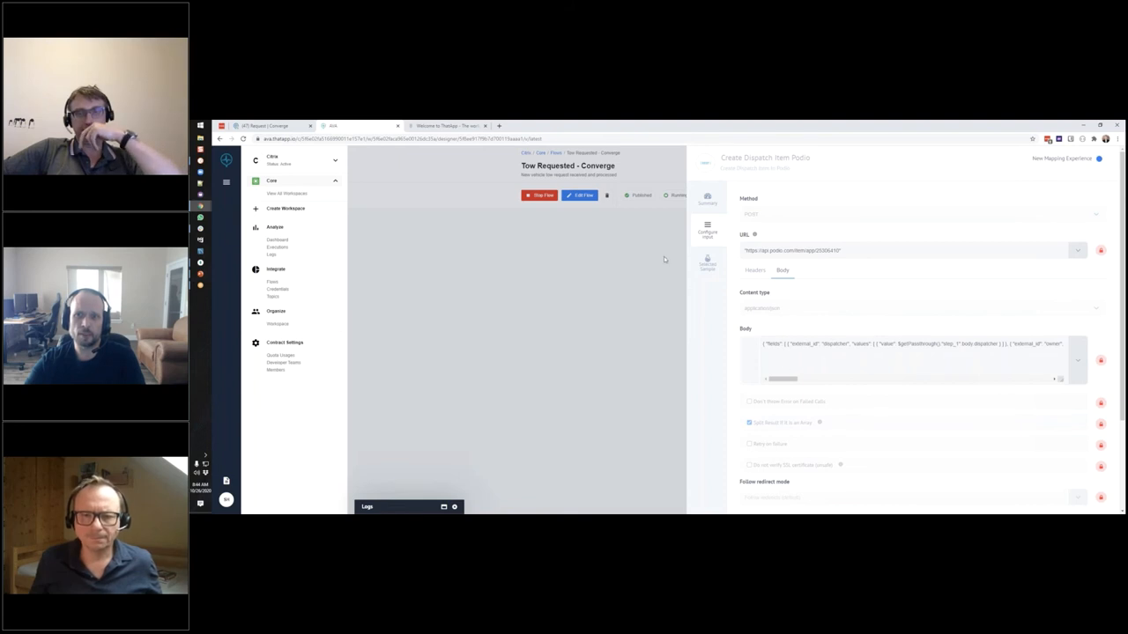
mouse_move(605, 265)
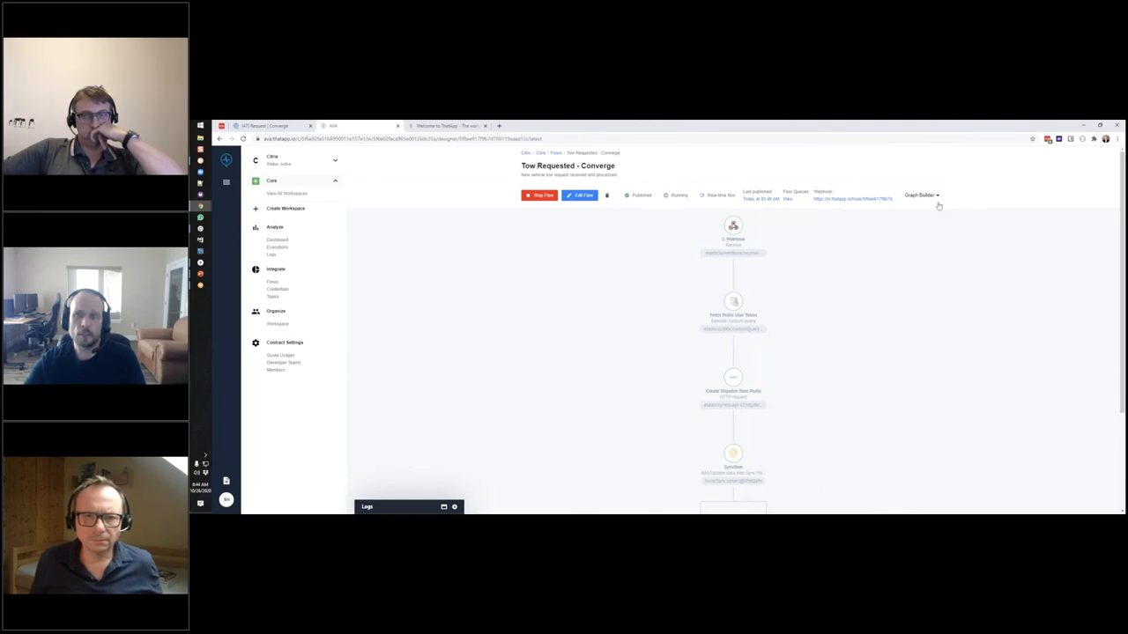
Step: Review the flow's published revisions in History, then switch back to Graph Builder
click(920, 195)
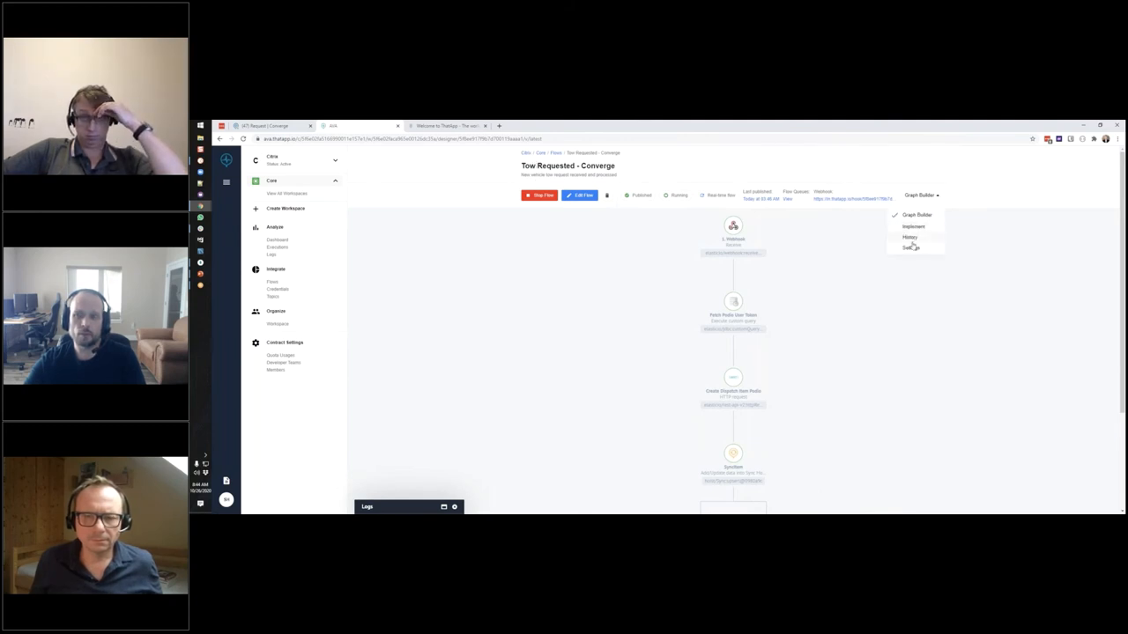
click(909, 237)
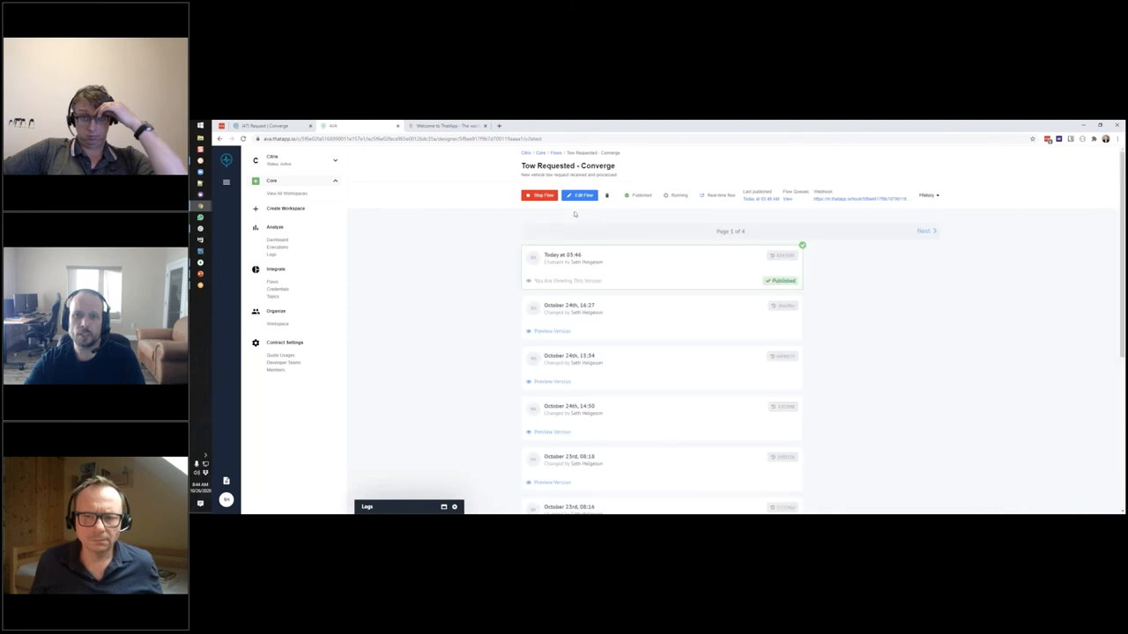
mouse_move(555, 341)
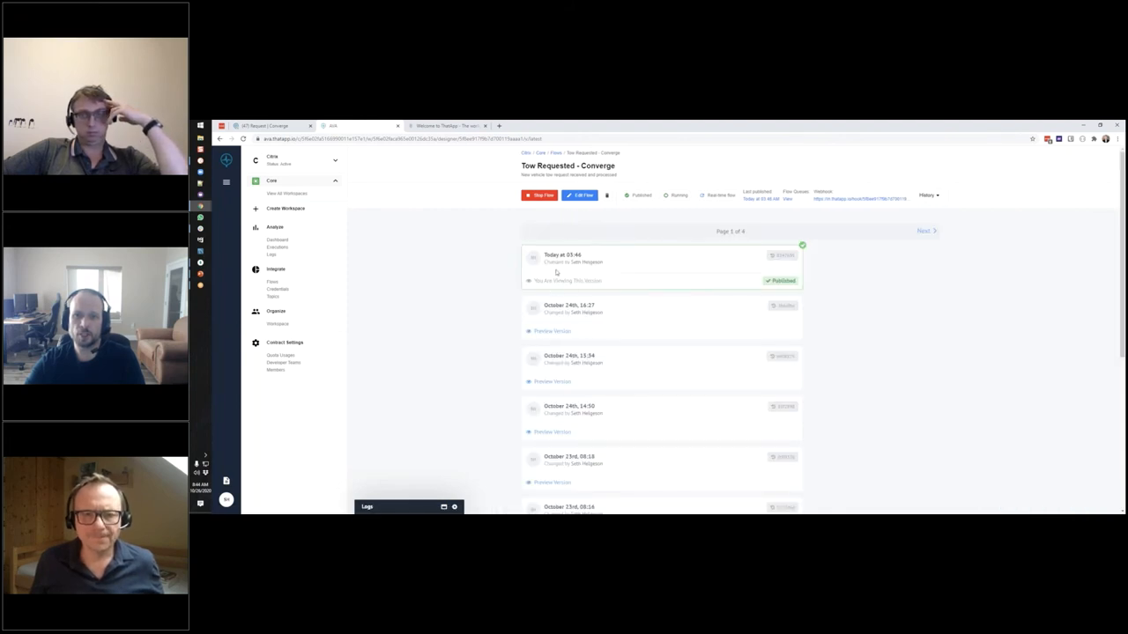
scroll(down, 3)
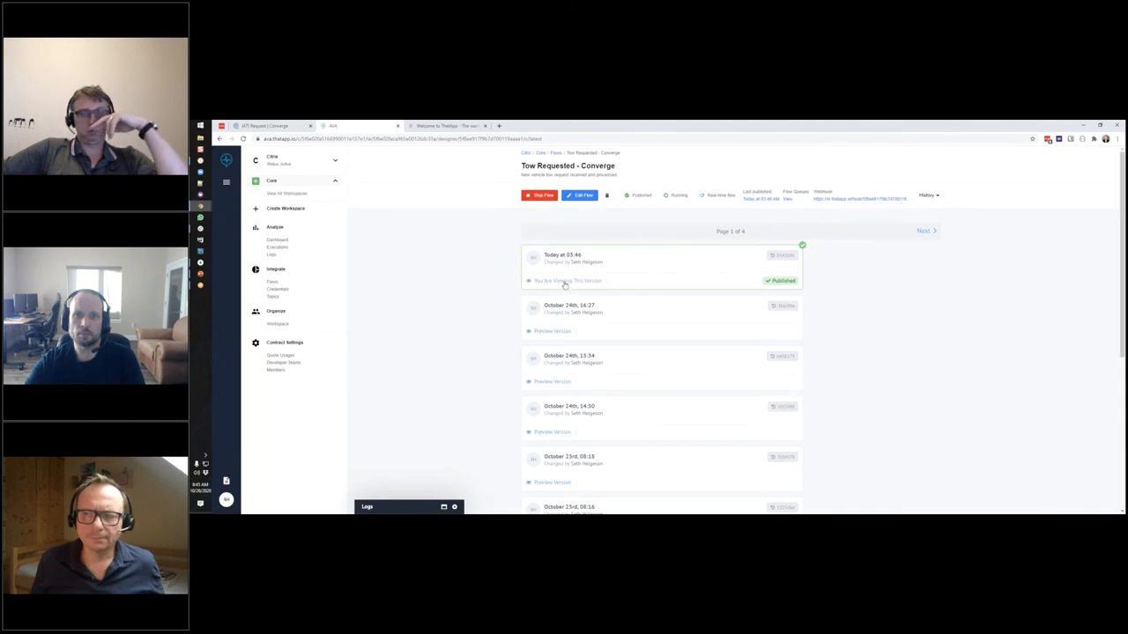
click(928, 195)
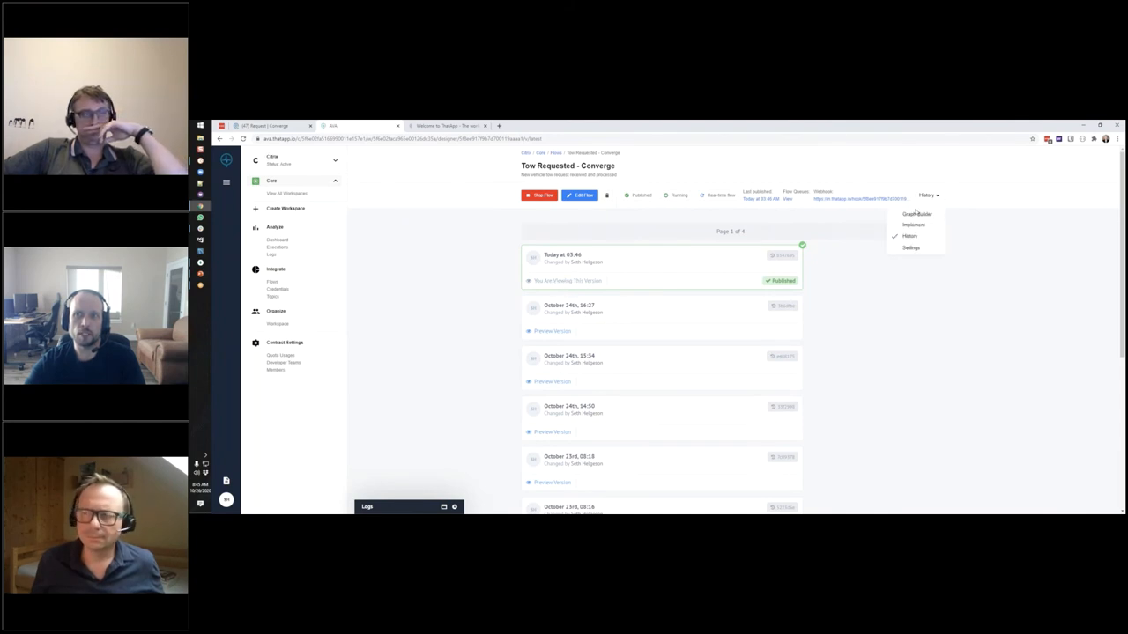
click(916, 214)
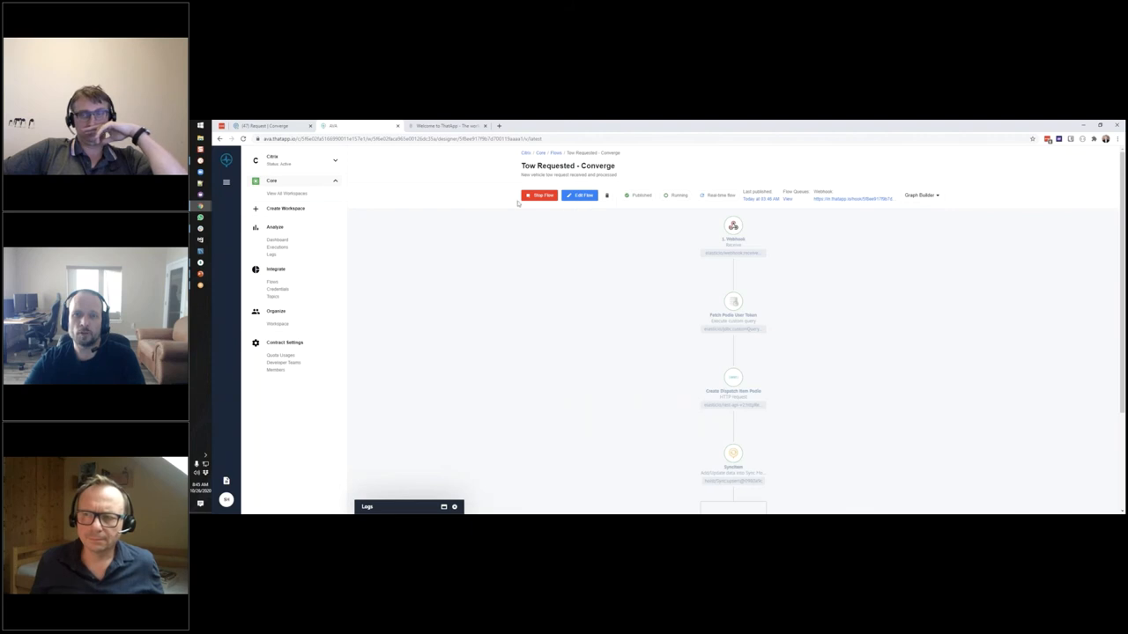
mouse_move(581, 195)
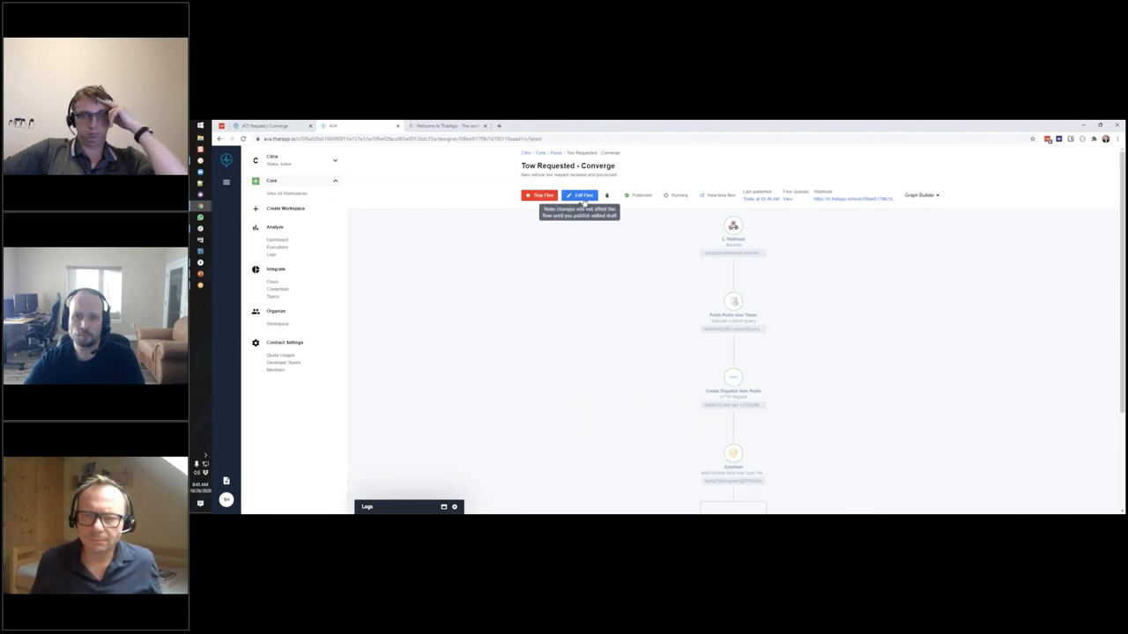
Step: Create a draft with Edit Flow and open its Create Dispatch Item Podio node
click(580, 195)
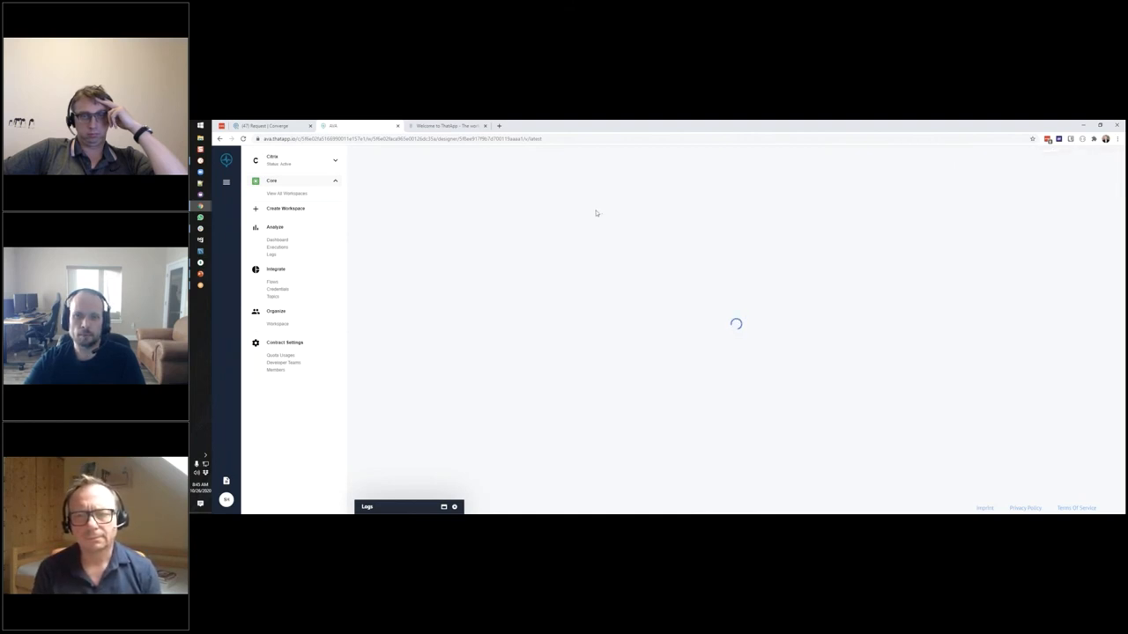
mouse_move(571, 204)
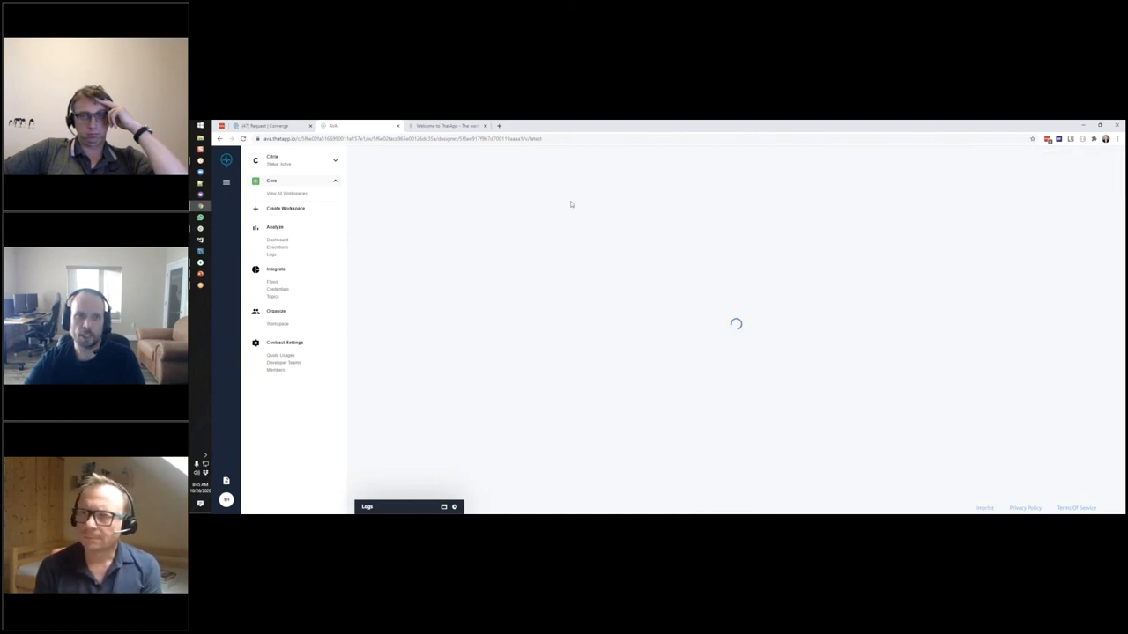
mouse_move(747, 391)
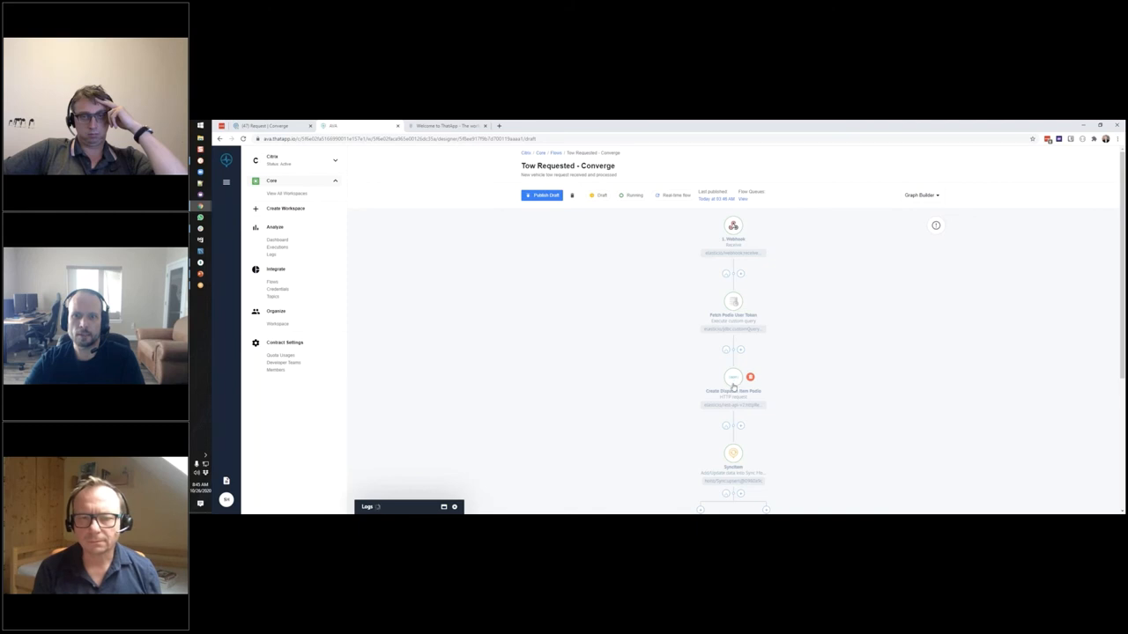
click(733, 377)
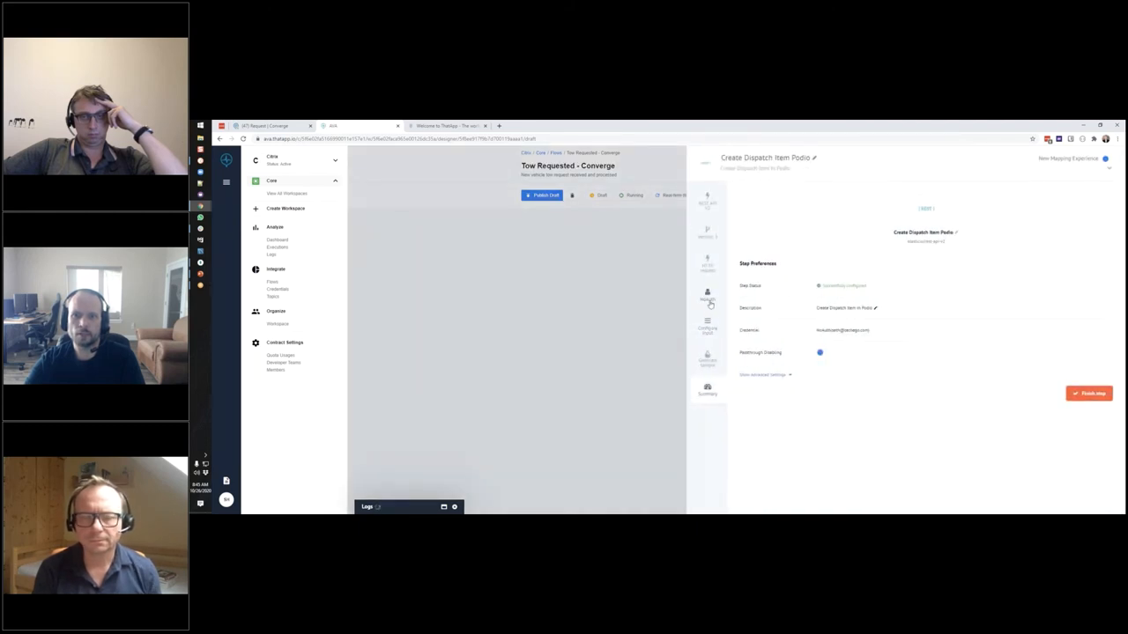
Step: Check the step's Version and Auth credentials, then open Configure Input to see its headers
click(707, 230)
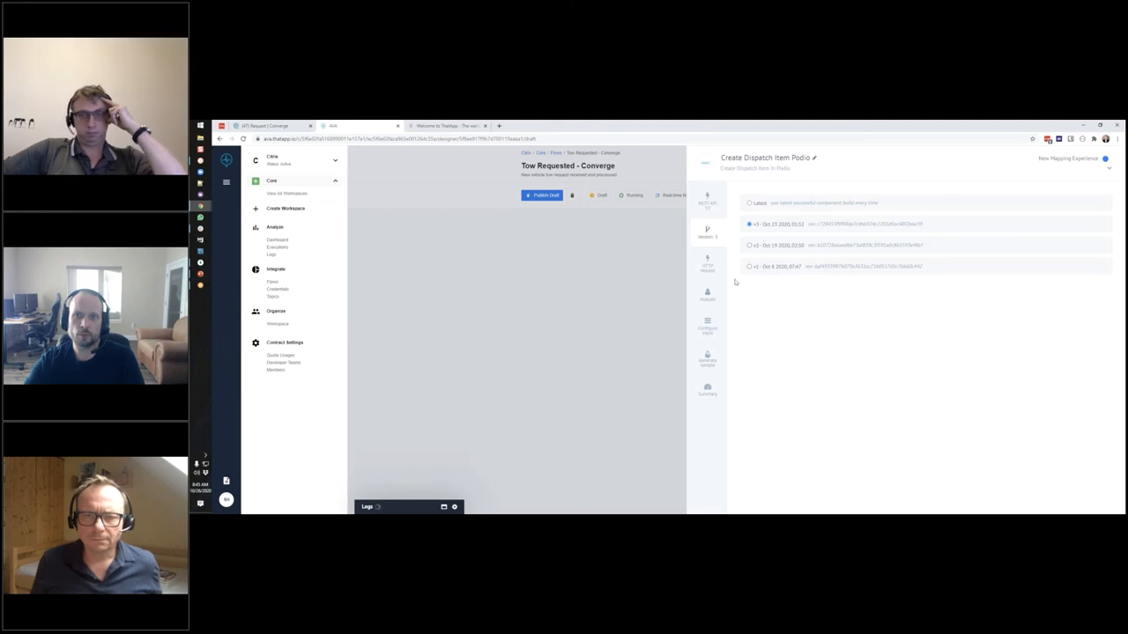
click(707, 293)
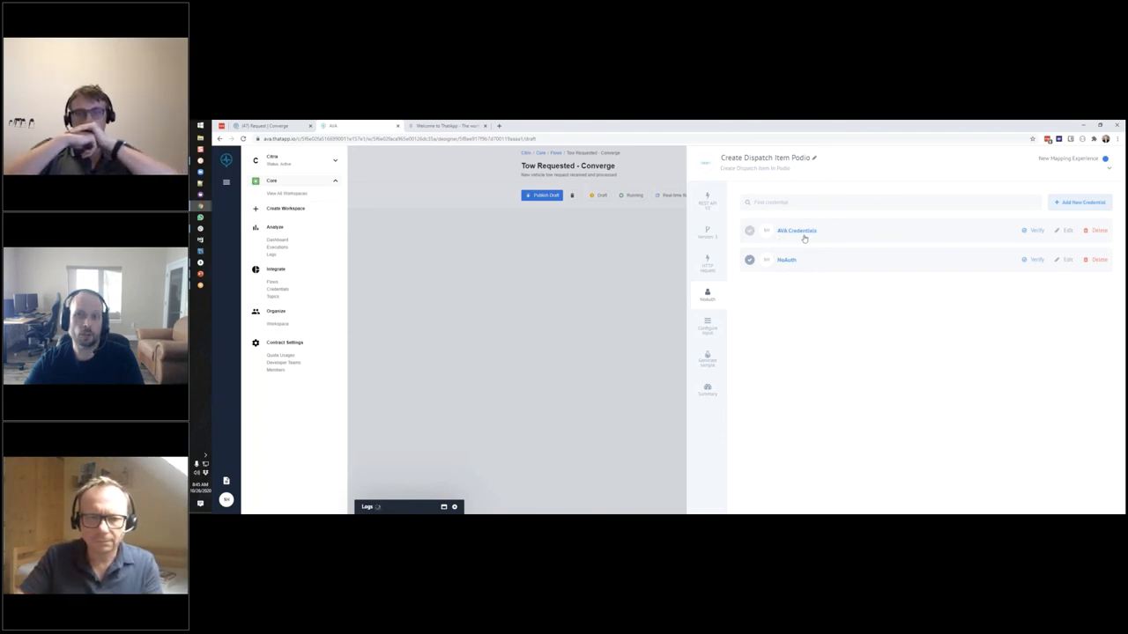
click(749, 259)
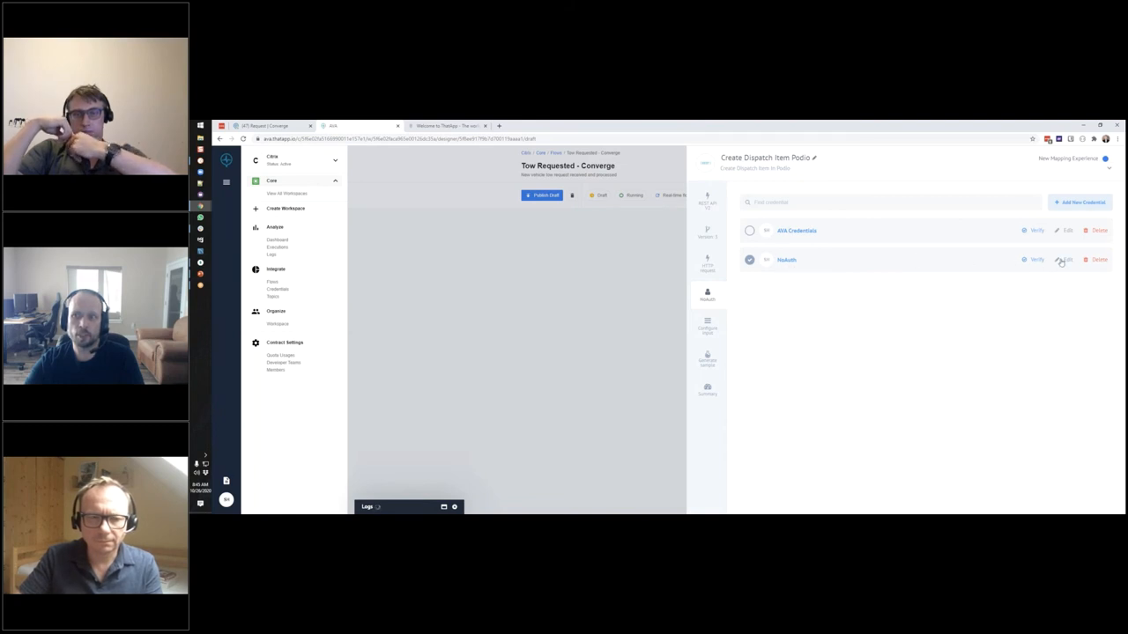
click(1067, 259)
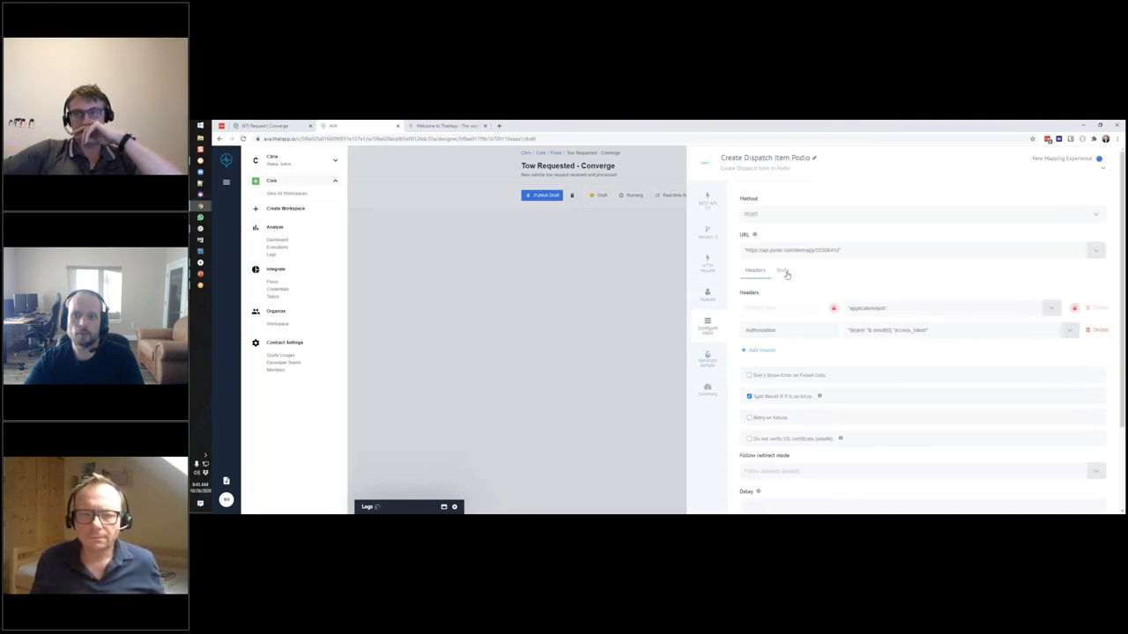
mouse_move(889, 364)
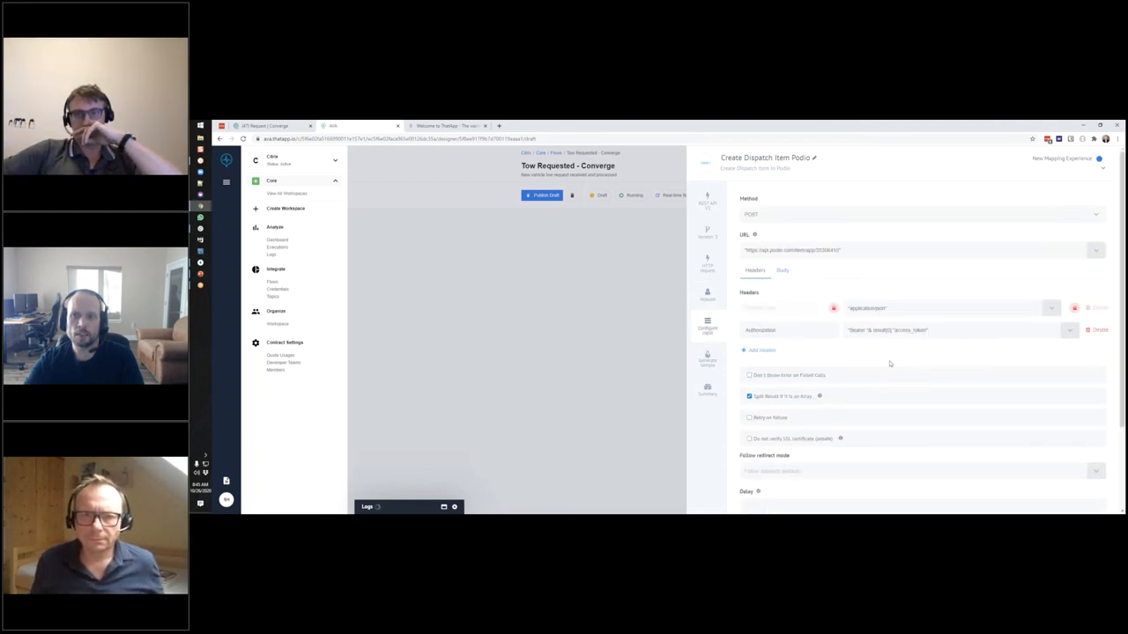
Step: Inspect the Podio request's body mapping and authorization header, then reach the sample step
click(782, 269)
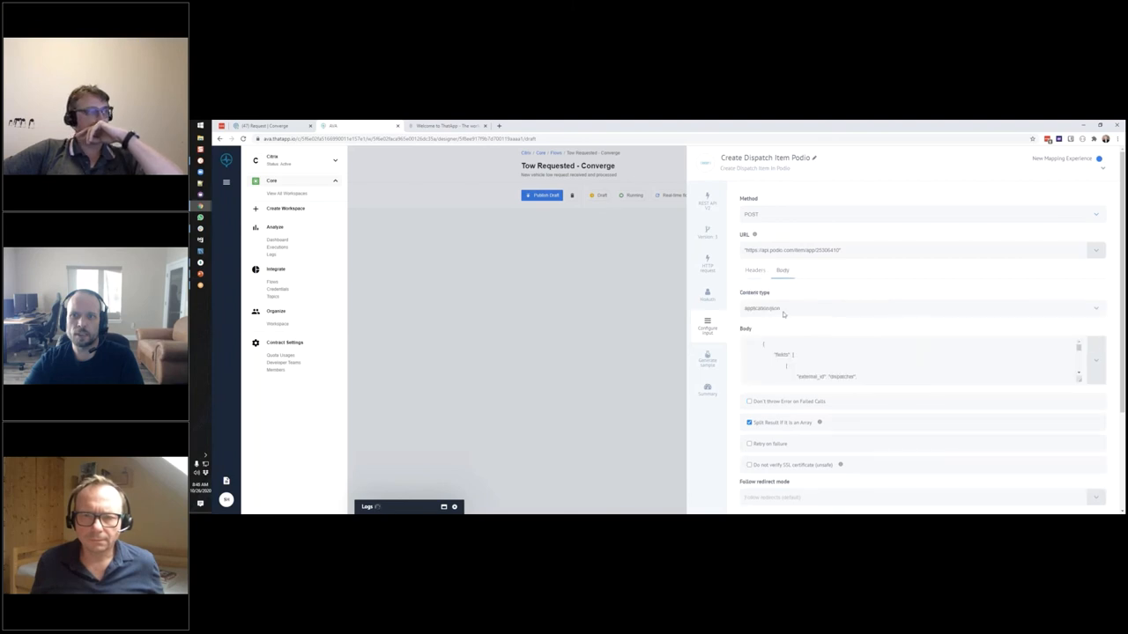
click(921, 308)
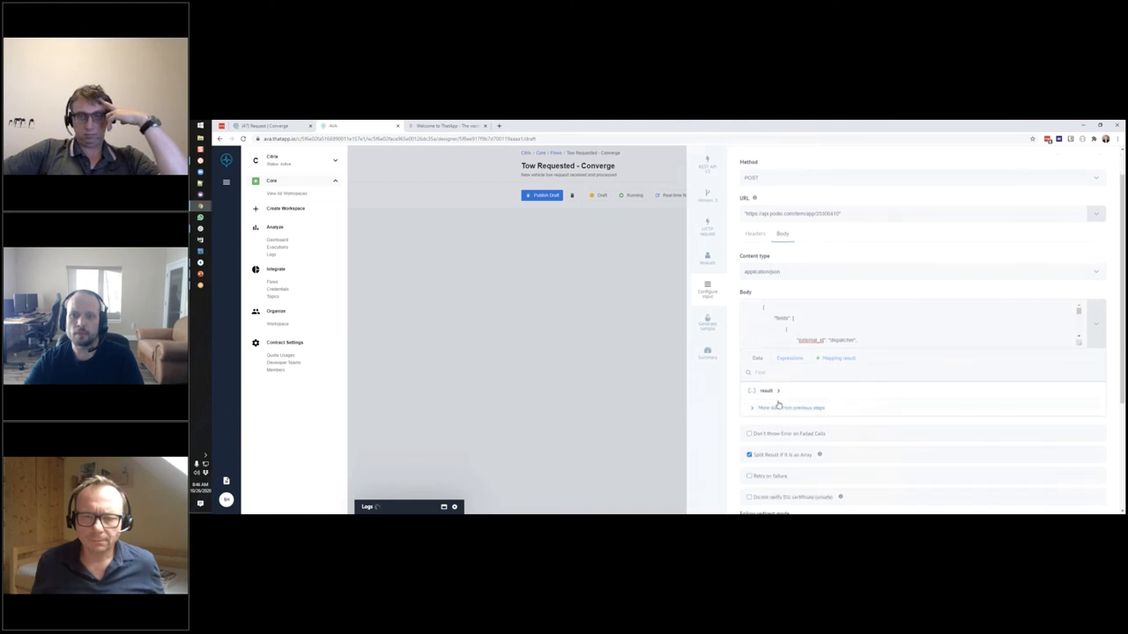
click(789, 358)
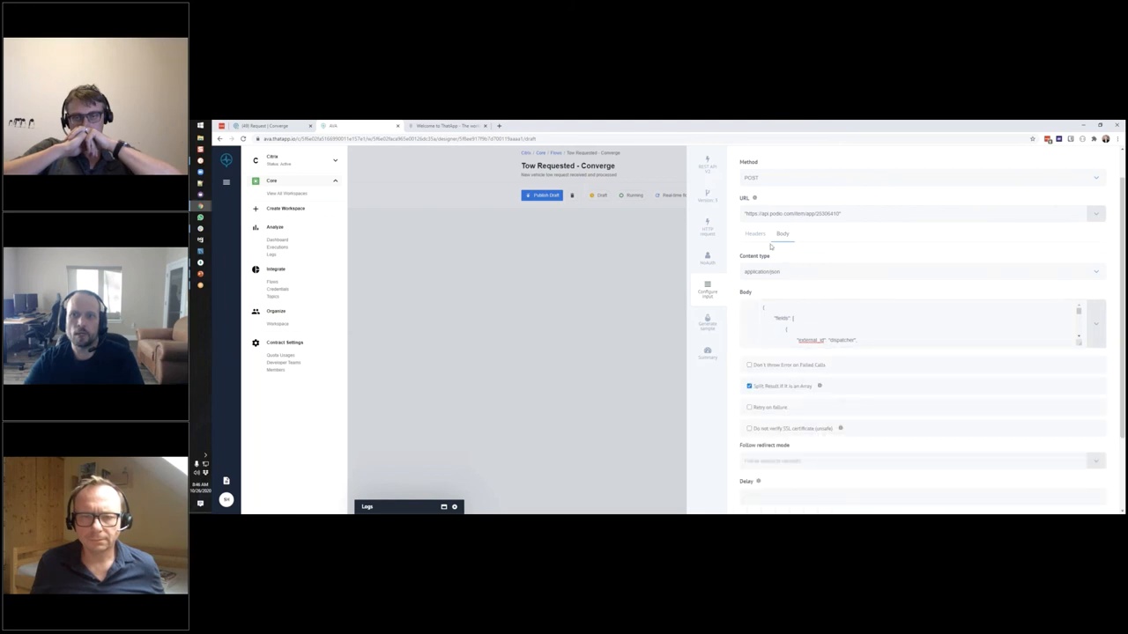
click(755, 234)
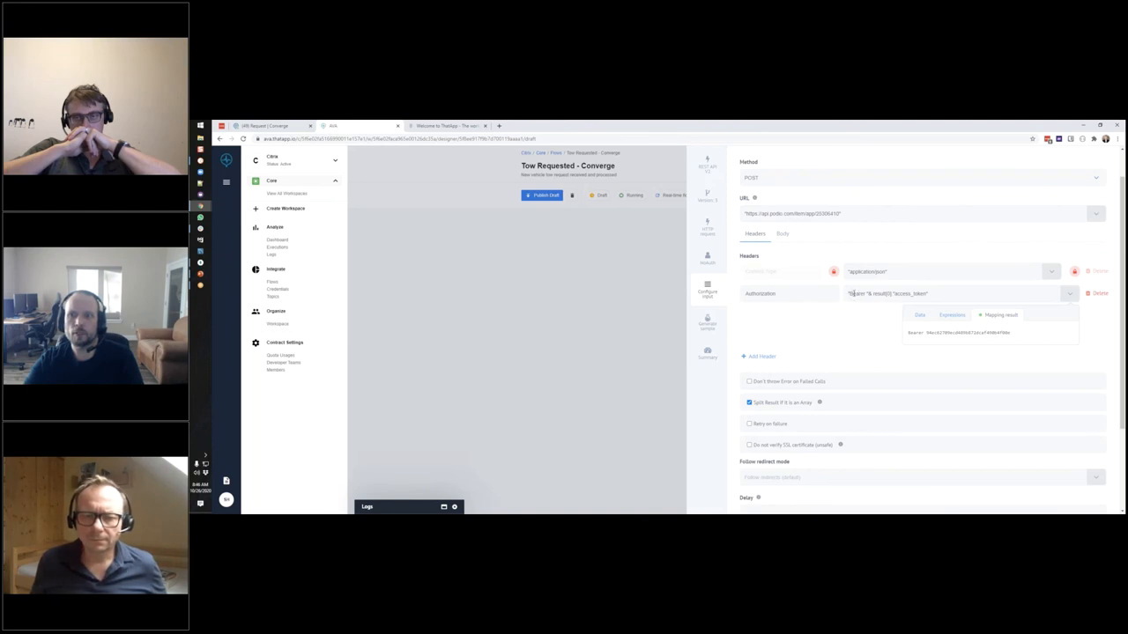
mouse_move(937, 333)
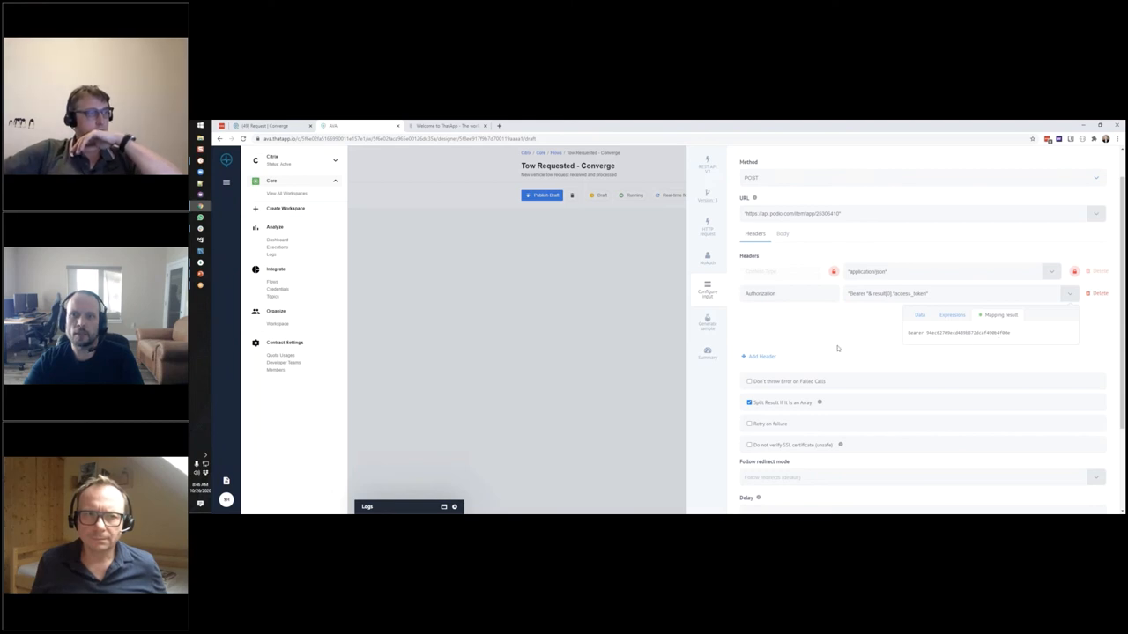
mouse_move(778, 337)
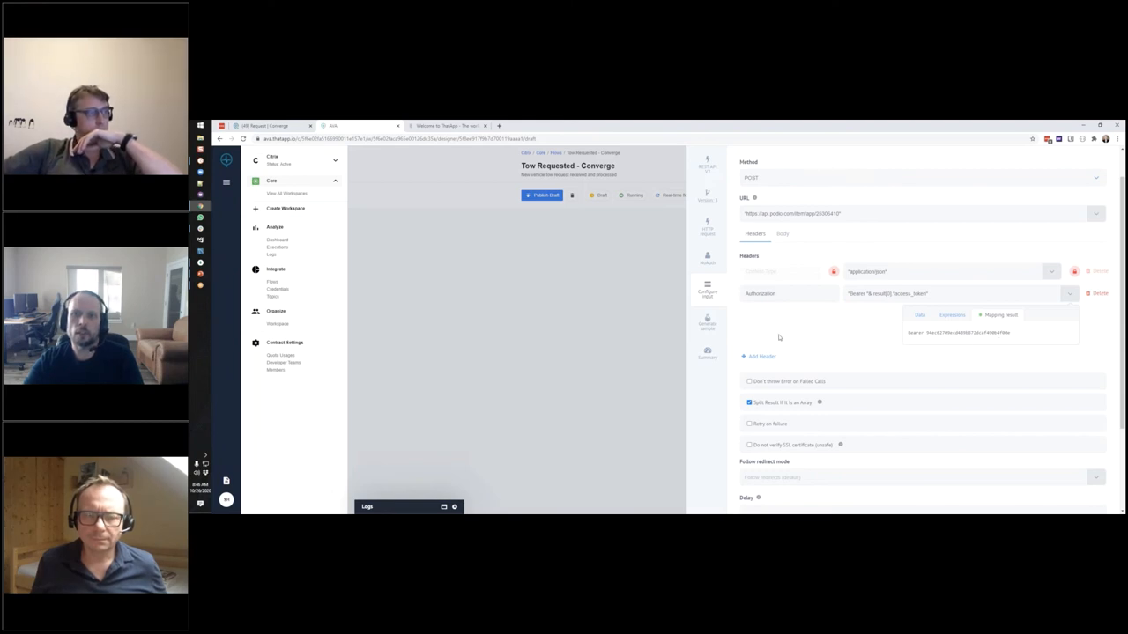
scroll(down, 3)
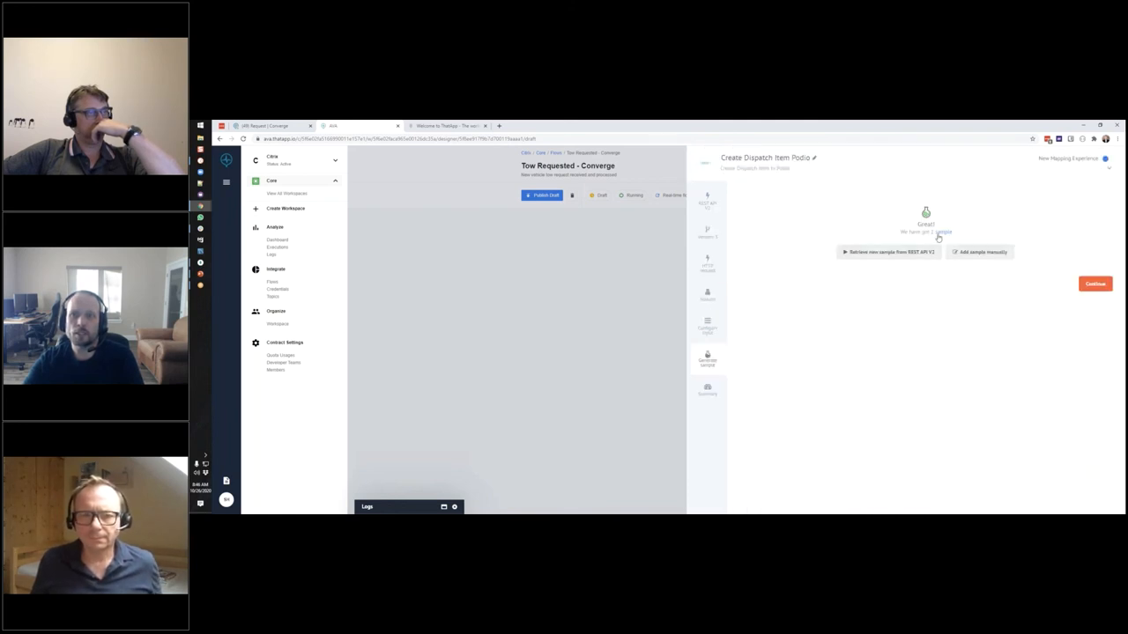
mouse_move(790, 201)
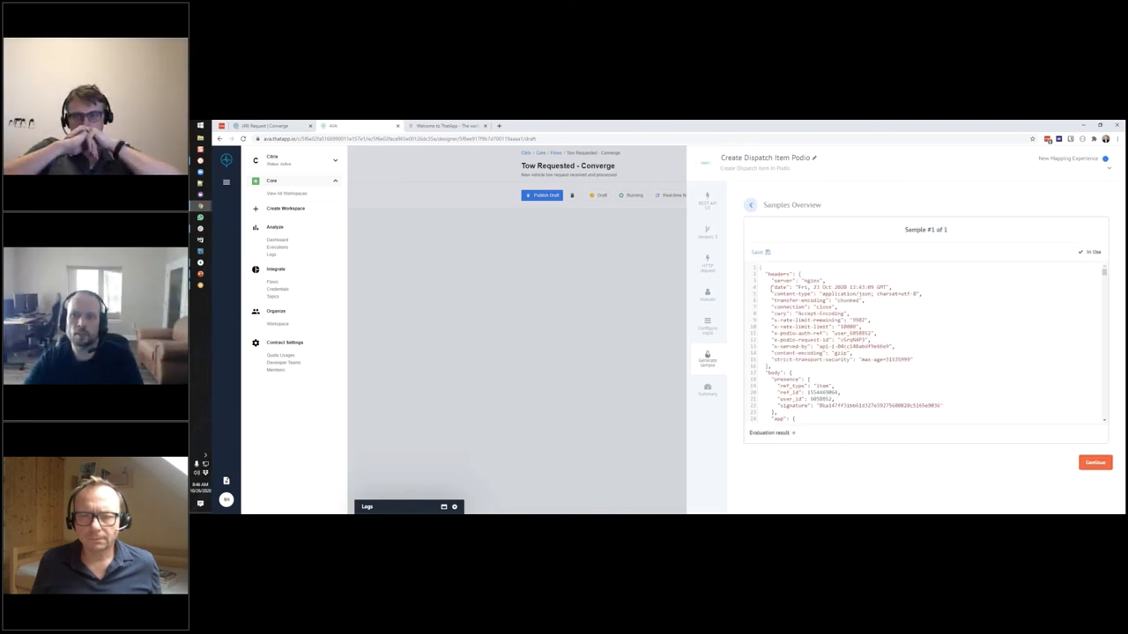
Step: Review Sample #1, continue to the Summary with advanced settings shown, and close the editor
scroll(down, 3)
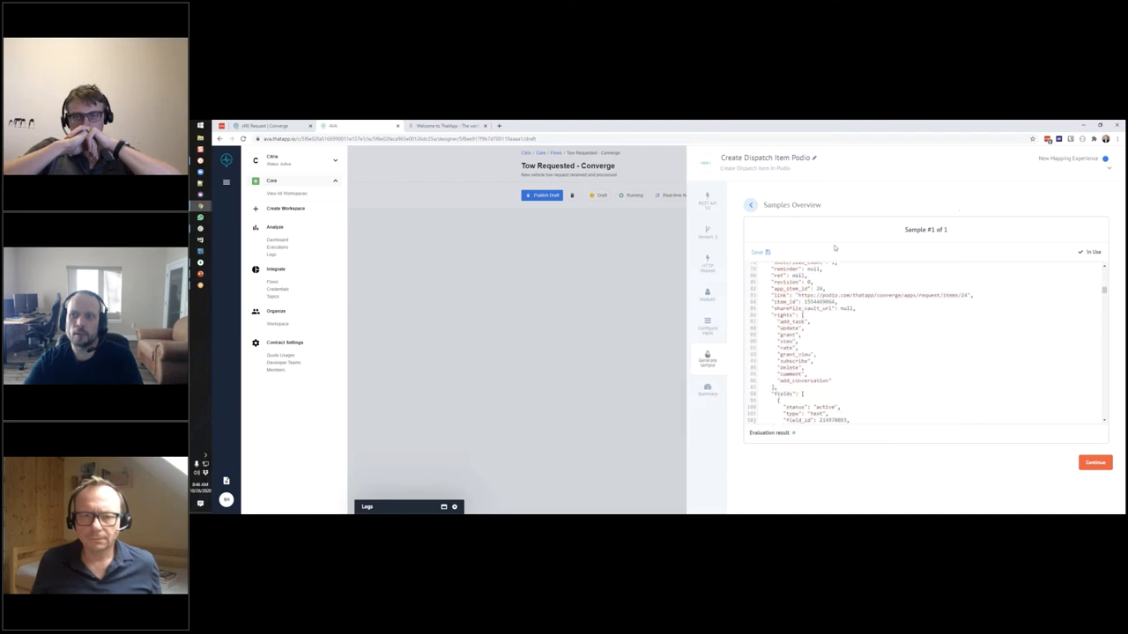
click(750, 204)
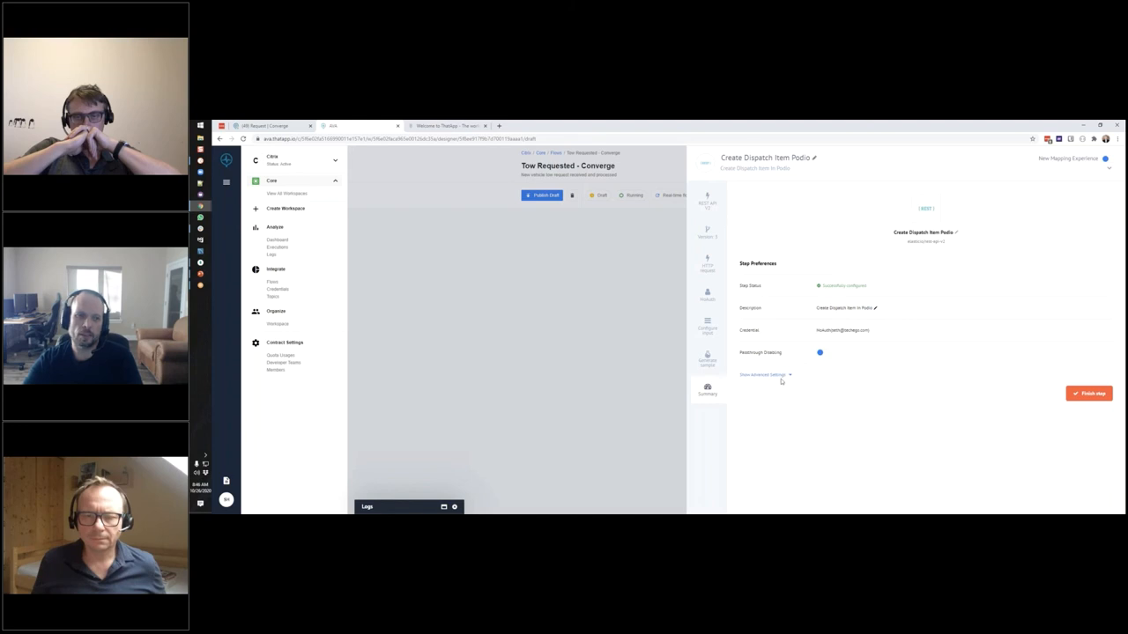
click(762, 374)
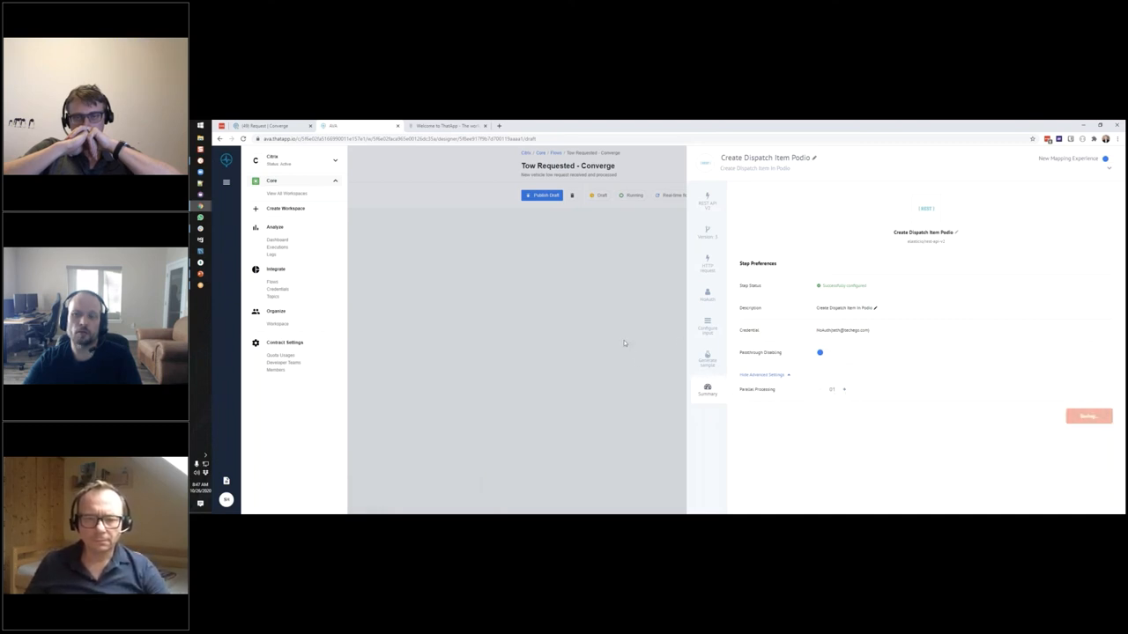
click(764, 375)
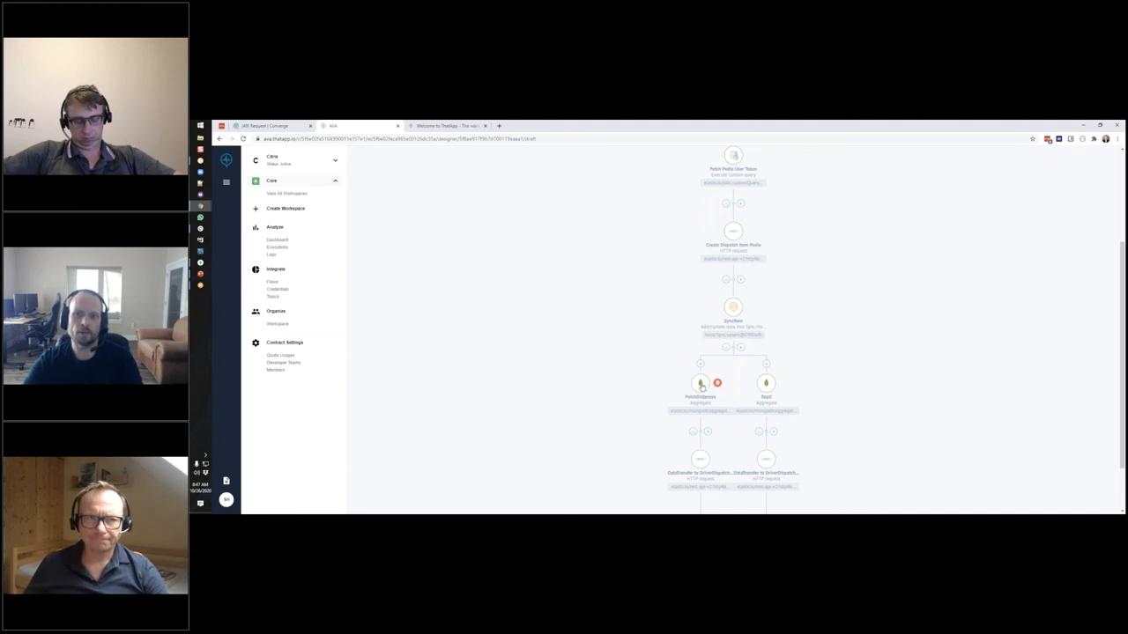
Step: Scroll the flow graph down to the two DataTransfer to Driver Dispatch branches
scroll(down, 3)
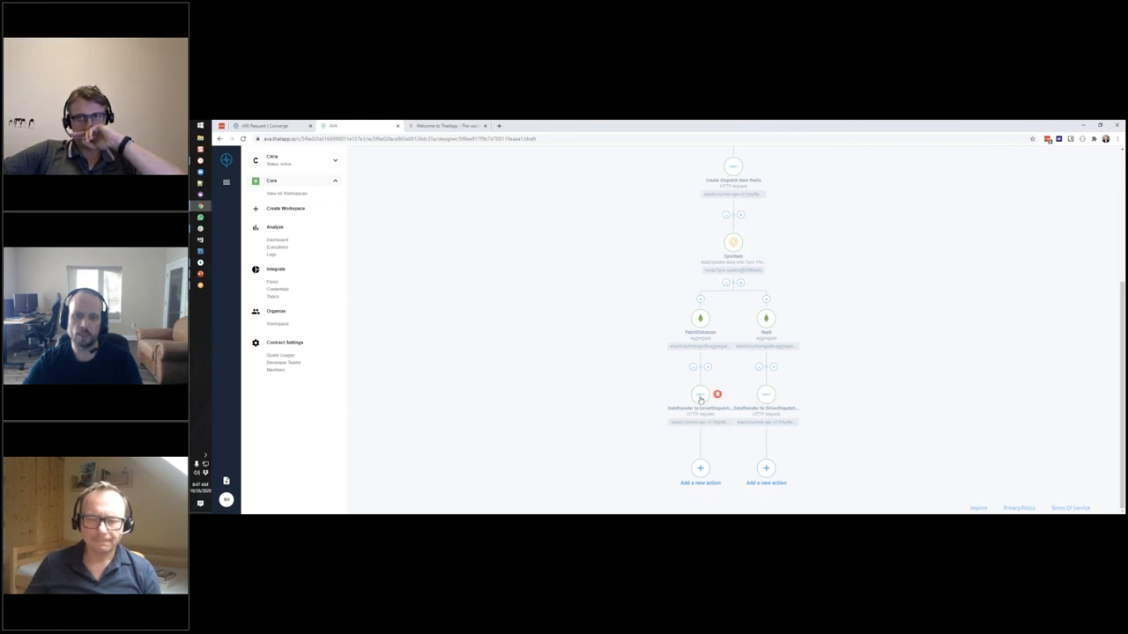
Step: Check the DataTransfer to DriverDispatchUpdates POST body, then begin deleting the Tow Requested draft
click(699, 395)
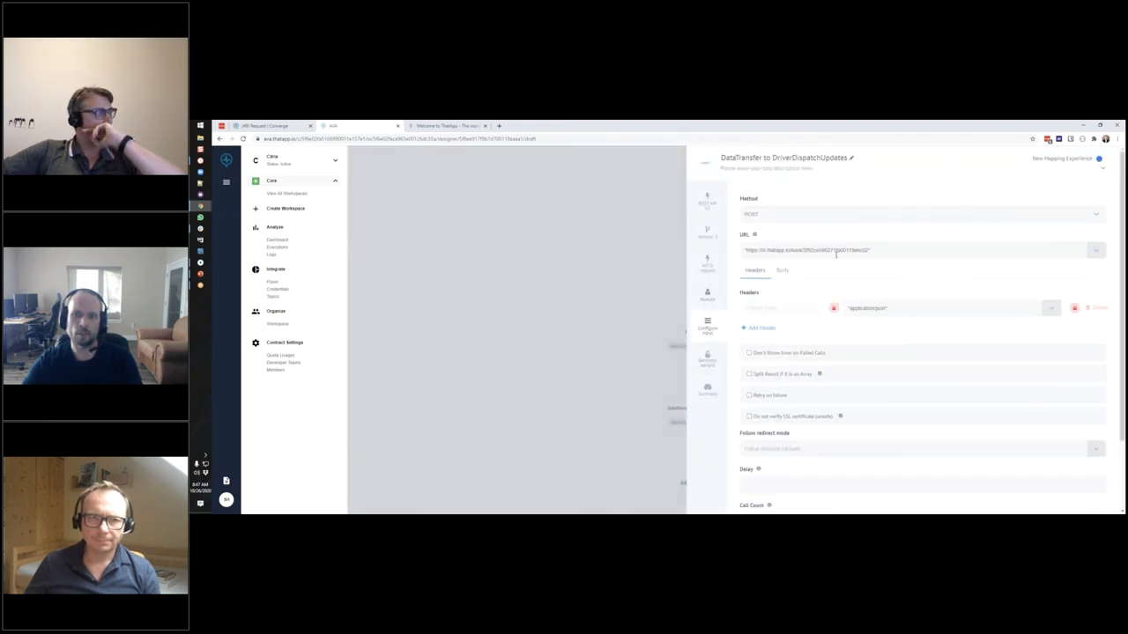
click(781, 270)
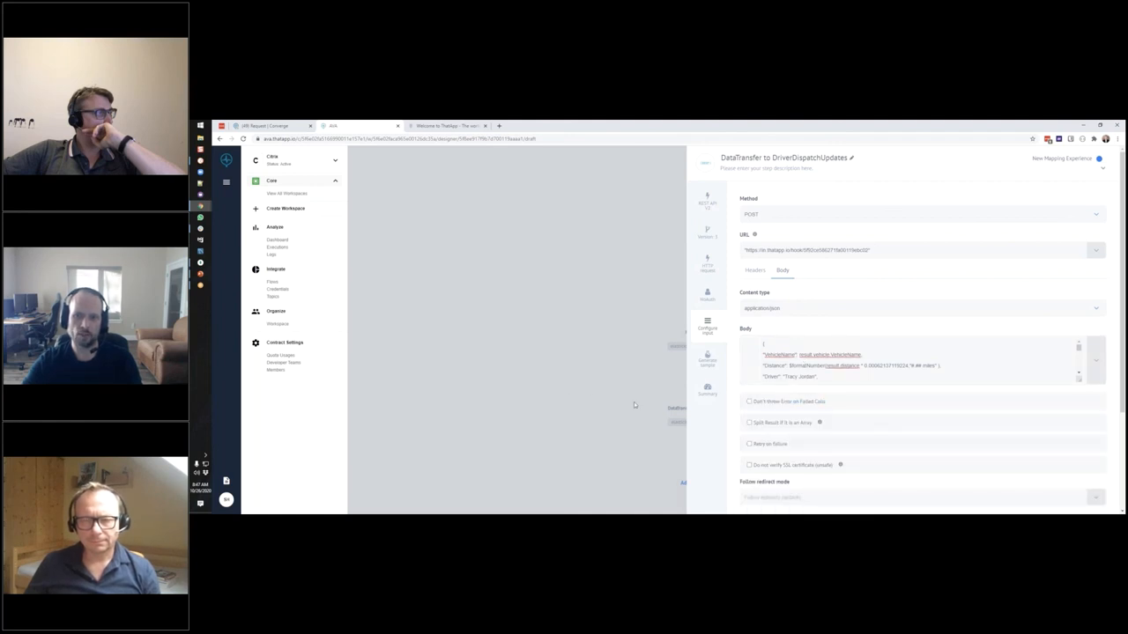
click(755, 271)
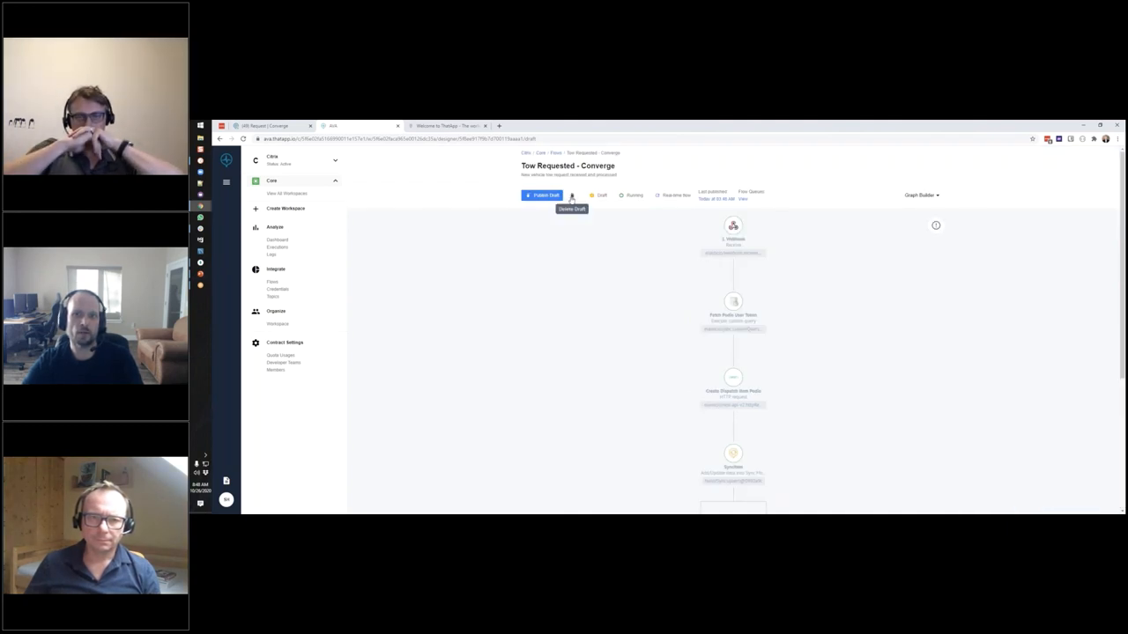
click(571, 196)
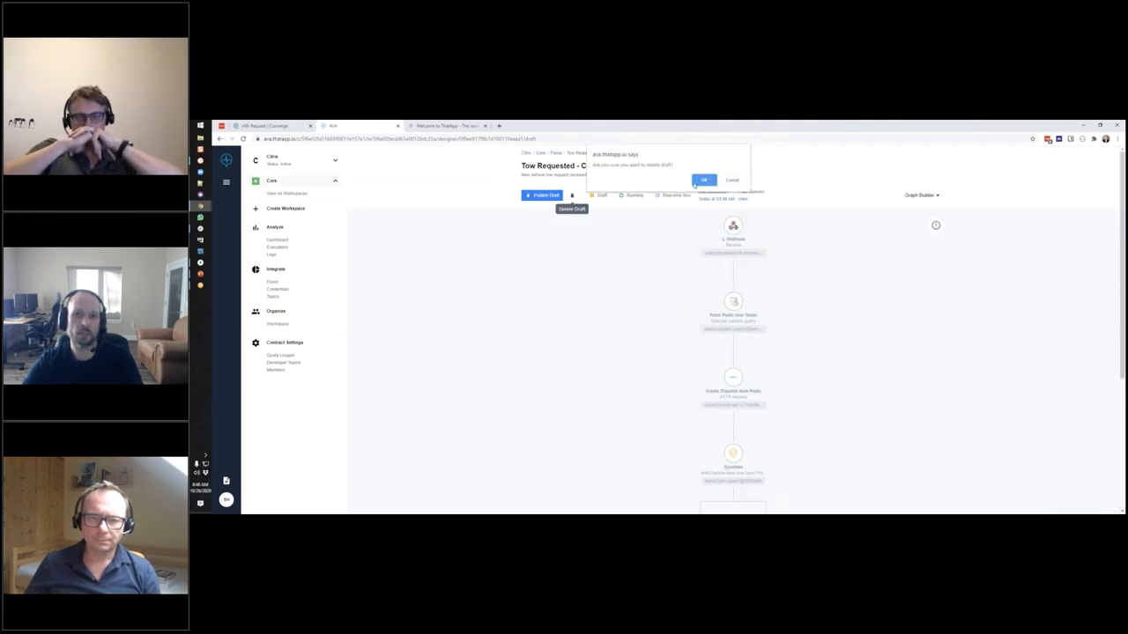
Step: Confirm deletion of the Tow Requested draft and pick VehicleActivitySync from the flows list
click(703, 180)
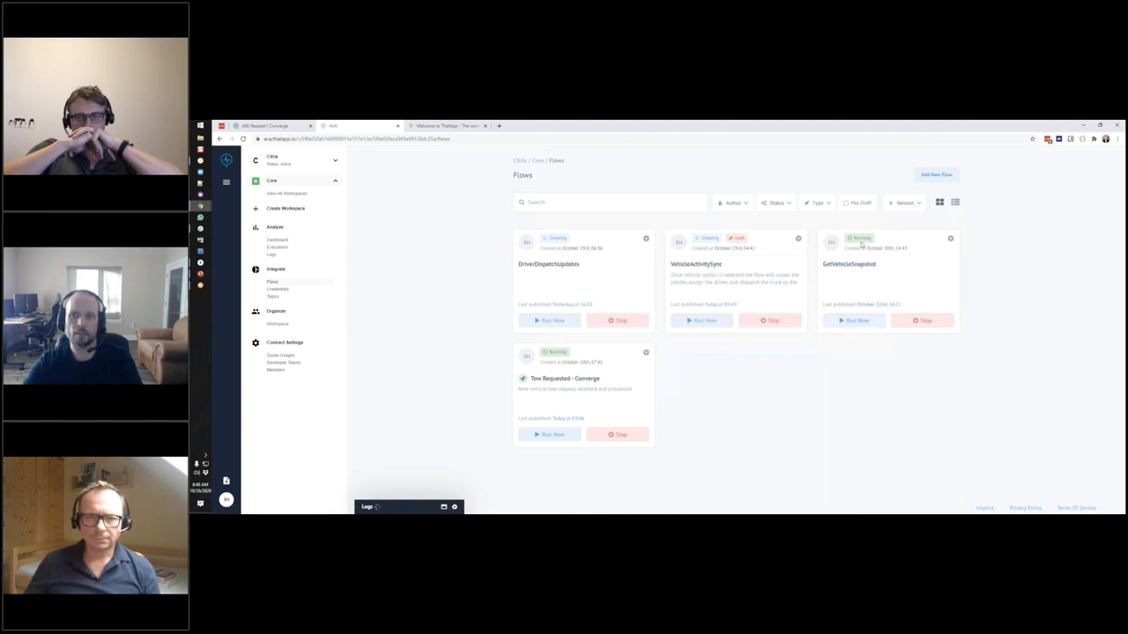
mouse_move(849, 264)
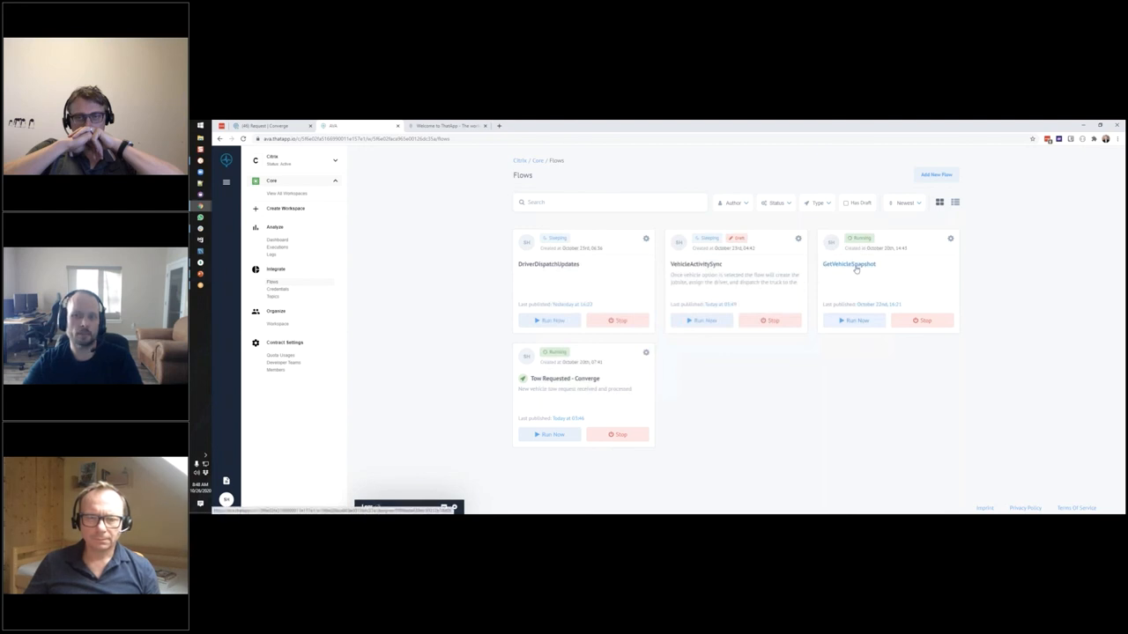
click(848, 265)
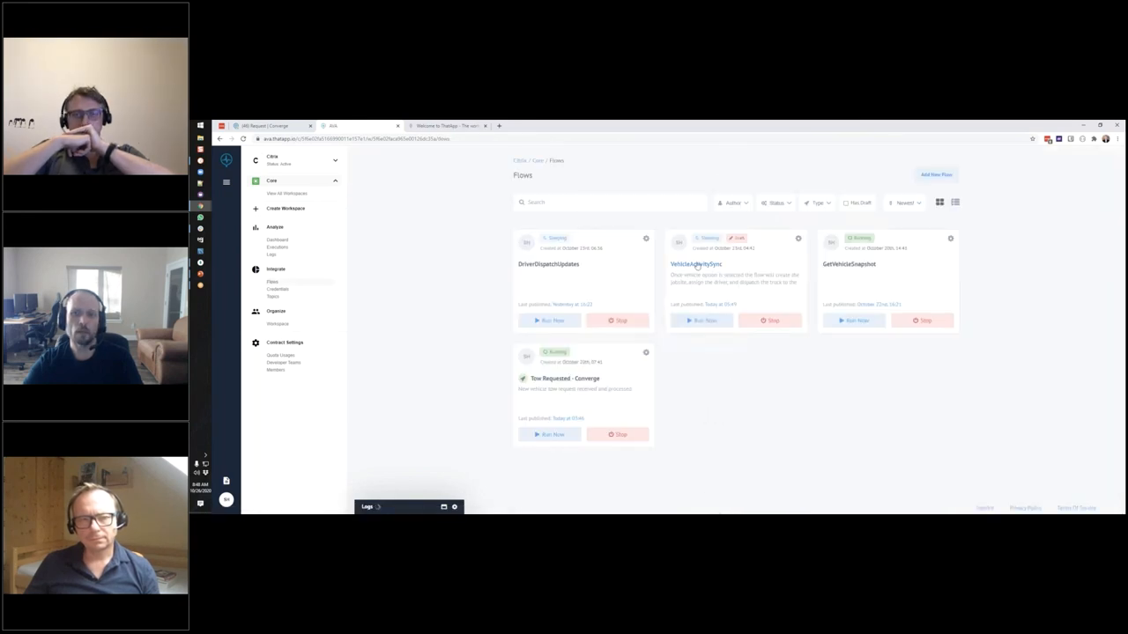
click(696, 264)
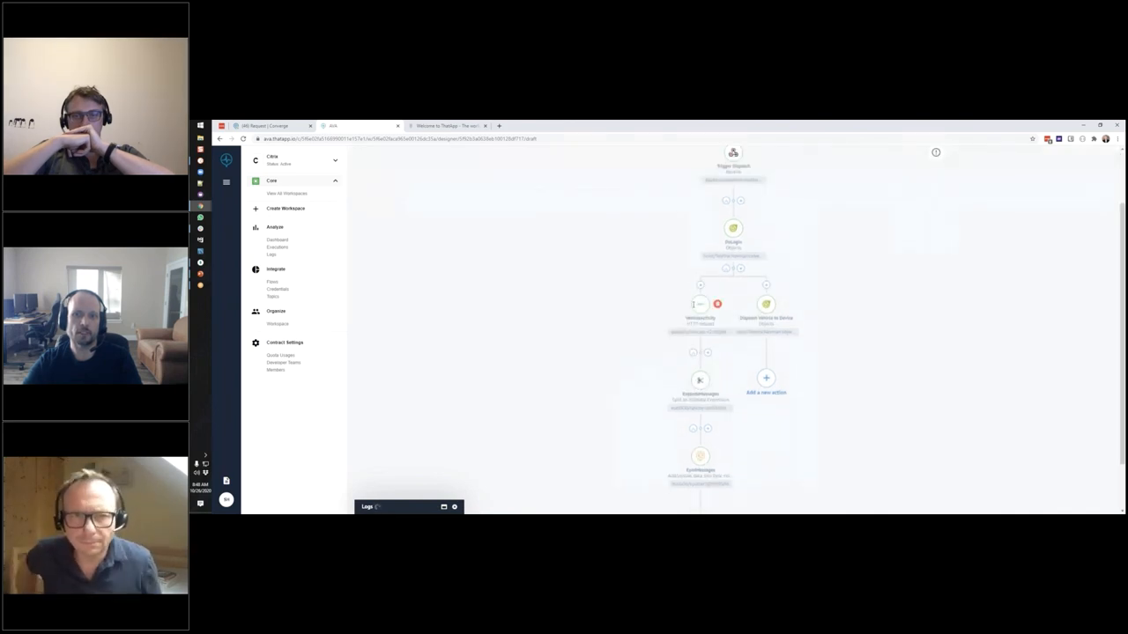
Step: Scroll through the VehicleActivitySync graph from Trigger Dispatch through its parallel branches
scroll(down, 3)
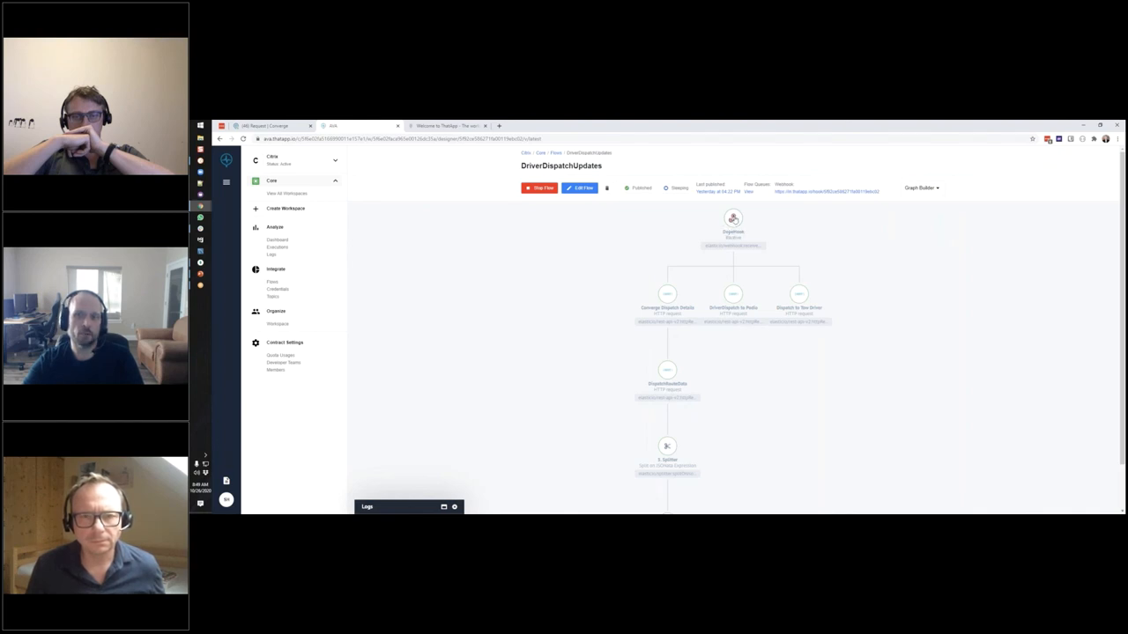
mouse_move(737, 268)
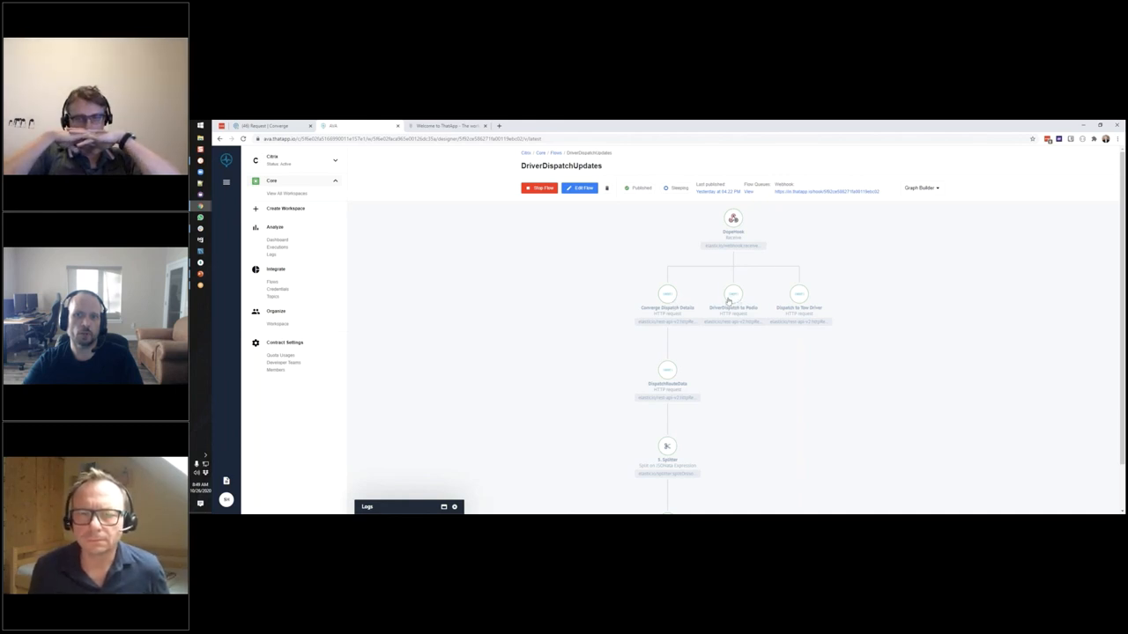
mouse_move(799, 297)
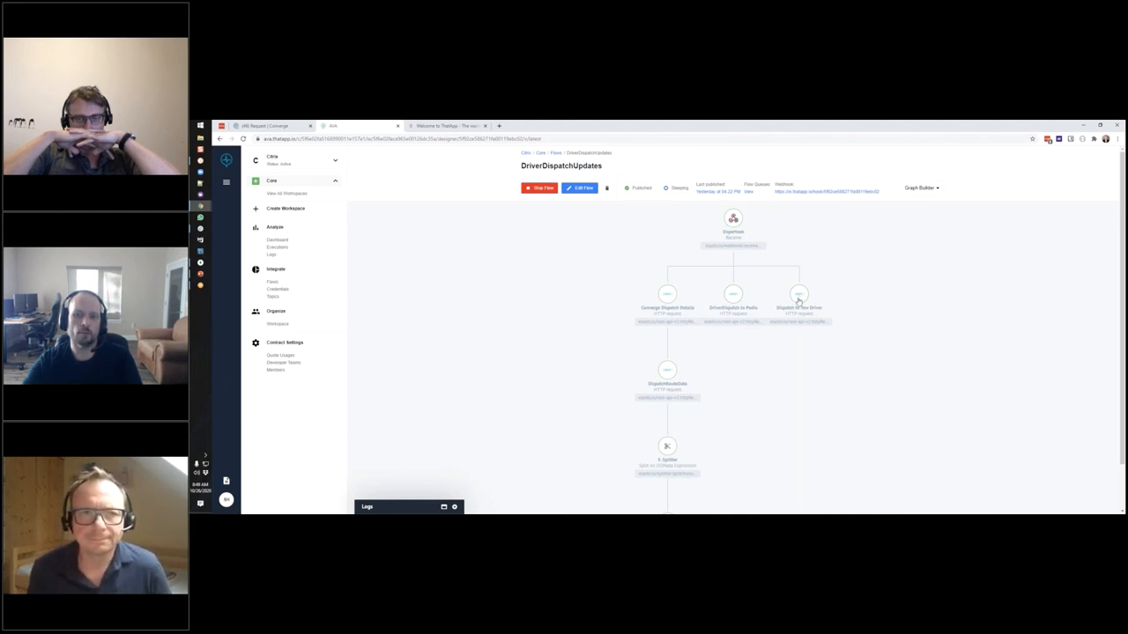
mouse_move(677, 359)
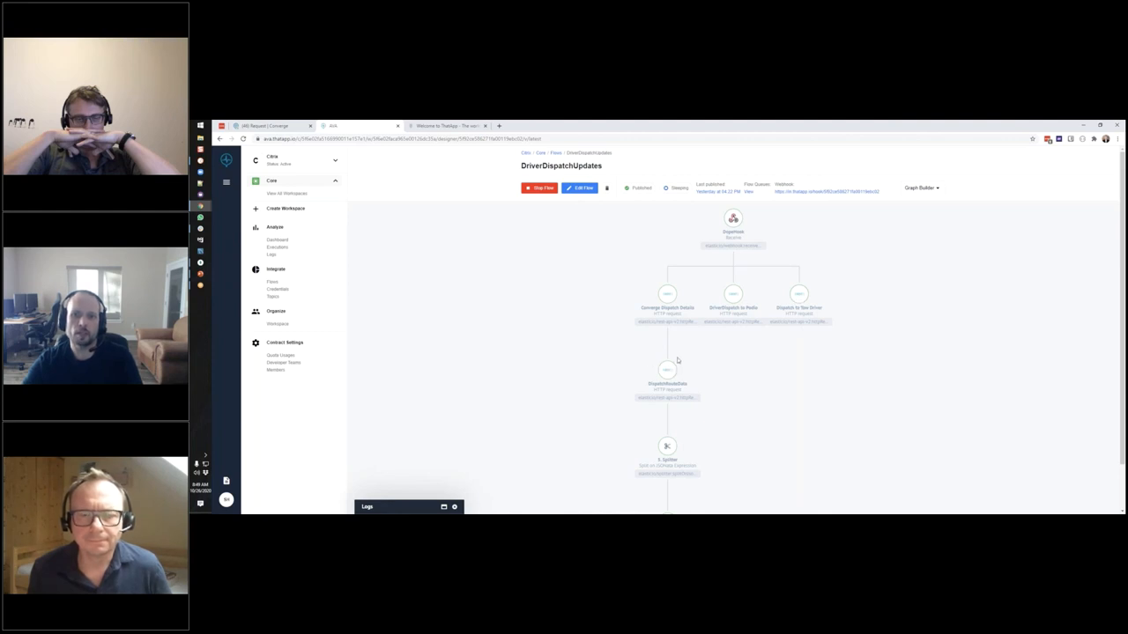
Step: Scroll the DriverDispatchUpdates graph to the splitter and TowTruckProgress nodes, then view the Dashboard
scroll(down, 3)
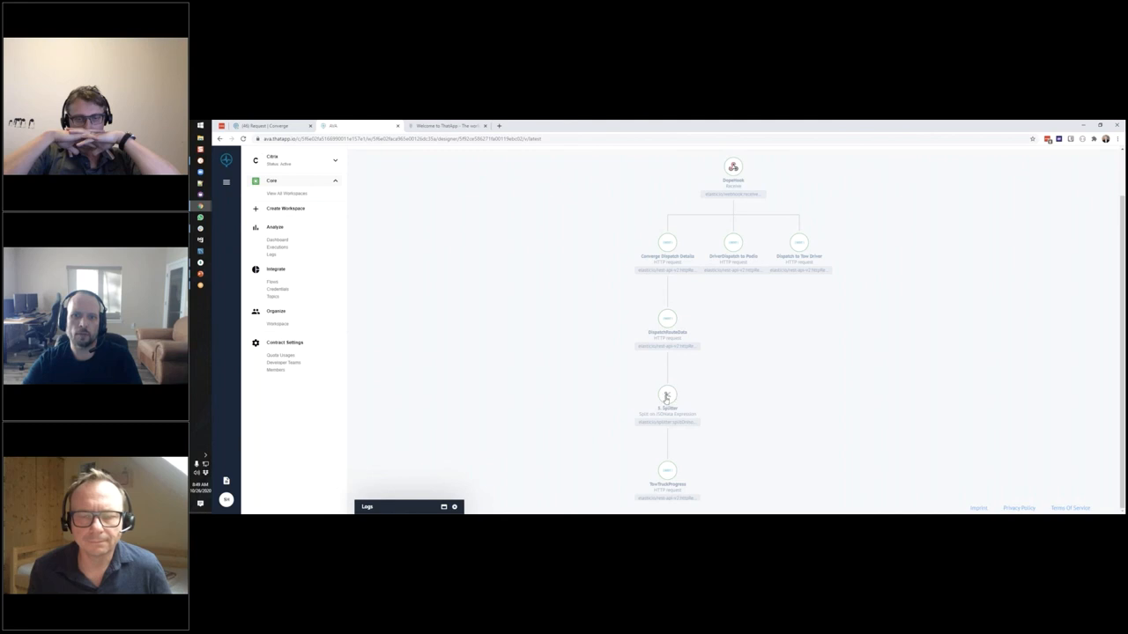
mouse_move(671, 478)
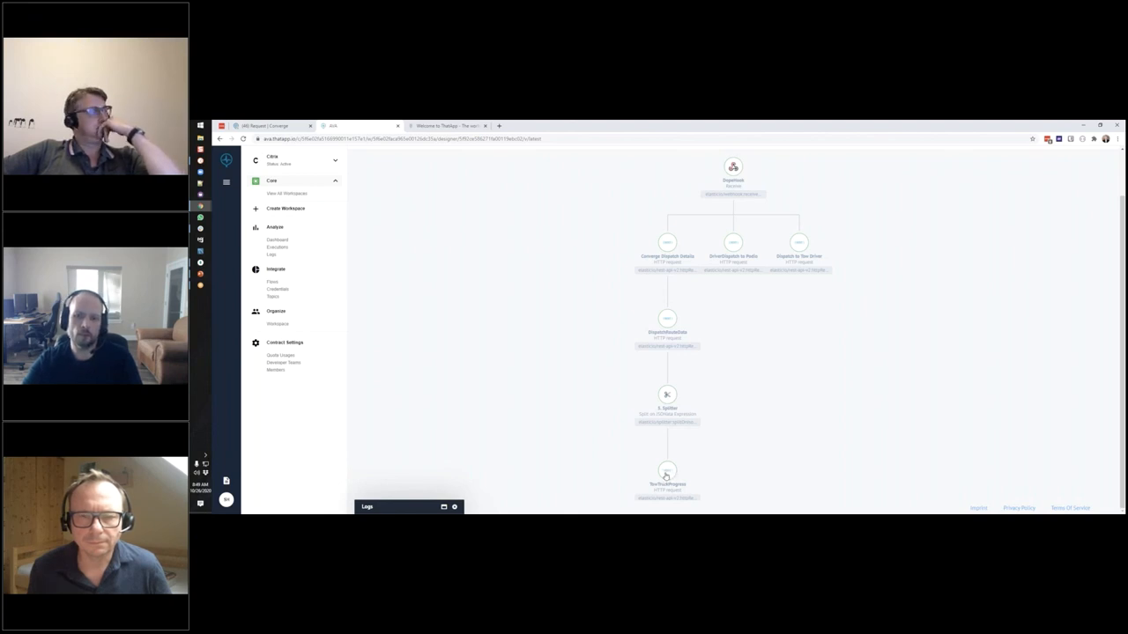
mouse_move(311, 335)
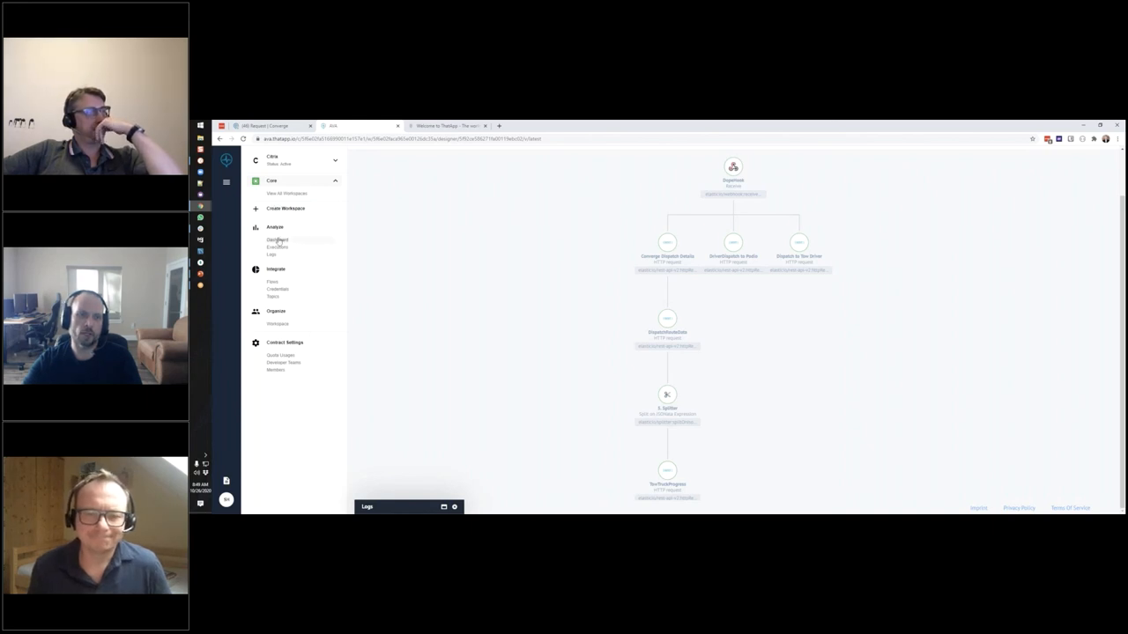
click(277, 239)
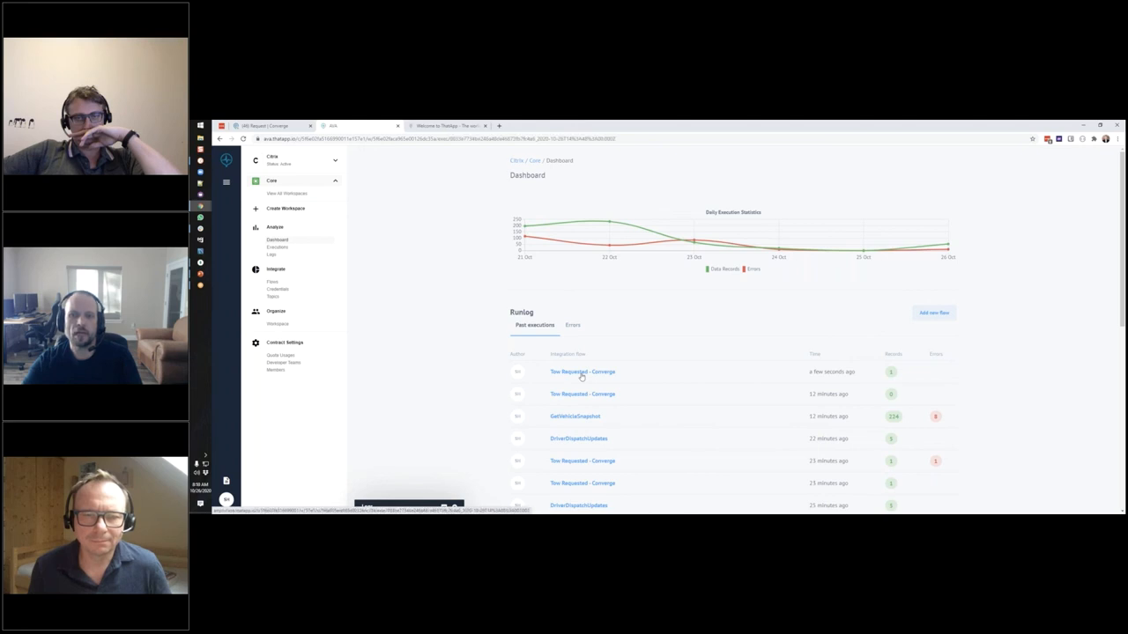
Step: Inspect the latest Tow Requested - Converge and DriverDispatchUpdates executions, then list all four flows
click(581, 370)
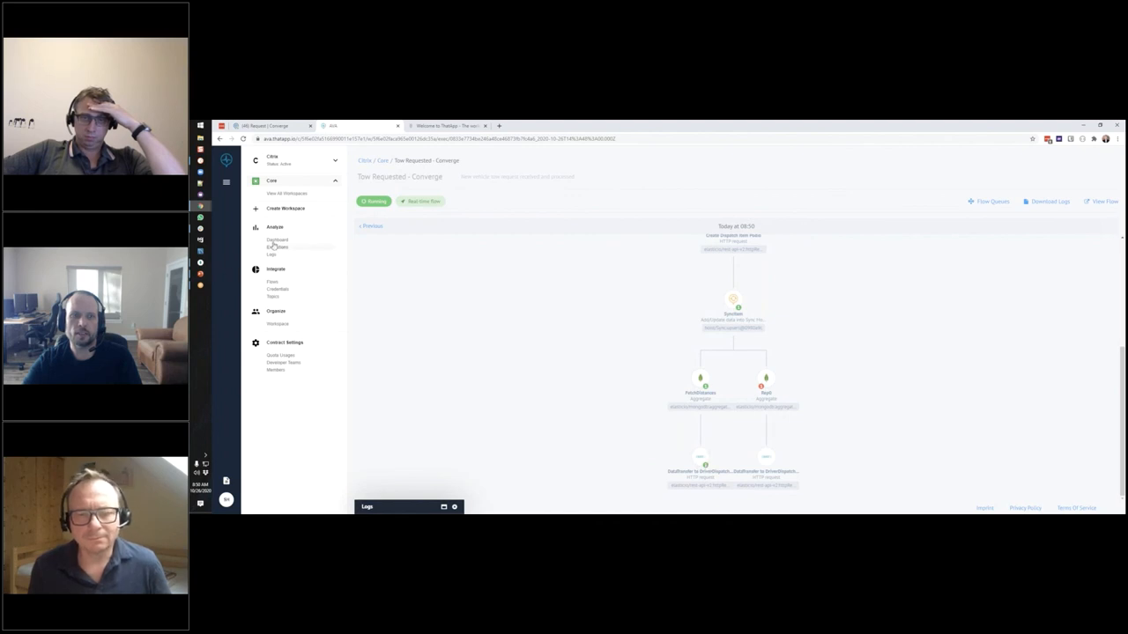
click(277, 239)
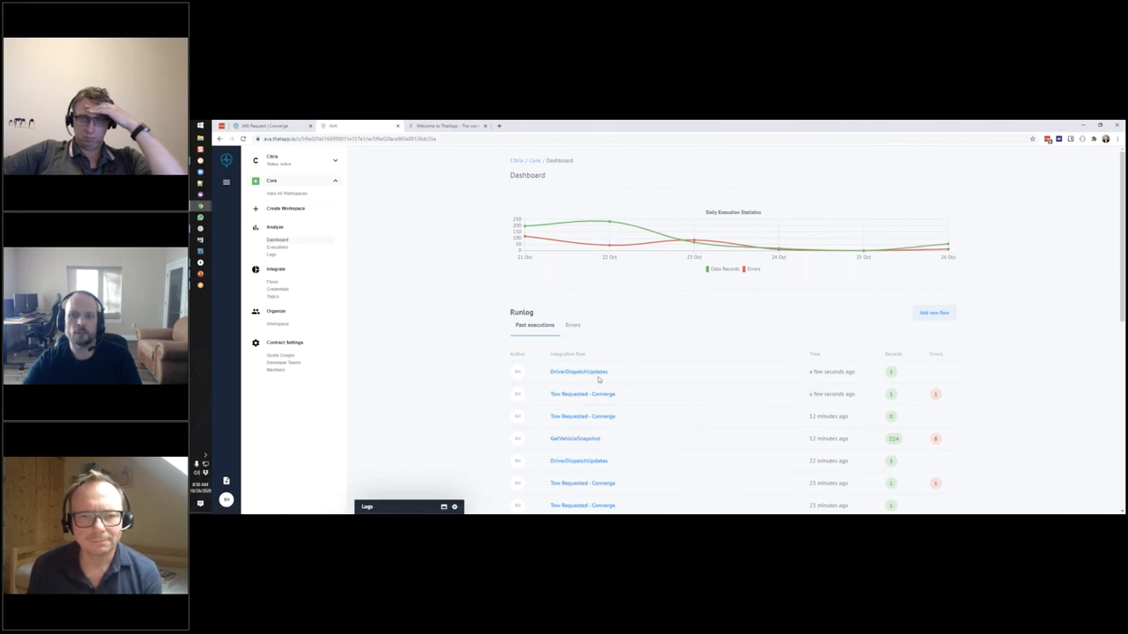
mouse_move(629, 379)
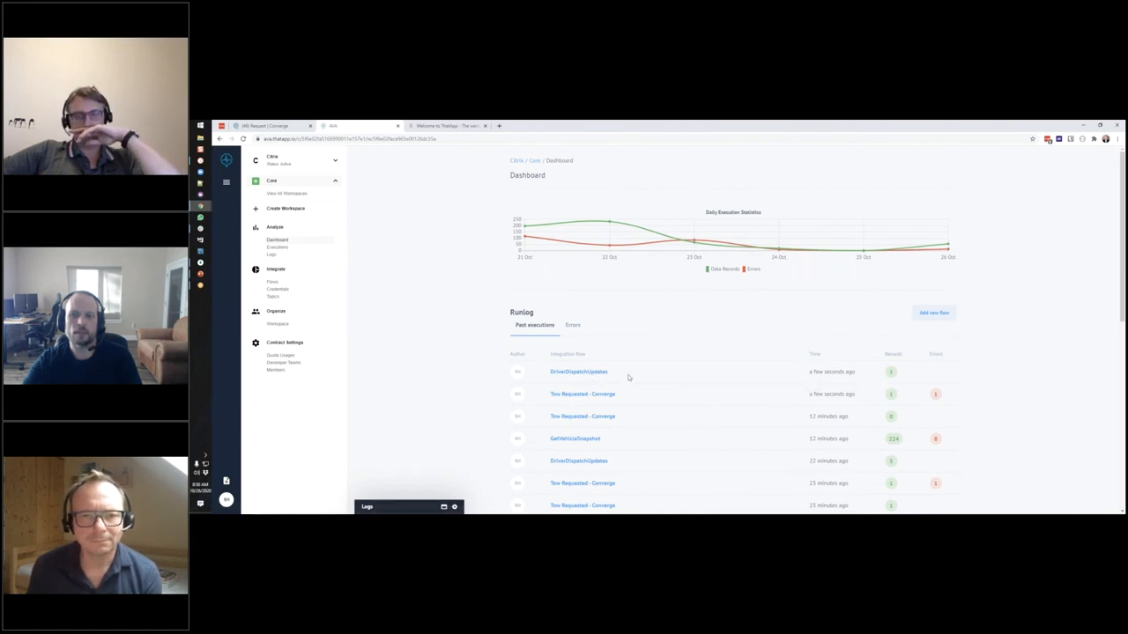
click(579, 371)
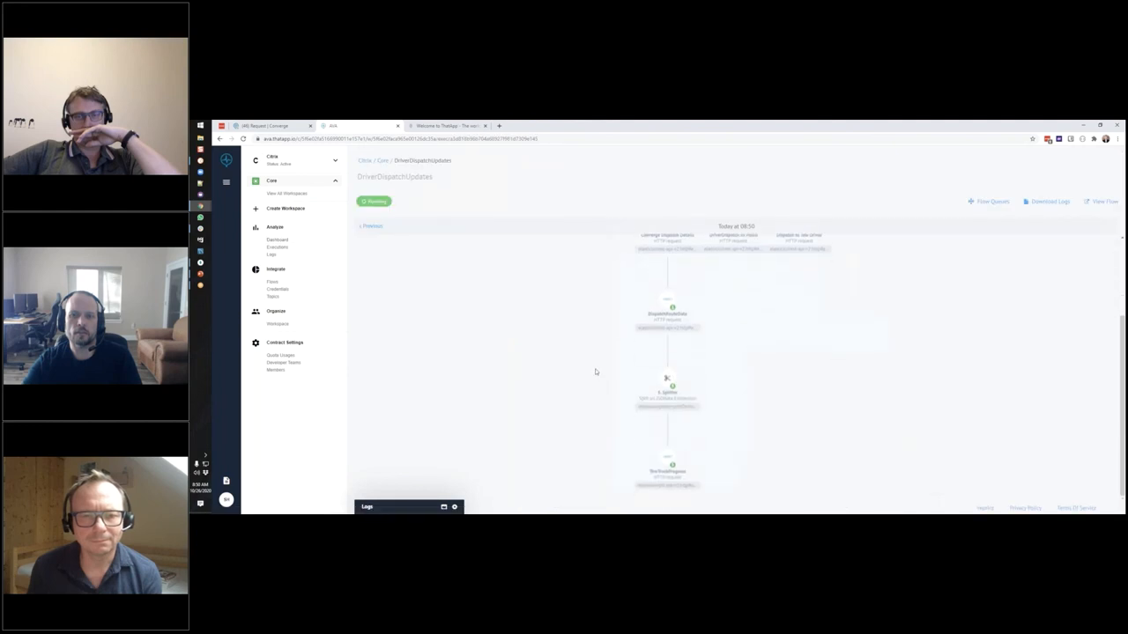
mouse_move(345, 269)
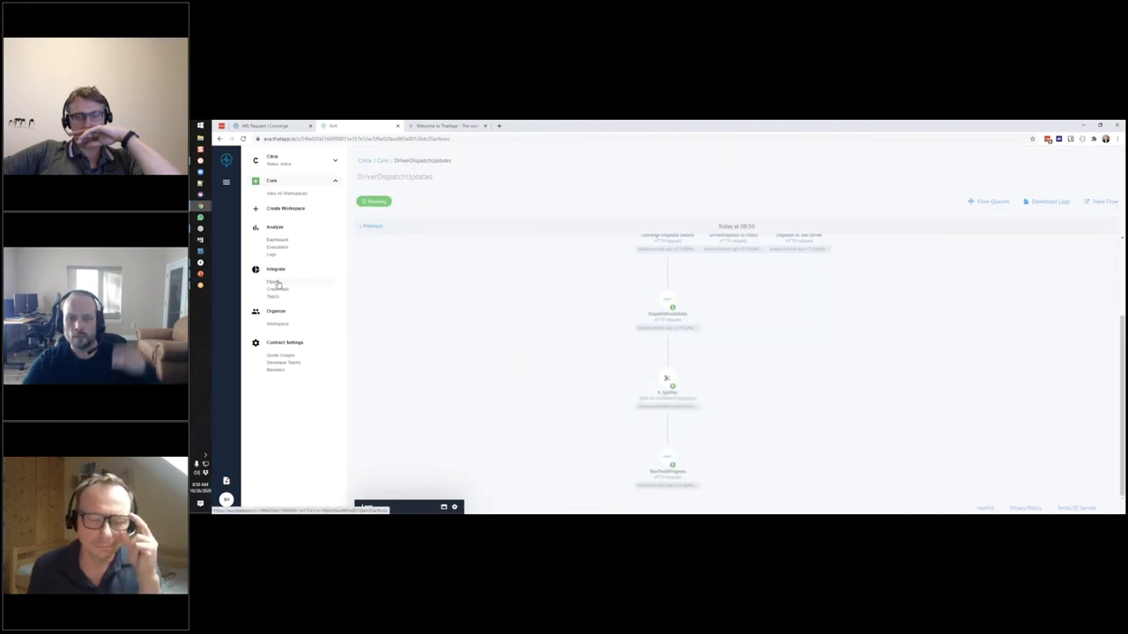
click(273, 281)
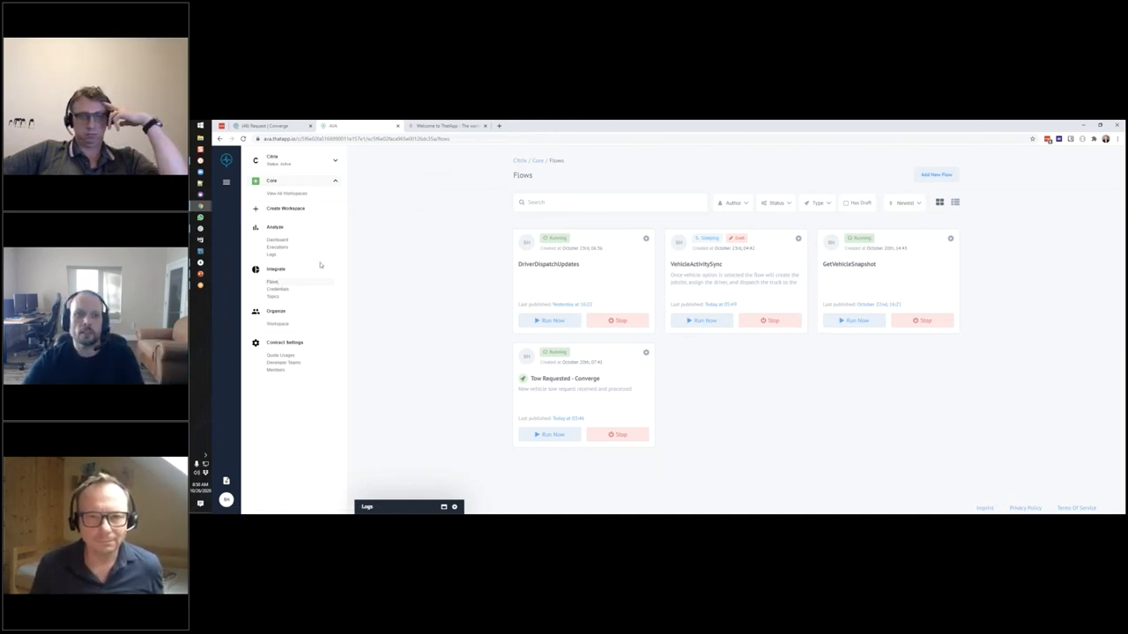
mouse_move(279, 291)
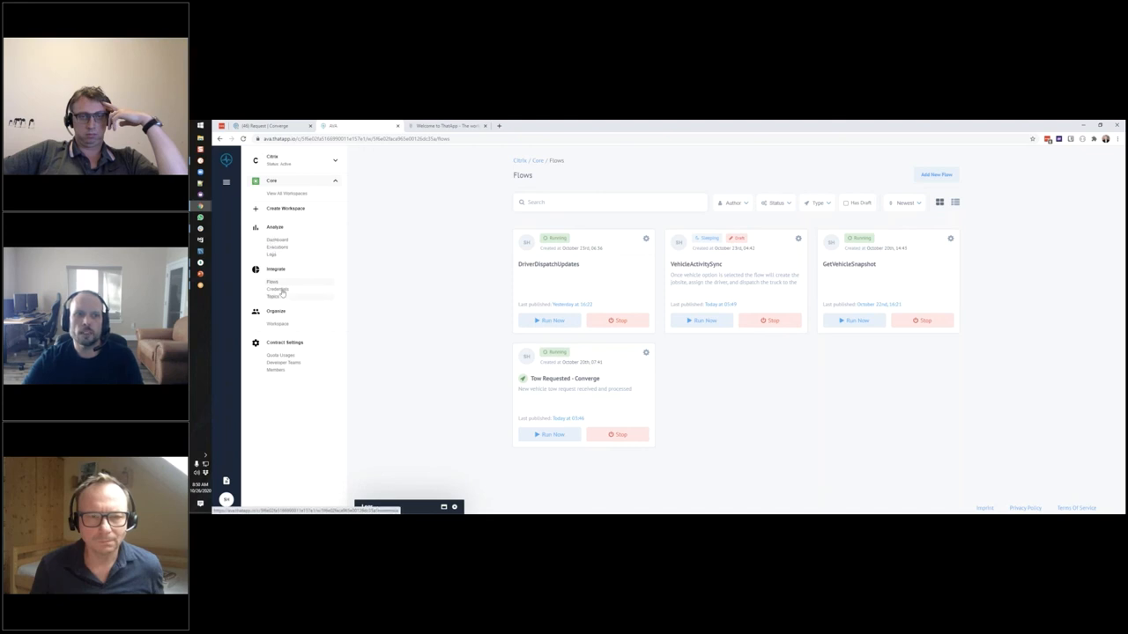
Step: Review Core workspace members, Quota Overview and Developer Teams, ending on the Workspaces tab listing Core
click(277, 323)
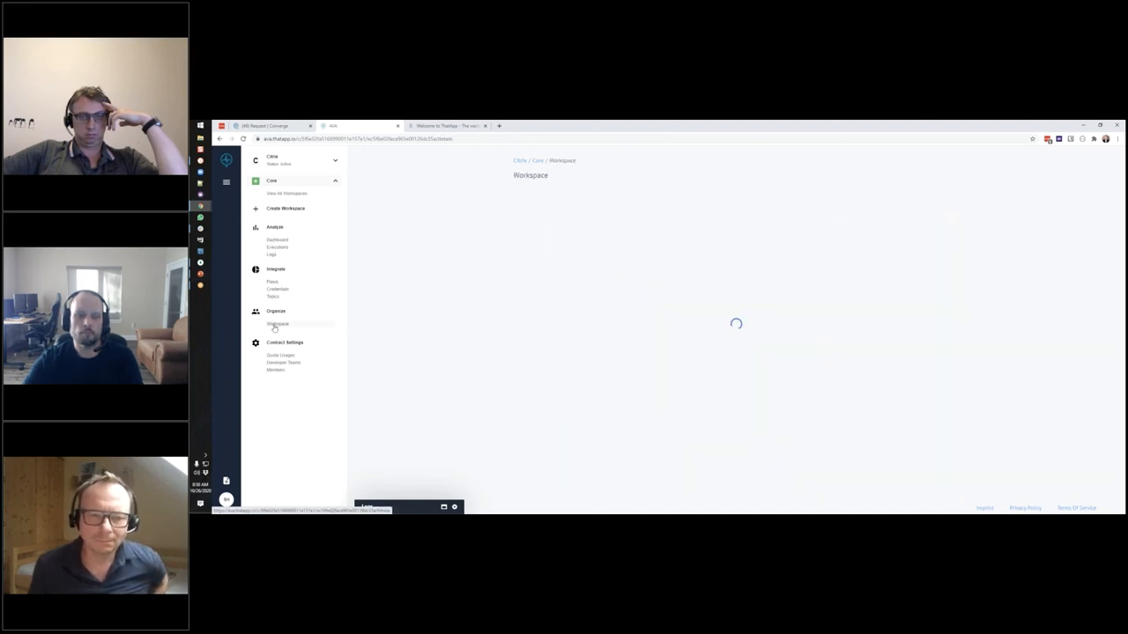
click(277, 323)
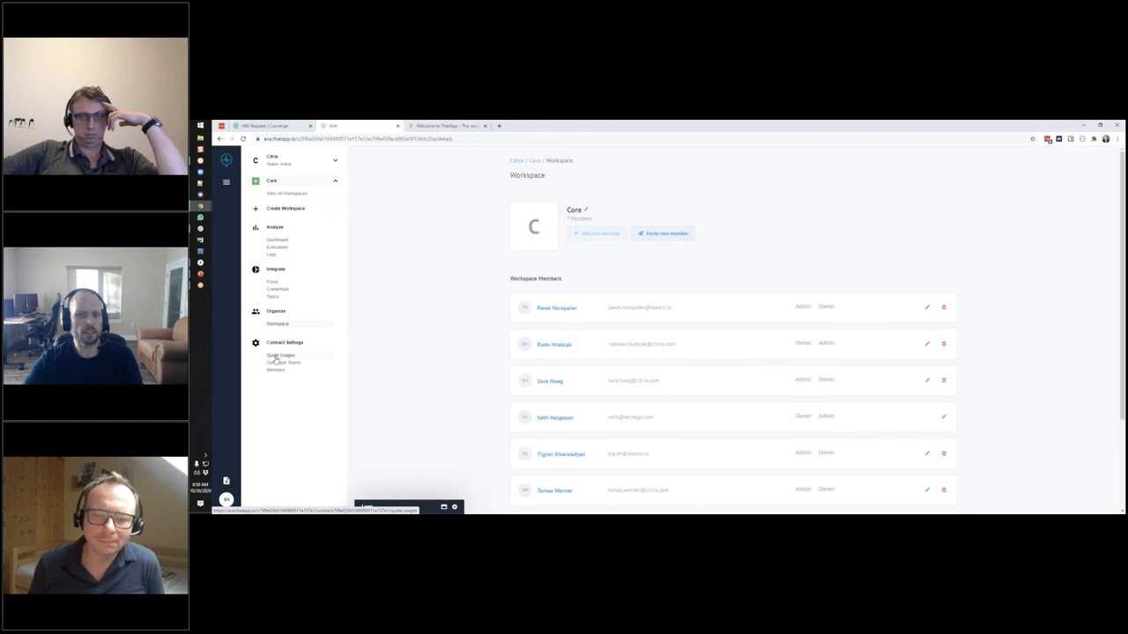
click(280, 355)
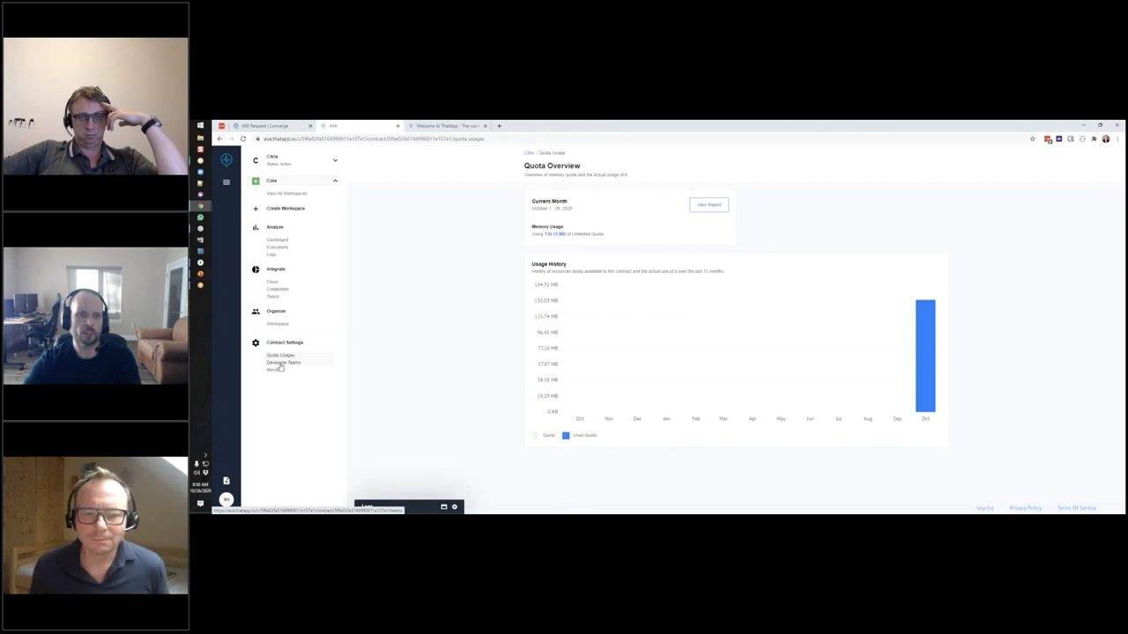
click(283, 363)
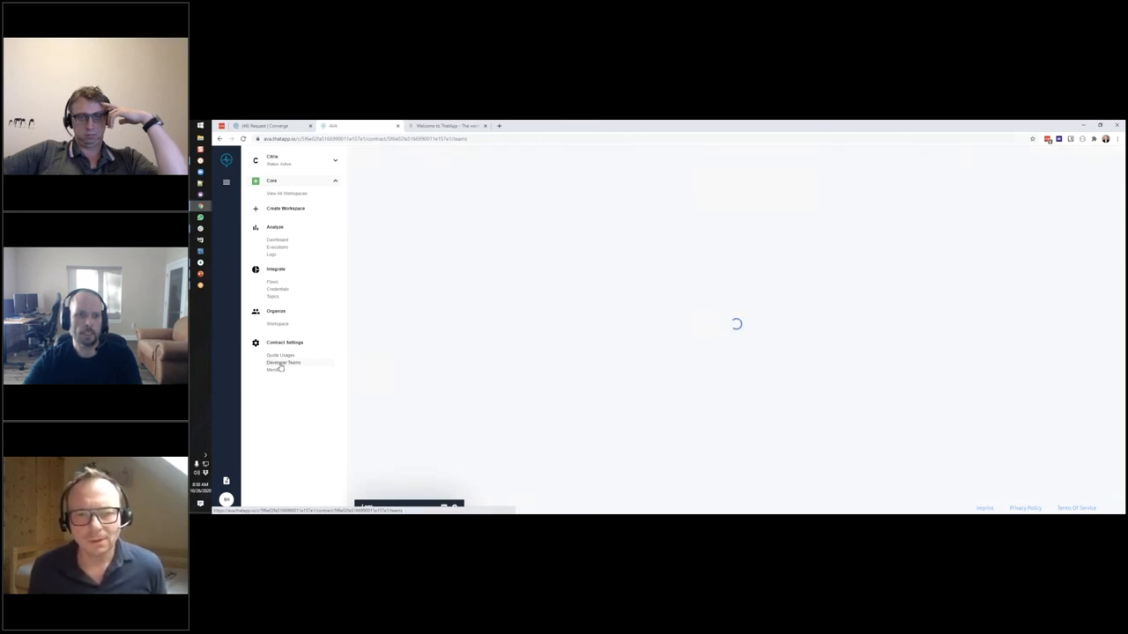
click(283, 362)
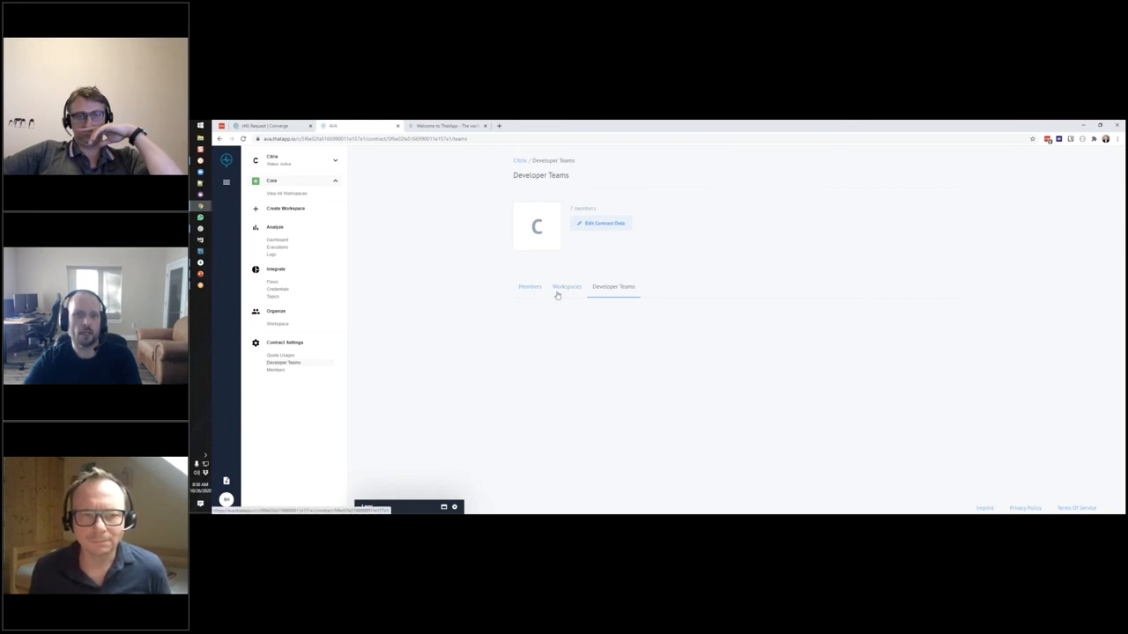
click(566, 287)
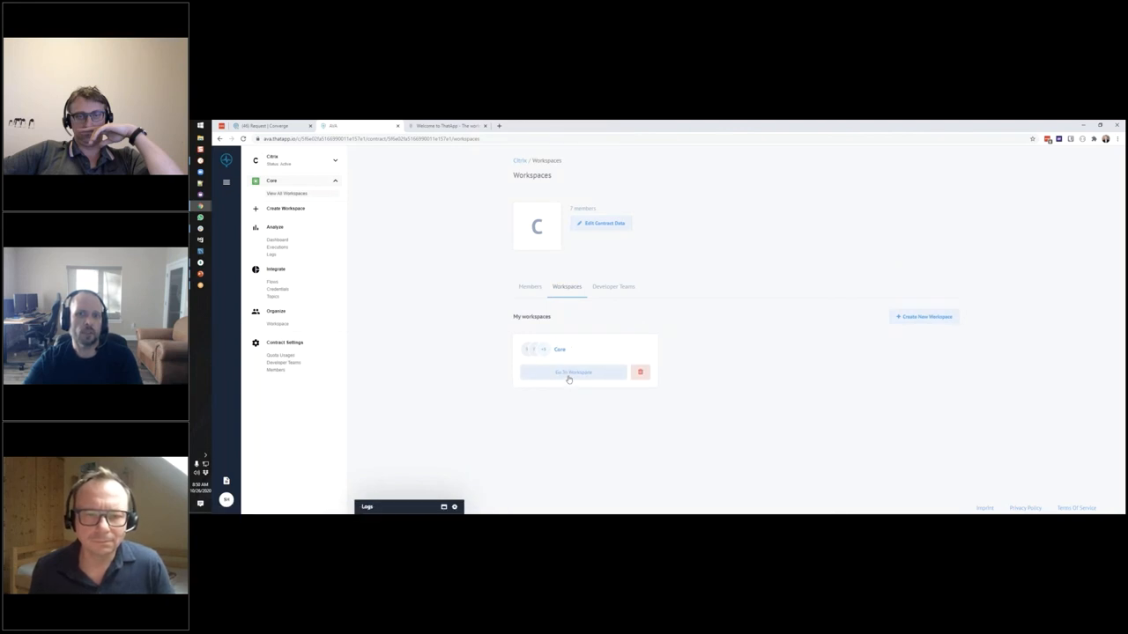
mouse_move(559, 349)
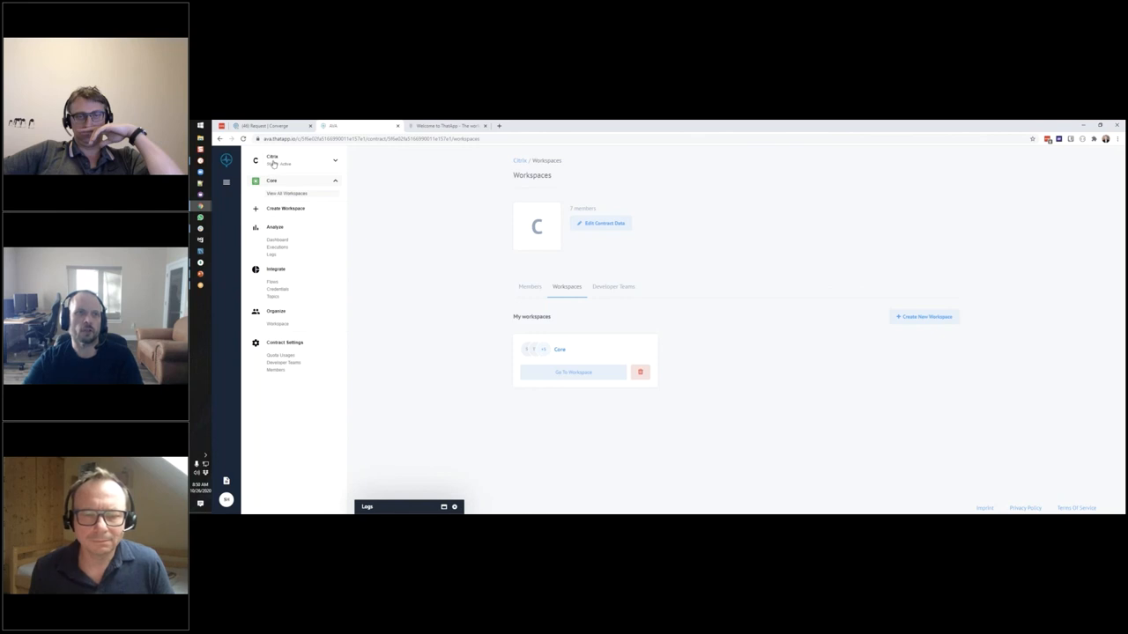
mouse_move(447, 126)
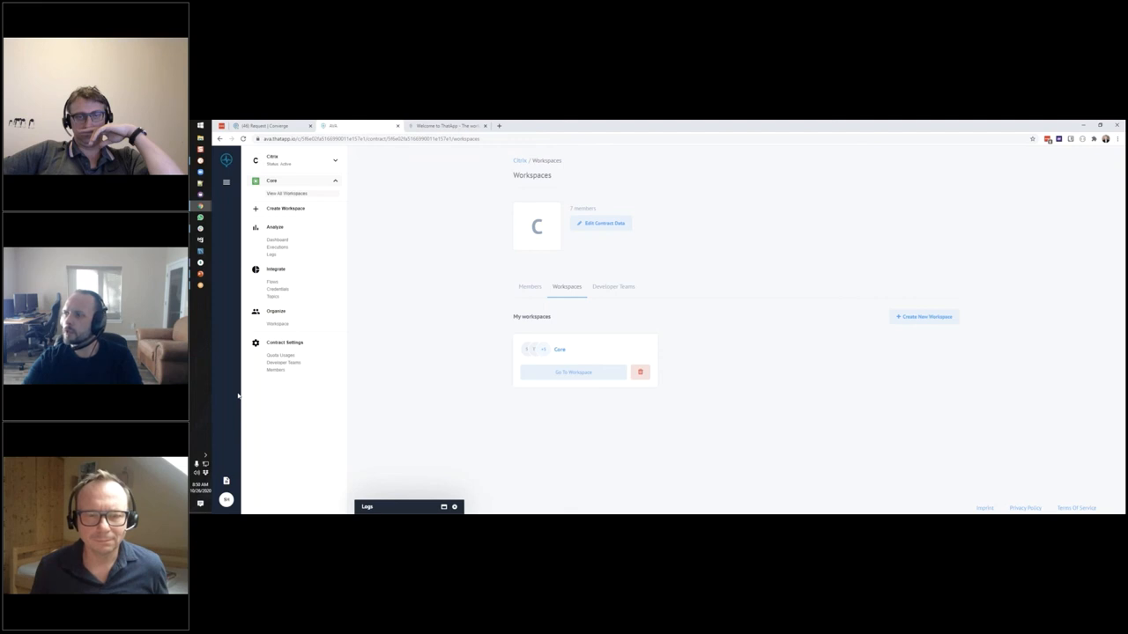
mouse_move(450, 487)
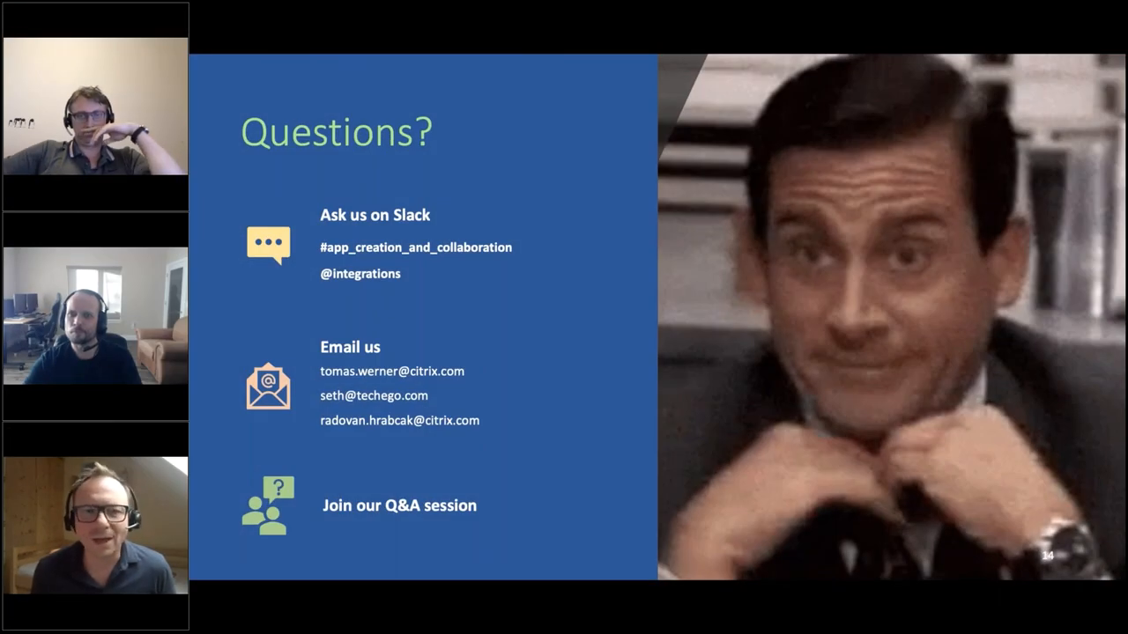
mouse_move(627, 250)
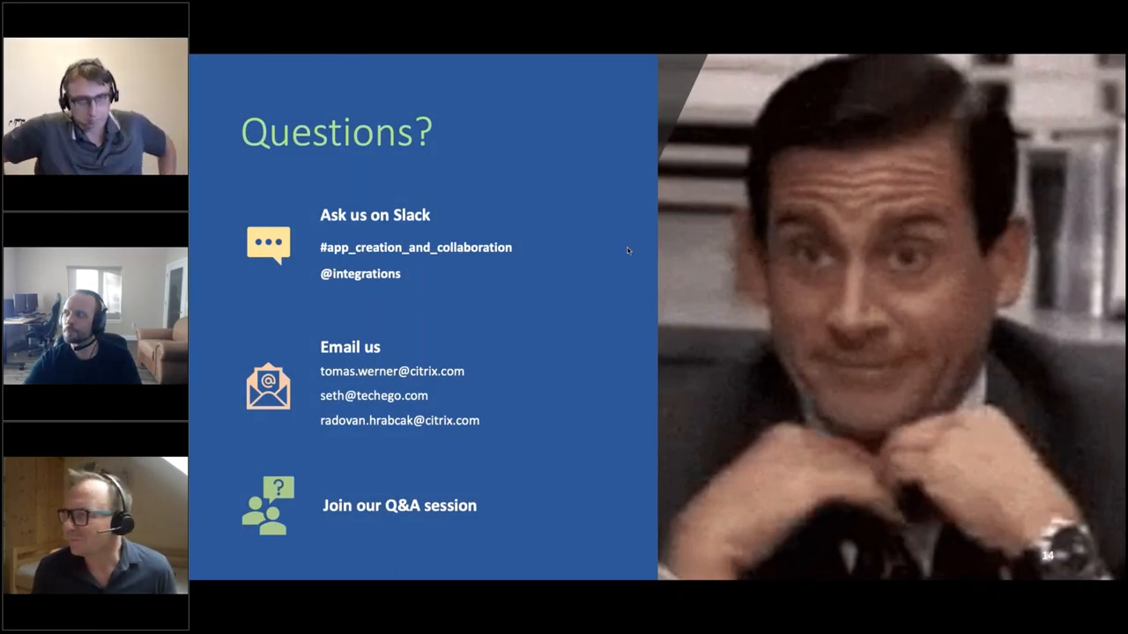